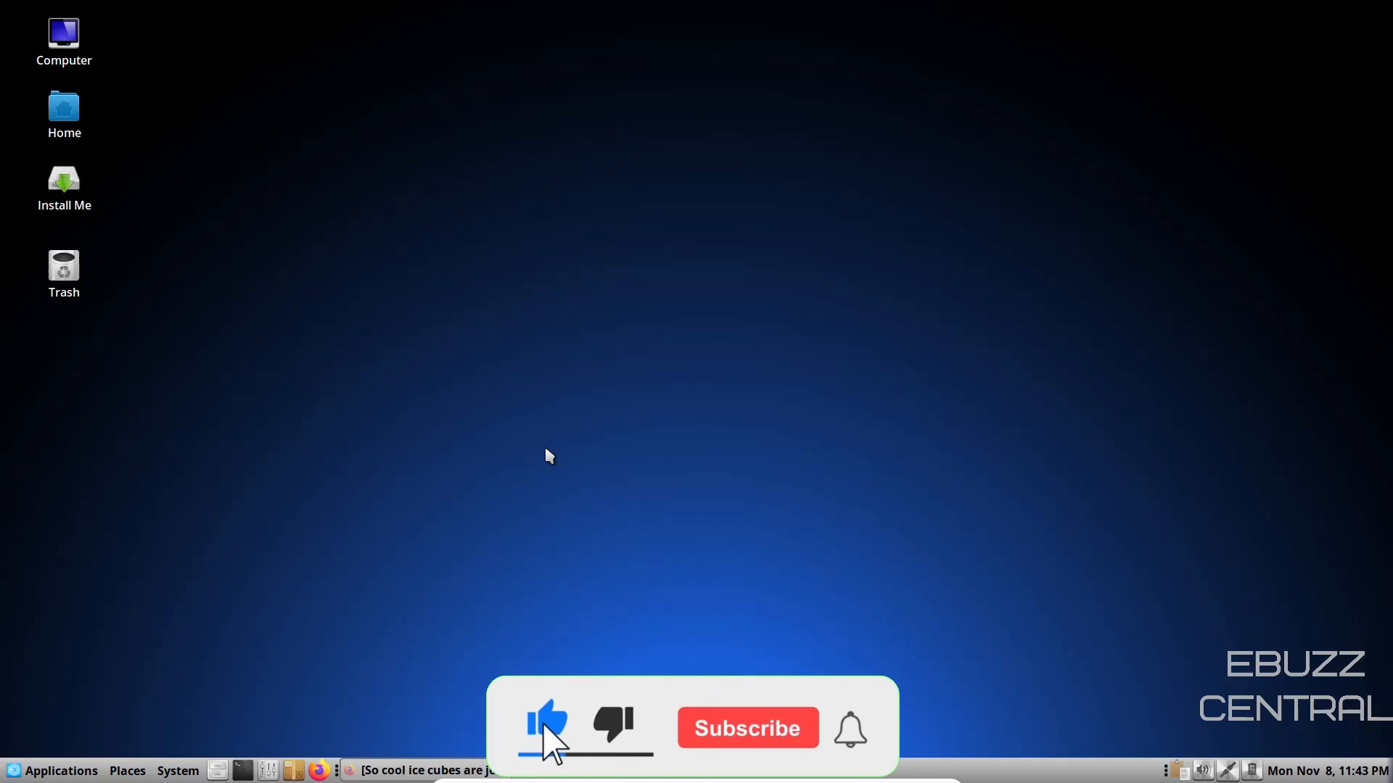
Step: Restore the minimized PCLinuxOS website and go to its Get PCLinuxOS download page
left_click(746, 729)
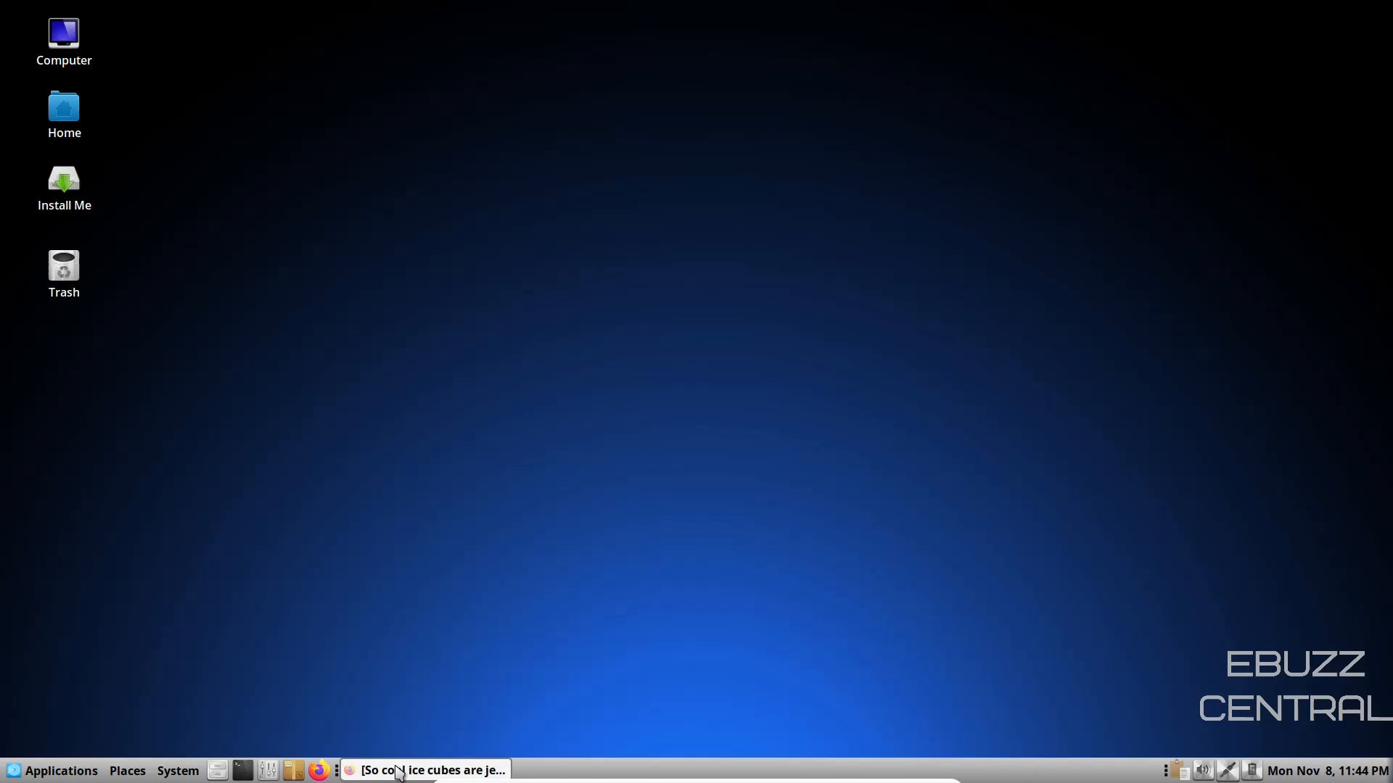
left_click(425, 771)
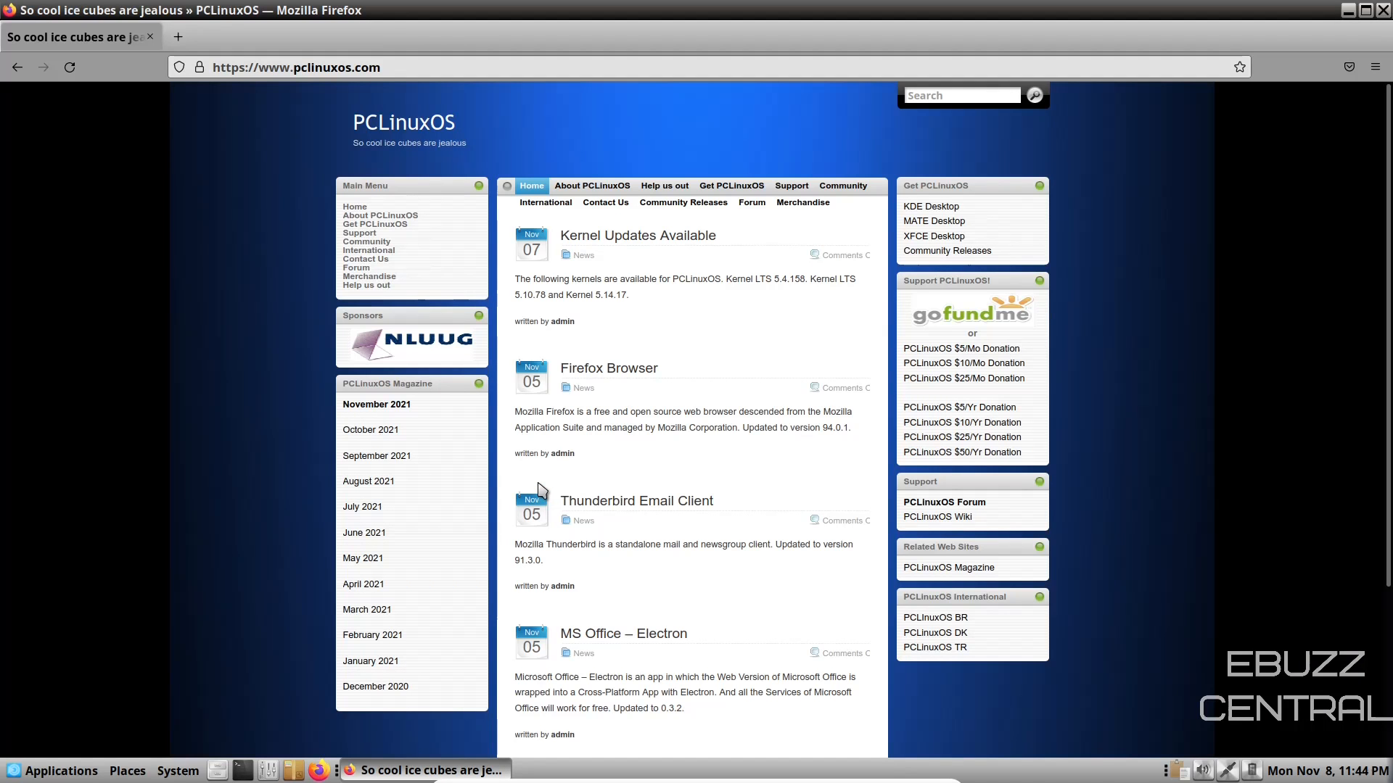
mouse_move(637, 236)
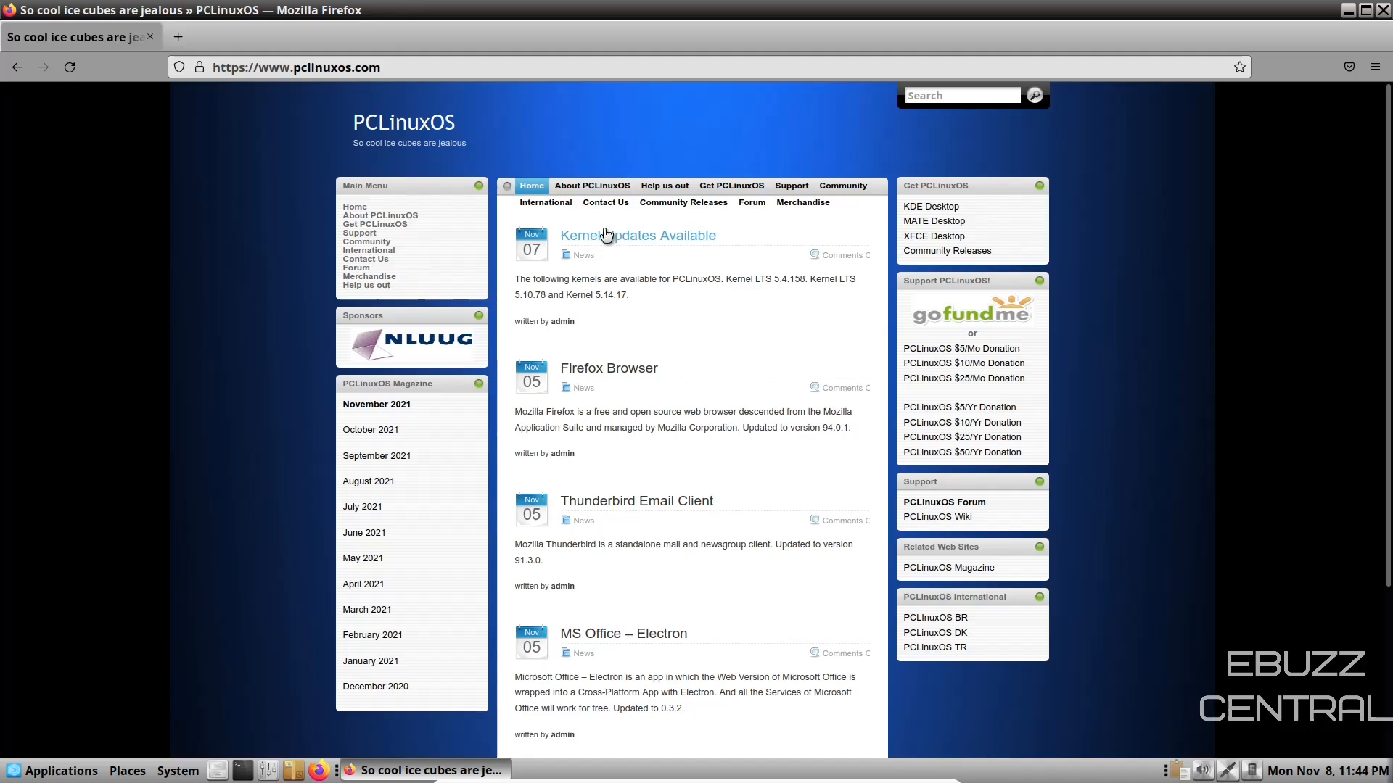
mouse_move(634, 286)
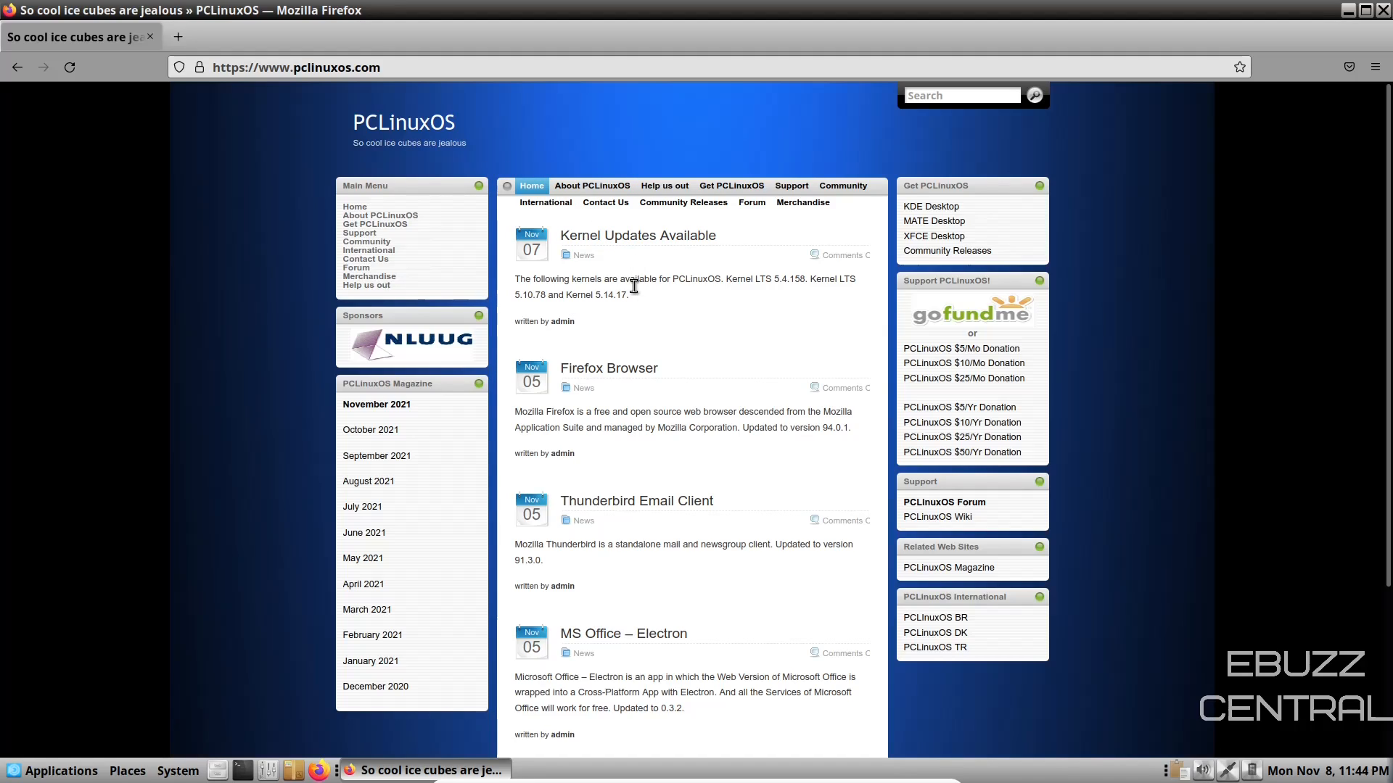
mouse_move(592, 185)
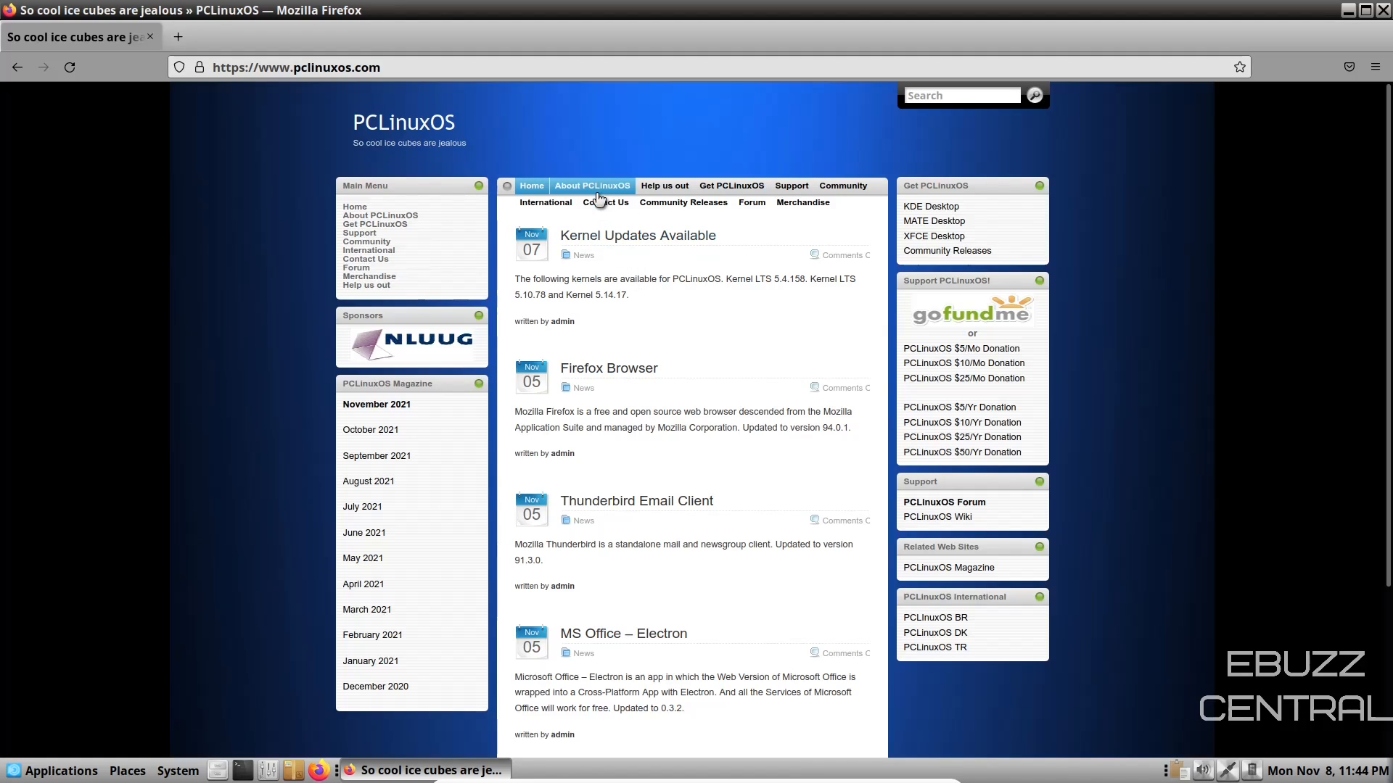
mouse_move(663, 185)
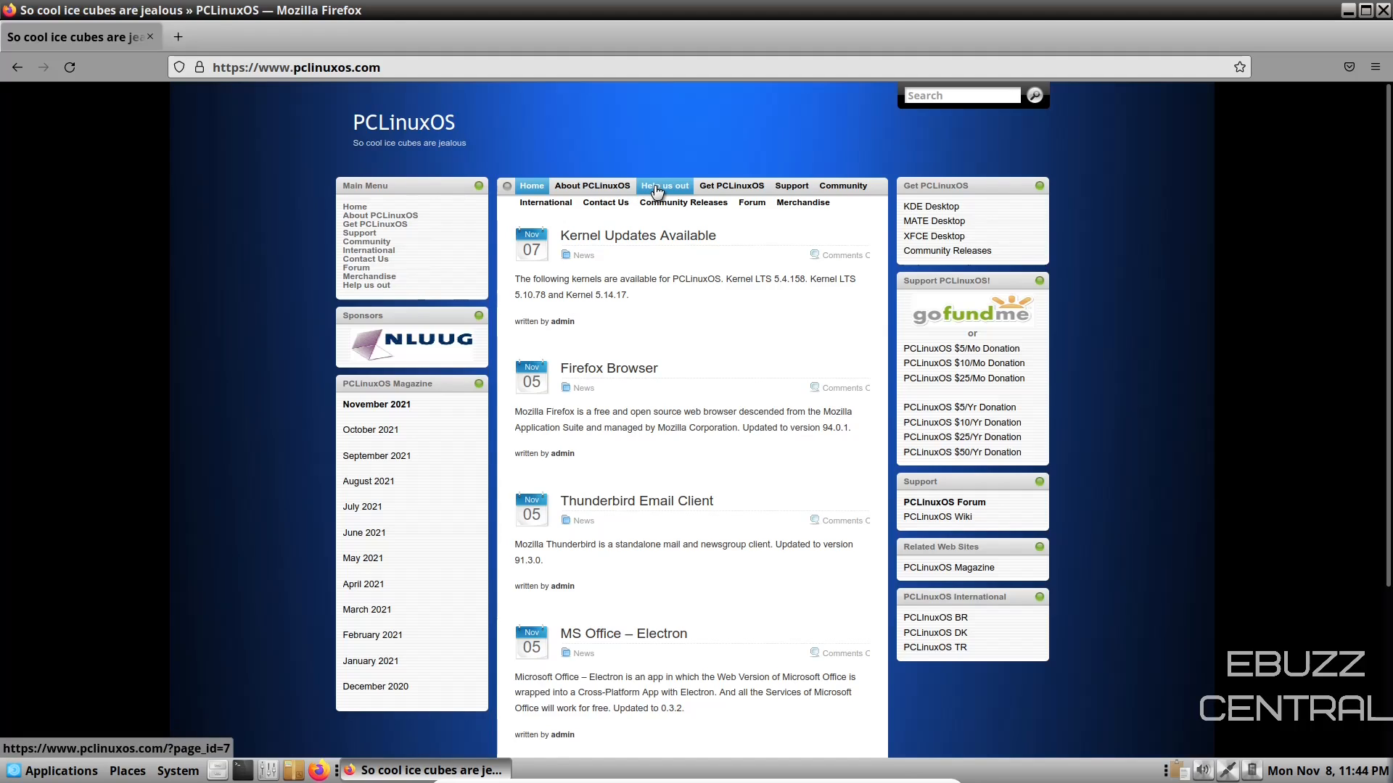
mouse_move(730, 186)
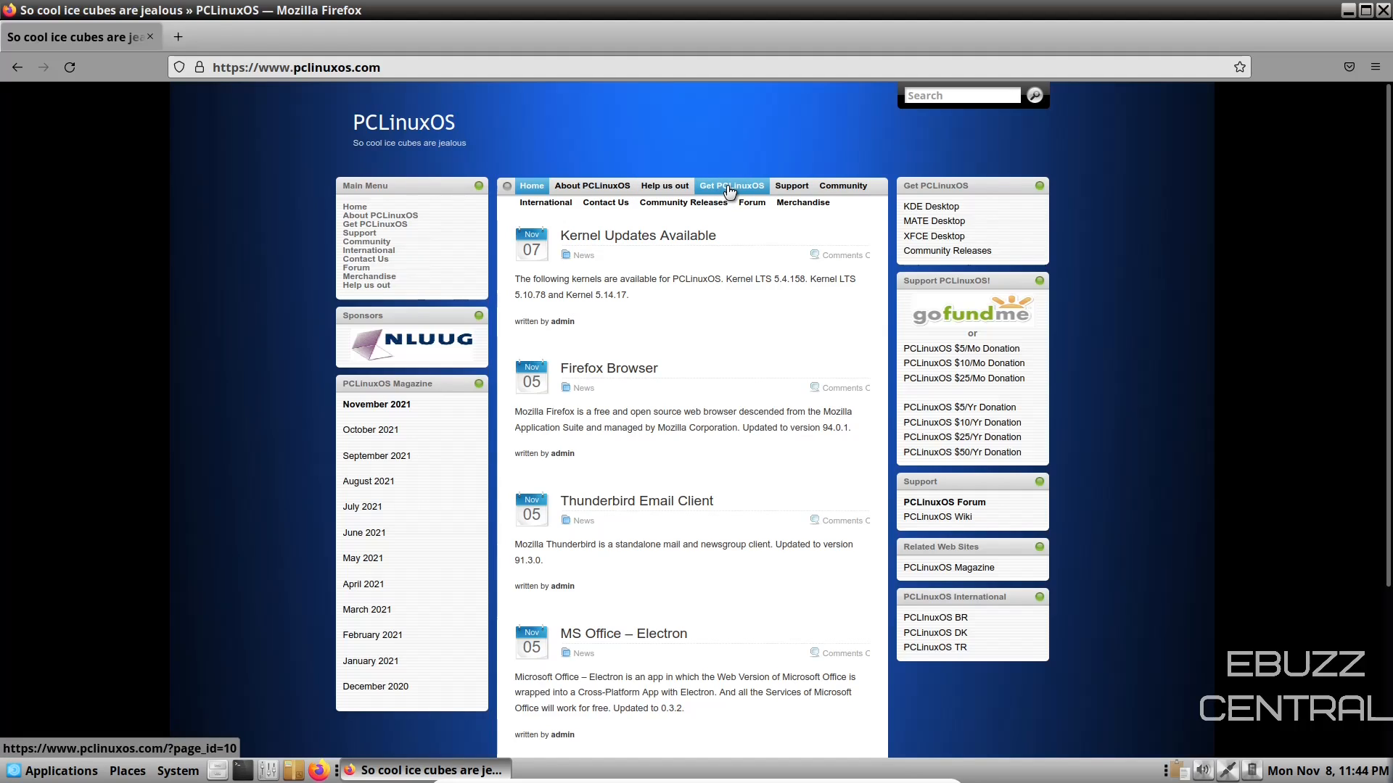
left_click(730, 185)
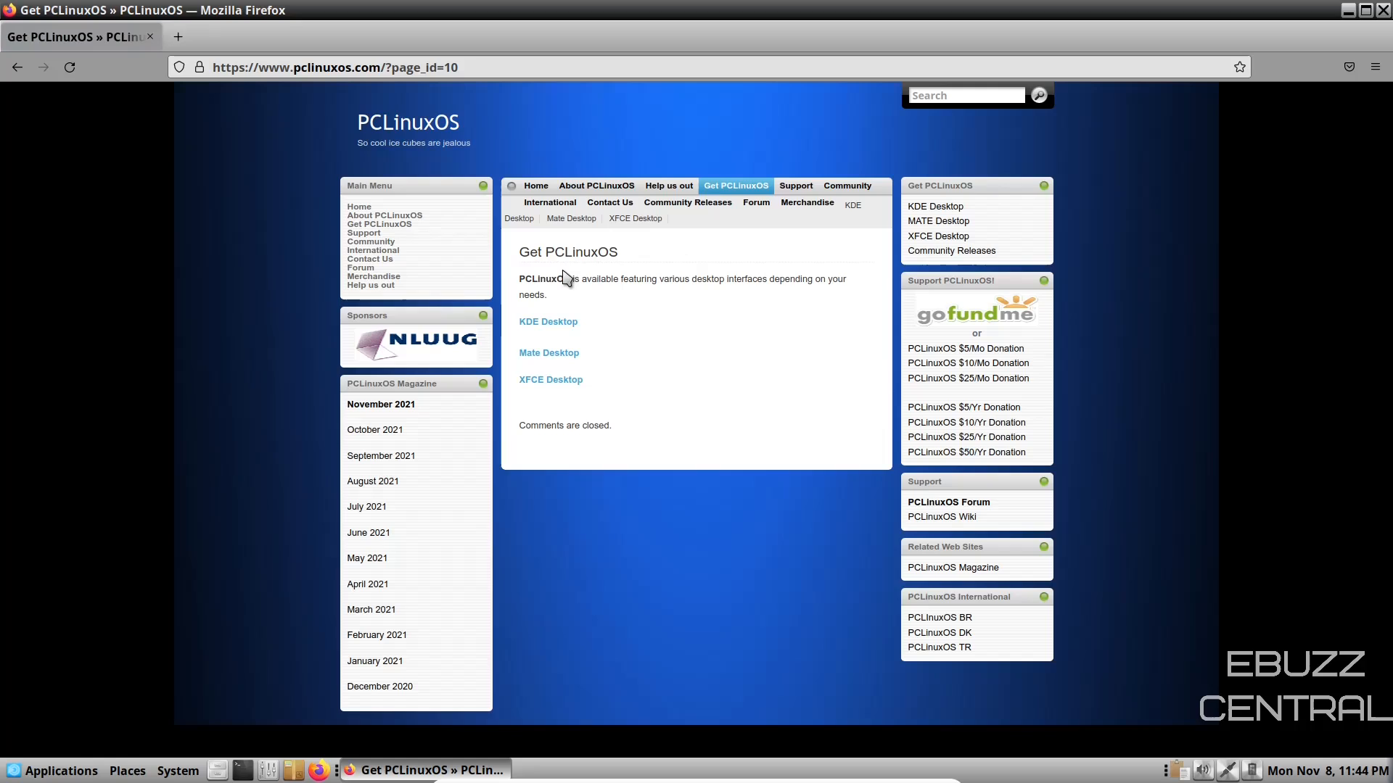
mouse_move(547, 323)
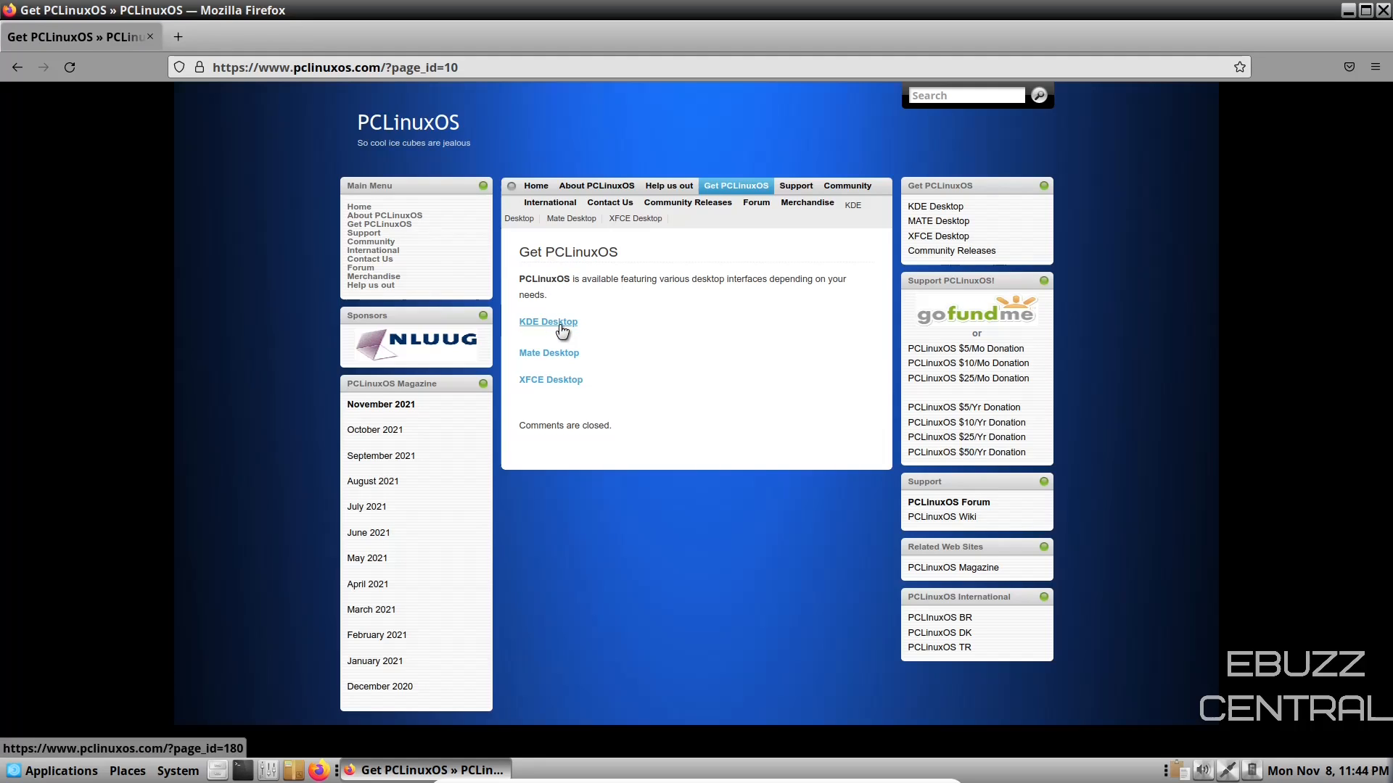
mouse_move(560, 386)
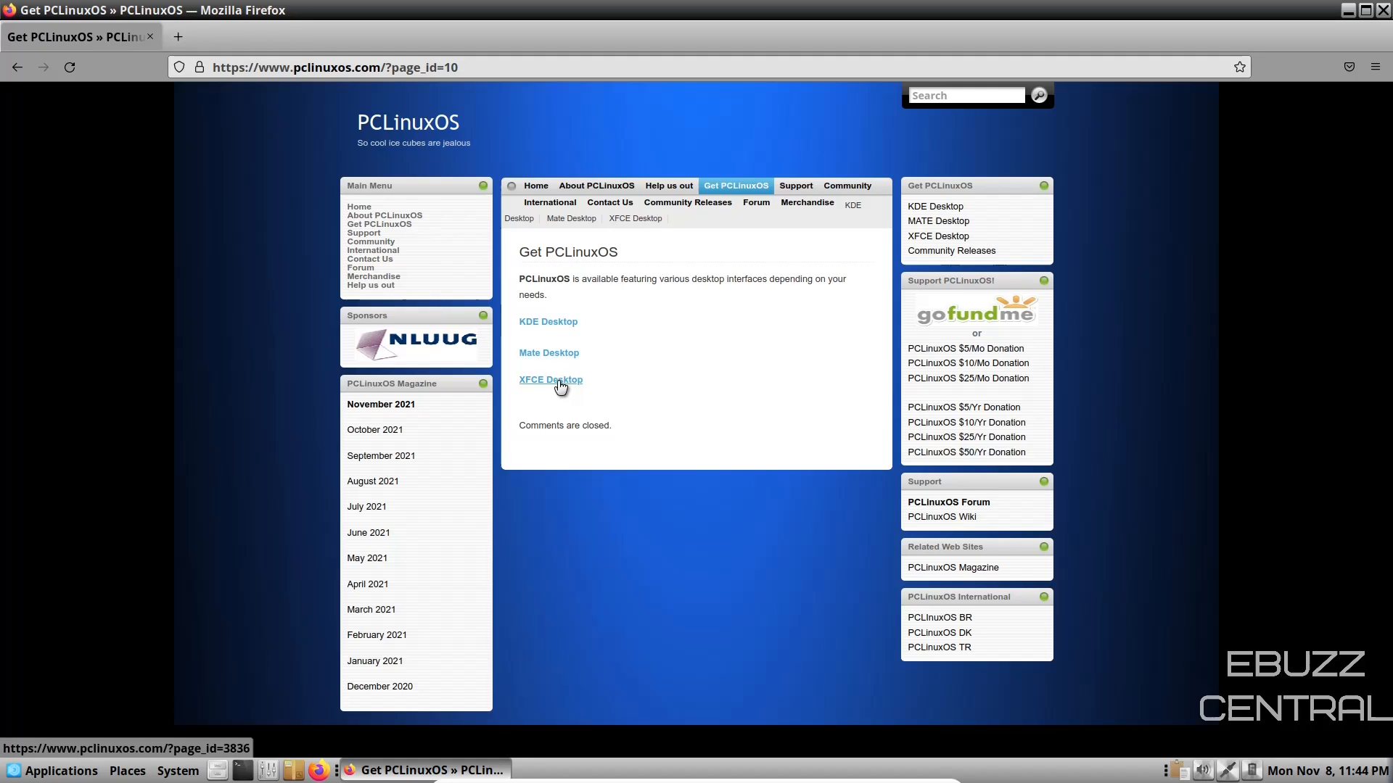
mouse_move(700, 347)
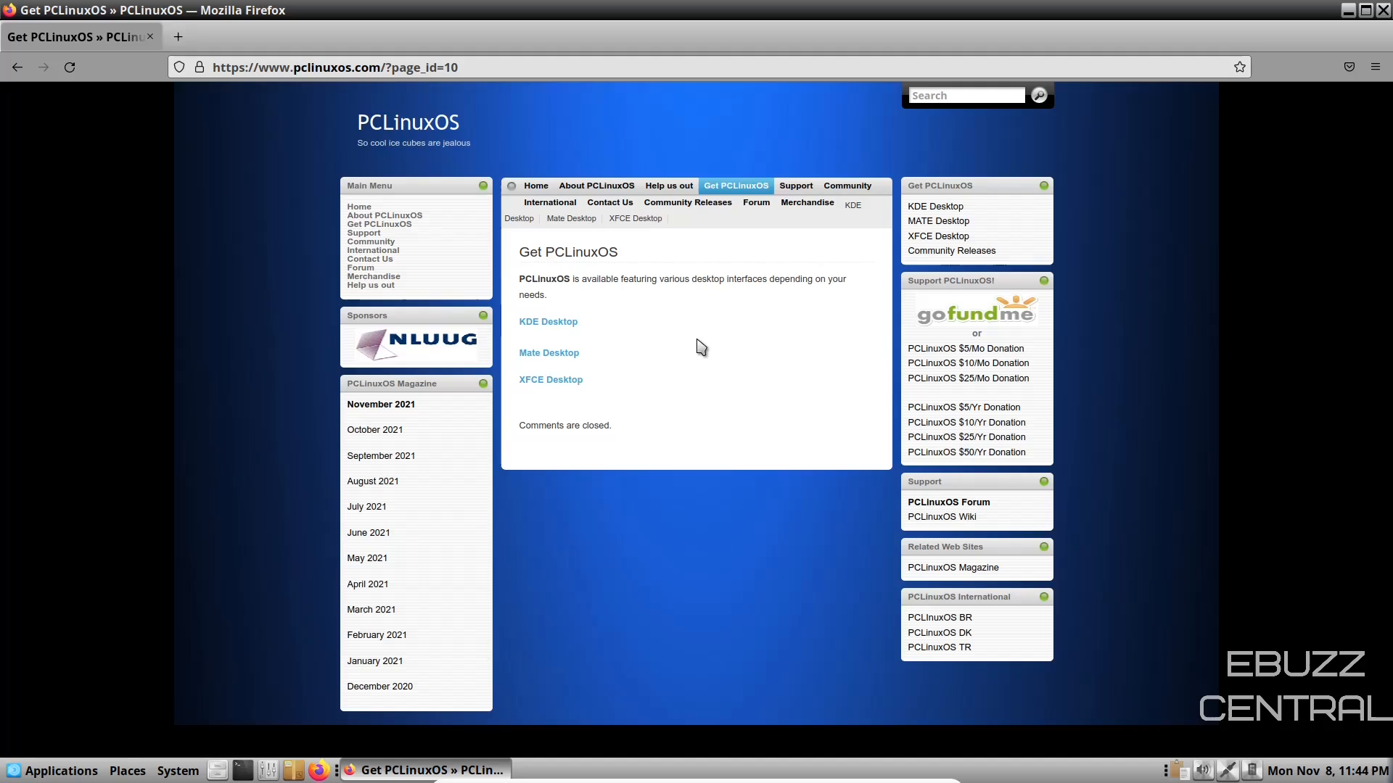
mouse_move(1014, 326)
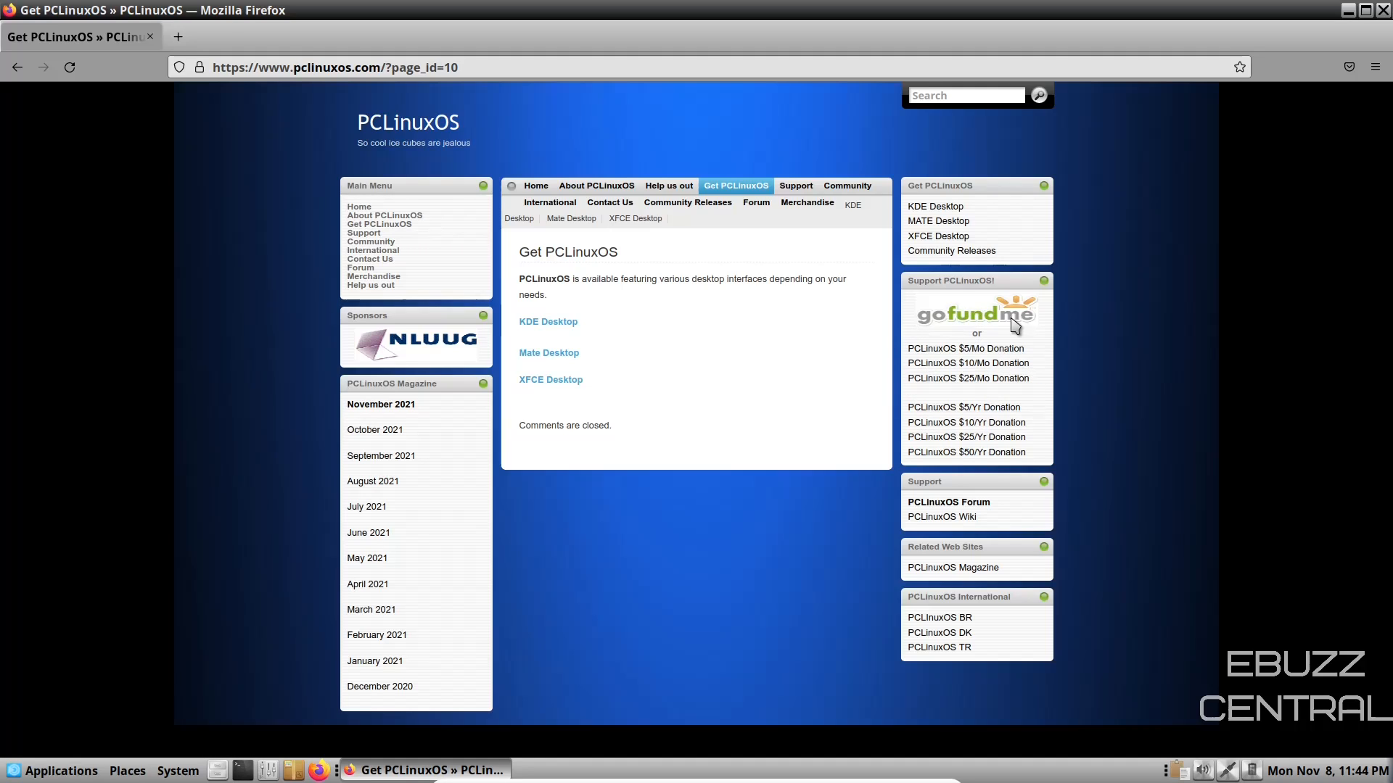
mouse_move(968, 377)
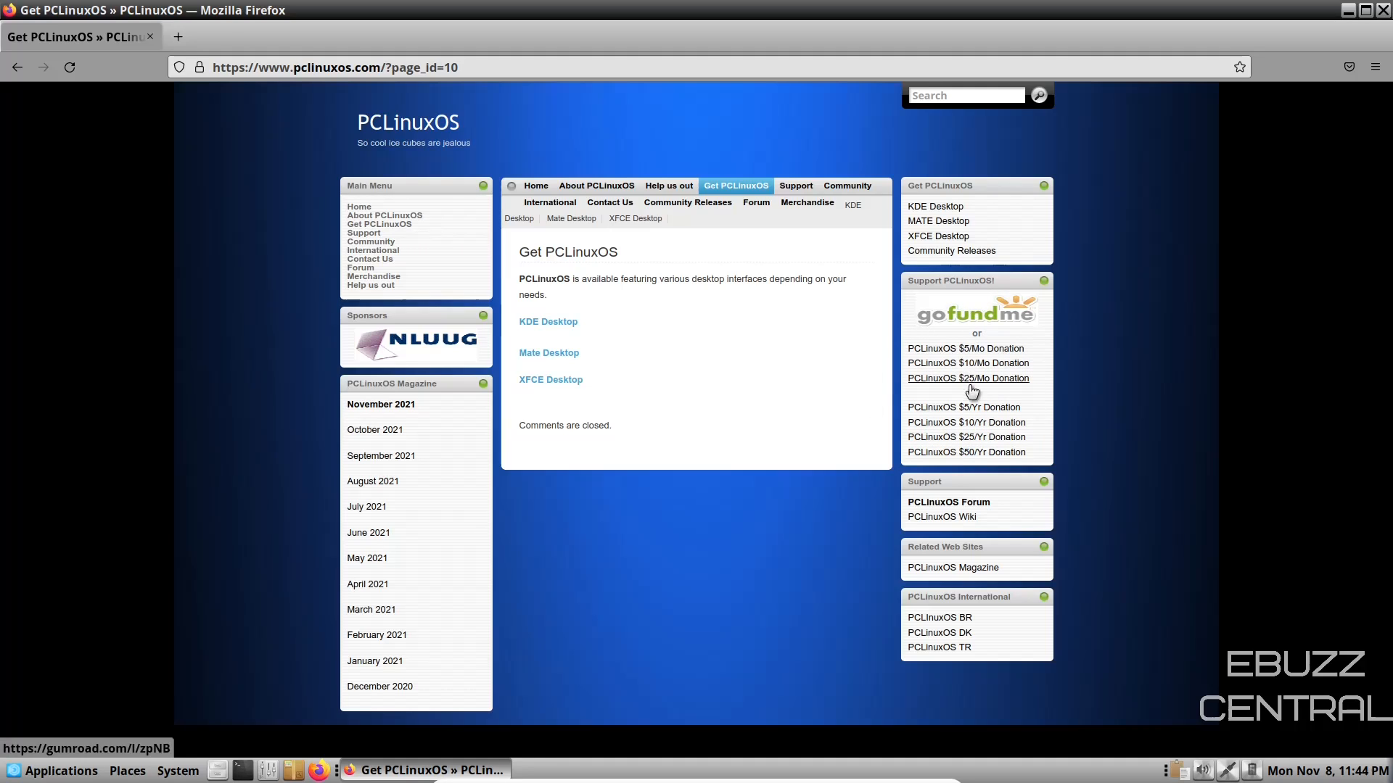
mouse_move(716, 285)
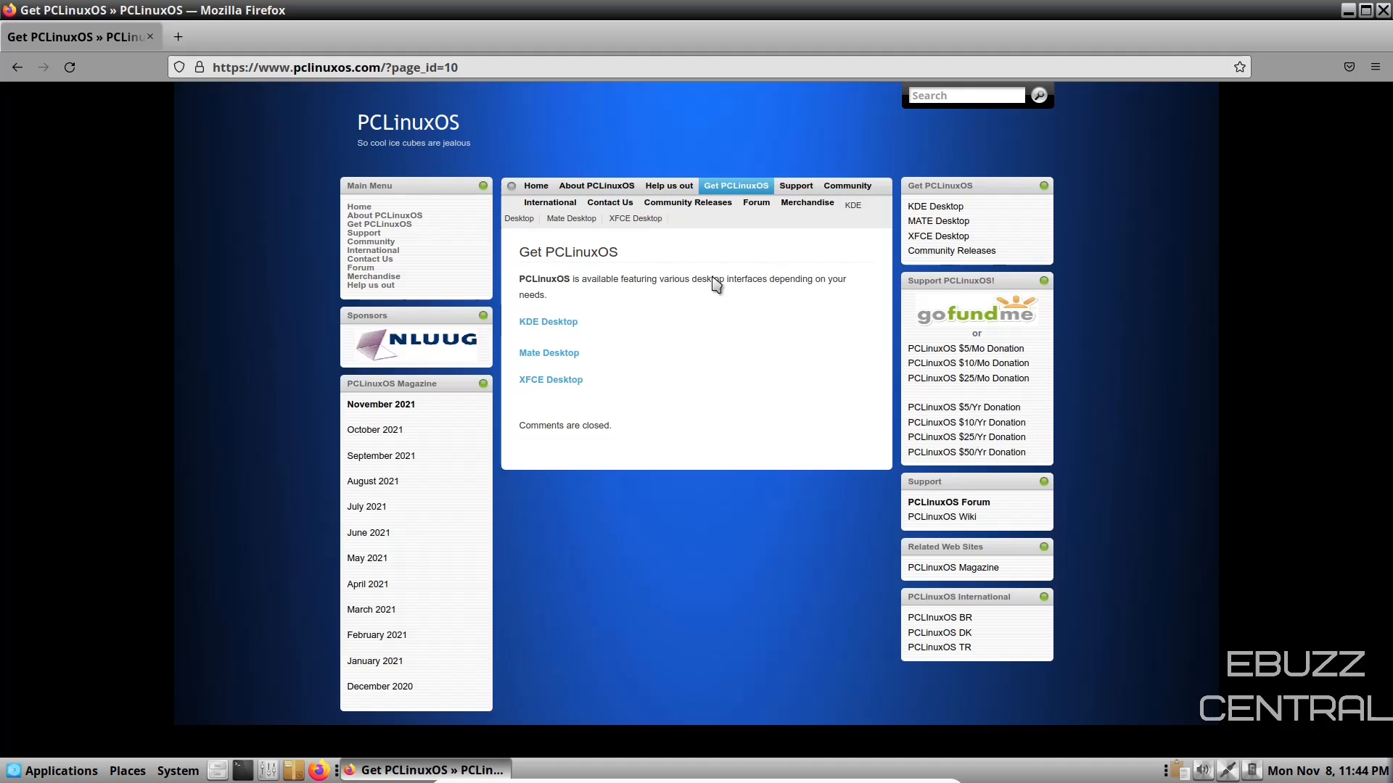
Step: Return to the PCLinuxOS home page and skim through its news posts
left_click(535, 186)
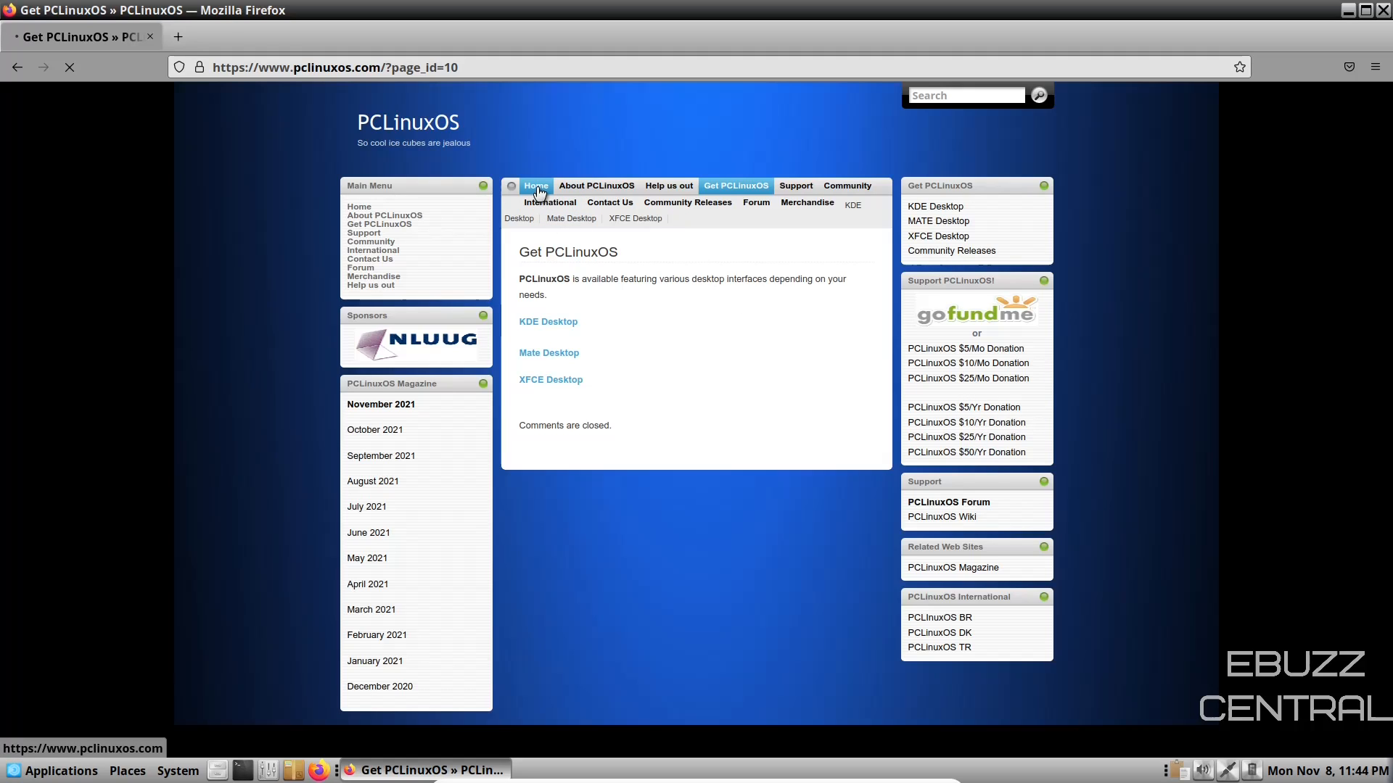
left_click(535, 186)
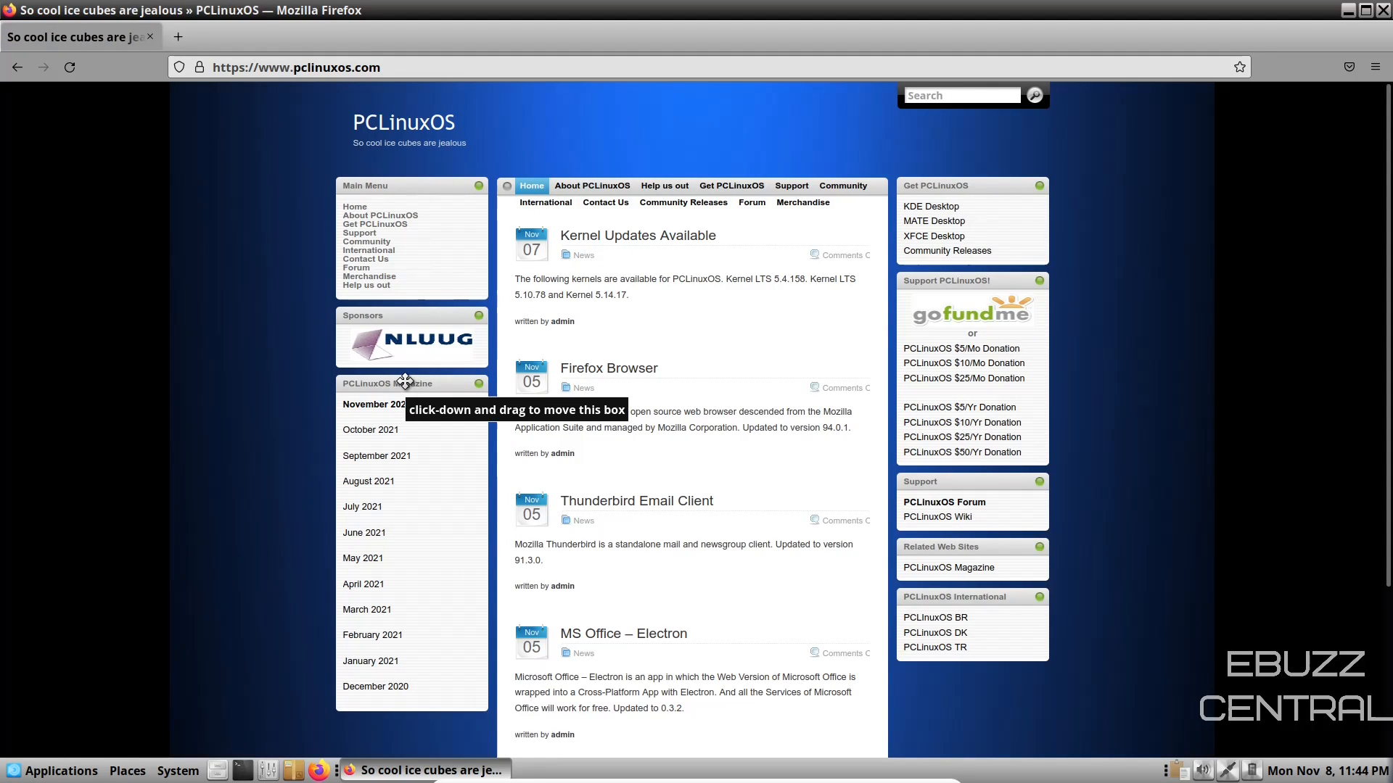
mouse_move(377, 585)
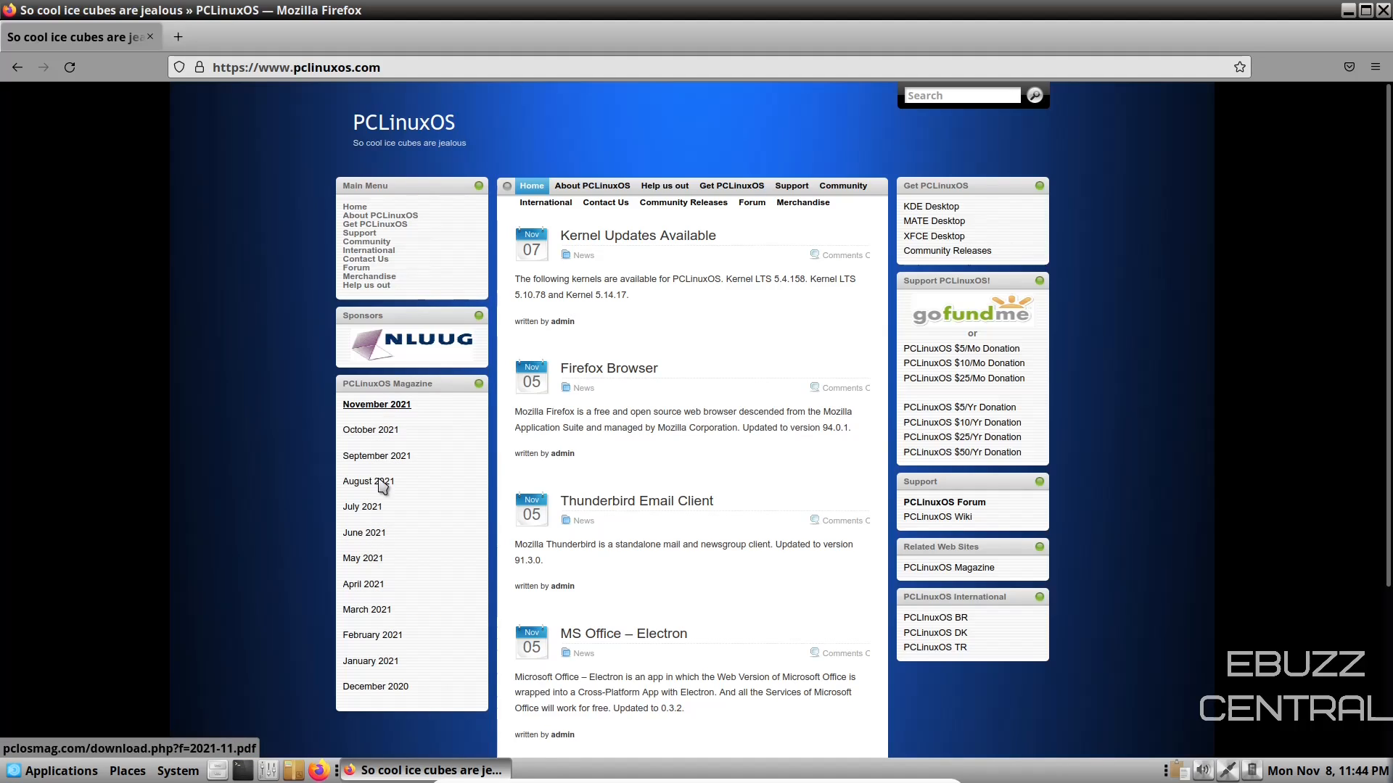
scroll("down", 3)
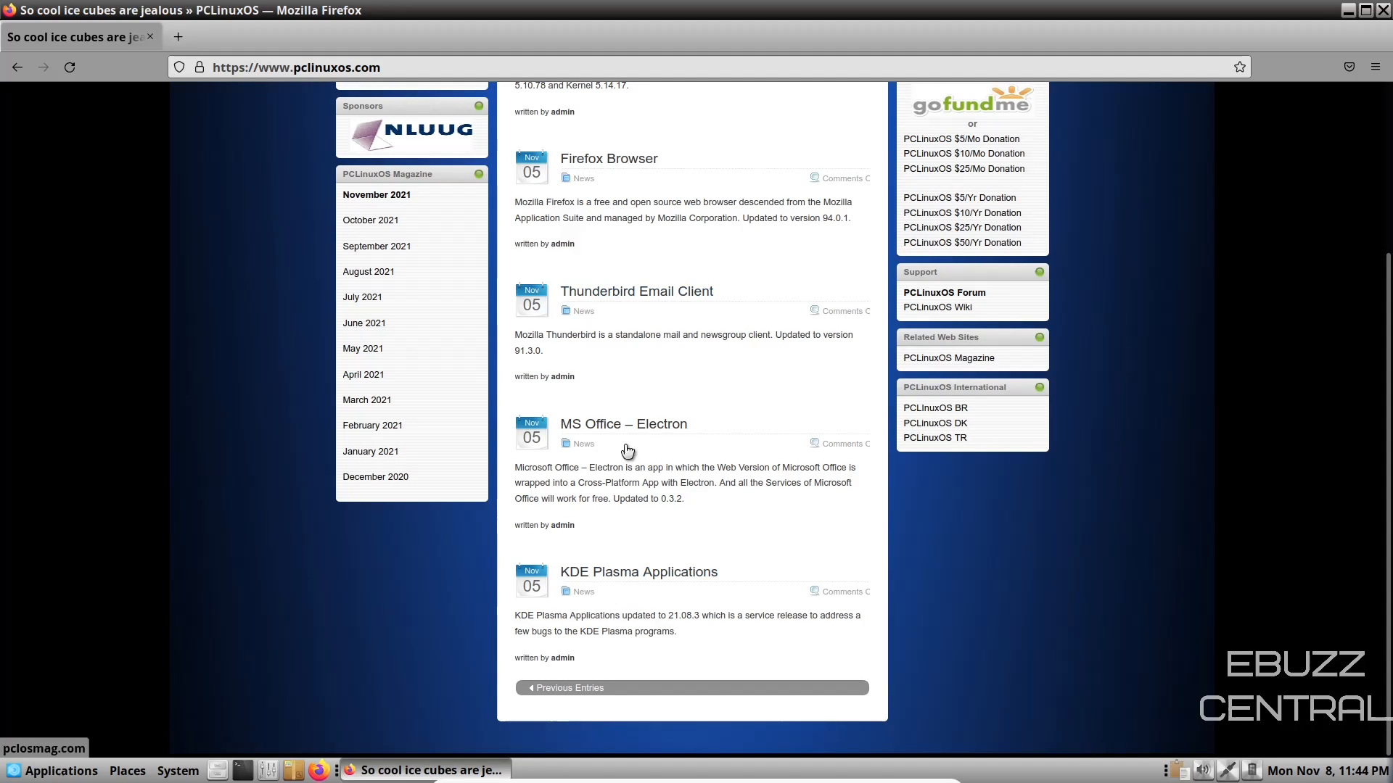
scroll("up", 3)
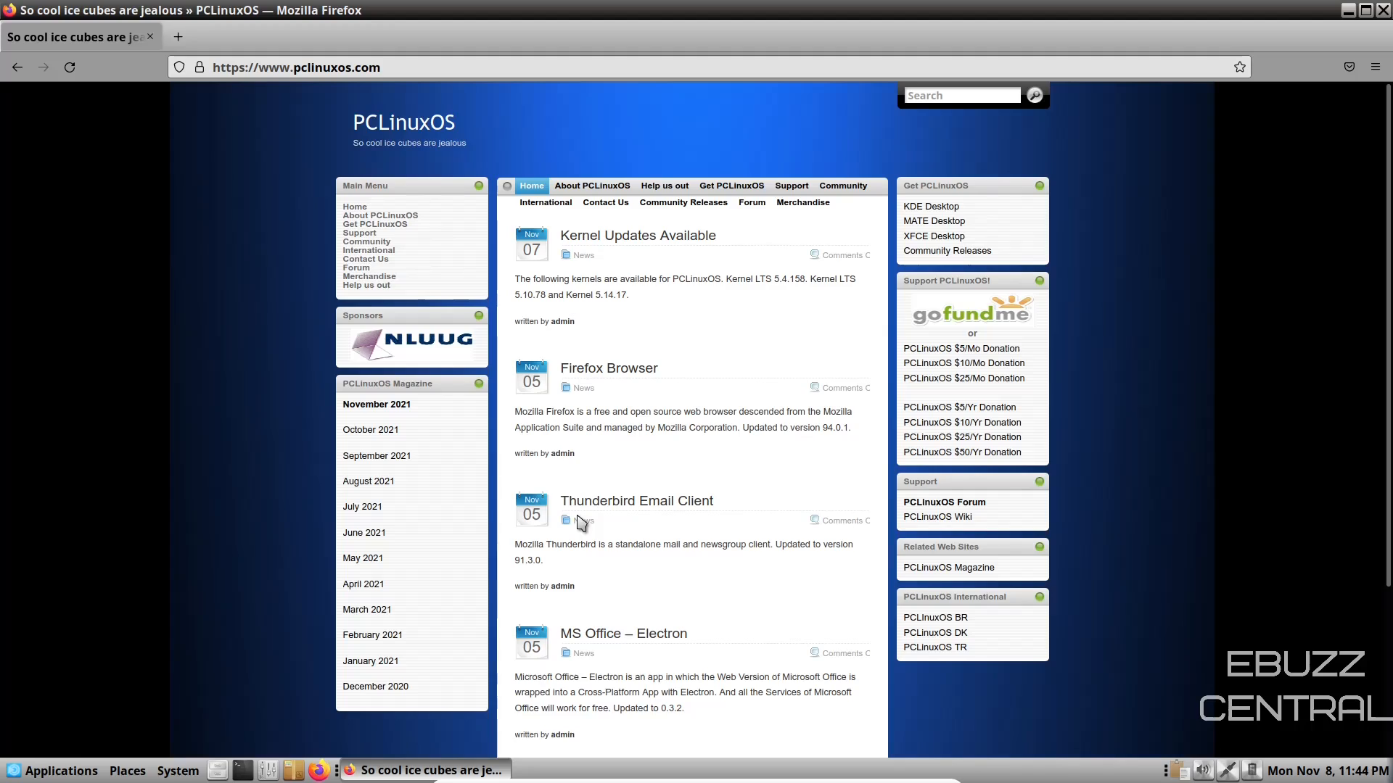
mouse_move(551, 485)
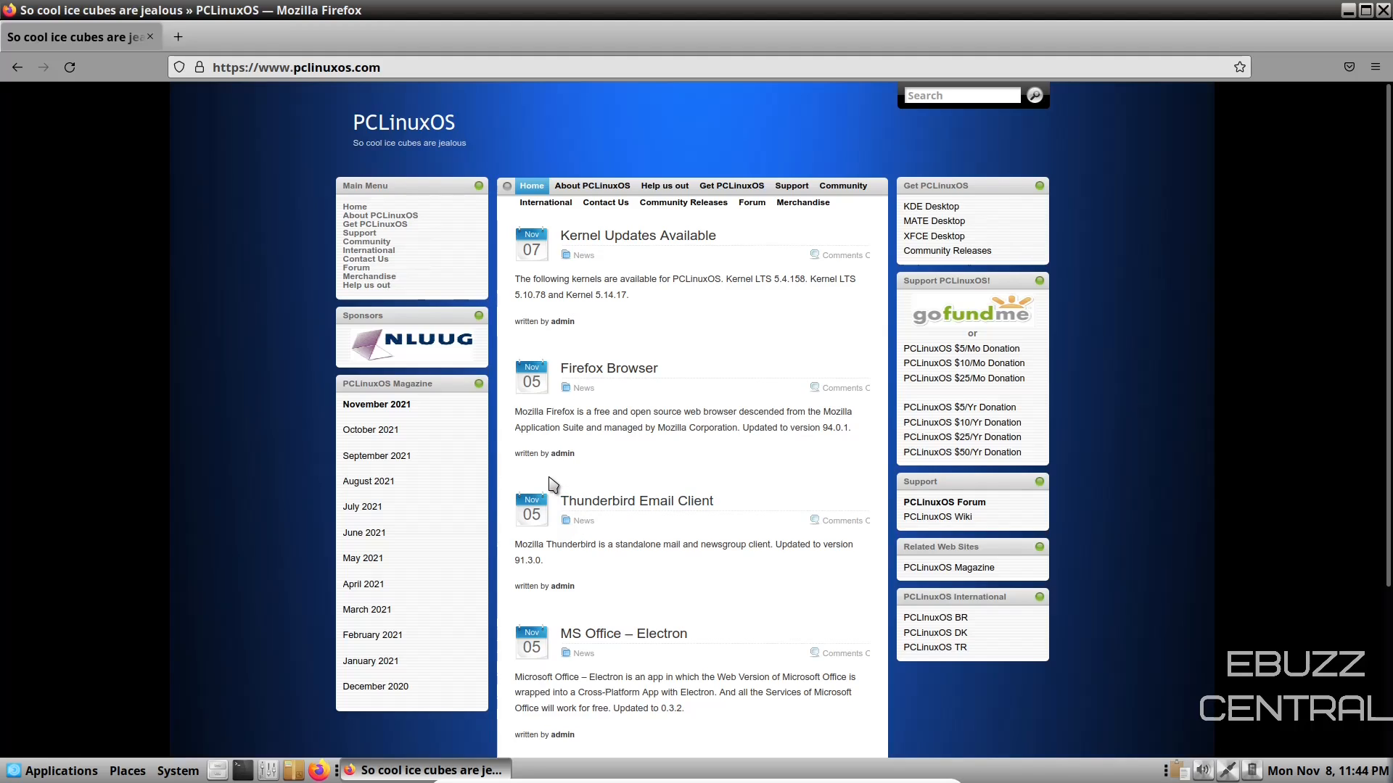
mouse_move(513, 460)
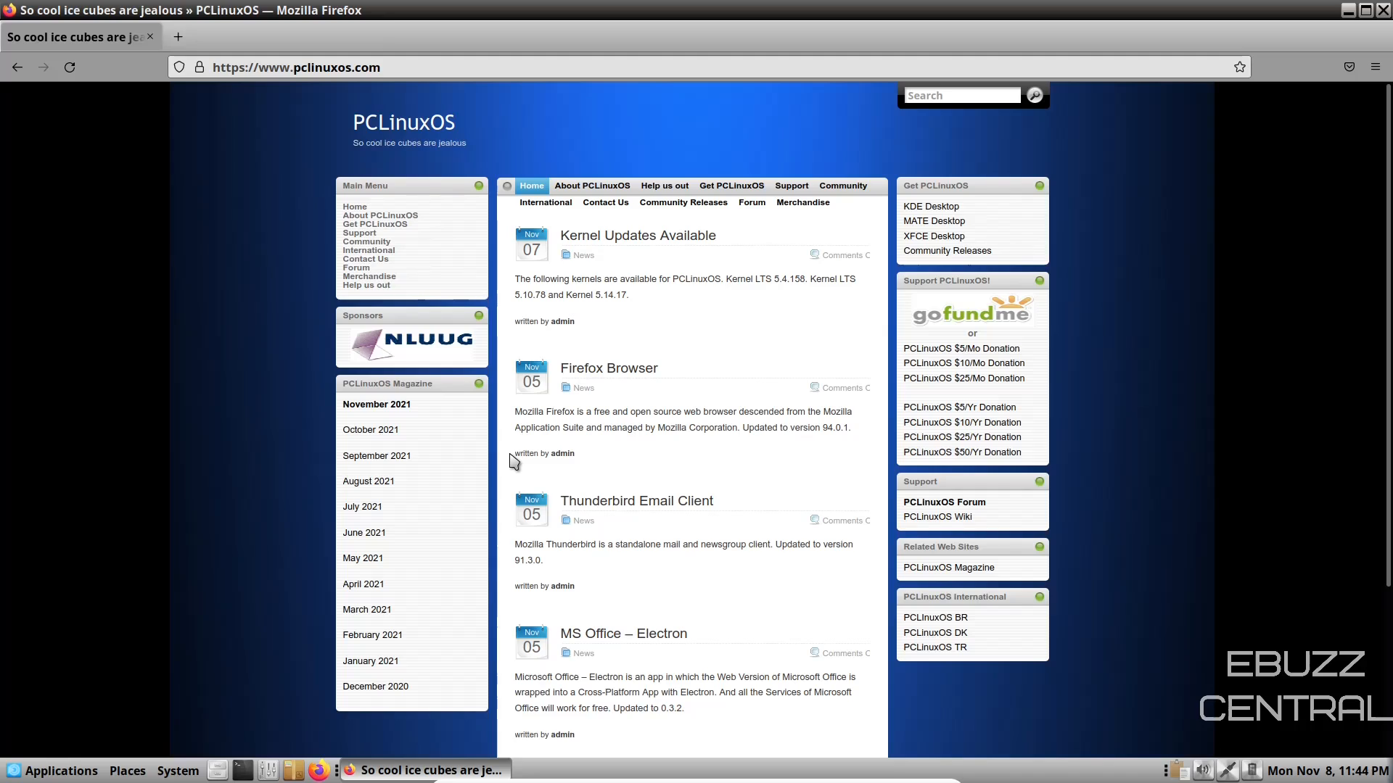
mouse_move(1316, 127)
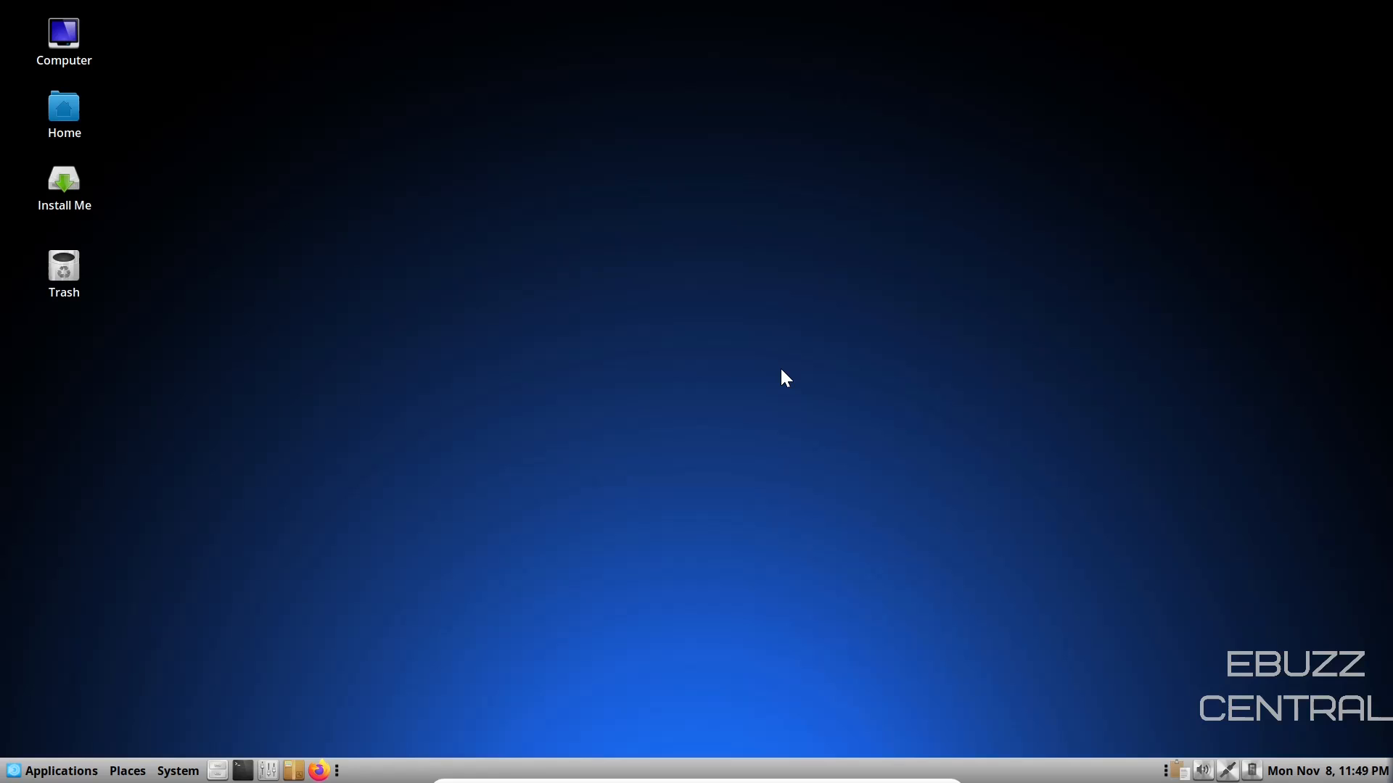
mouse_move(109, 296)
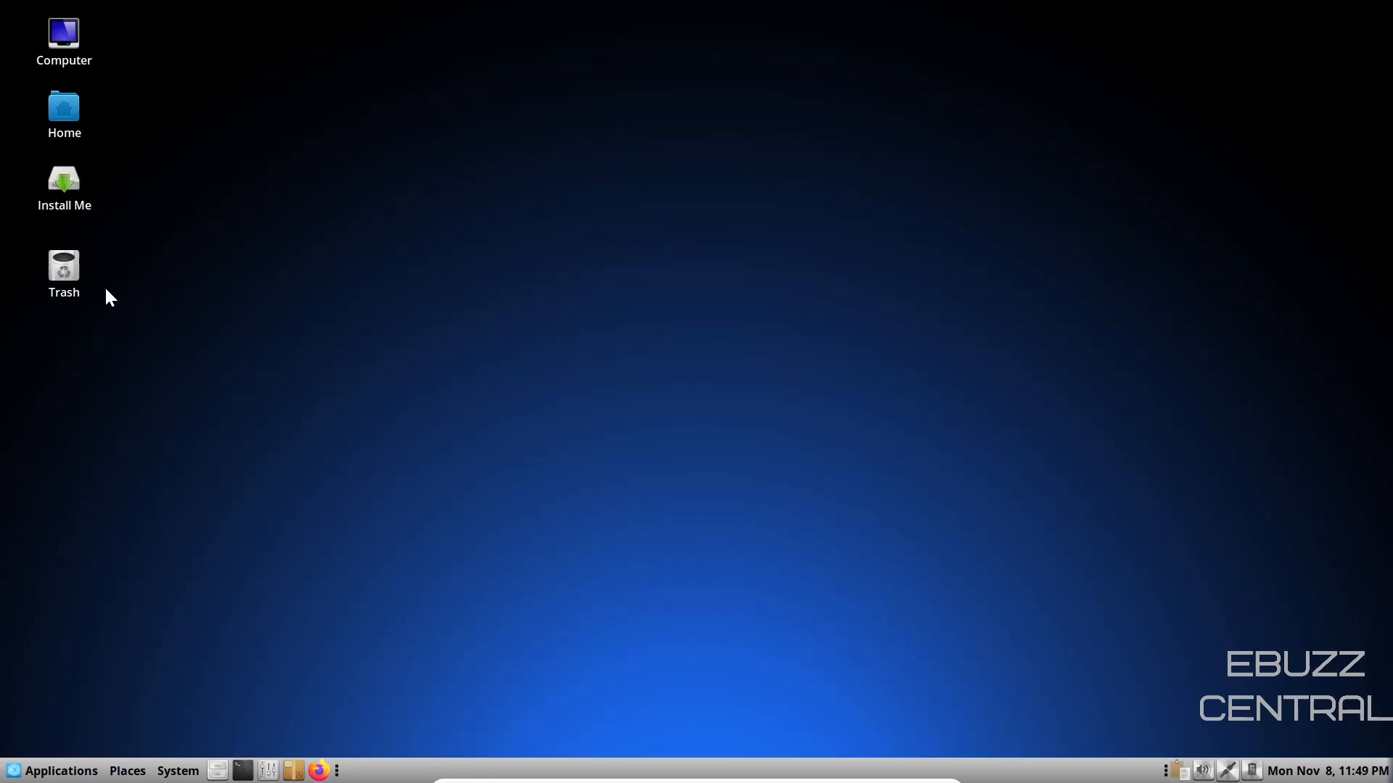
mouse_move(693, 267)
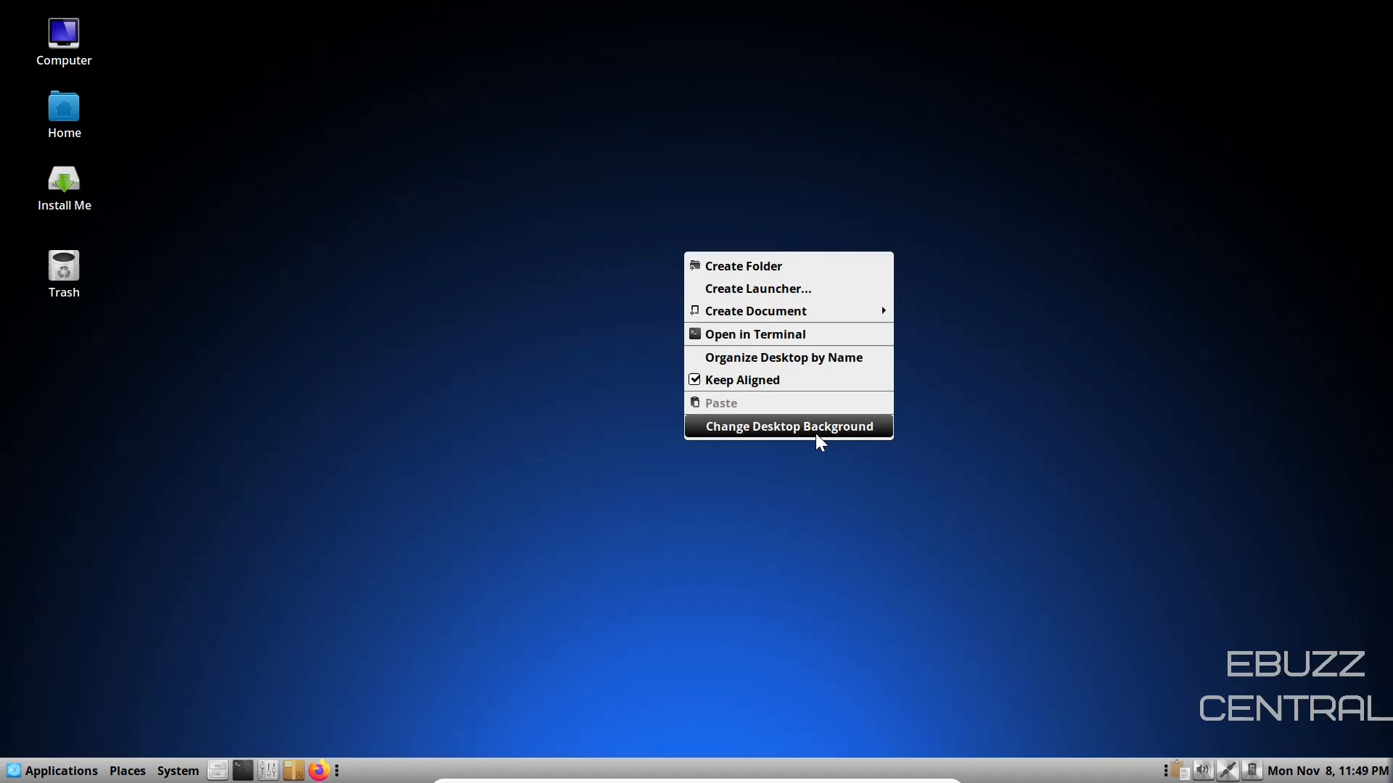
Step: In the Background settings, try a stormy landscape then set the green aurora wallpaper
left_click(788, 427)
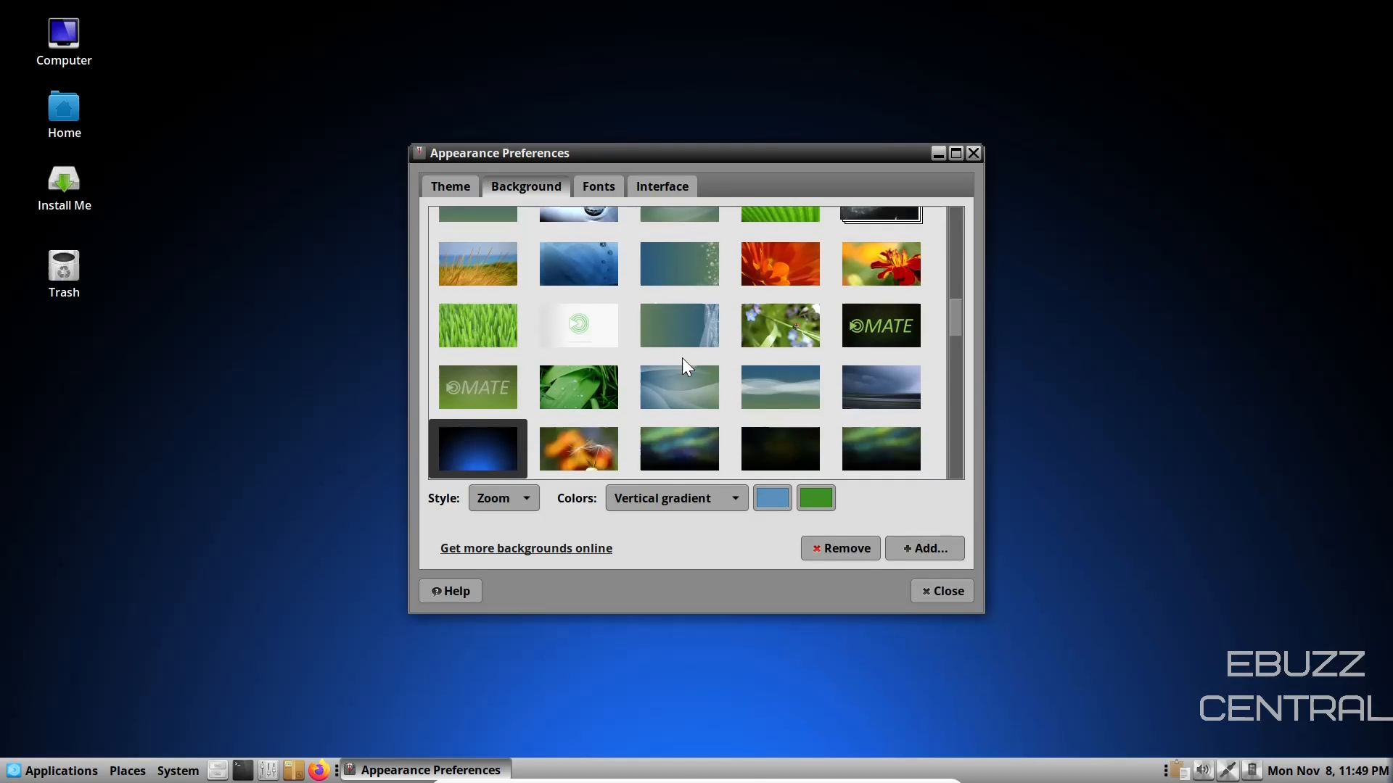
scroll("up", 3)
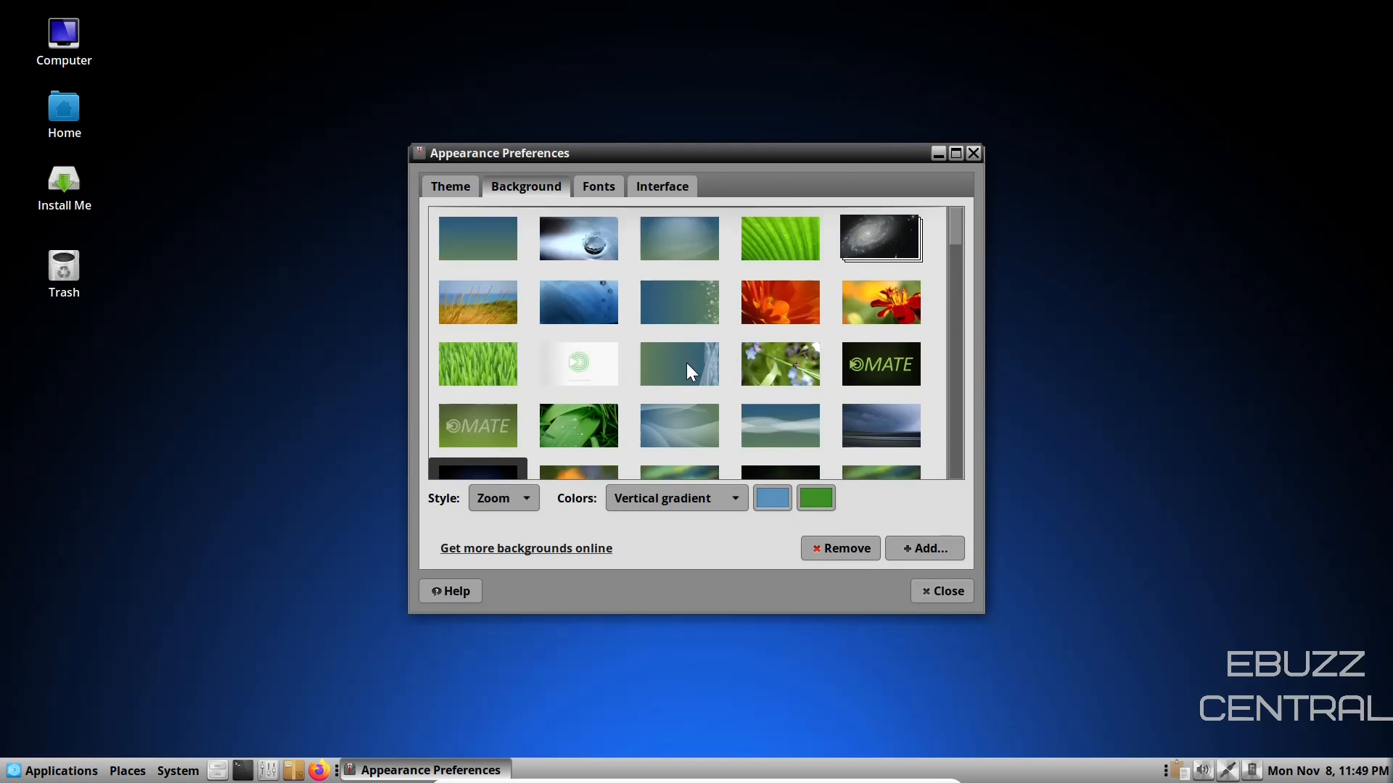
left_click(477, 236)
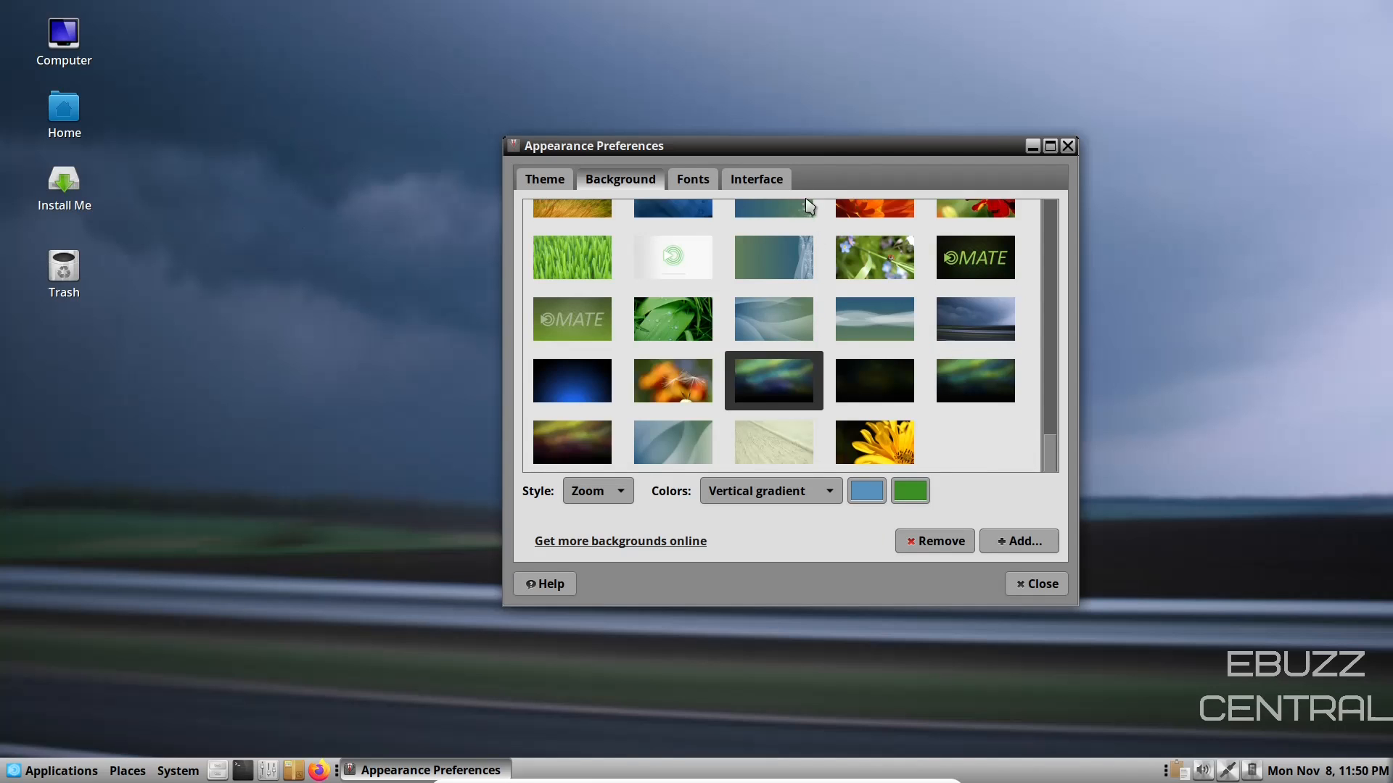
left_click(773, 380)
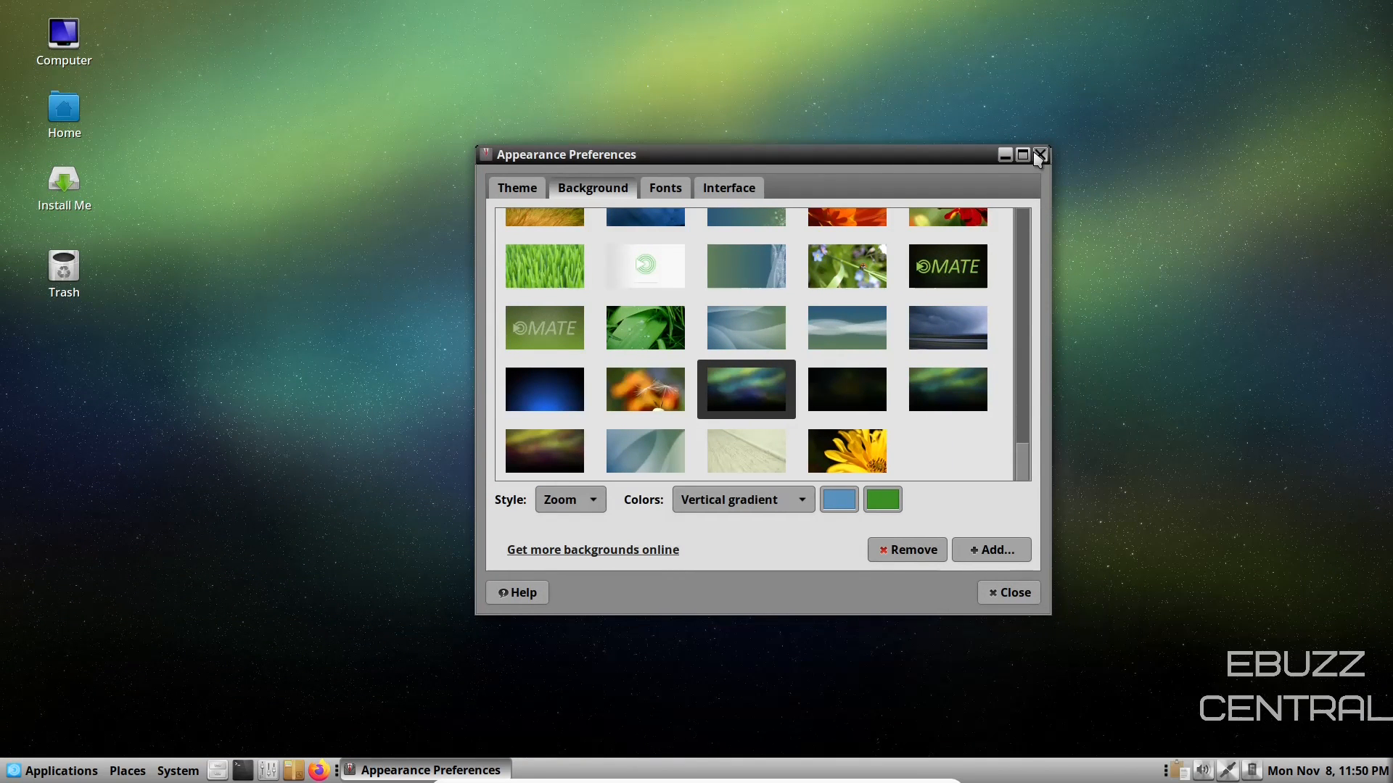
Step: From the desktop's right-click menu, reopen Change Desktop Background
right_click(711, 249)
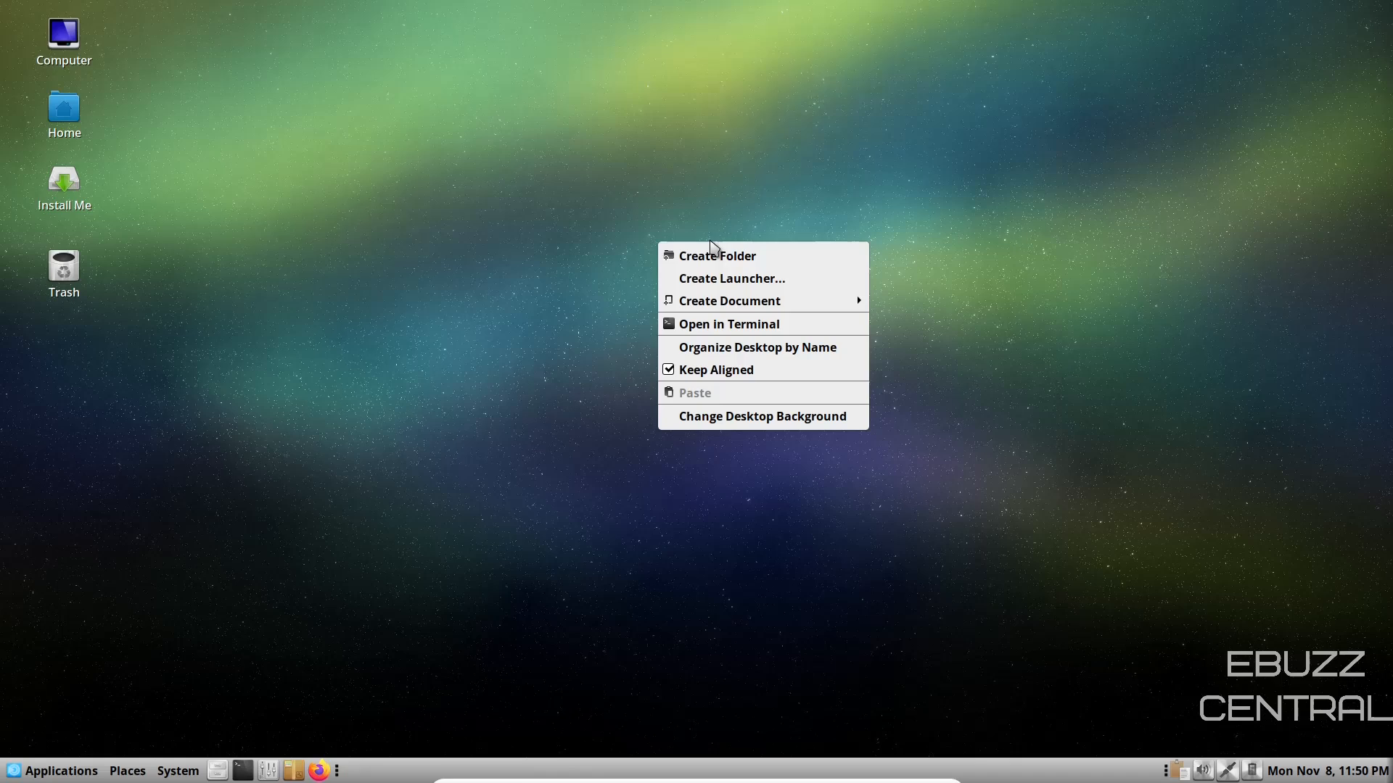
mouse_move(744, 300)
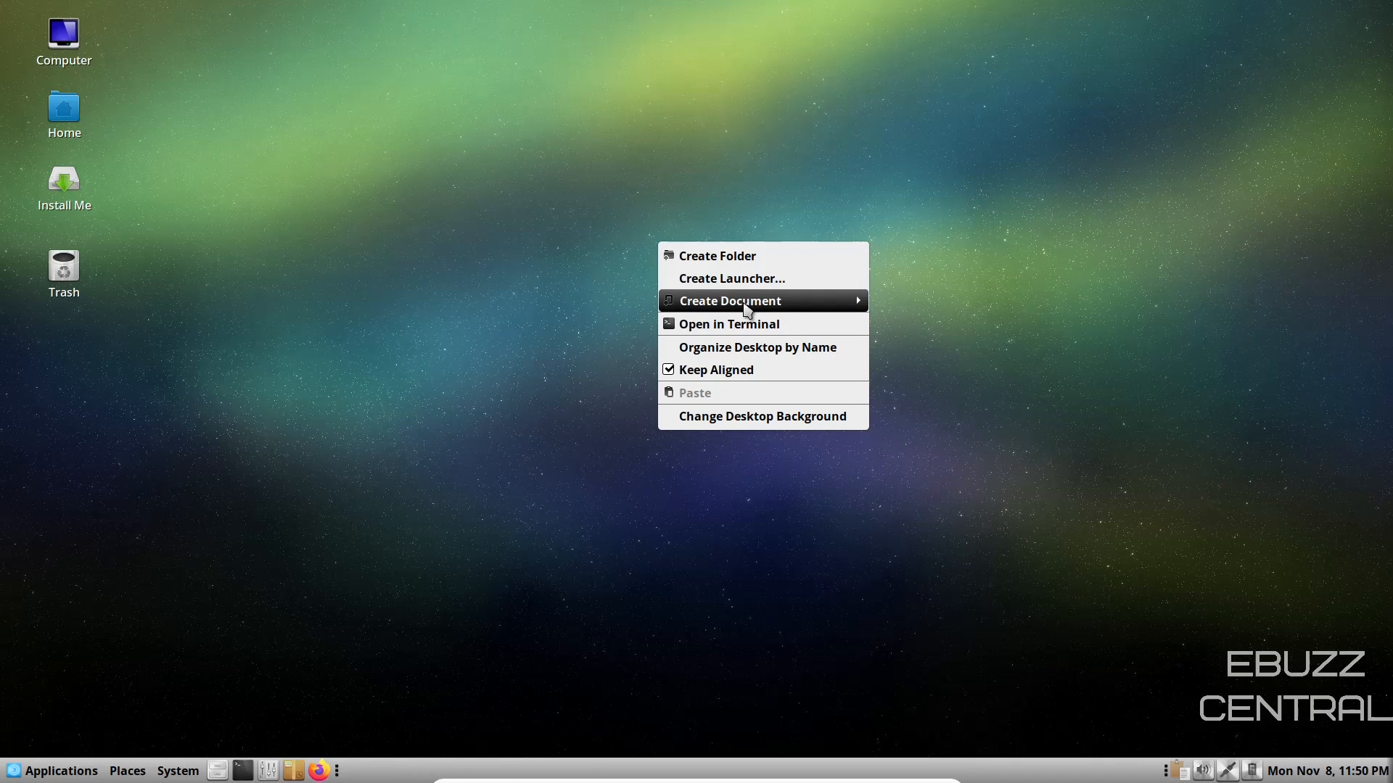
mouse_move(762, 323)
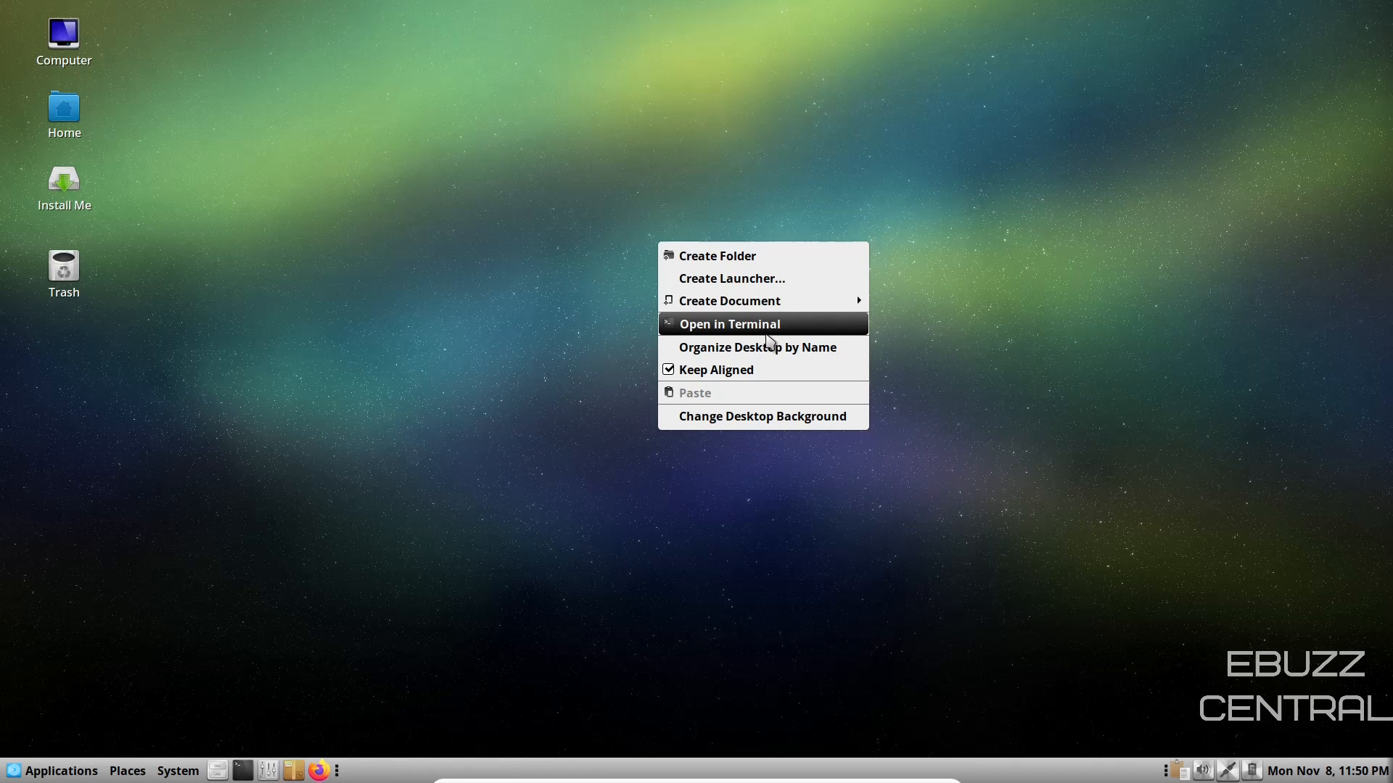
mouse_move(760, 417)
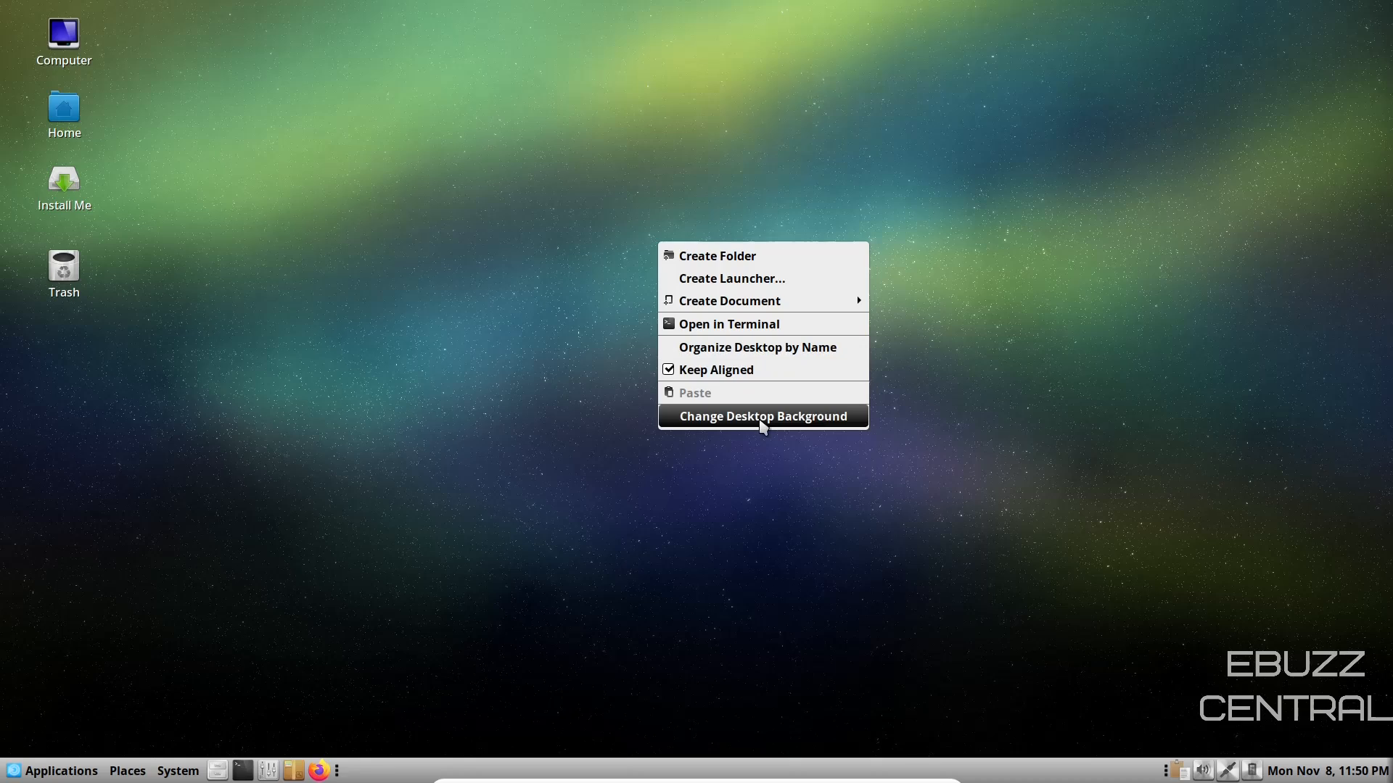
left_click(762, 416)
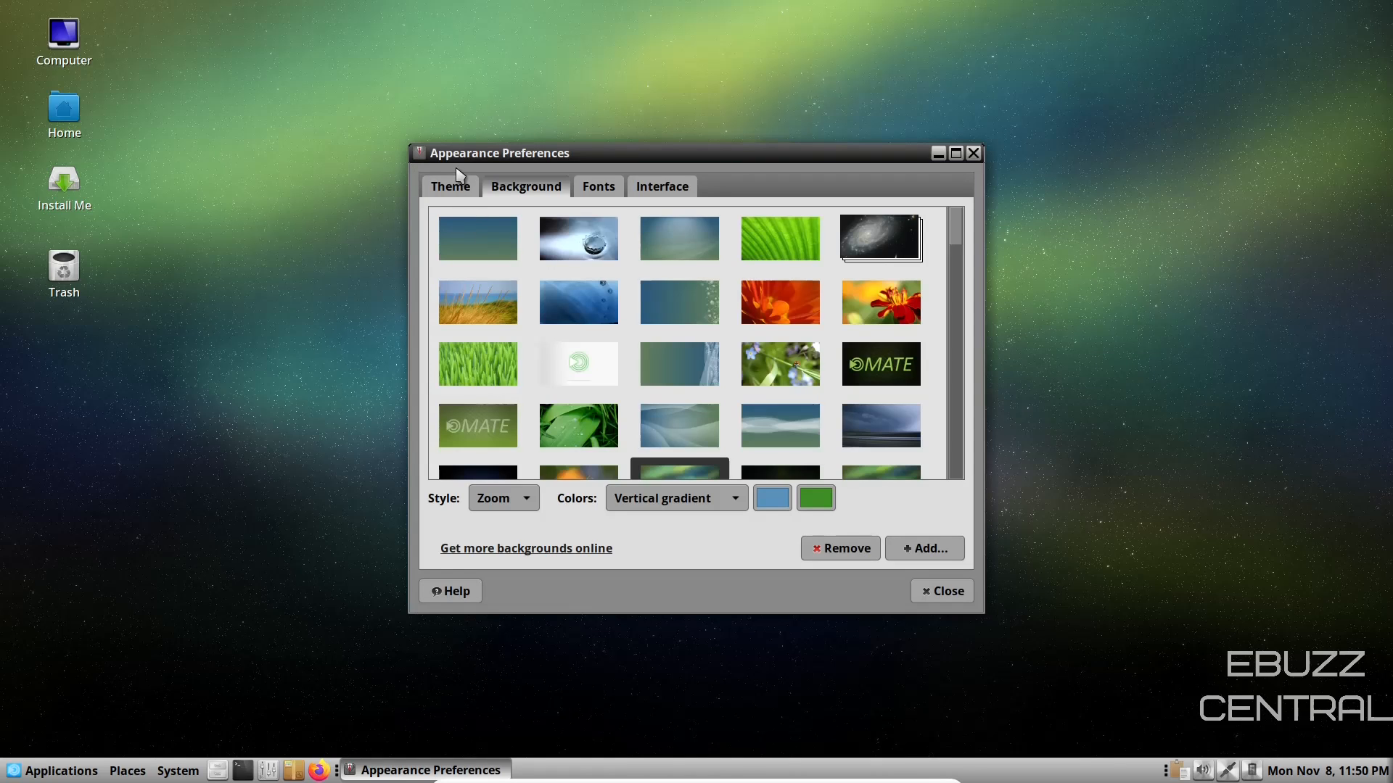
Step: Browse the Theme list of window themes, keeping the Custom theme applied
left_click(450, 186)
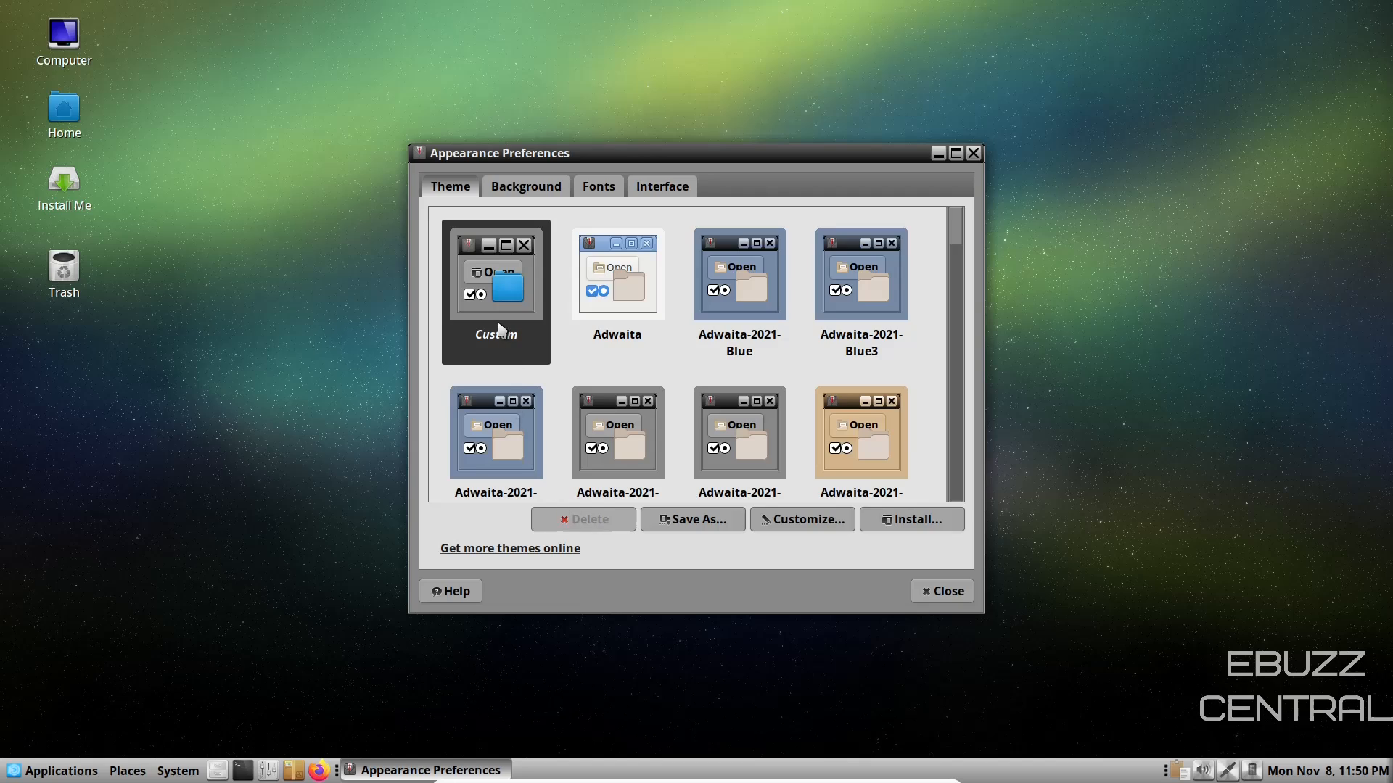
mouse_move(771, 299)
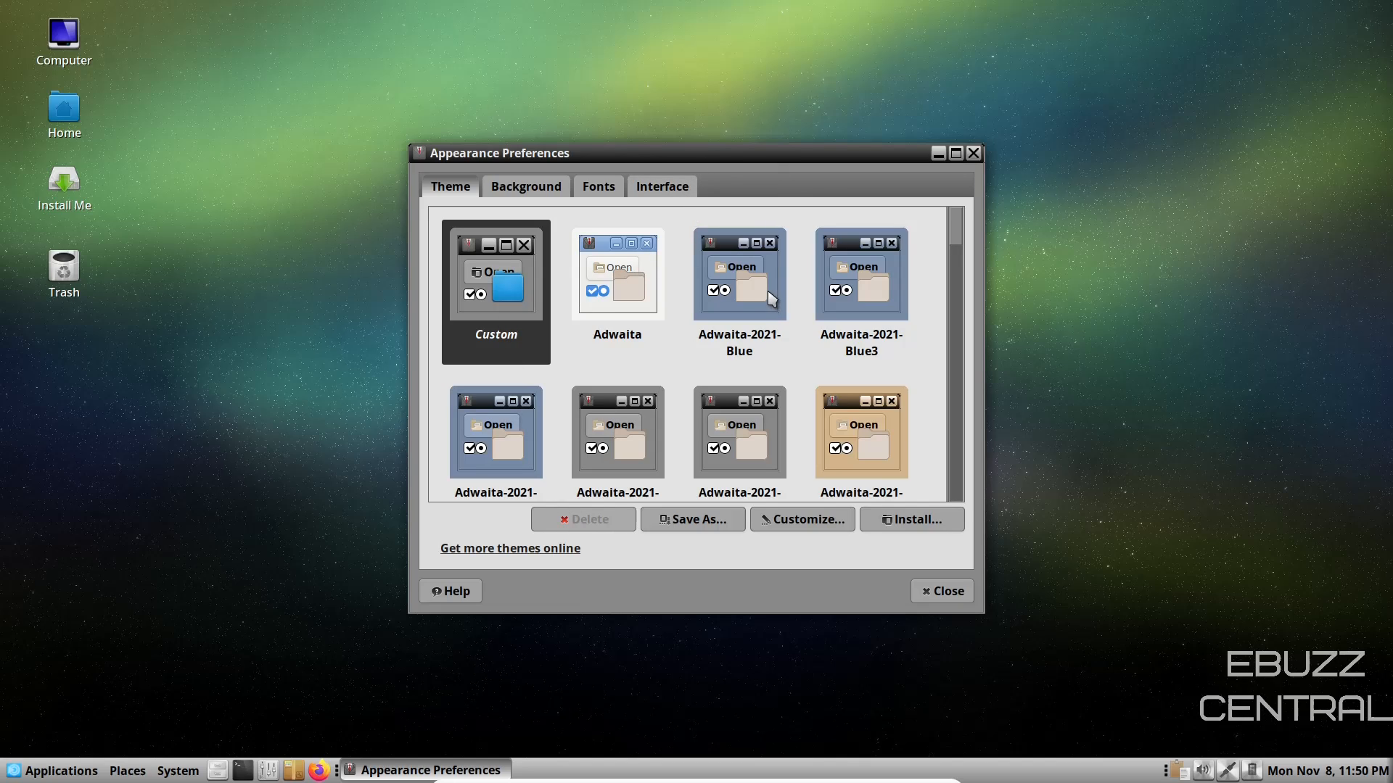
scroll("down", 3)
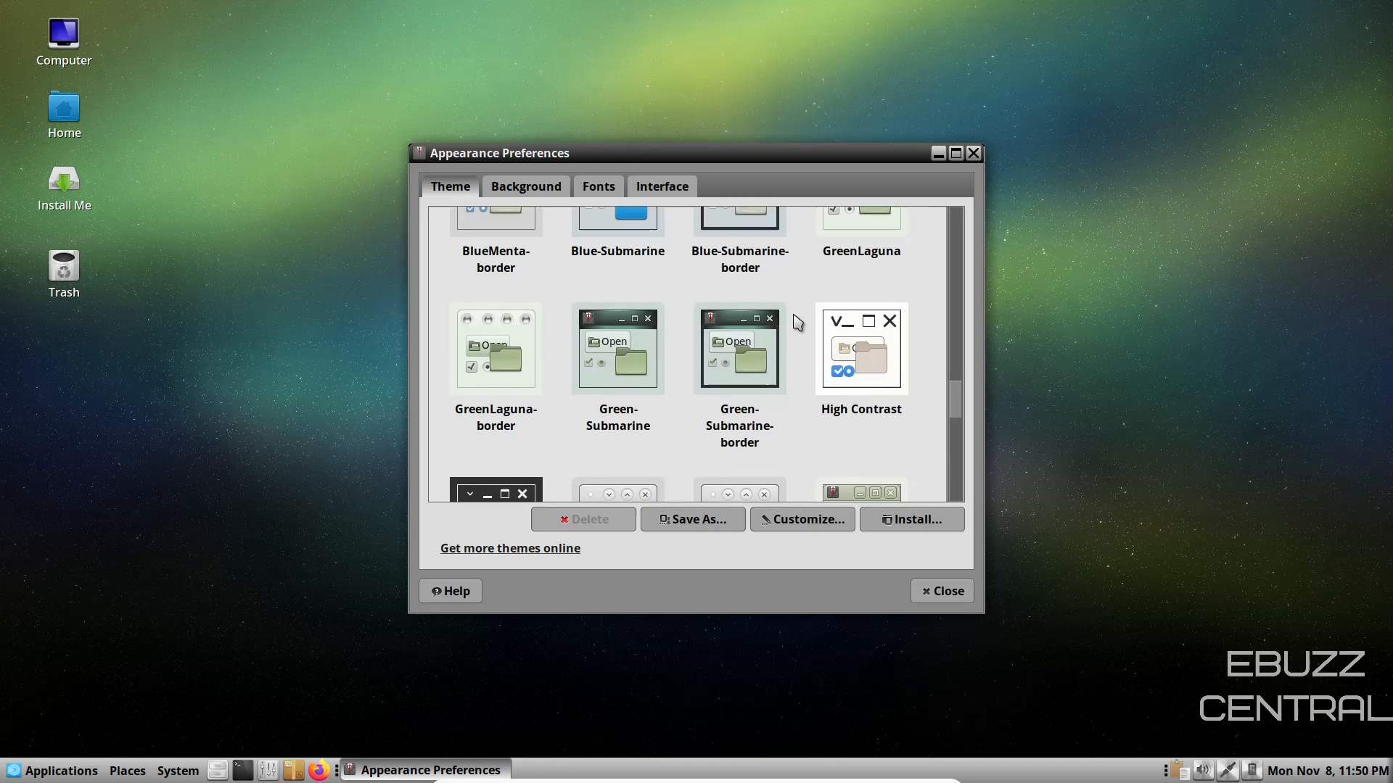
scroll("up", 3)
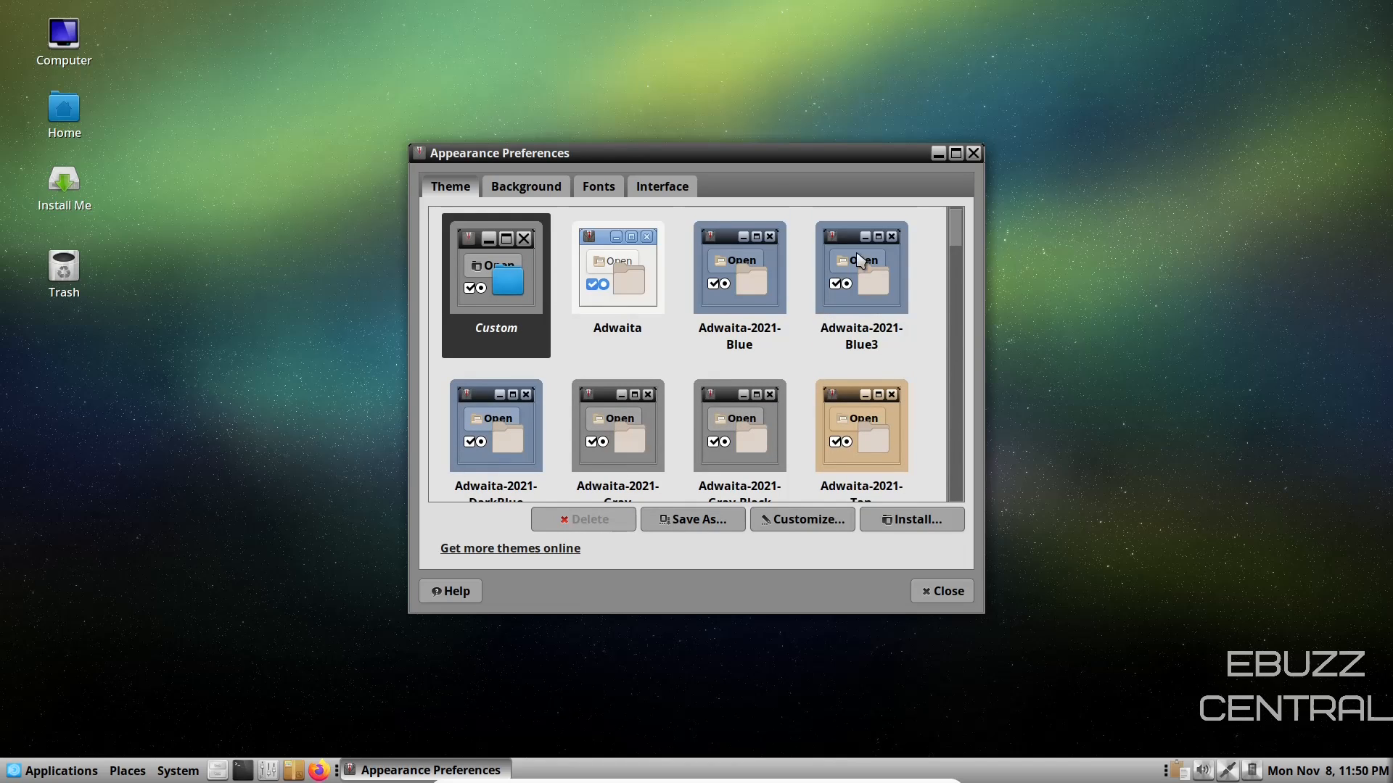
mouse_move(912, 519)
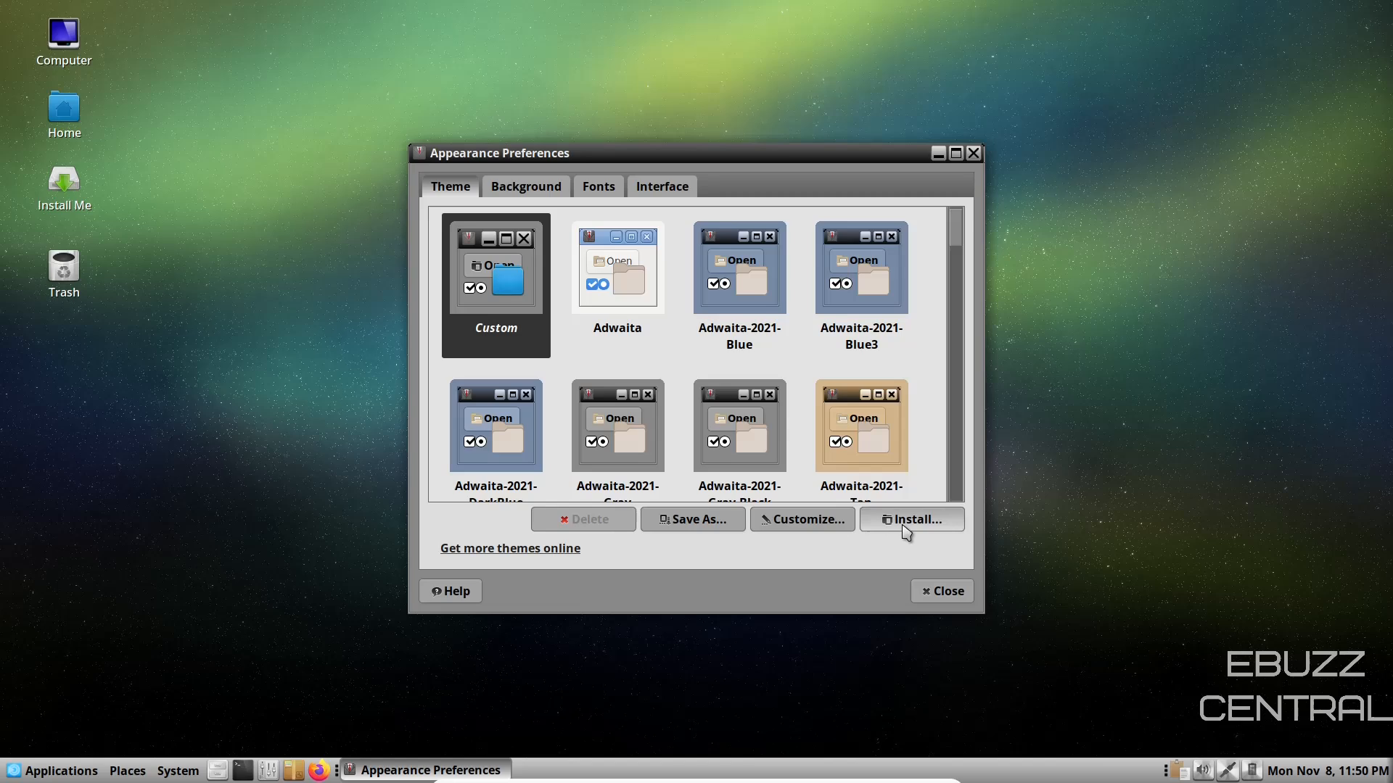
Step: Set the application font to Open Sans Semibold size 13 instead of 12
left_click(597, 187)
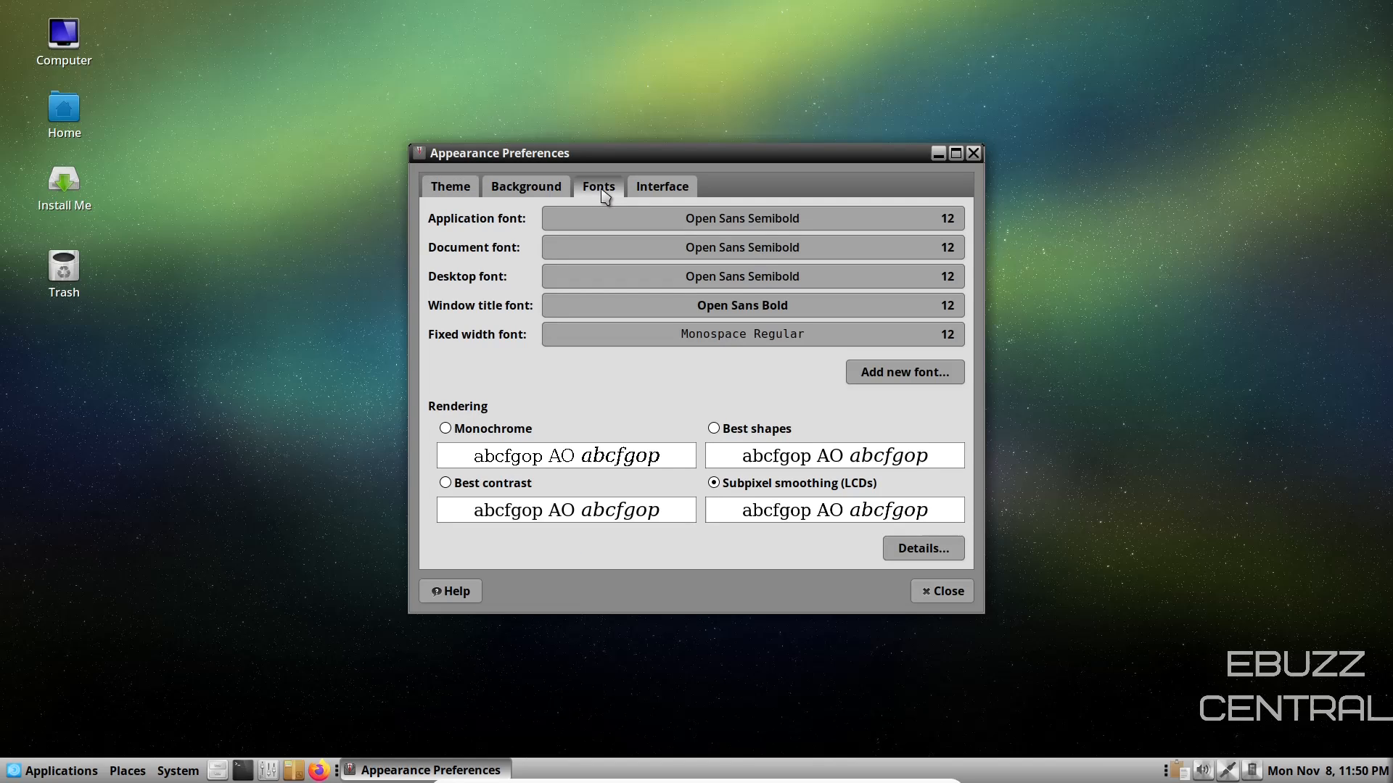
mouse_move(752, 219)
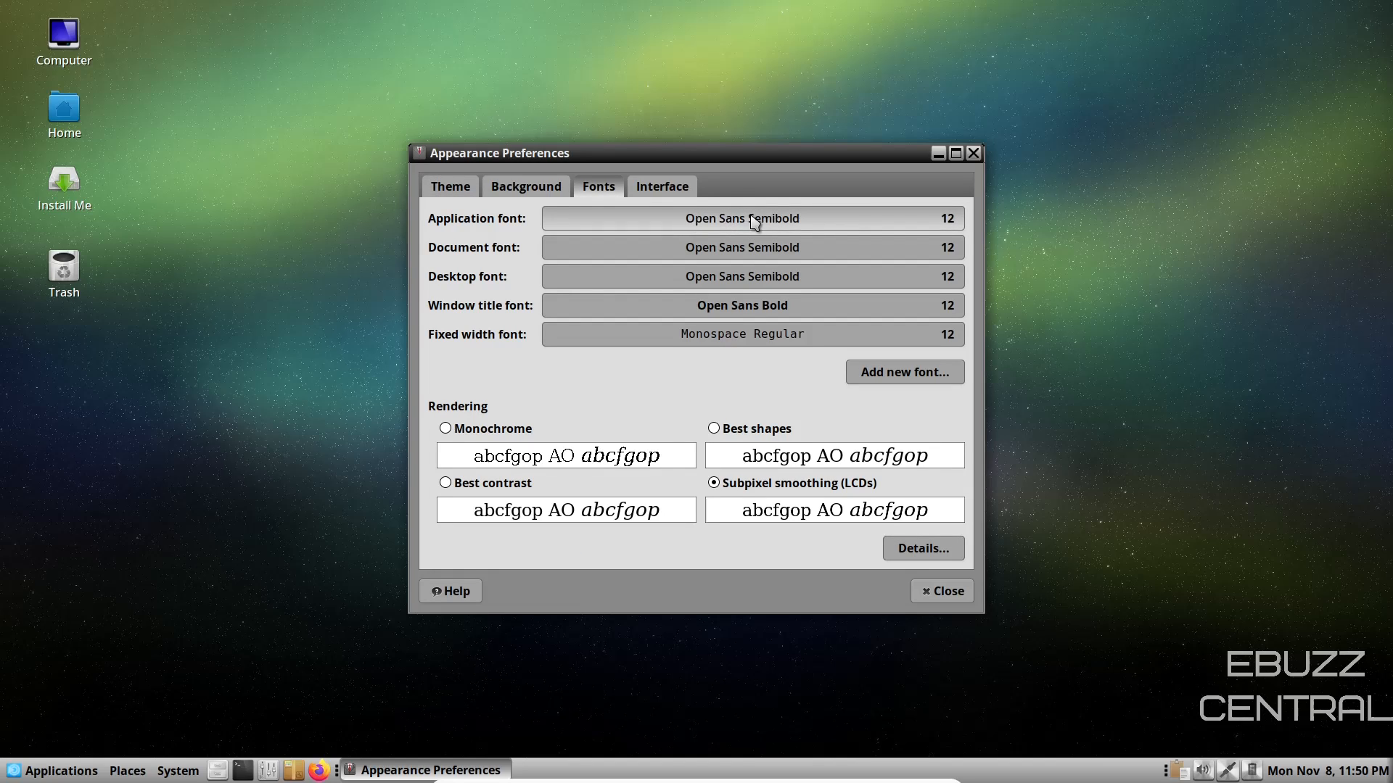
mouse_move(927, 232)
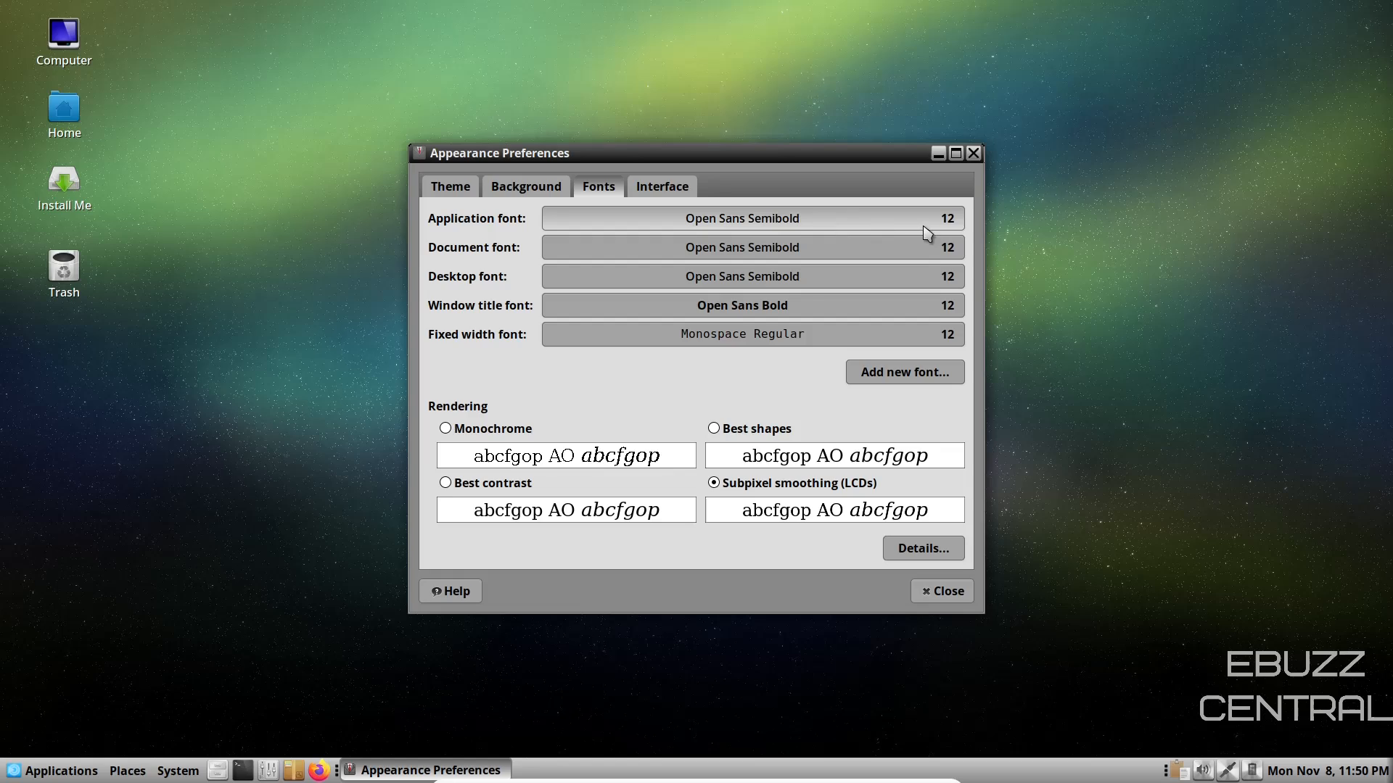
mouse_move(799, 246)
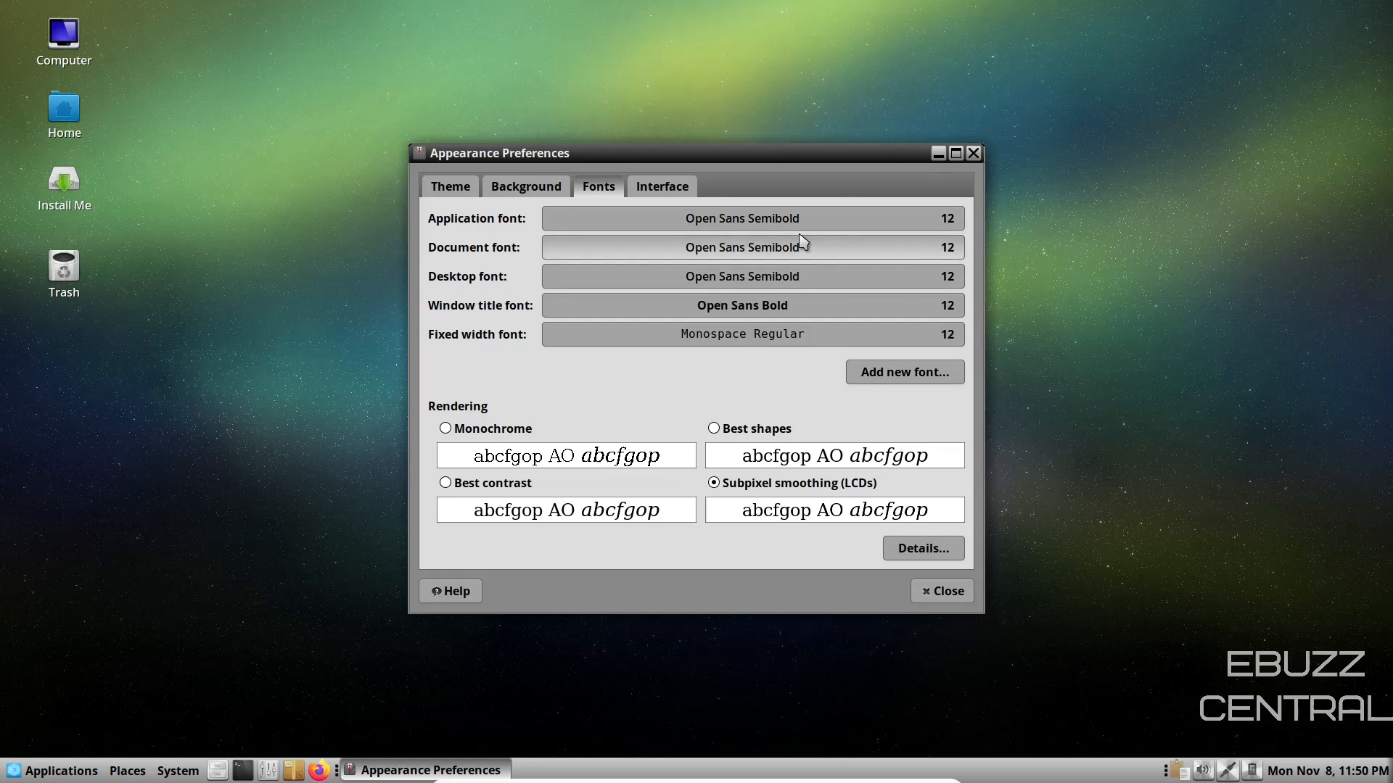
left_click(742, 217)
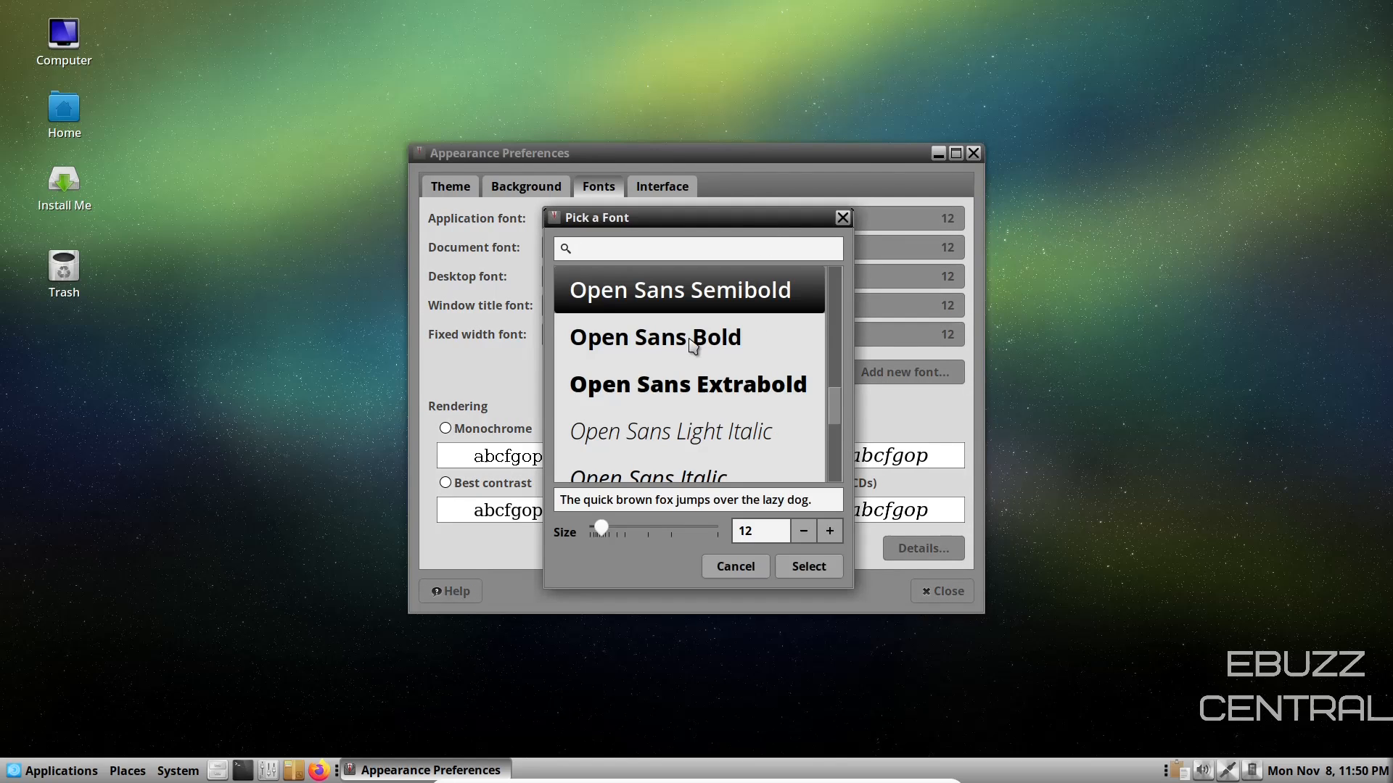
scroll("up", 3)
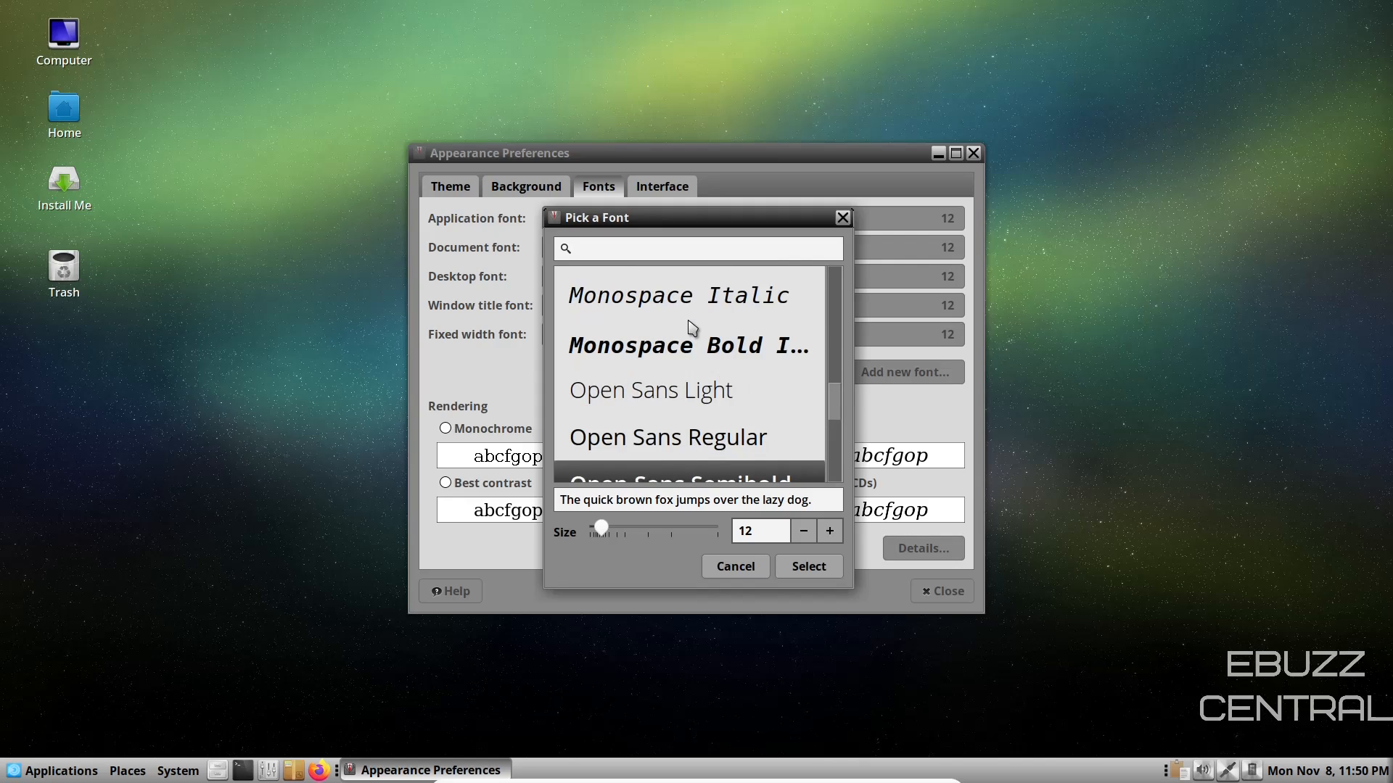
left_click(828, 531)
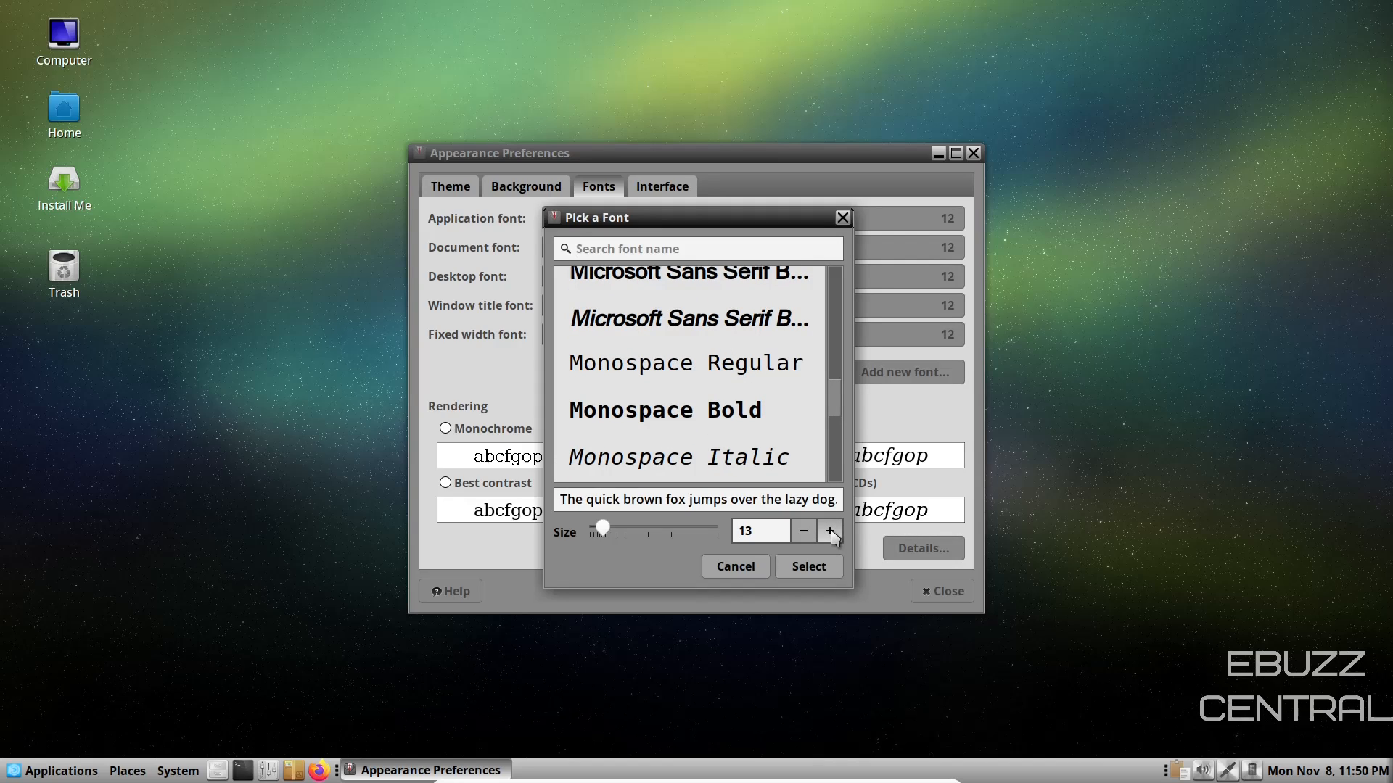
left_click(808, 567)
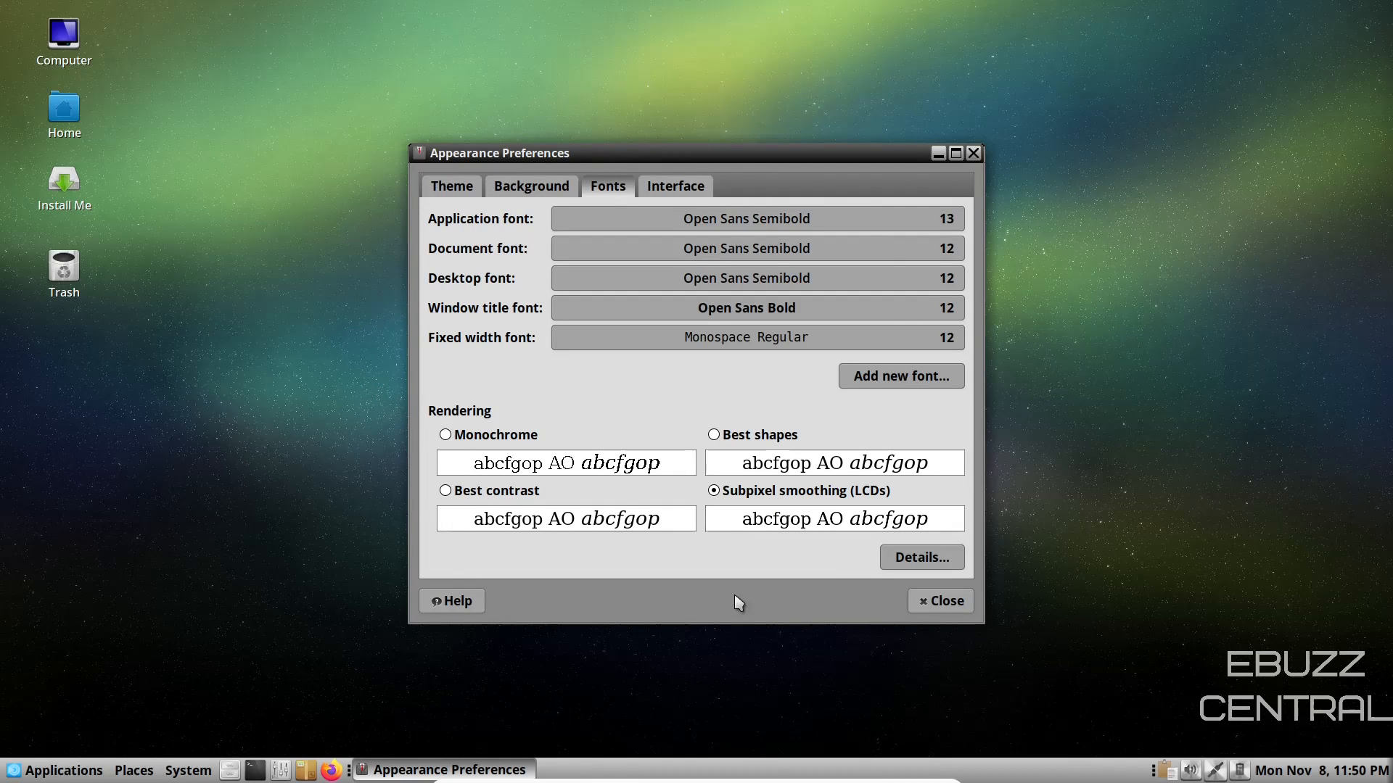
Step: Review the Interface options for icons in menus and buttons, then close Appearance Preferences
left_click(675, 186)
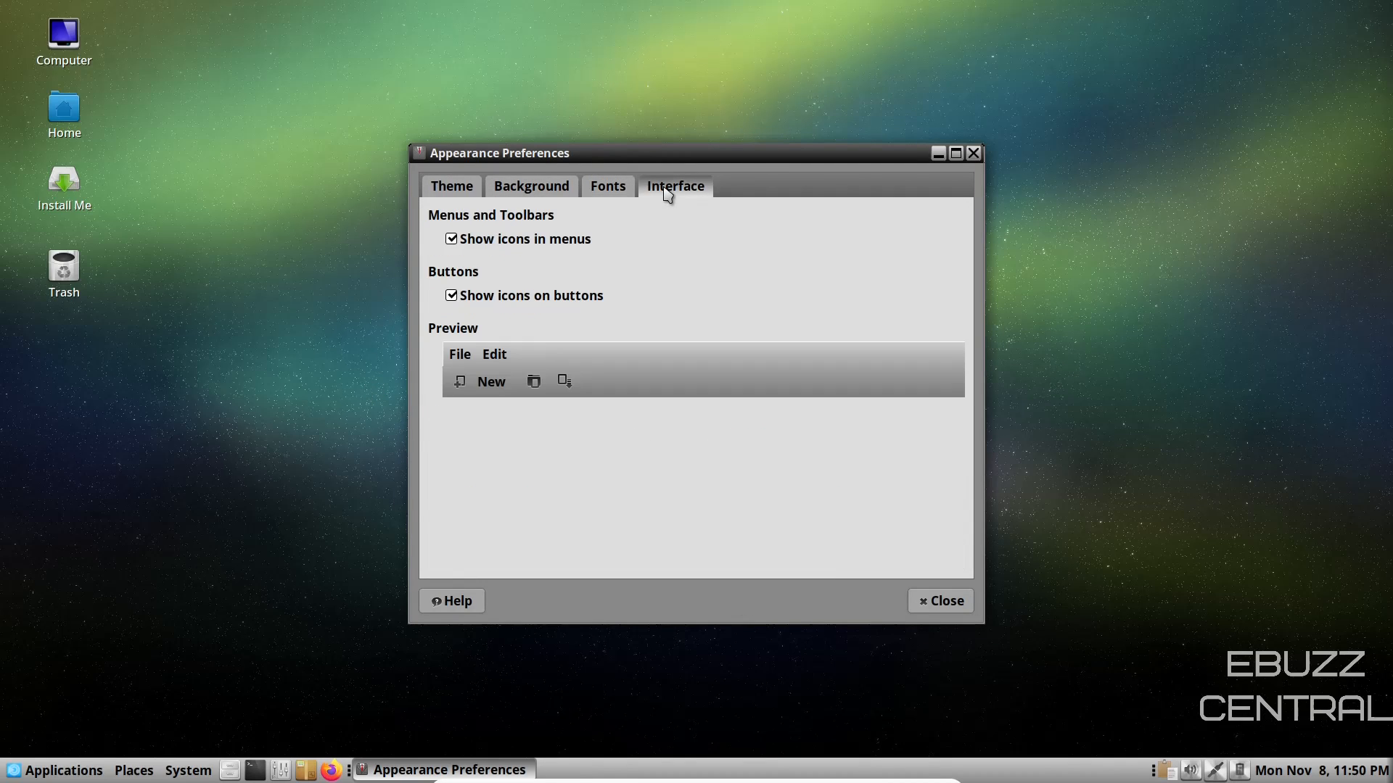
mouse_move(477, 242)
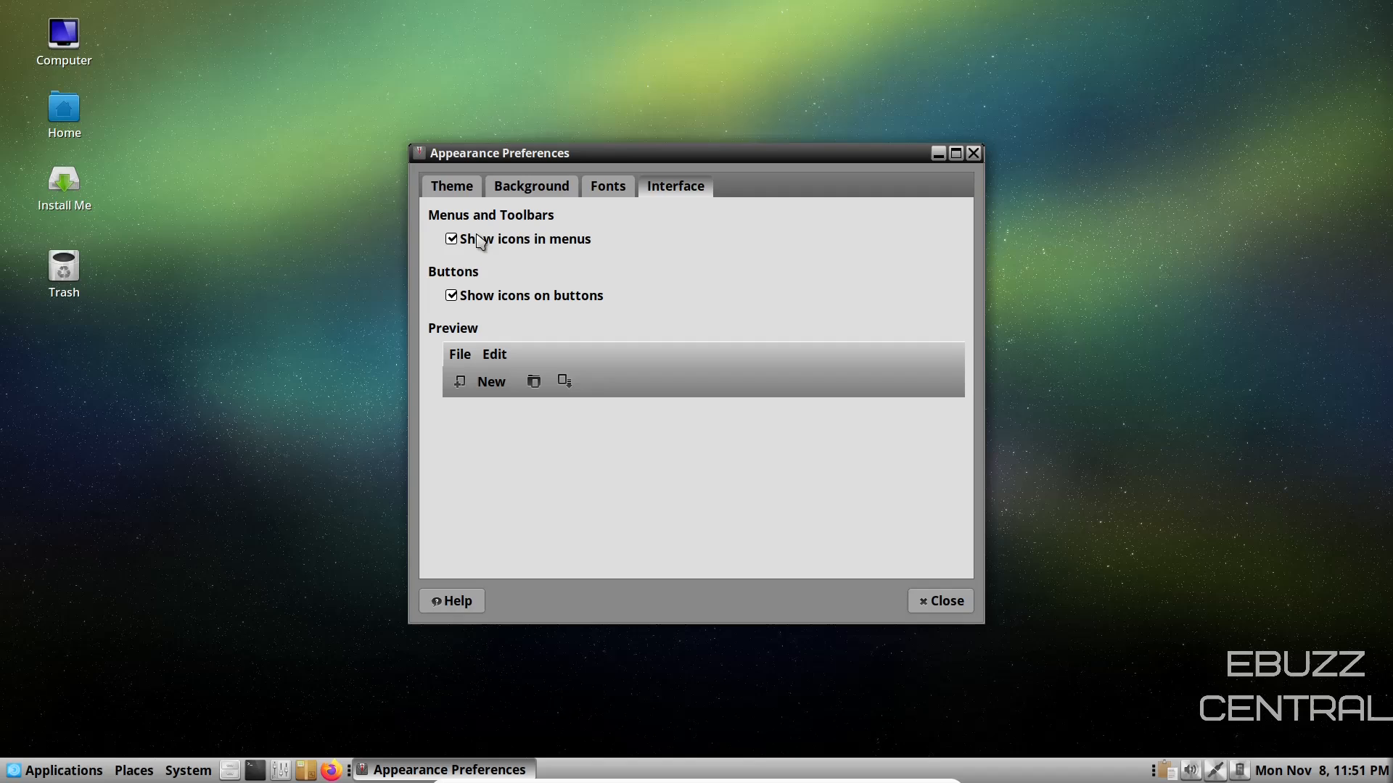
mouse_move(454, 303)
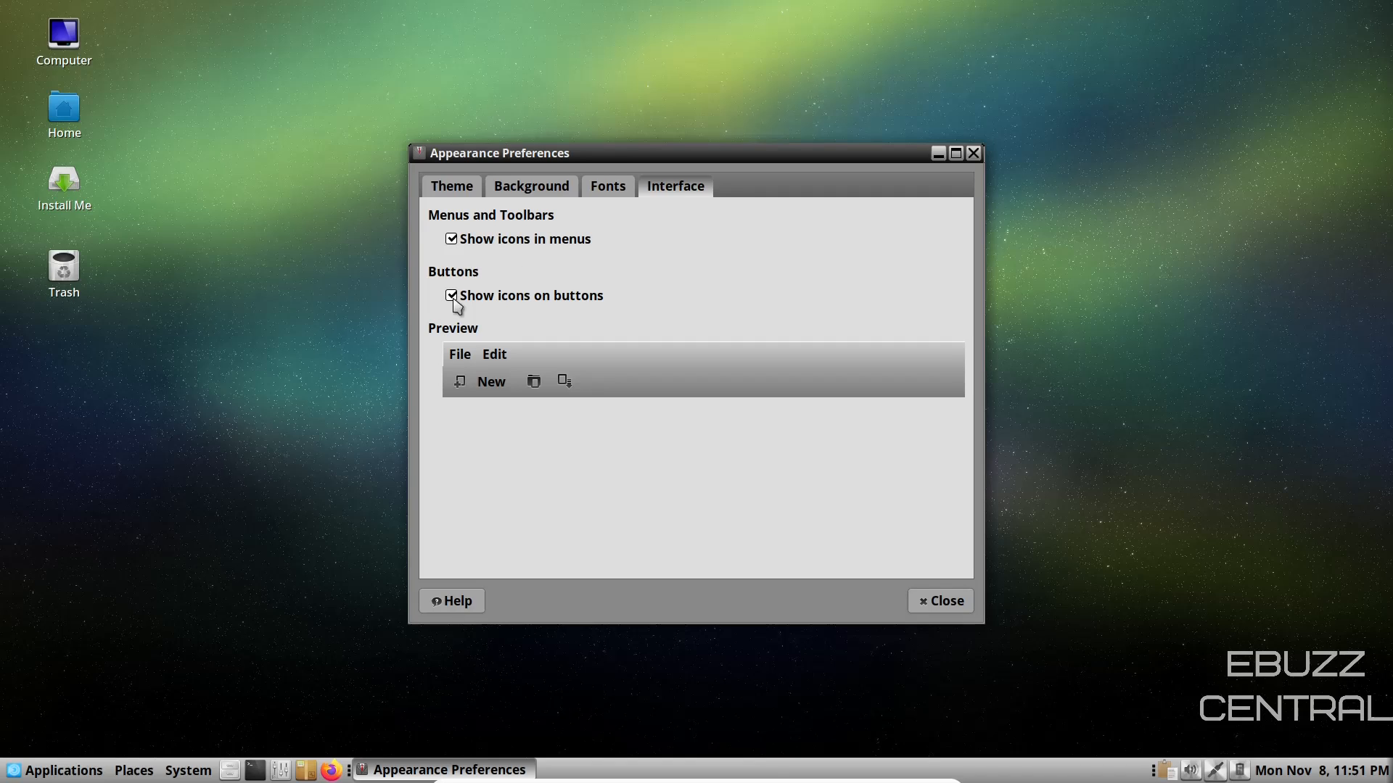
mouse_move(467, 345)
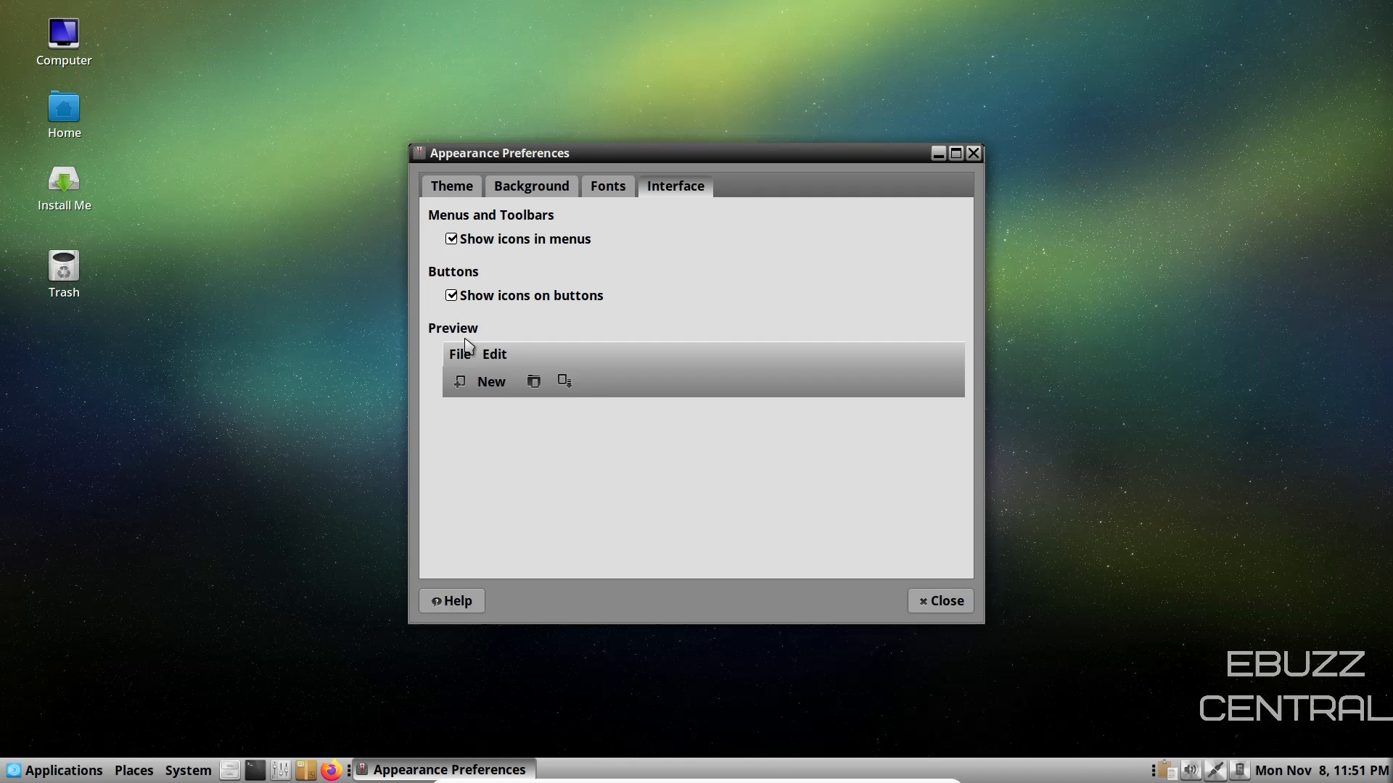
mouse_move(480, 271)
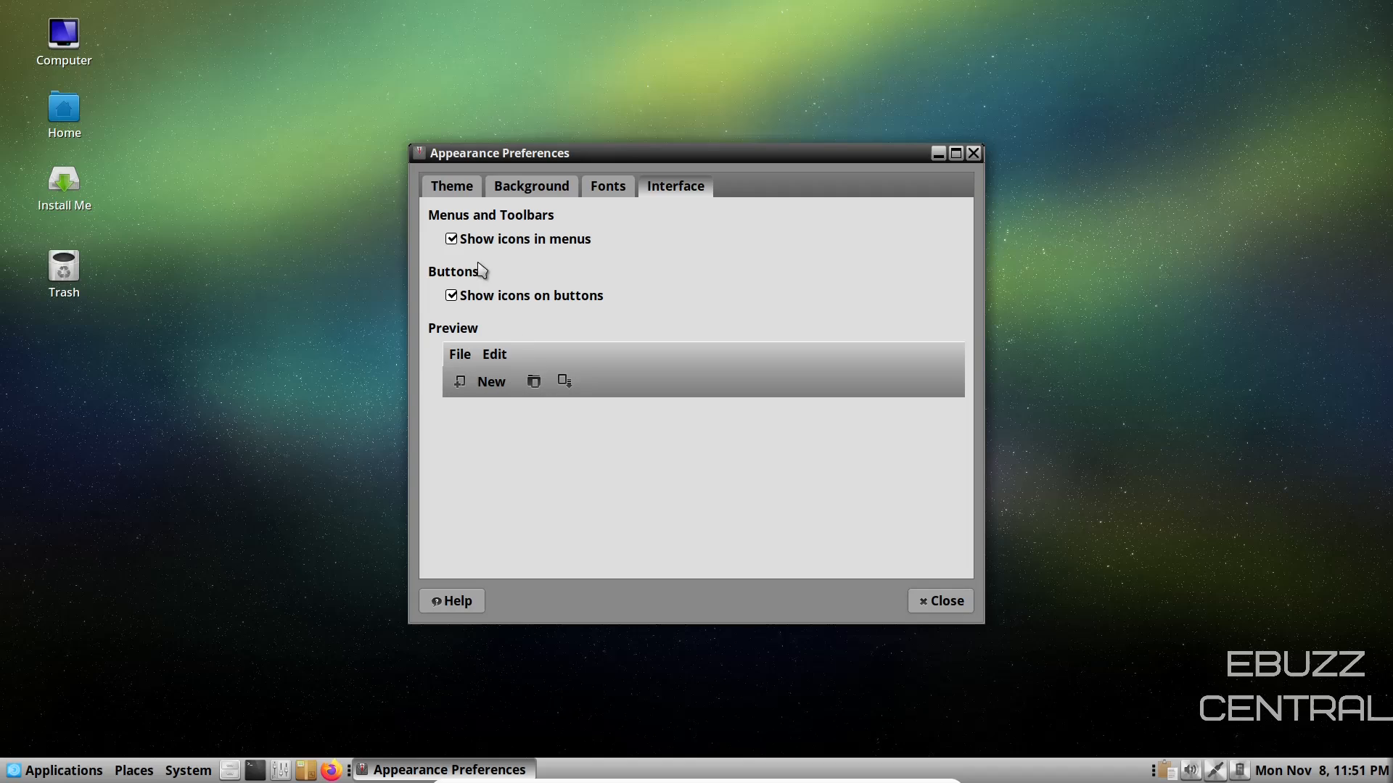
mouse_move(1037, 187)
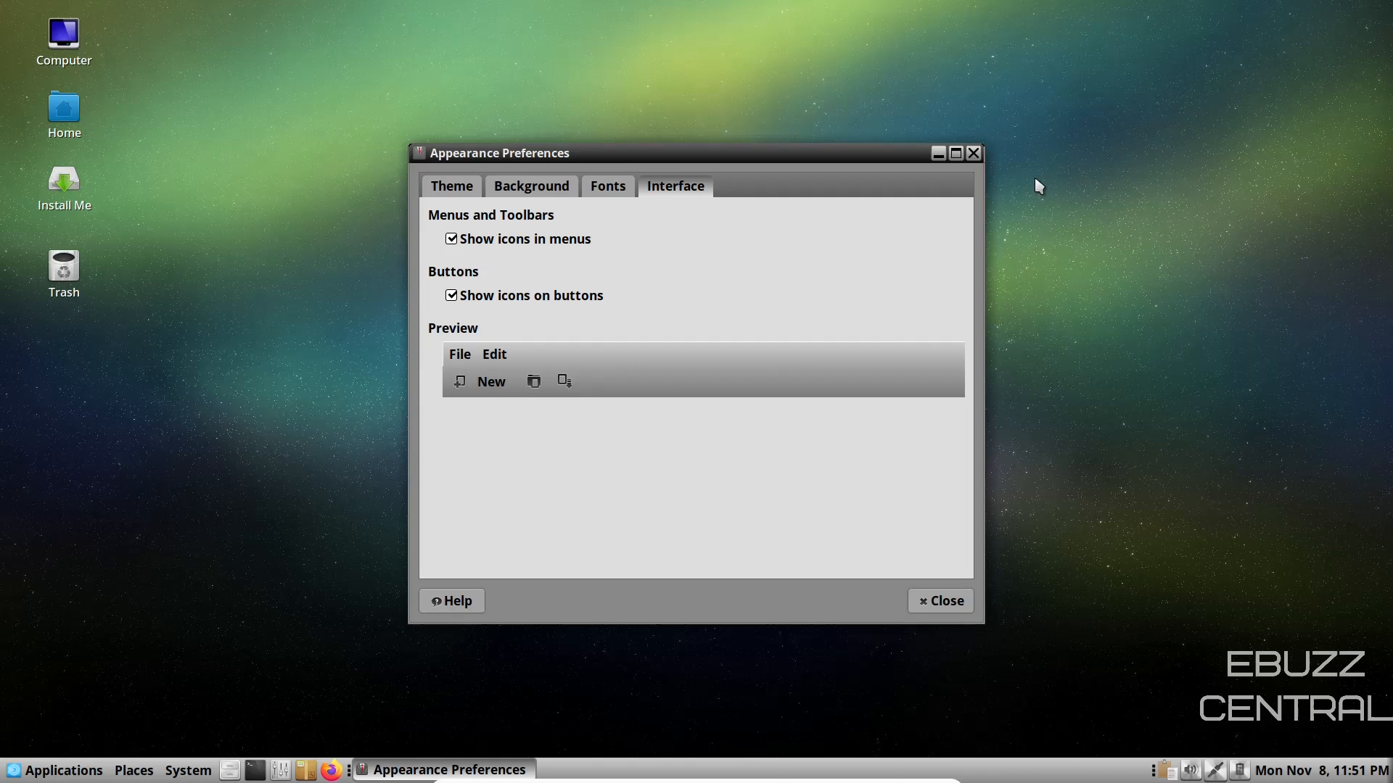
left_click(938, 601)
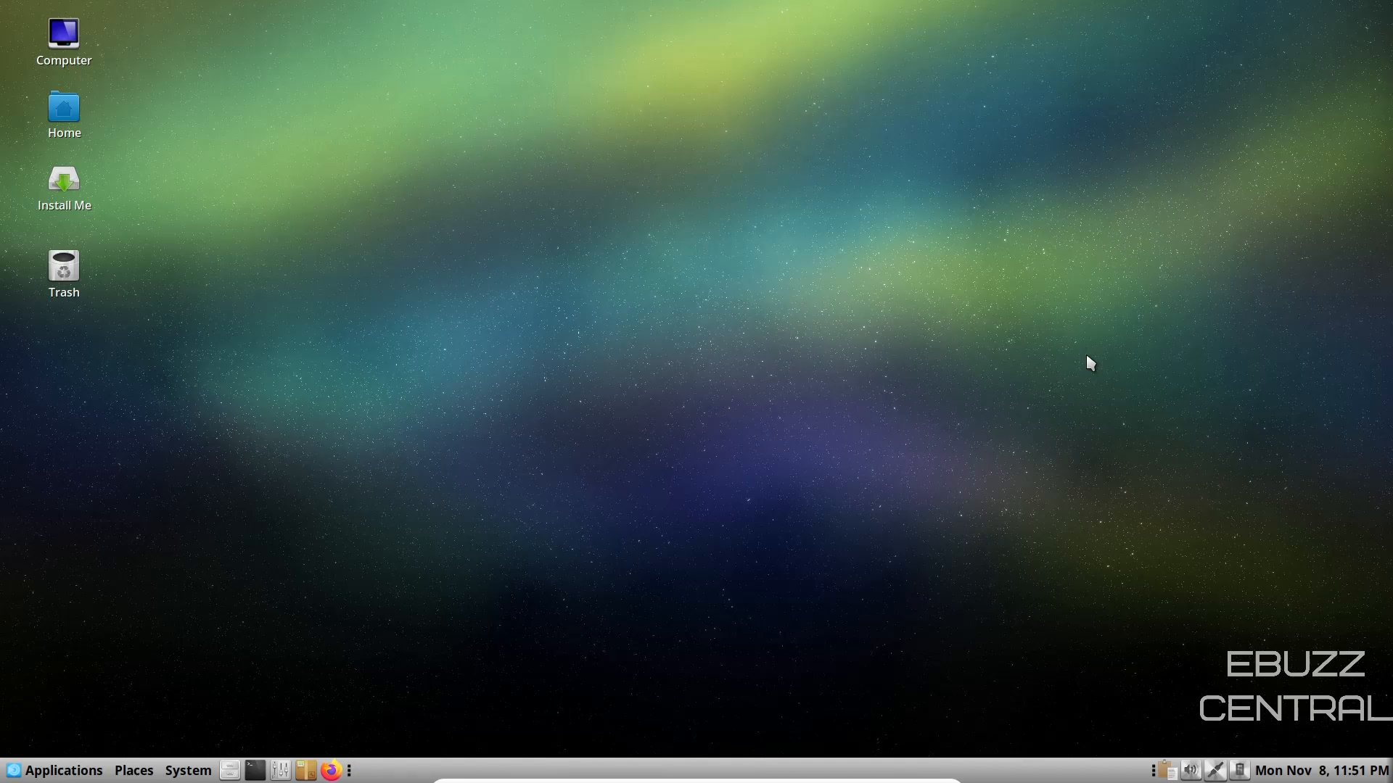
mouse_move(1109, 622)
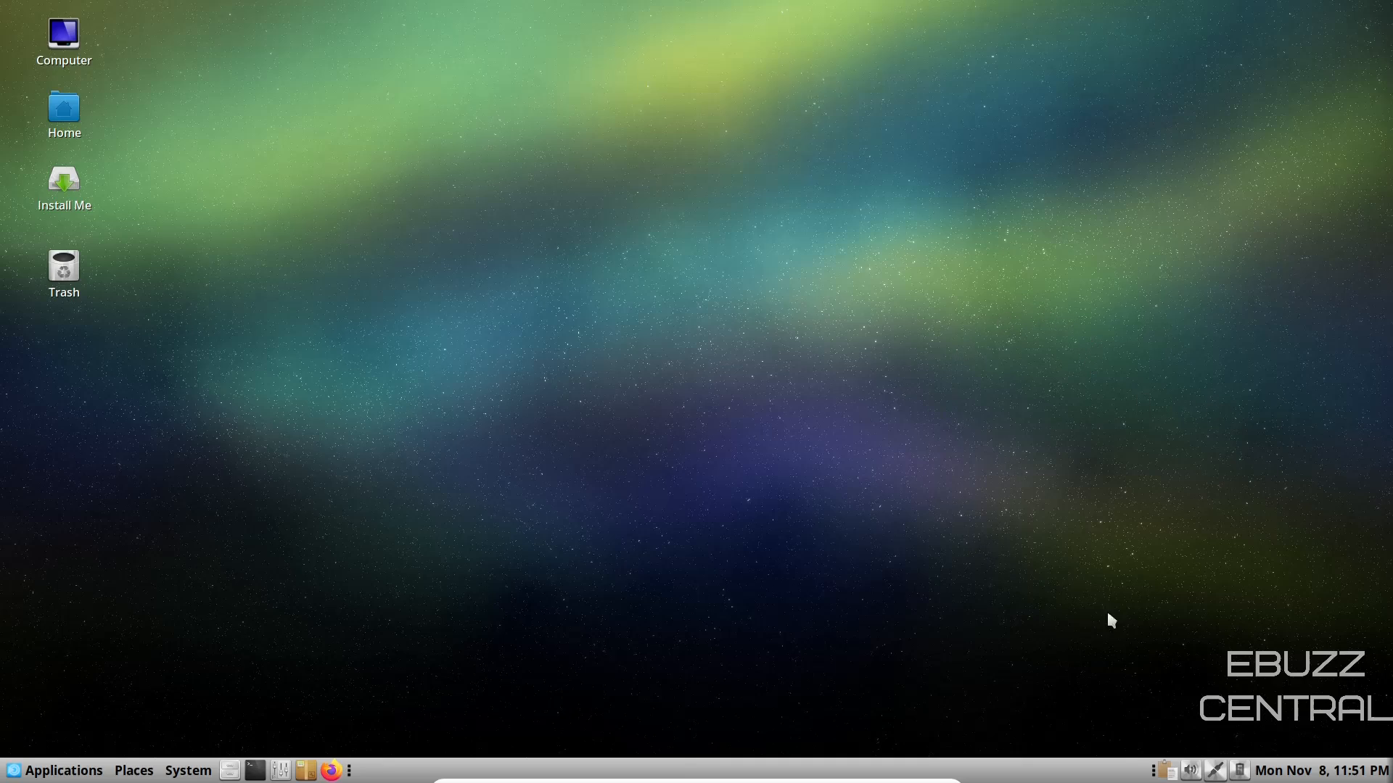
mouse_move(1315, 770)
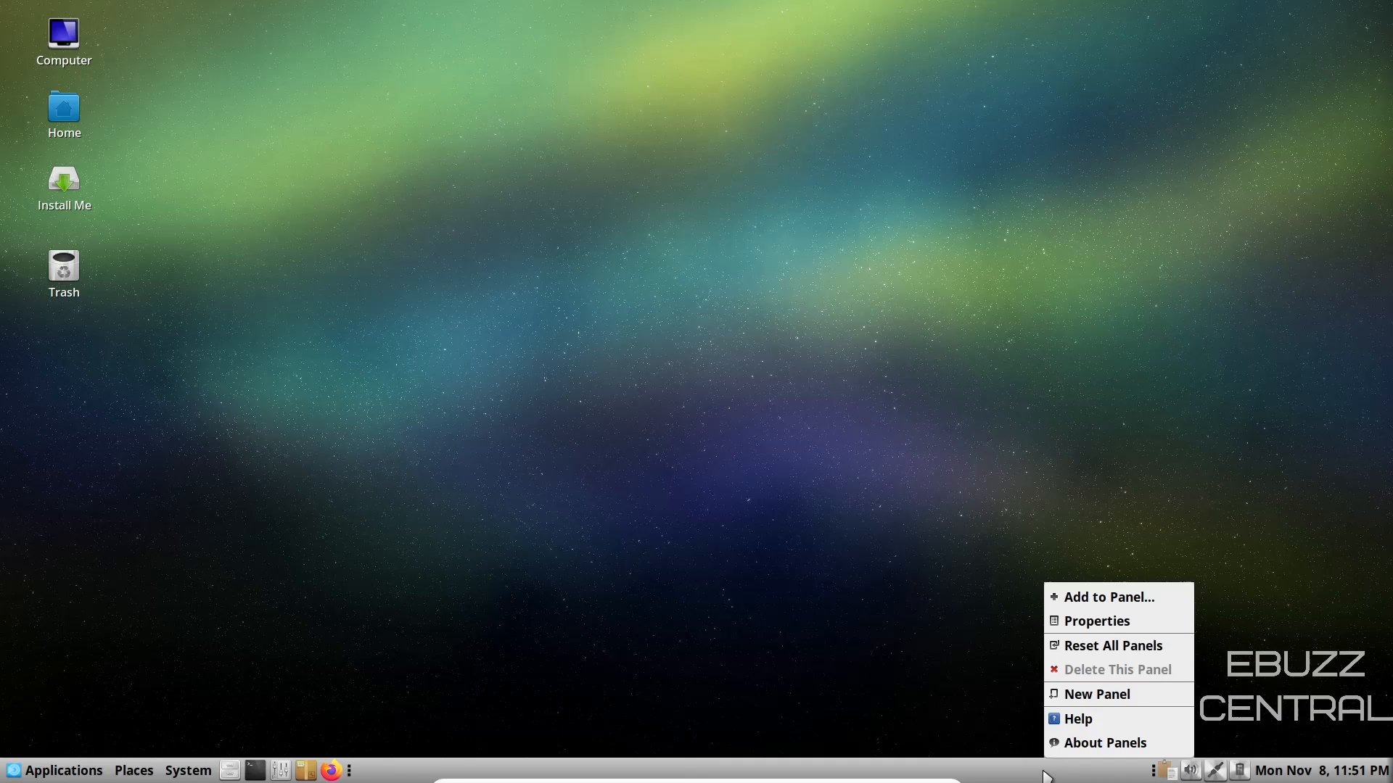
mouse_move(1081, 720)
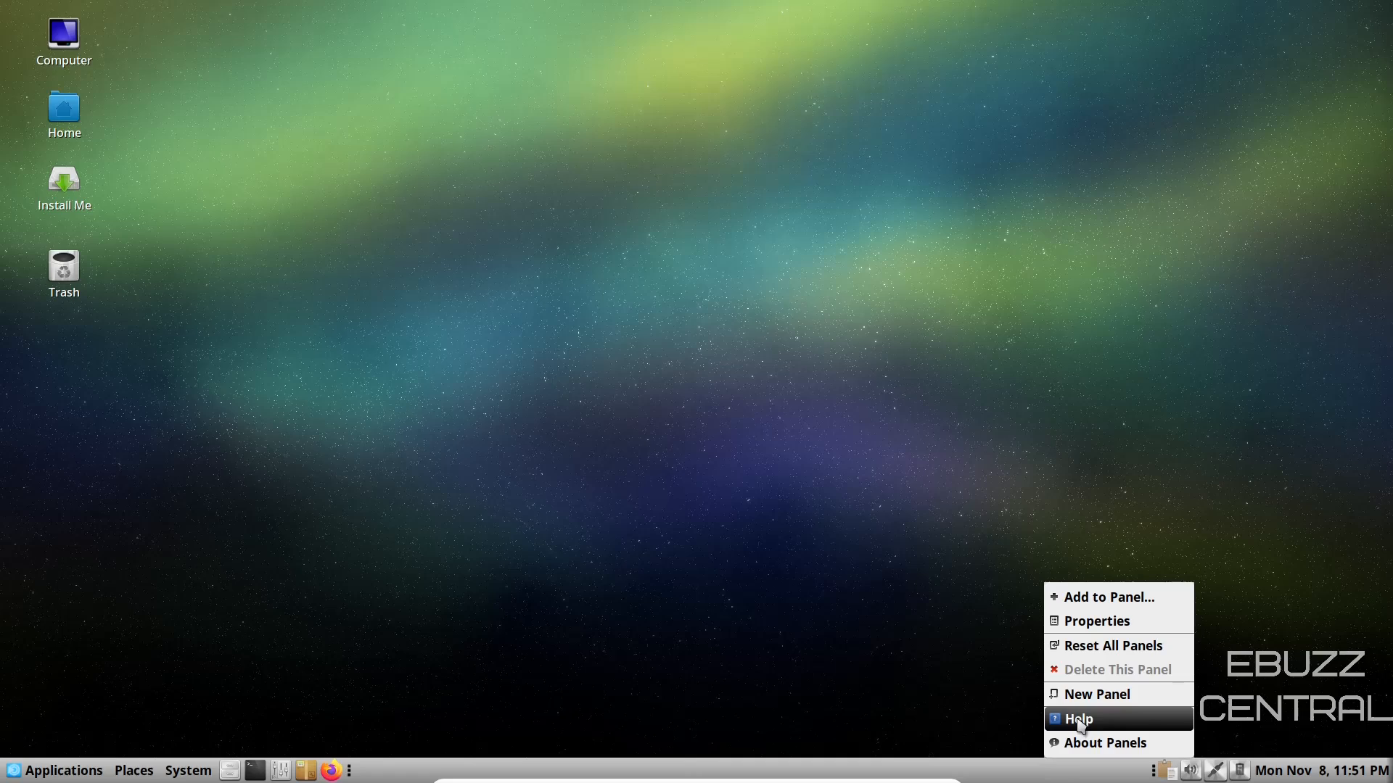
mouse_move(1094, 621)
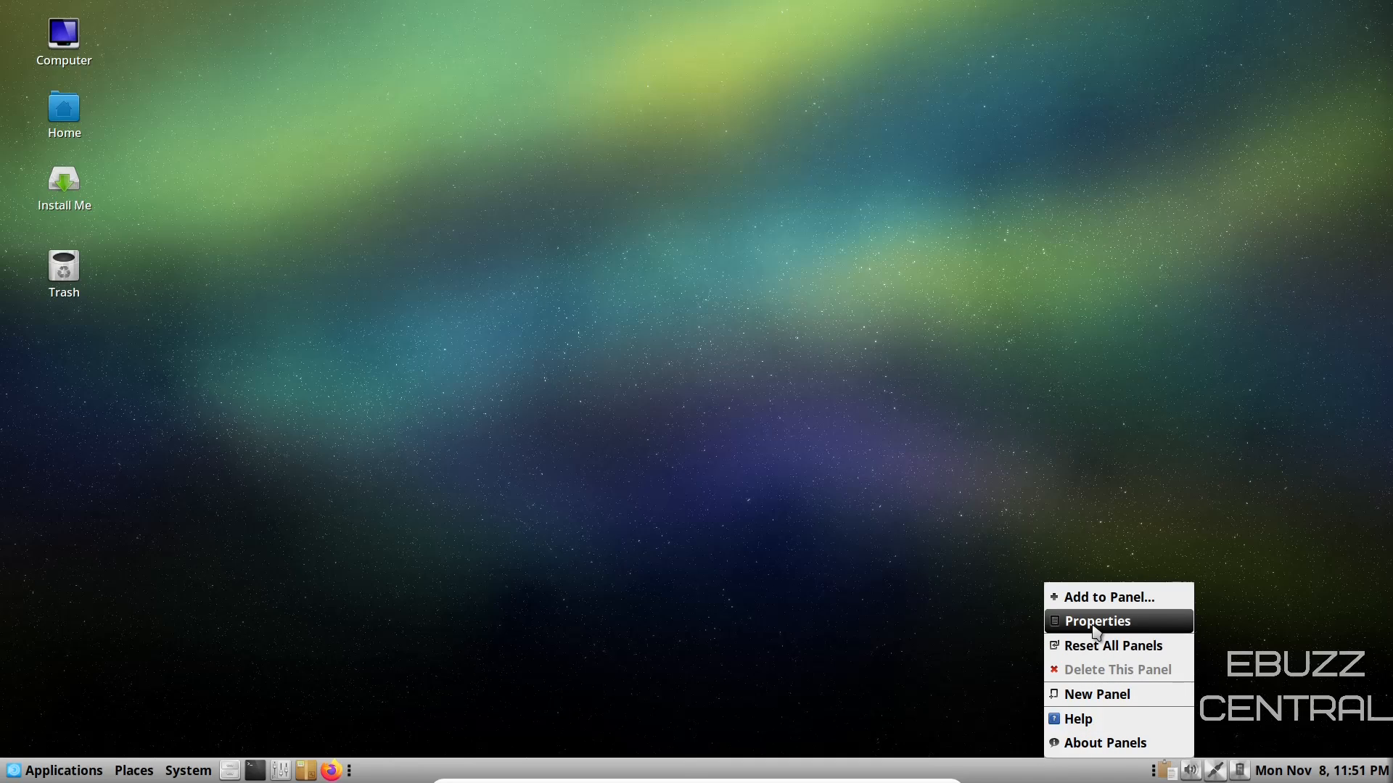
Step: In Panel Properties, set the bottom panel's size to 32 pixels
left_click(1094, 621)
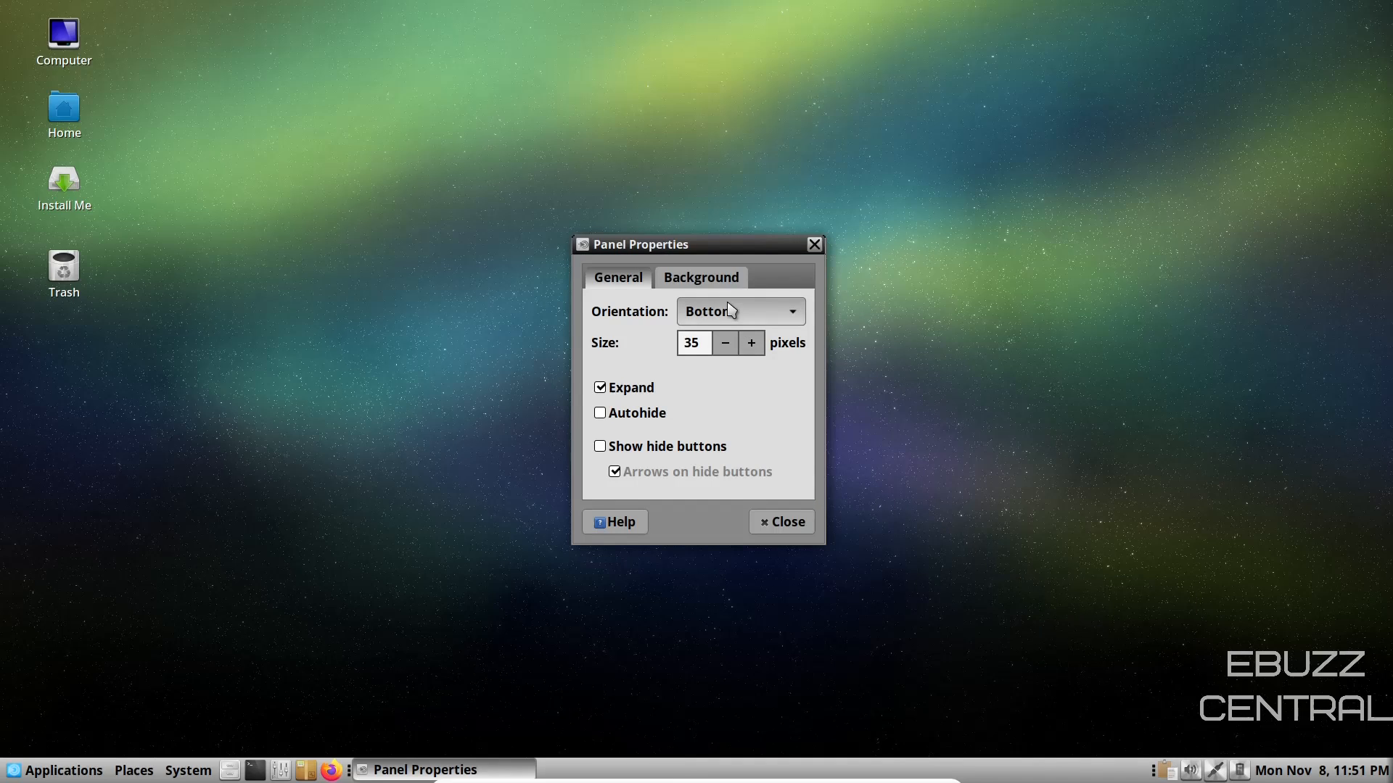
left_click_drag(640, 244, 757, 170)
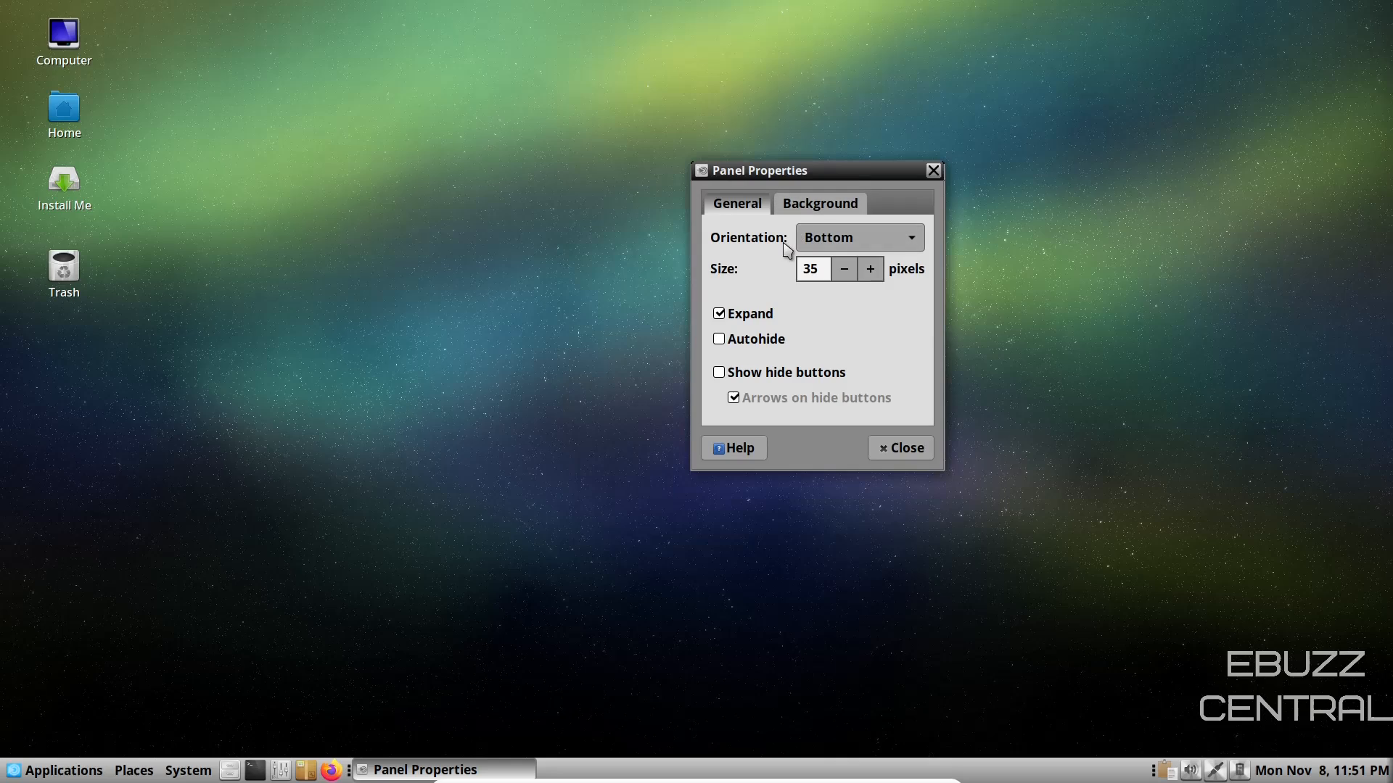
mouse_move(753, 275)
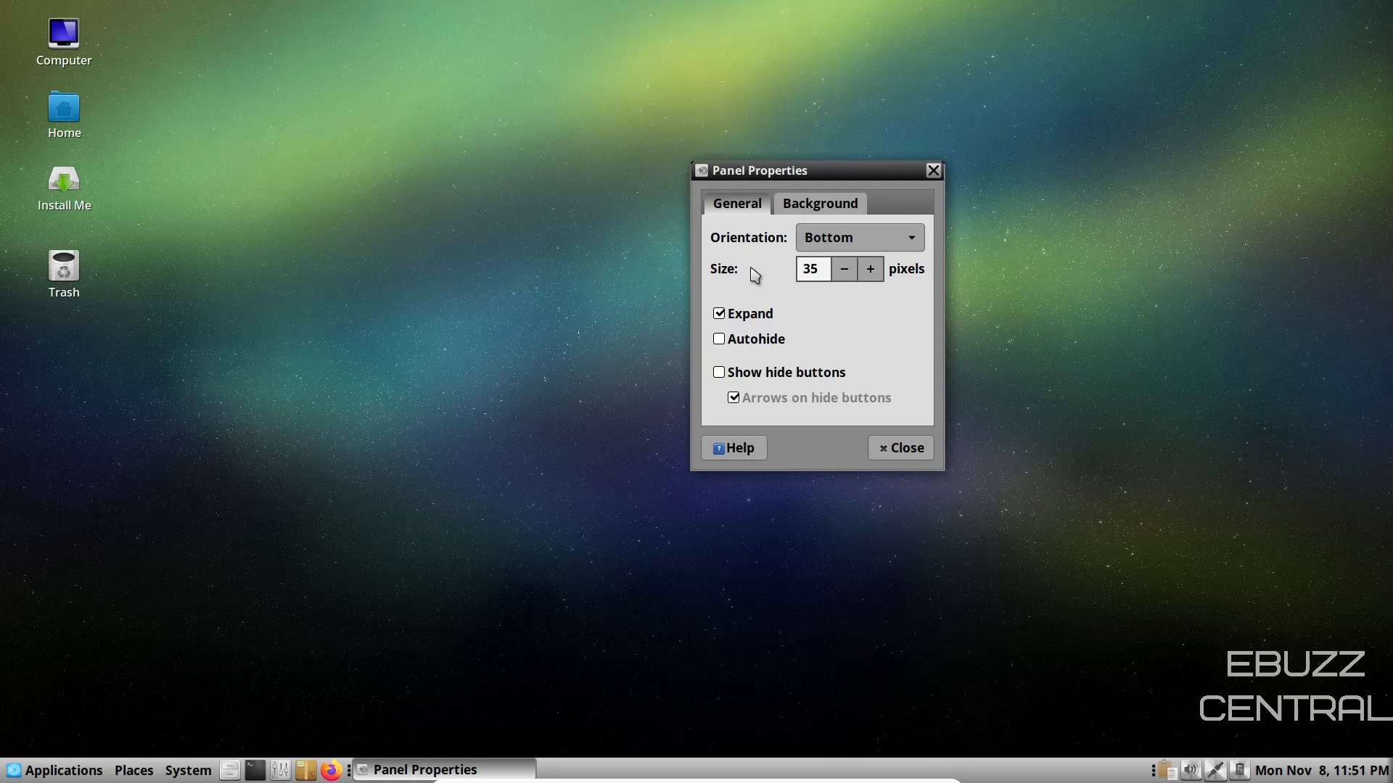
left_click(869, 270)
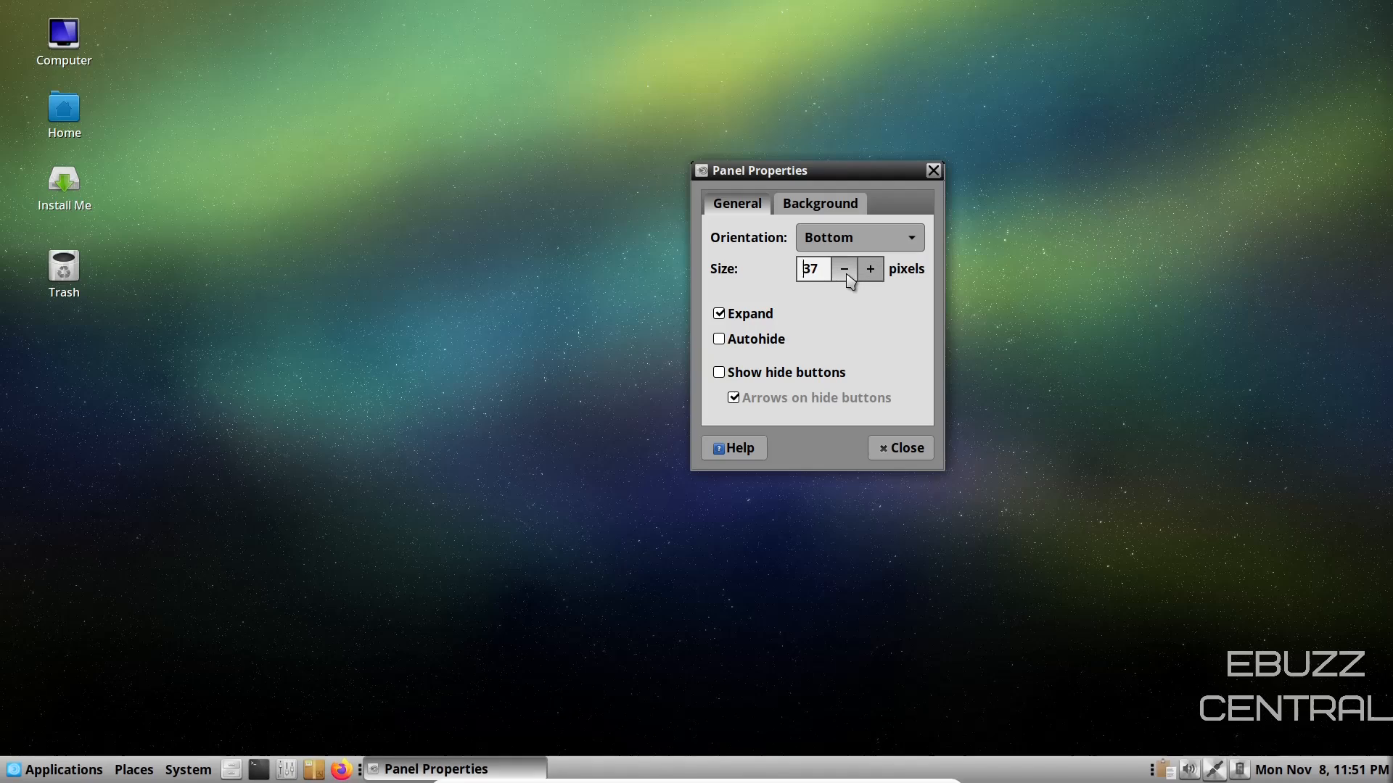
left_click(841, 269)
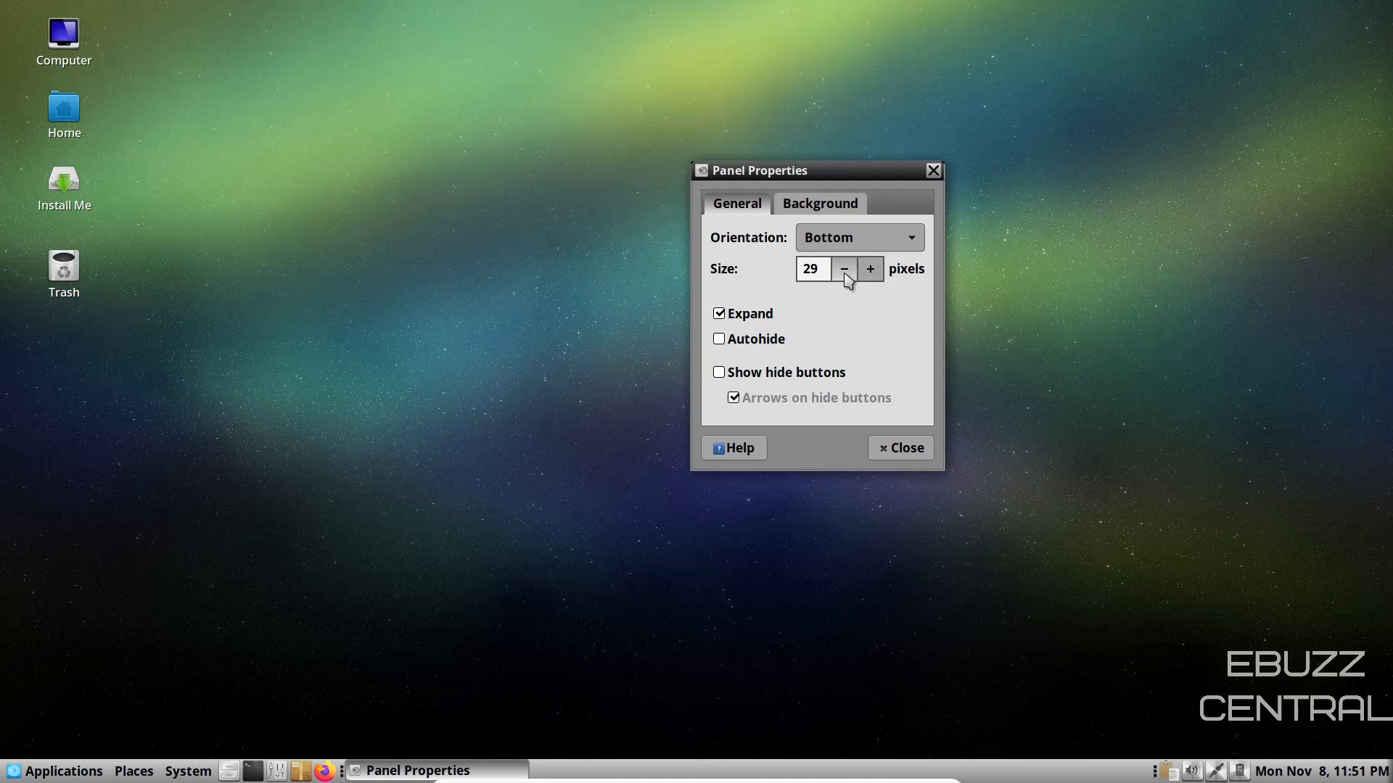
left_click(869, 269)
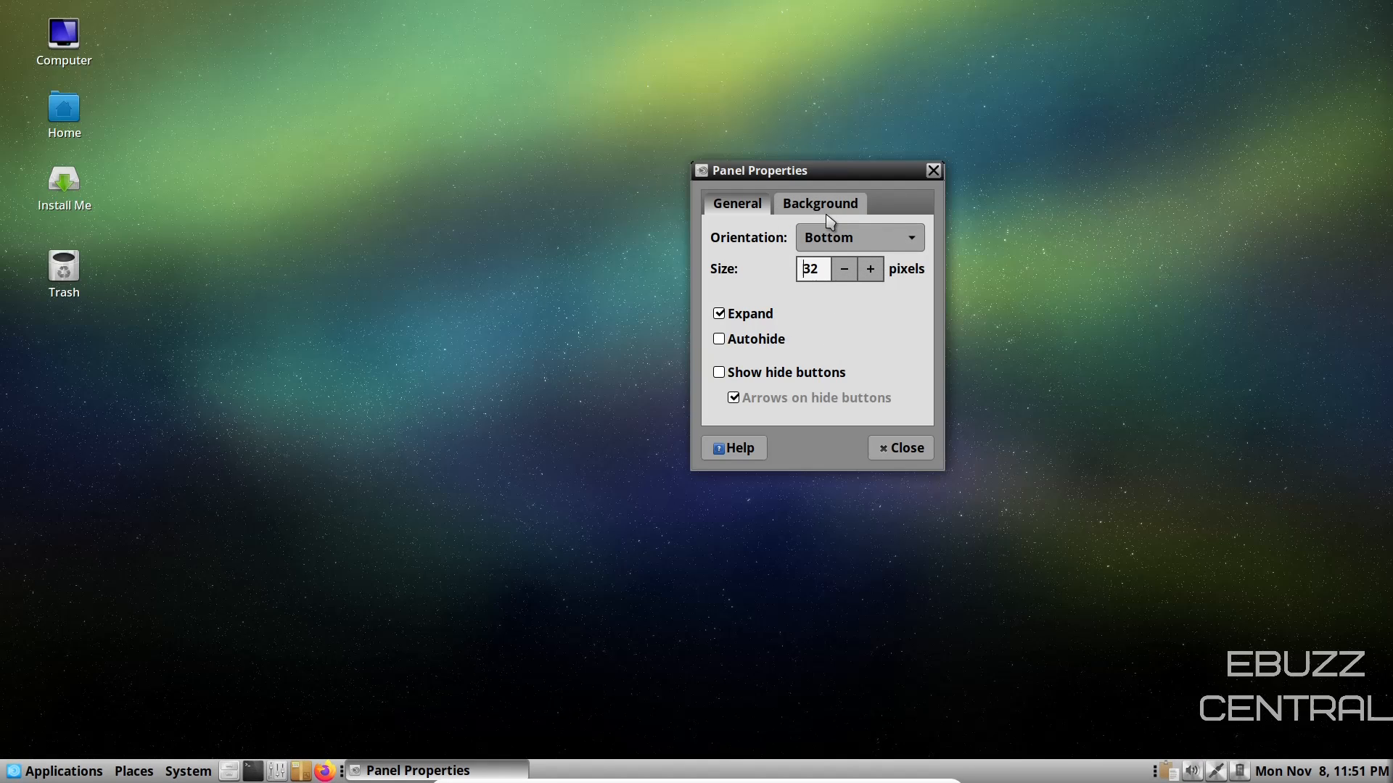
Step: Check the panel's Background options, close the properties, and launch the home folder in Caja
left_click(818, 203)
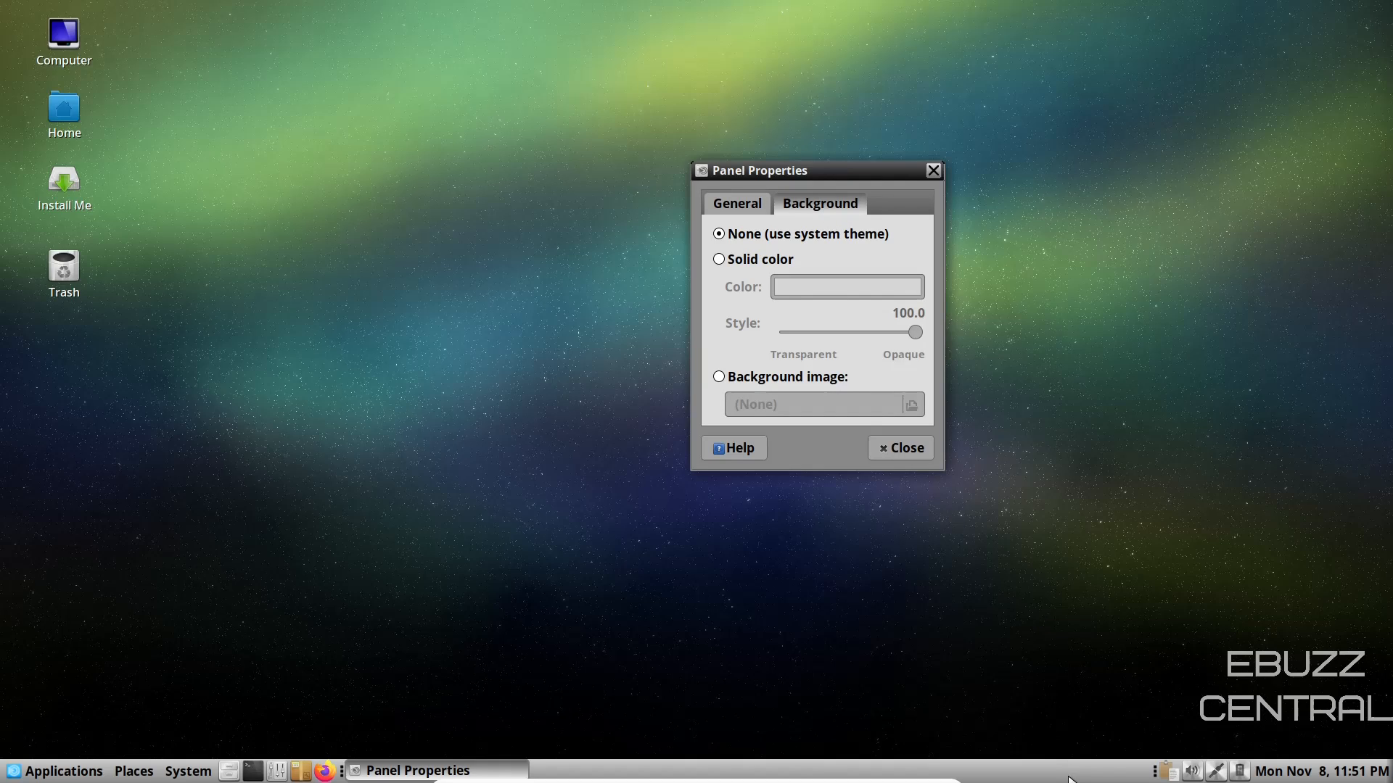
mouse_move(746, 264)
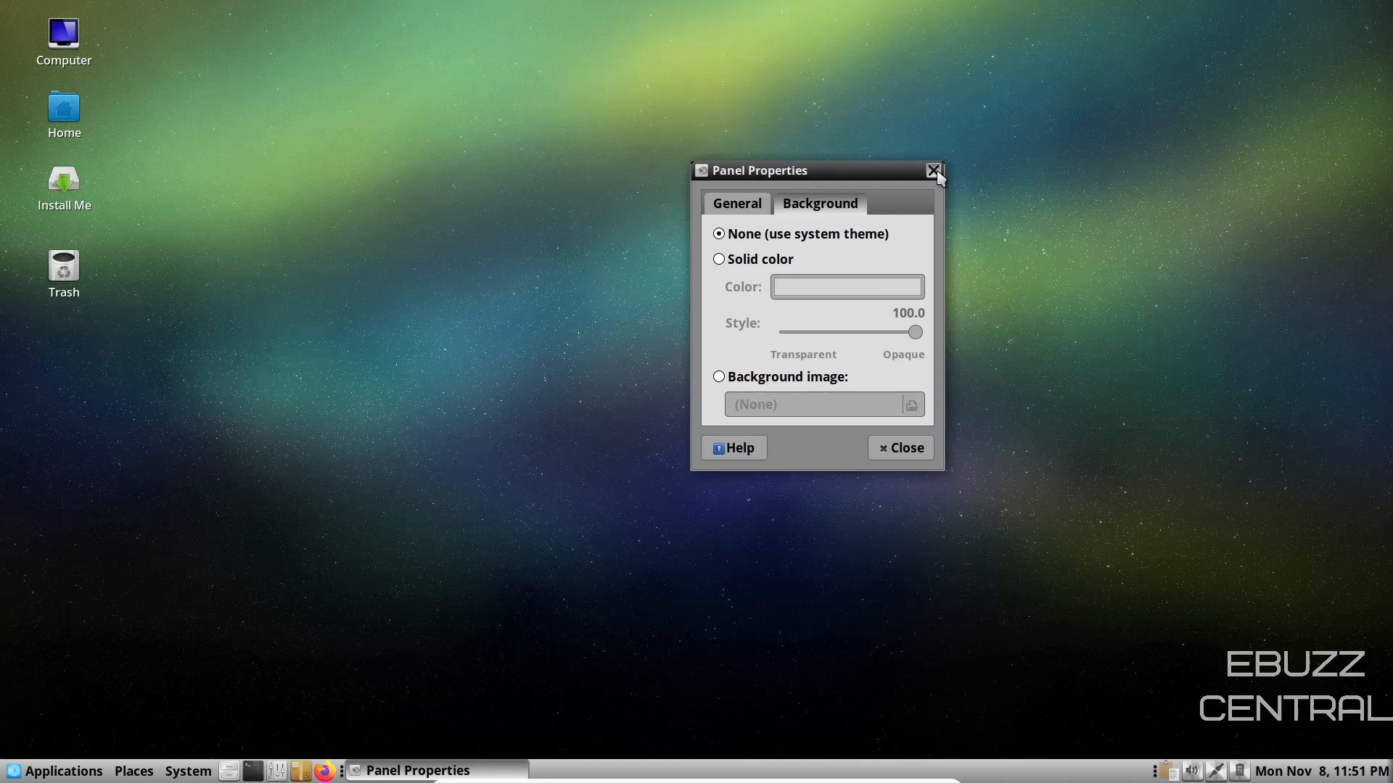
left_click(932, 170)
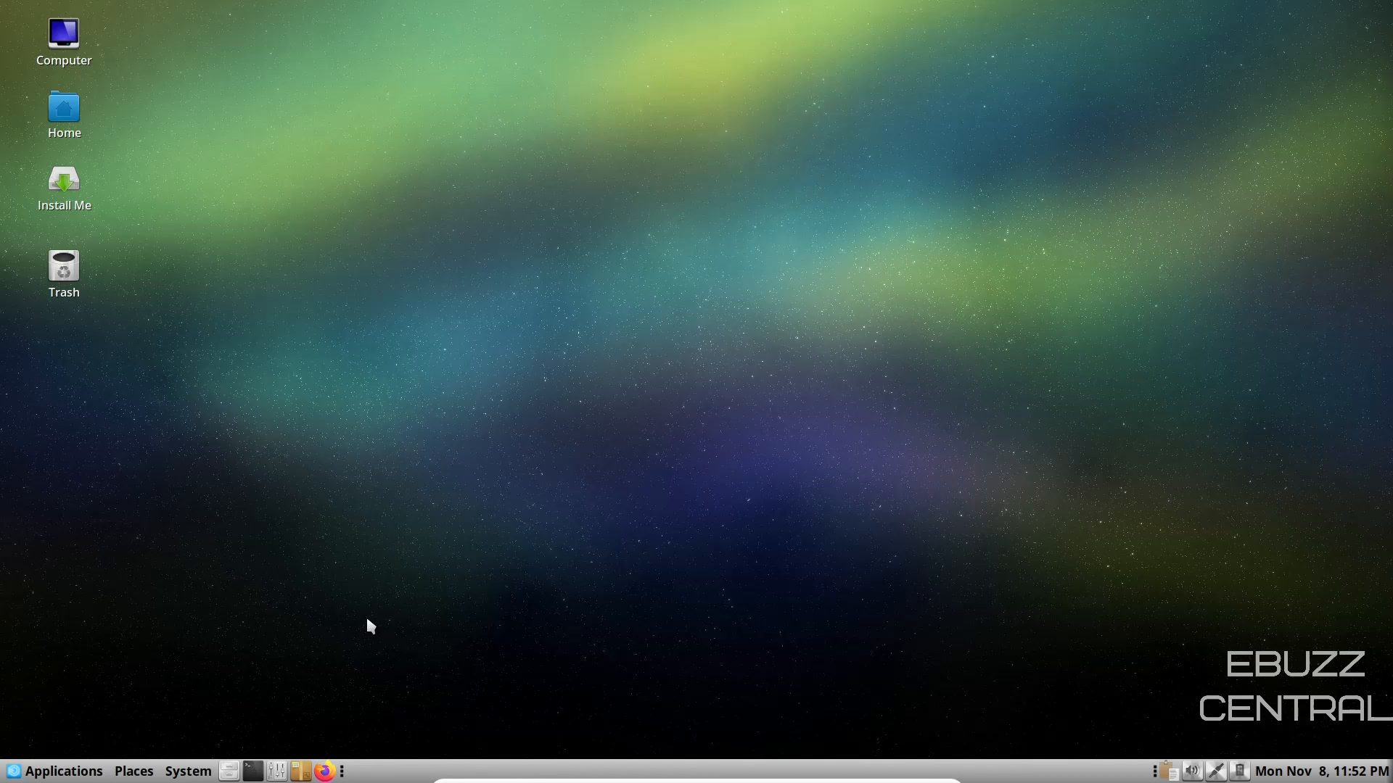
mouse_move(125, 775)
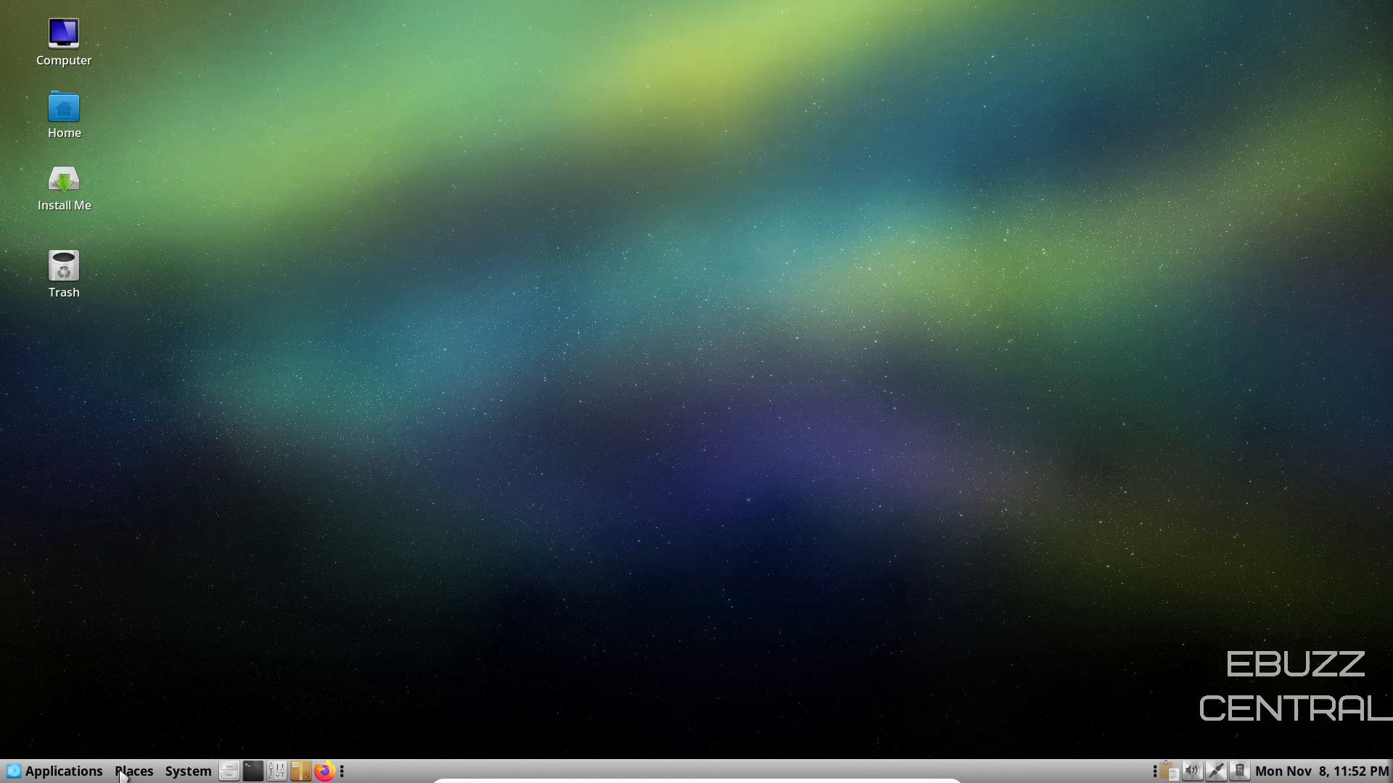
mouse_move(227, 771)
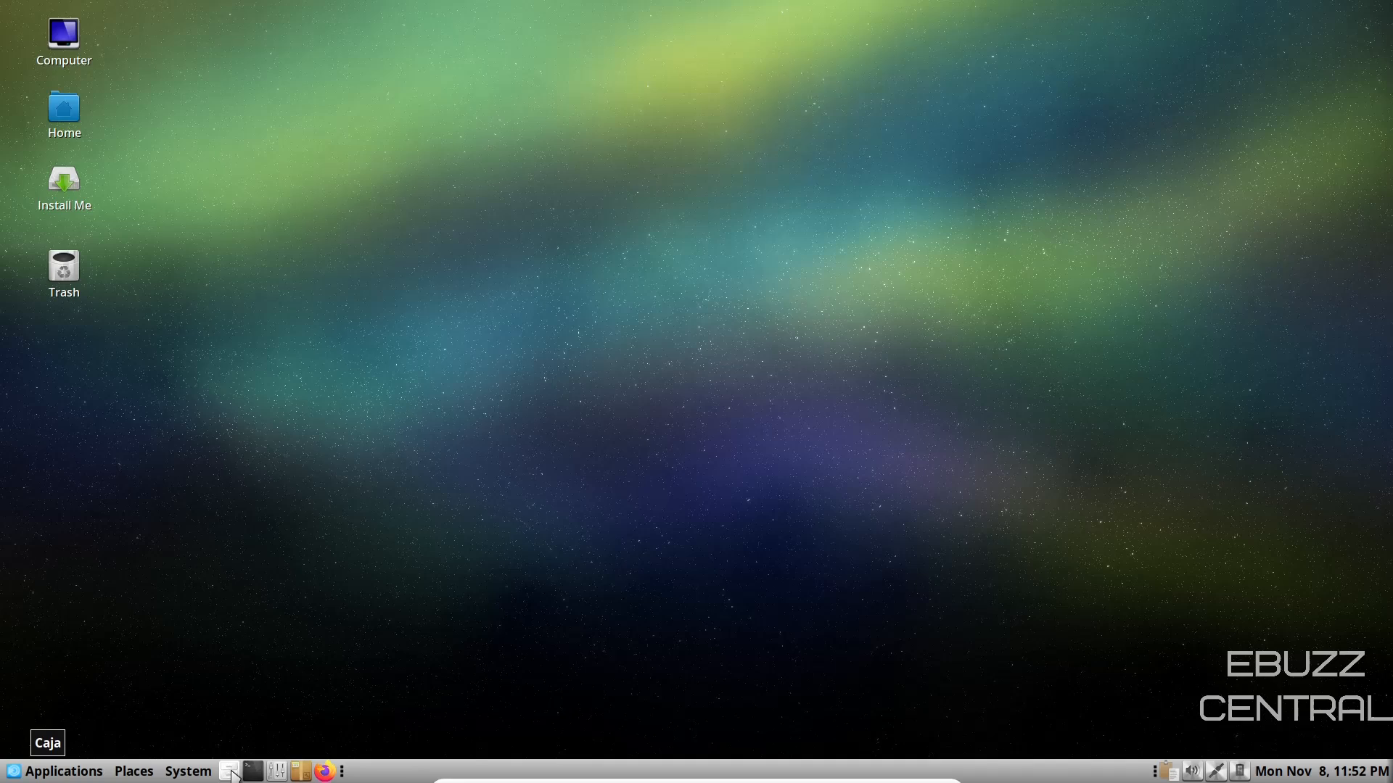
left_click(229, 770)
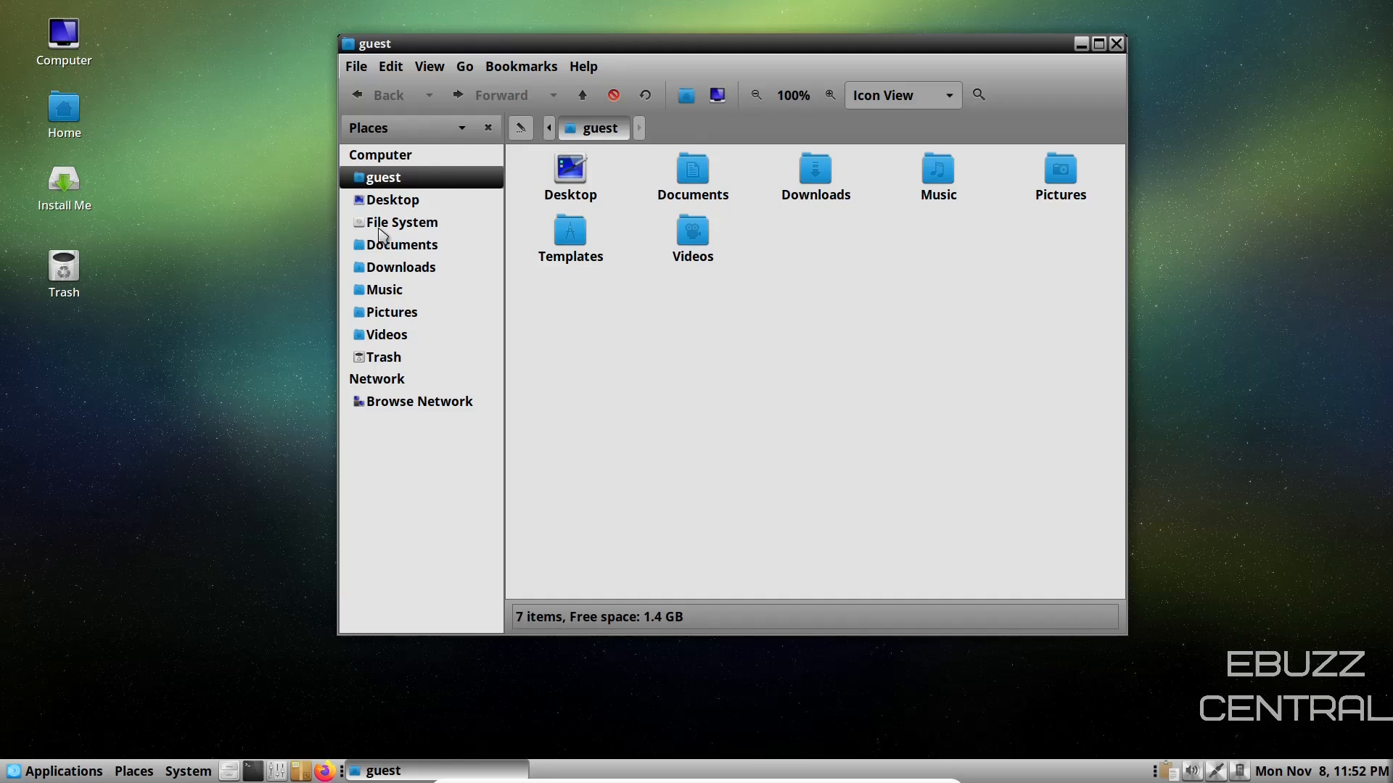
mouse_move(963, 155)
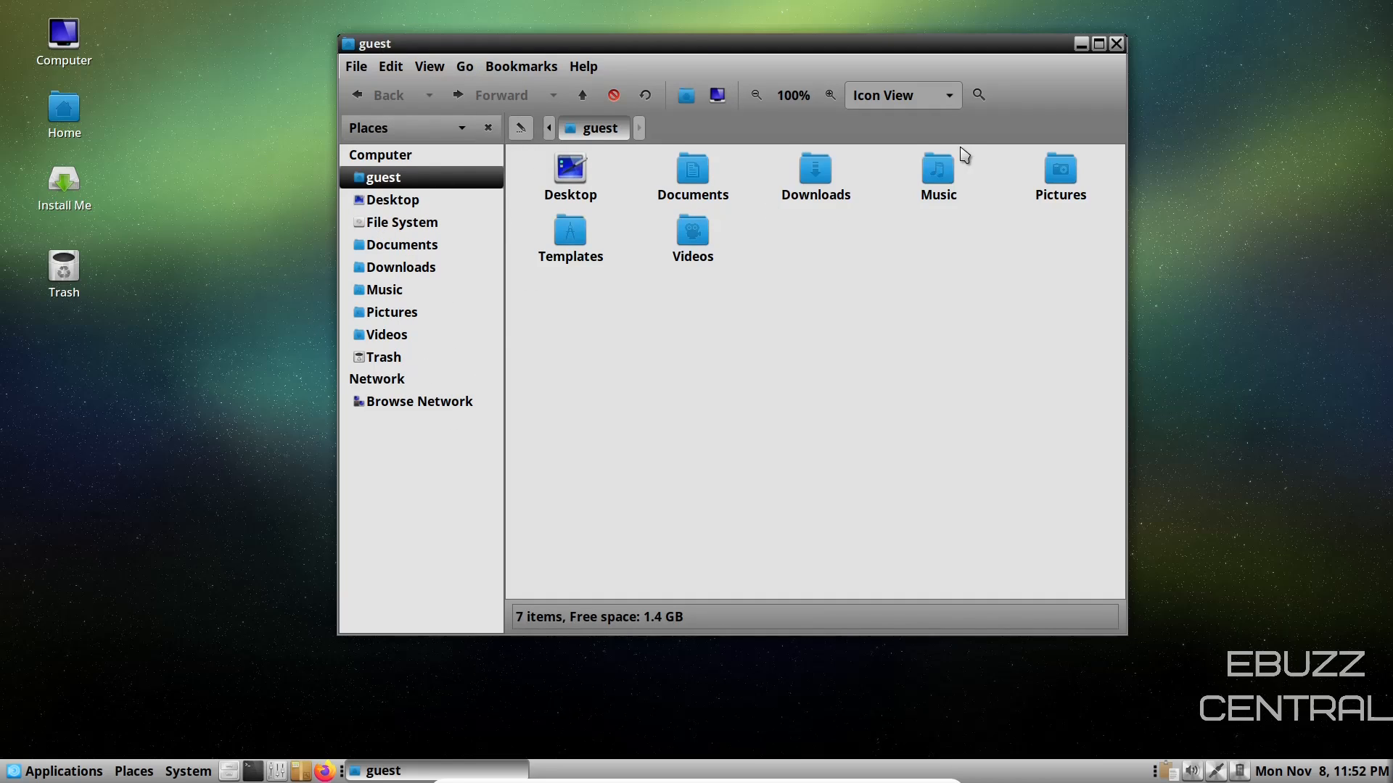
mouse_move(795, 231)
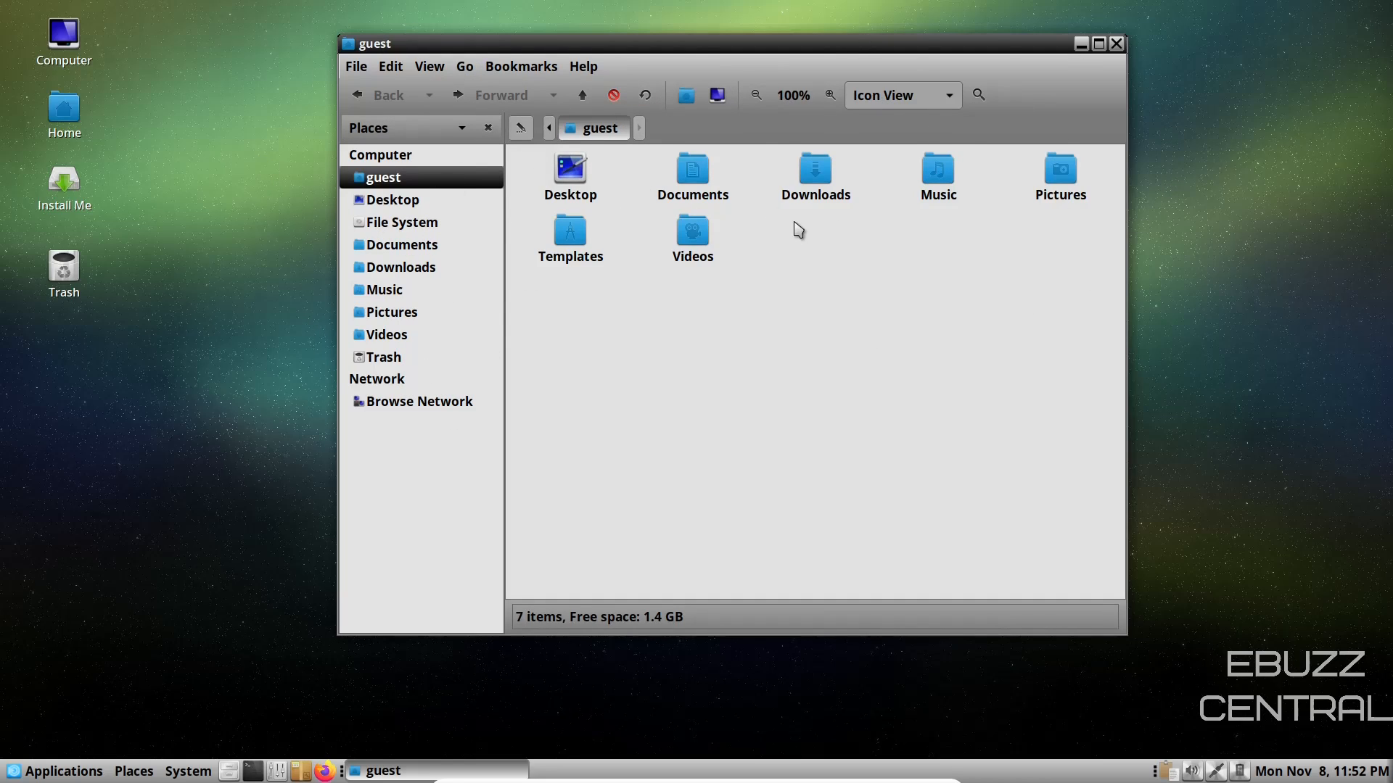
mouse_move(829, 96)
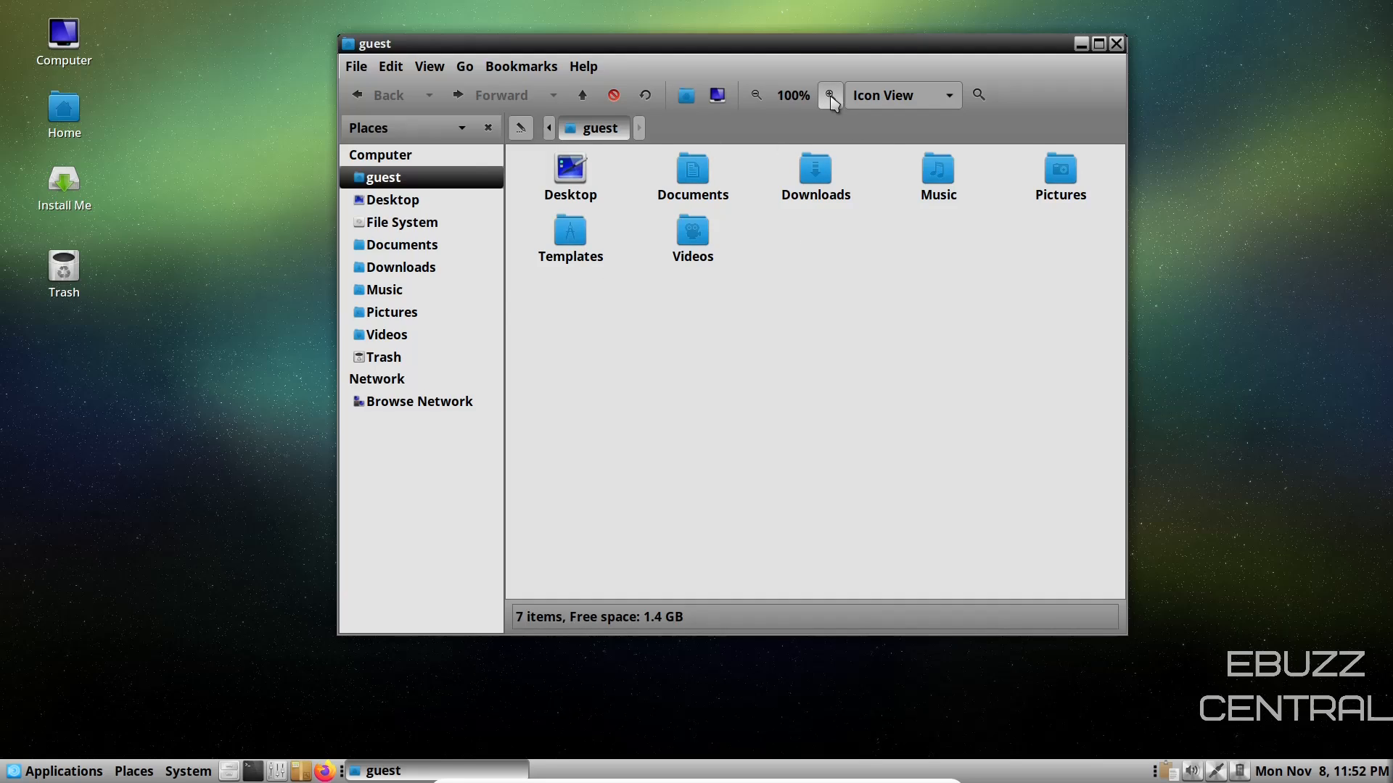
Step: Try larger folder icon zoom levels in Caja, then return to normal size
left_click(828, 96)
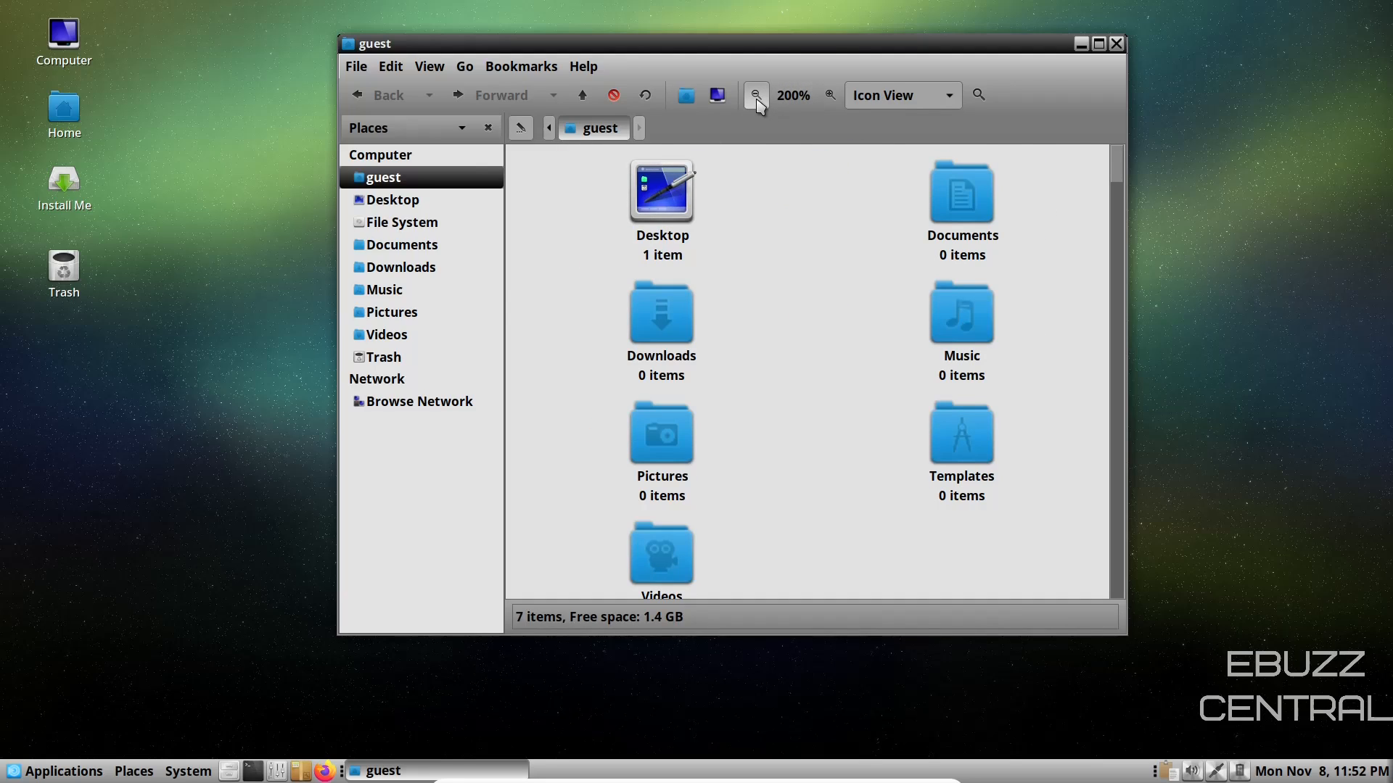
left_click(754, 95)
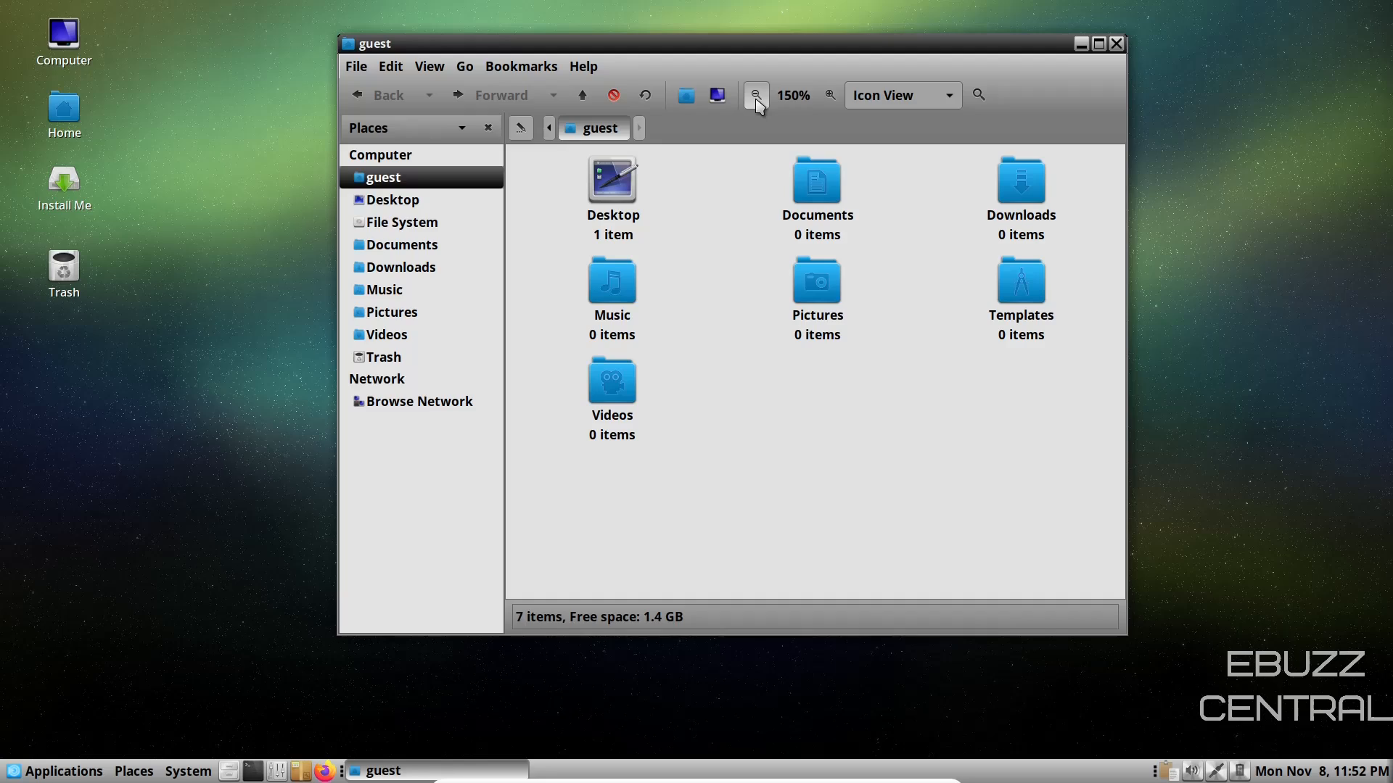
mouse_move(465, 71)
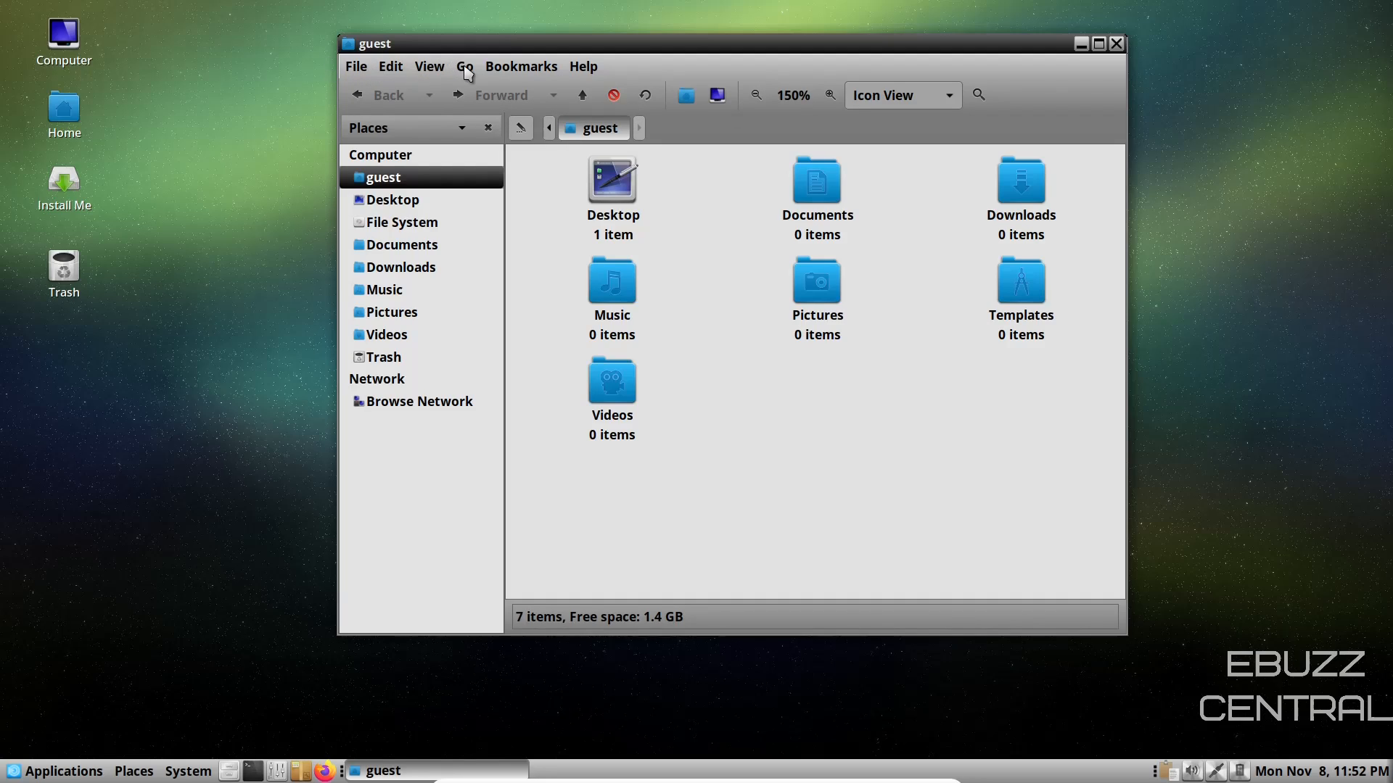
left_click(754, 96)
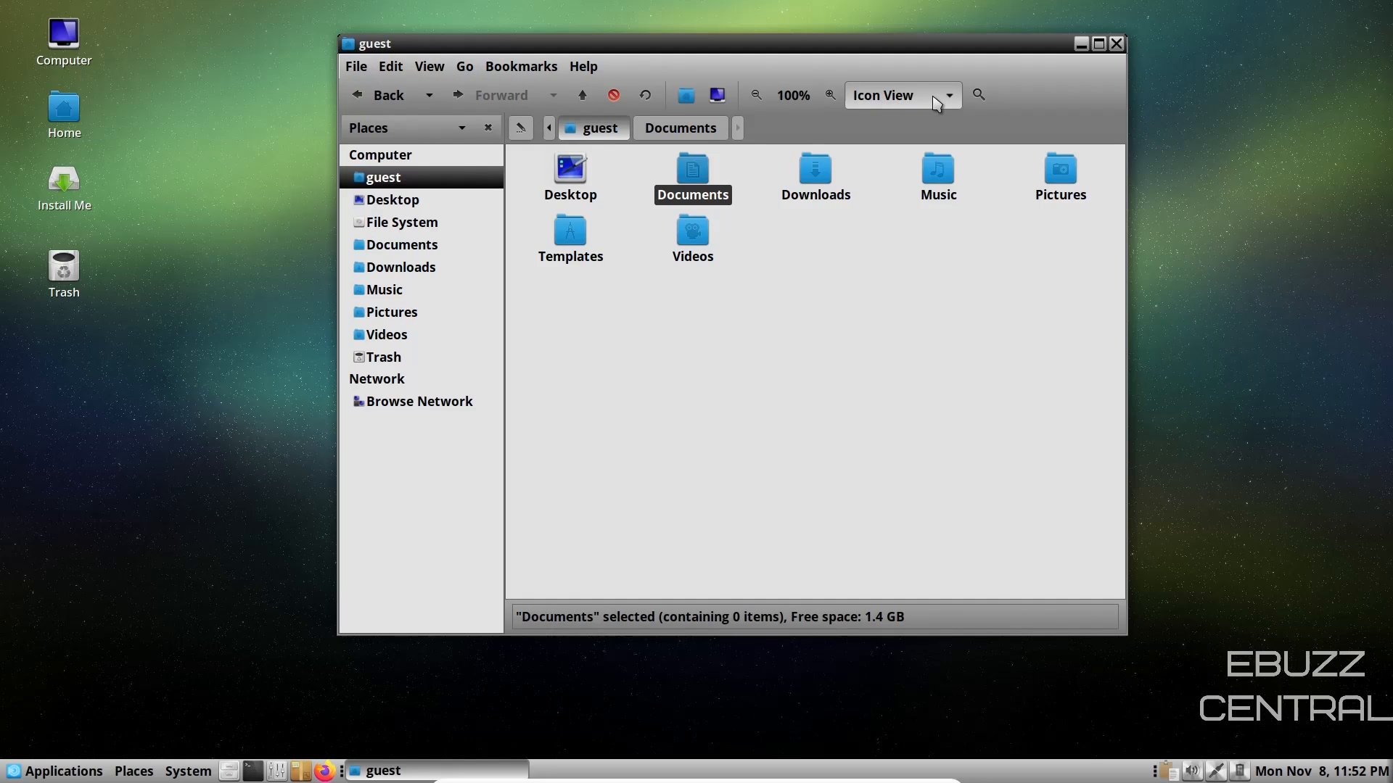
mouse_move(946, 102)
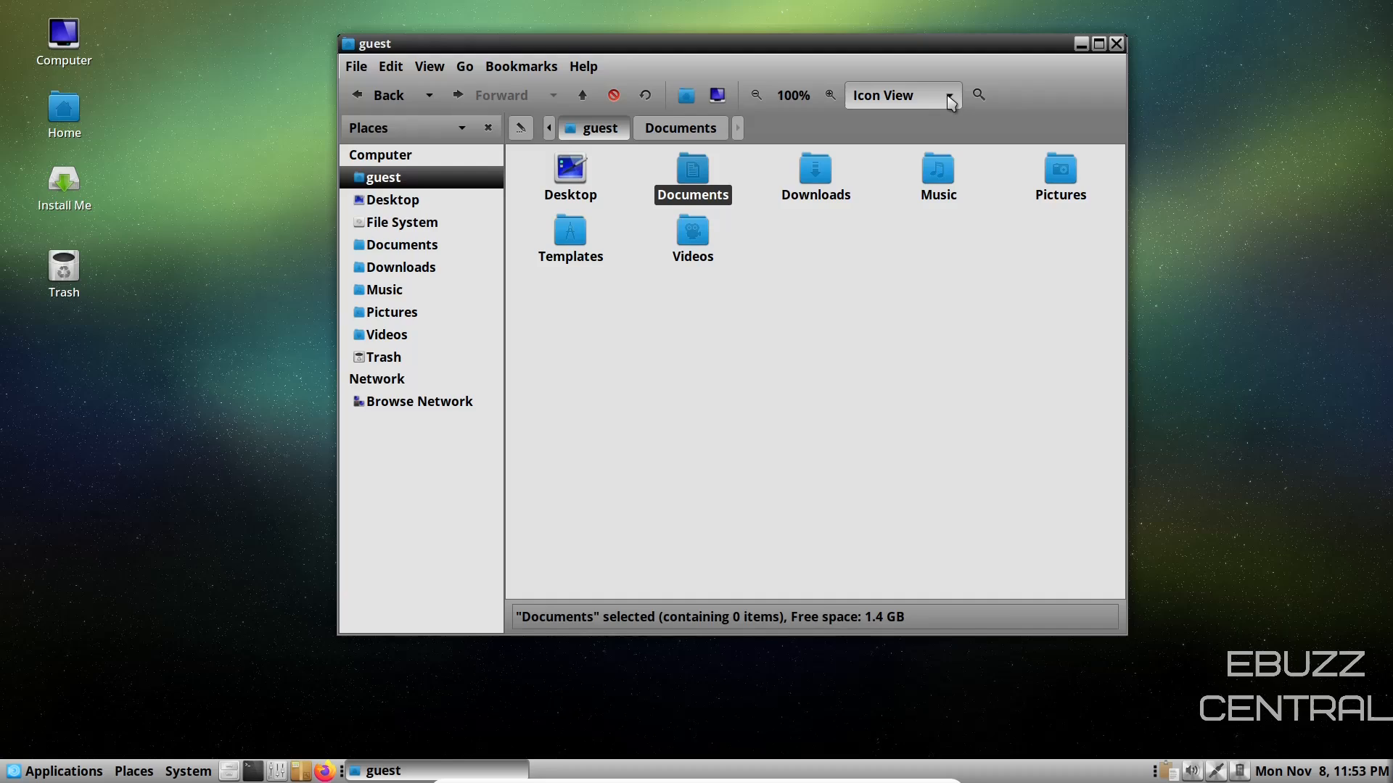
Step: Switch the home folder between List, Compact and Icon View, then close Caja
left_click(901, 96)
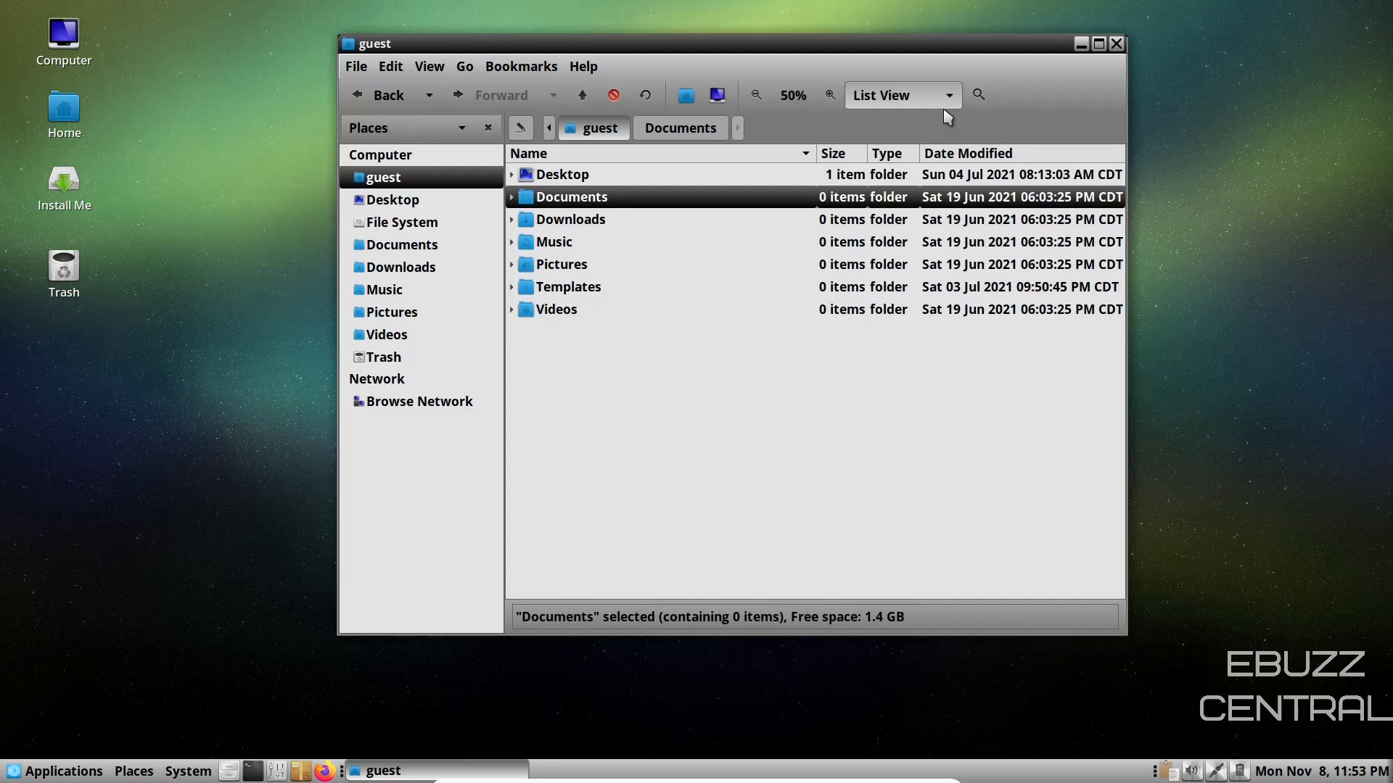
left_click(899, 95)
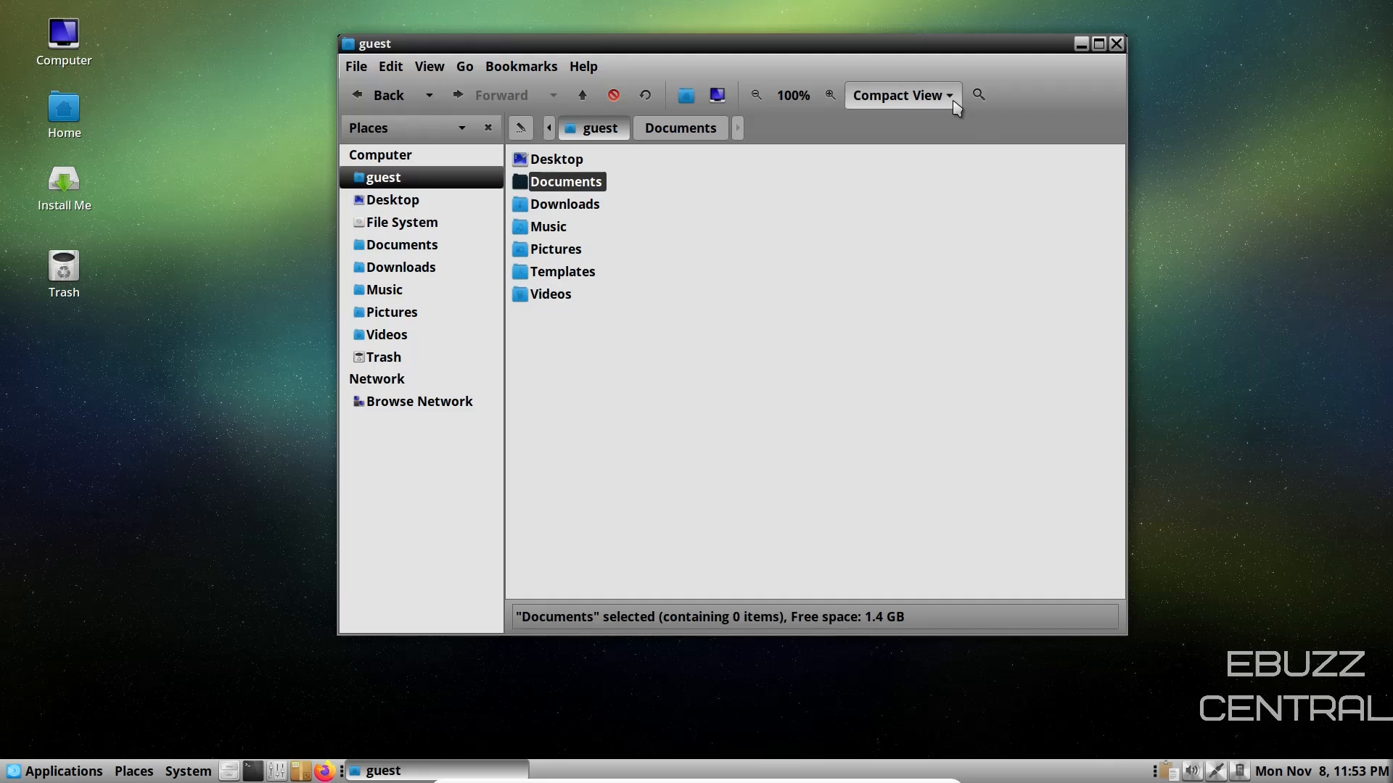
left_click(901, 96)
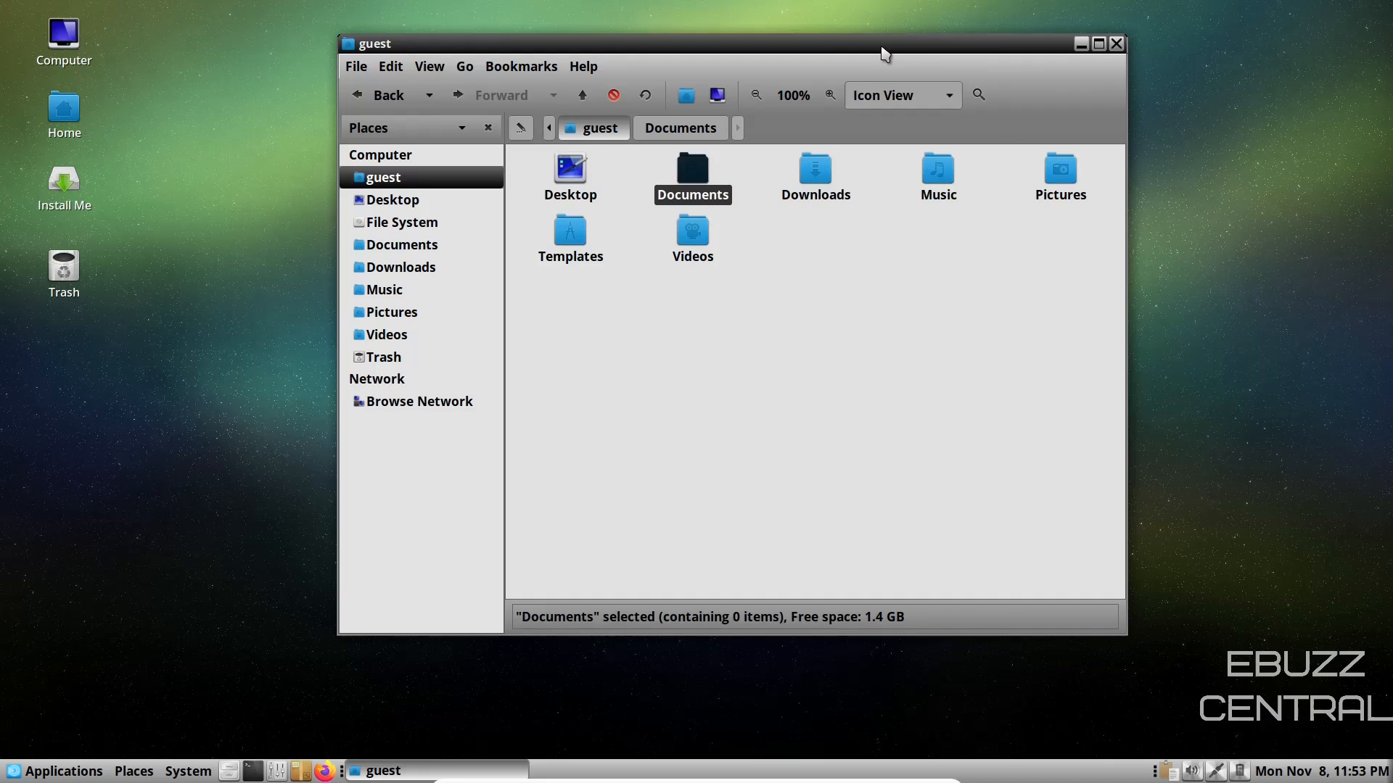
mouse_move(1002, 61)
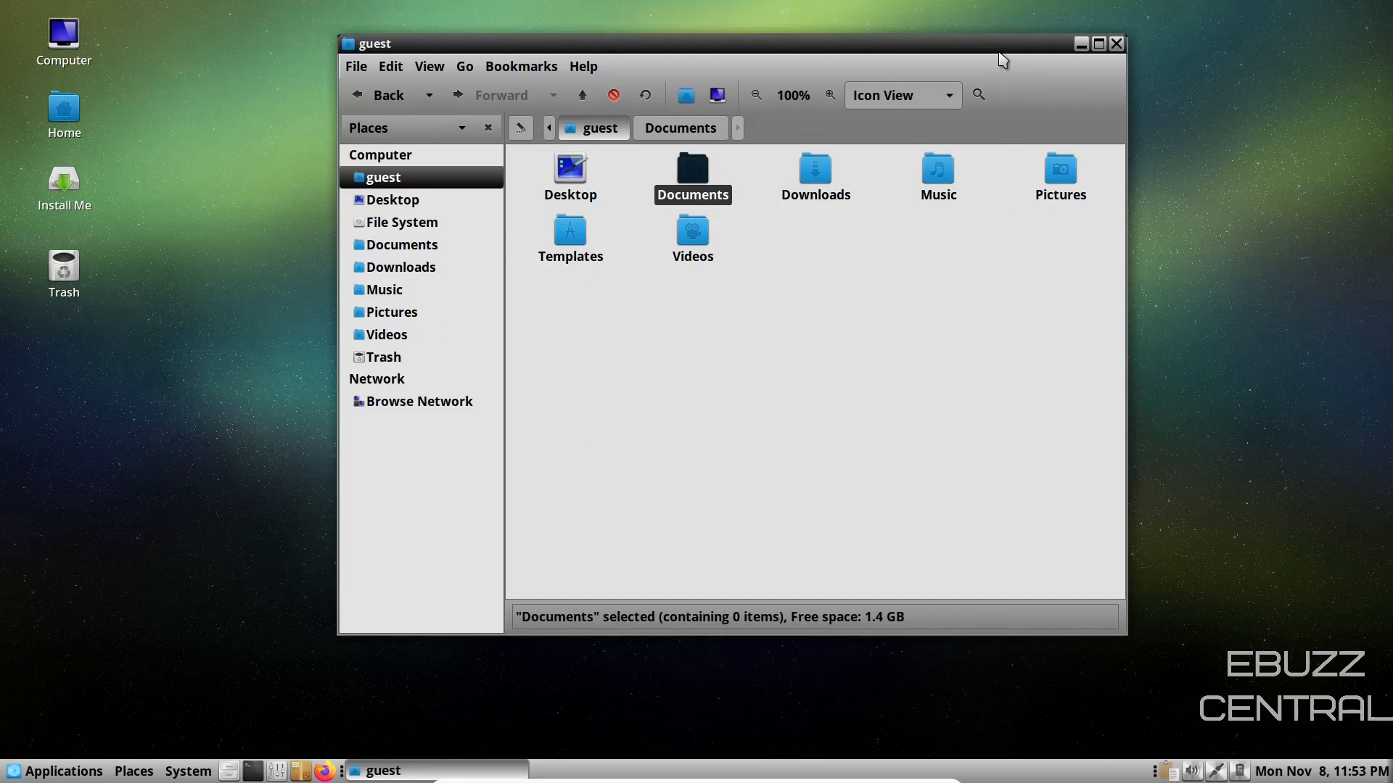
mouse_move(924, 113)
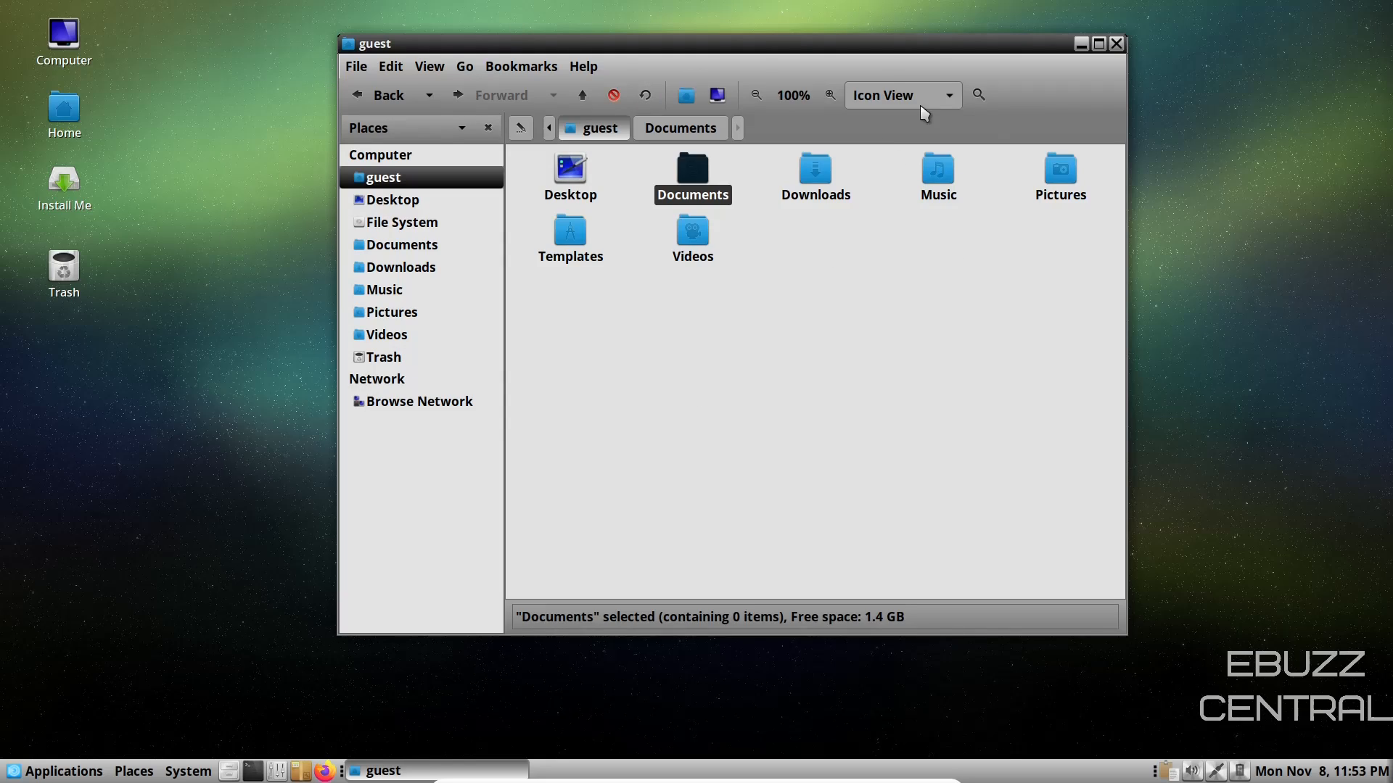
mouse_move(1243, 773)
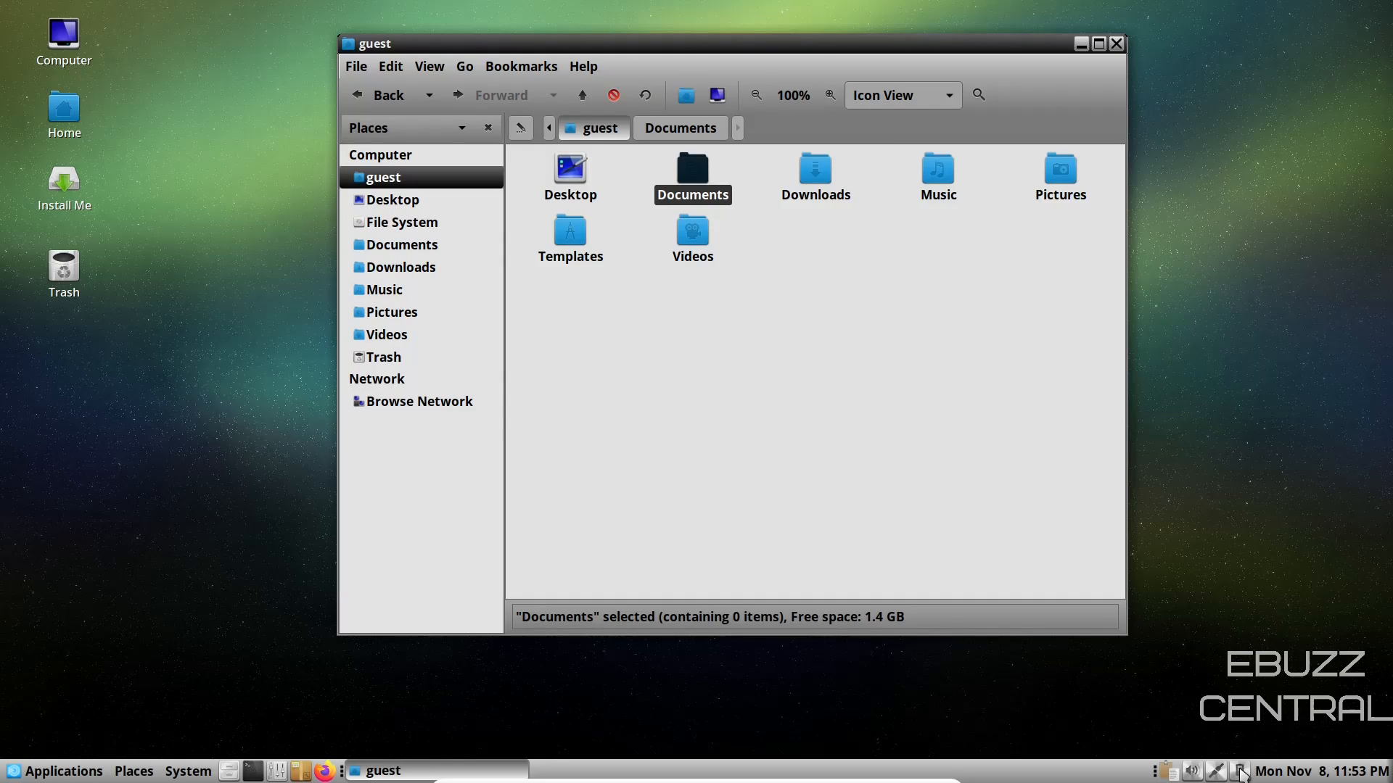
mouse_move(569, 231)
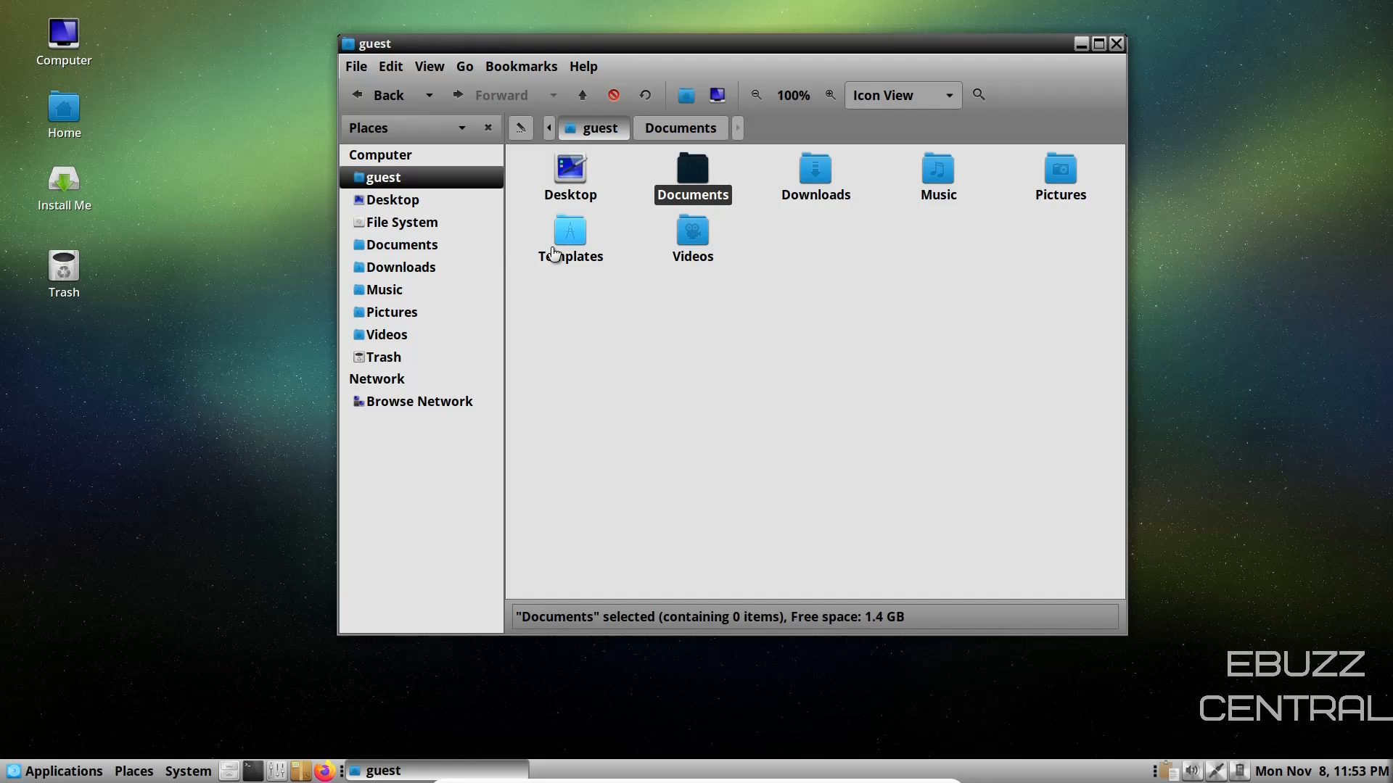
mouse_move(818, 434)
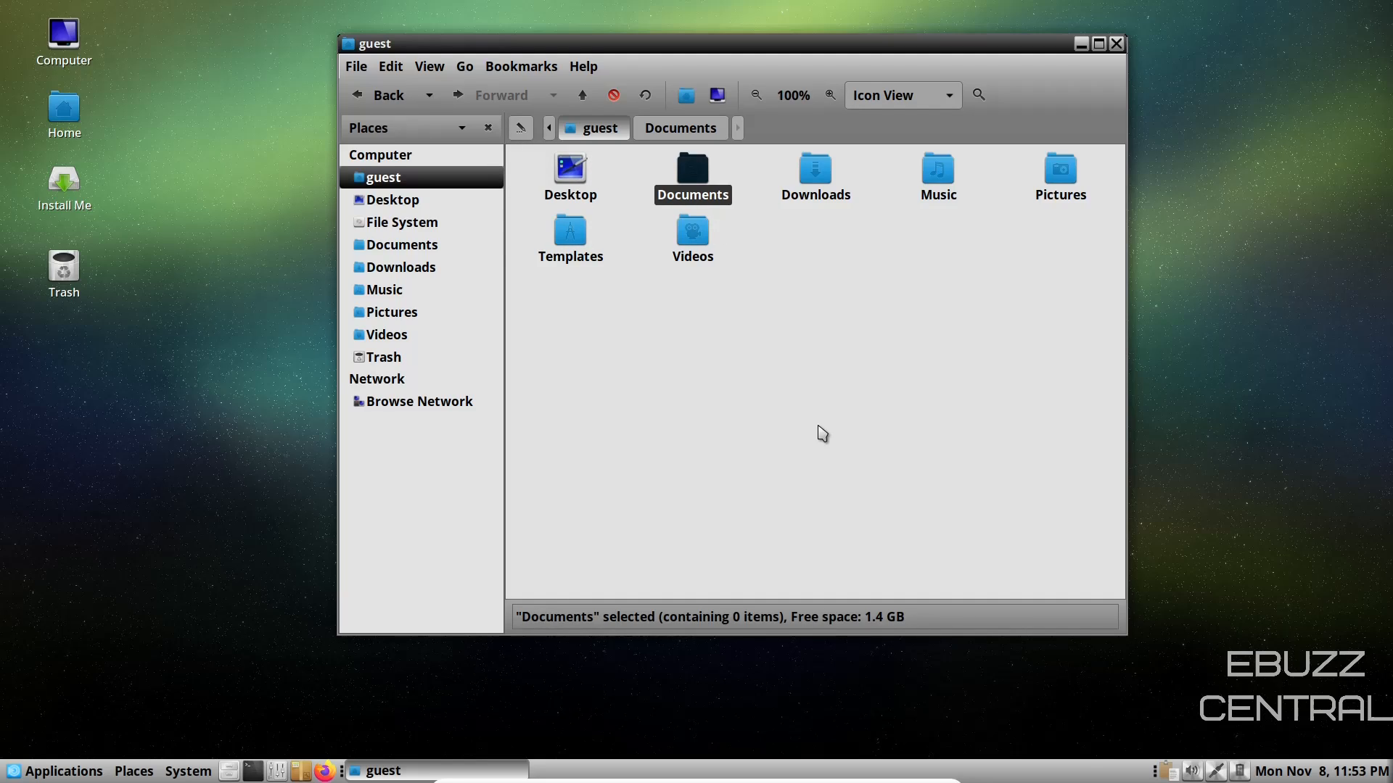
mouse_move(933, 305)
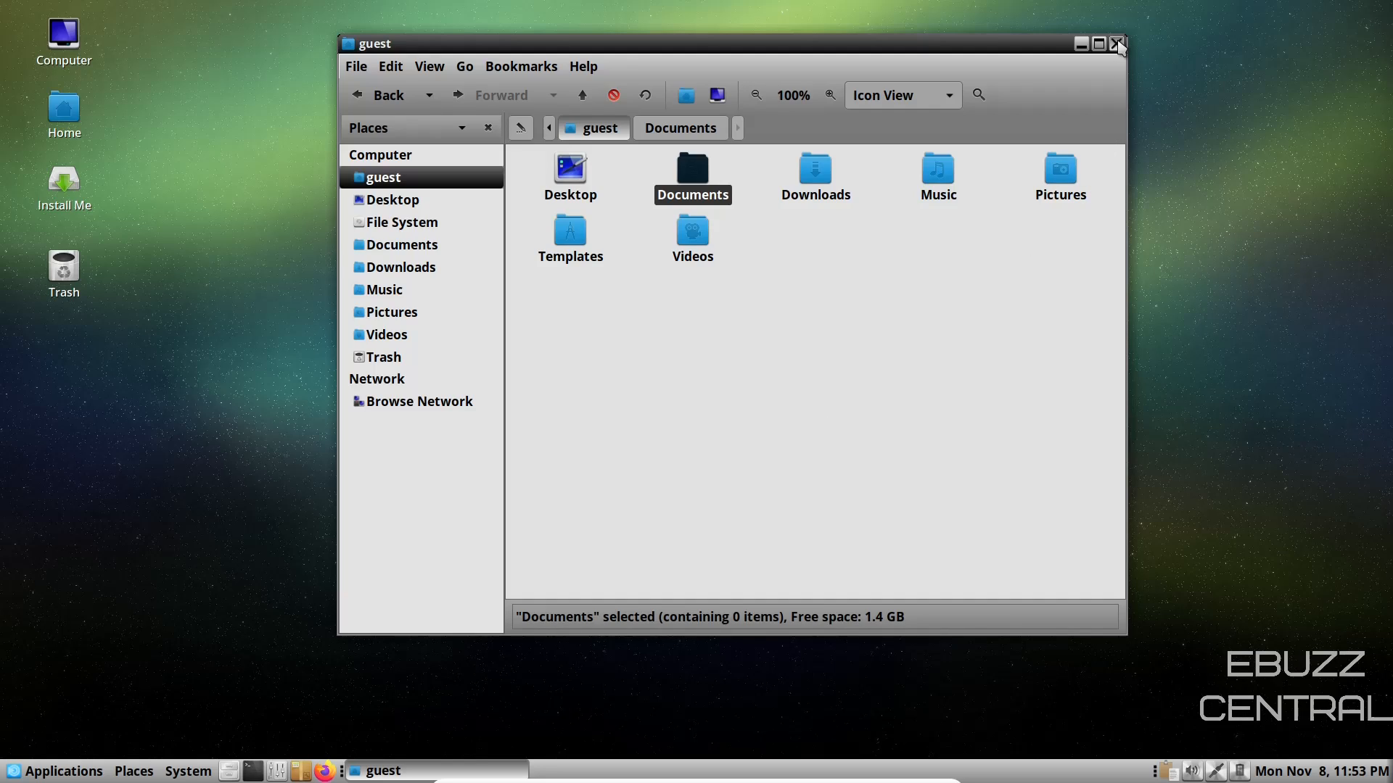
left_click(1117, 44)
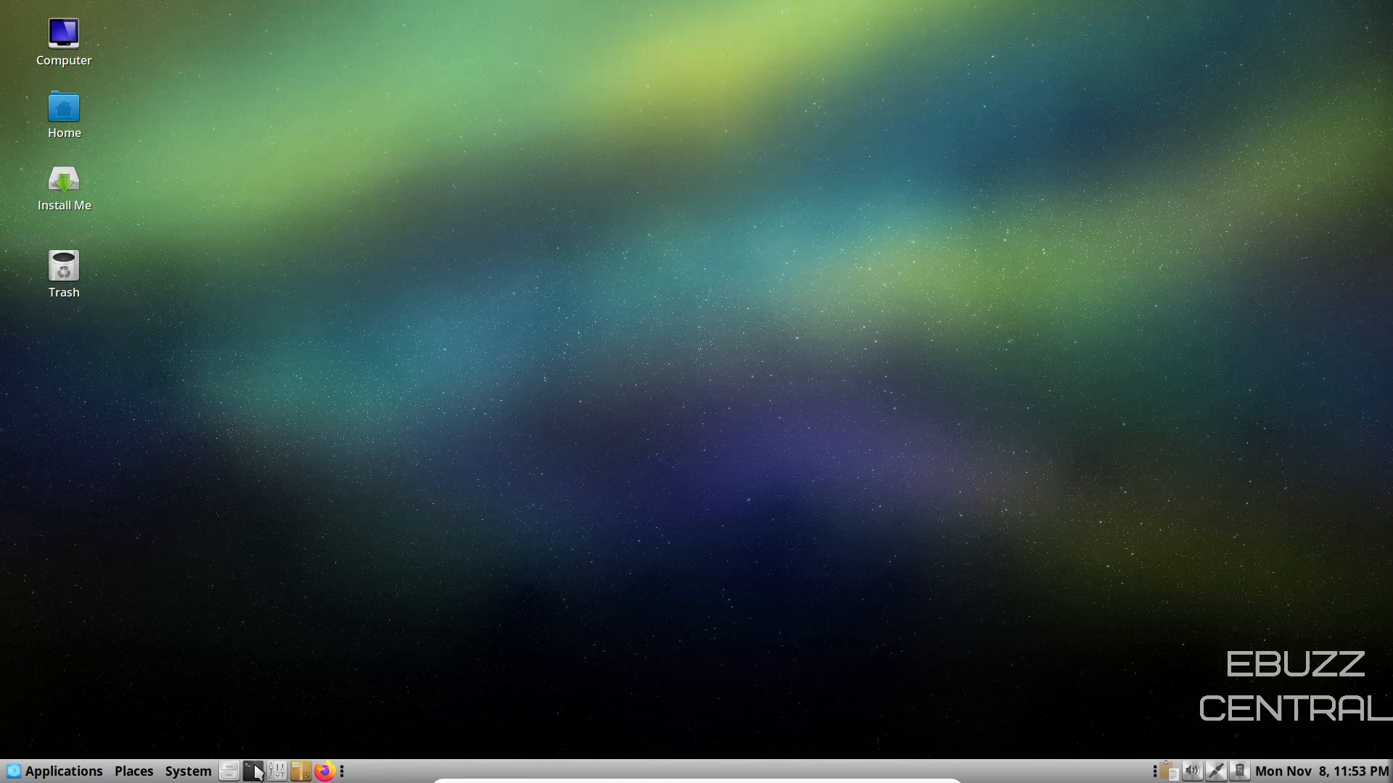
Step: Launch MATE Terminal and run htop to show CPU, memory and processes
left_click(252, 771)
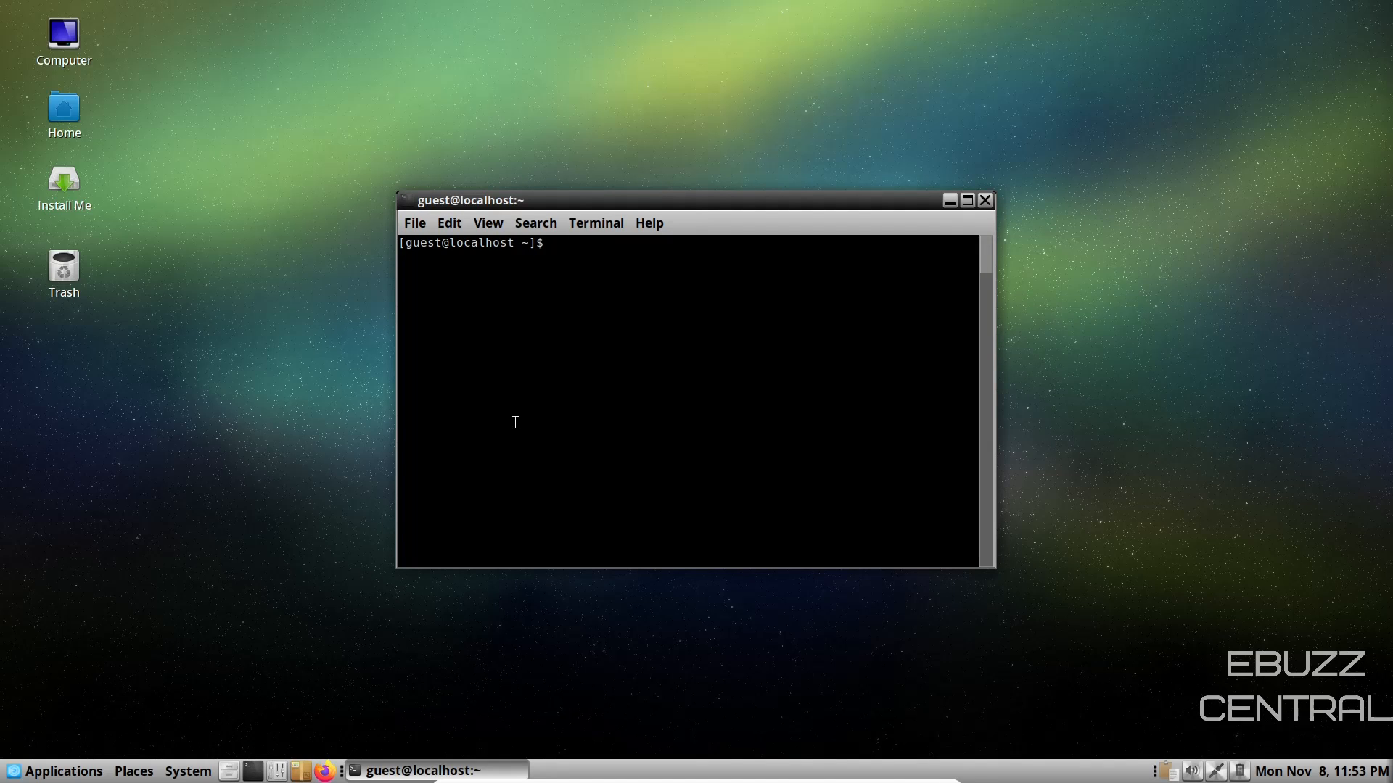
type("htop")
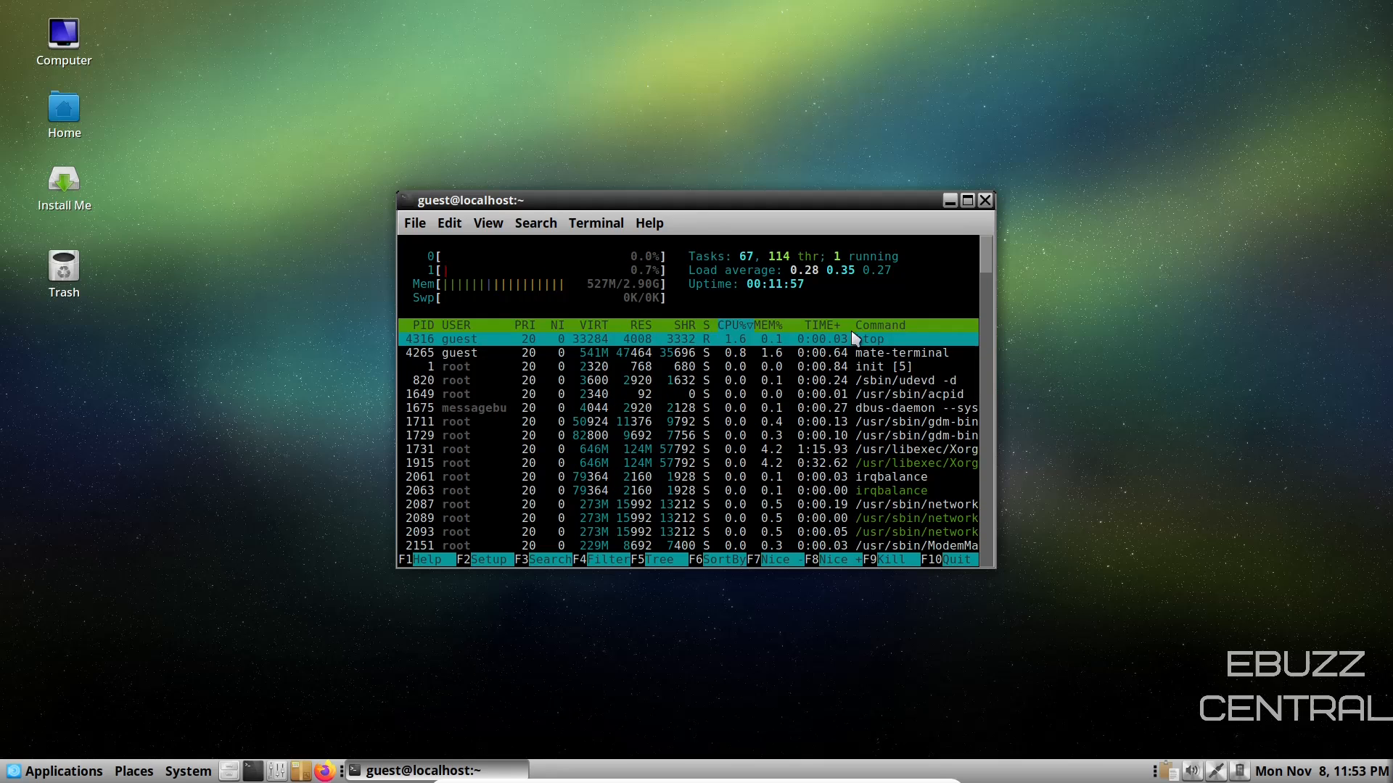
left_click(967, 201)
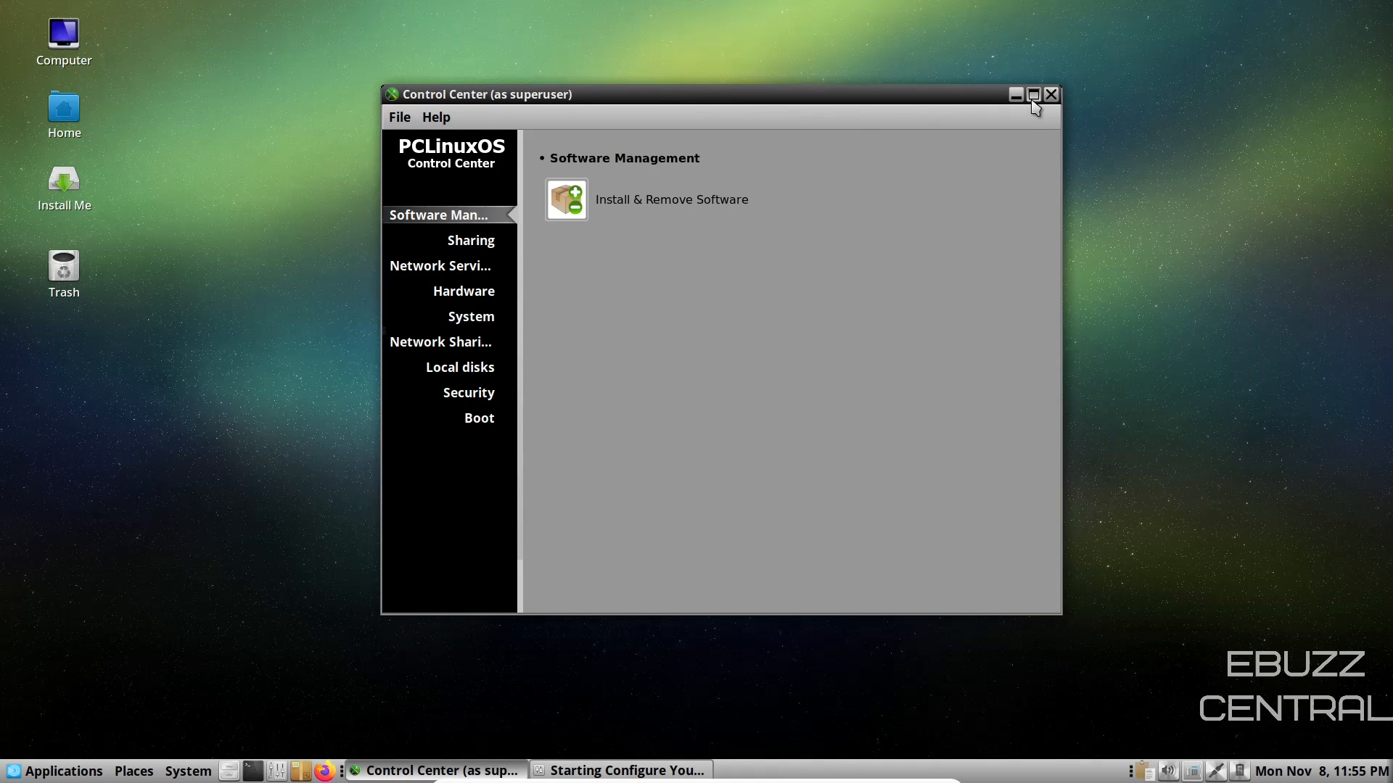
Step: Maximize the Control Center and launch Install & Remove Software, opening Synaptic as superuser
left_click(1032, 95)
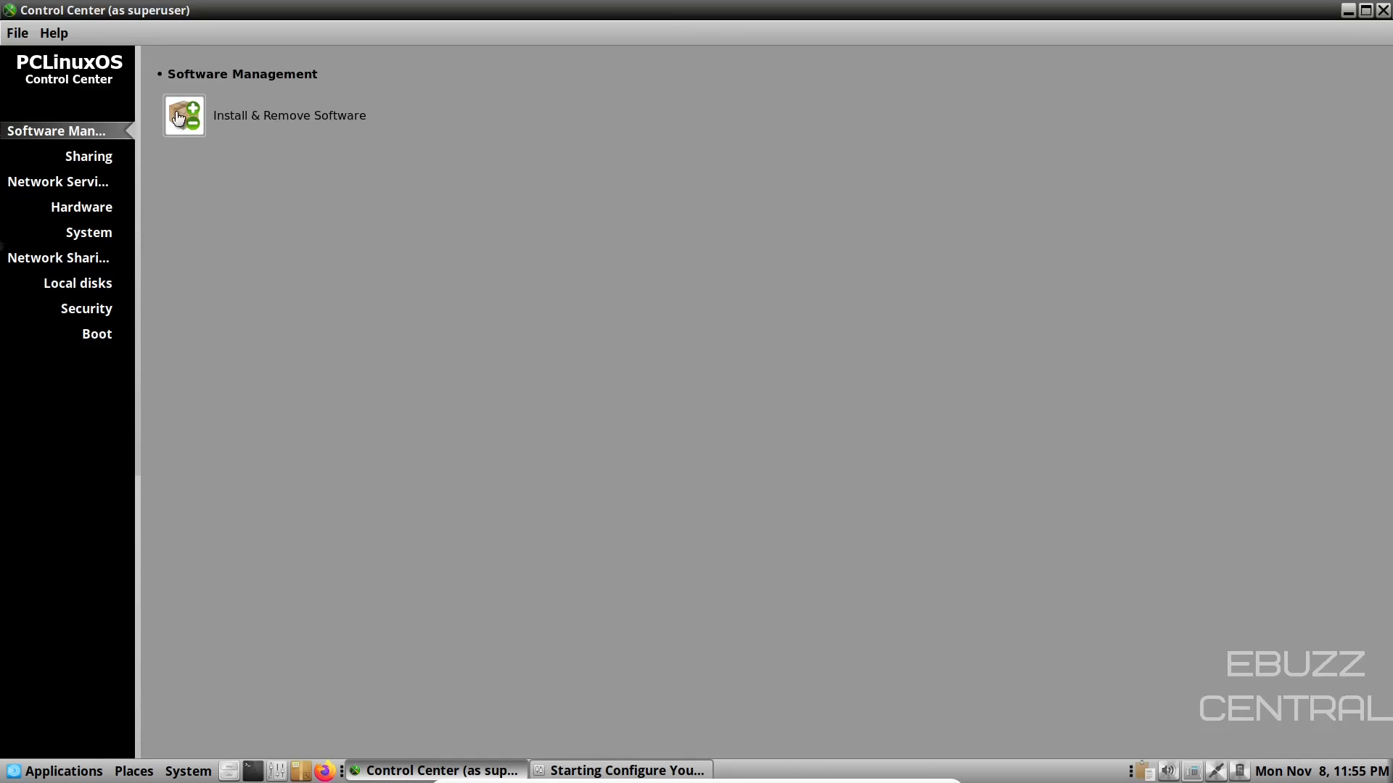
double_click(182, 116)
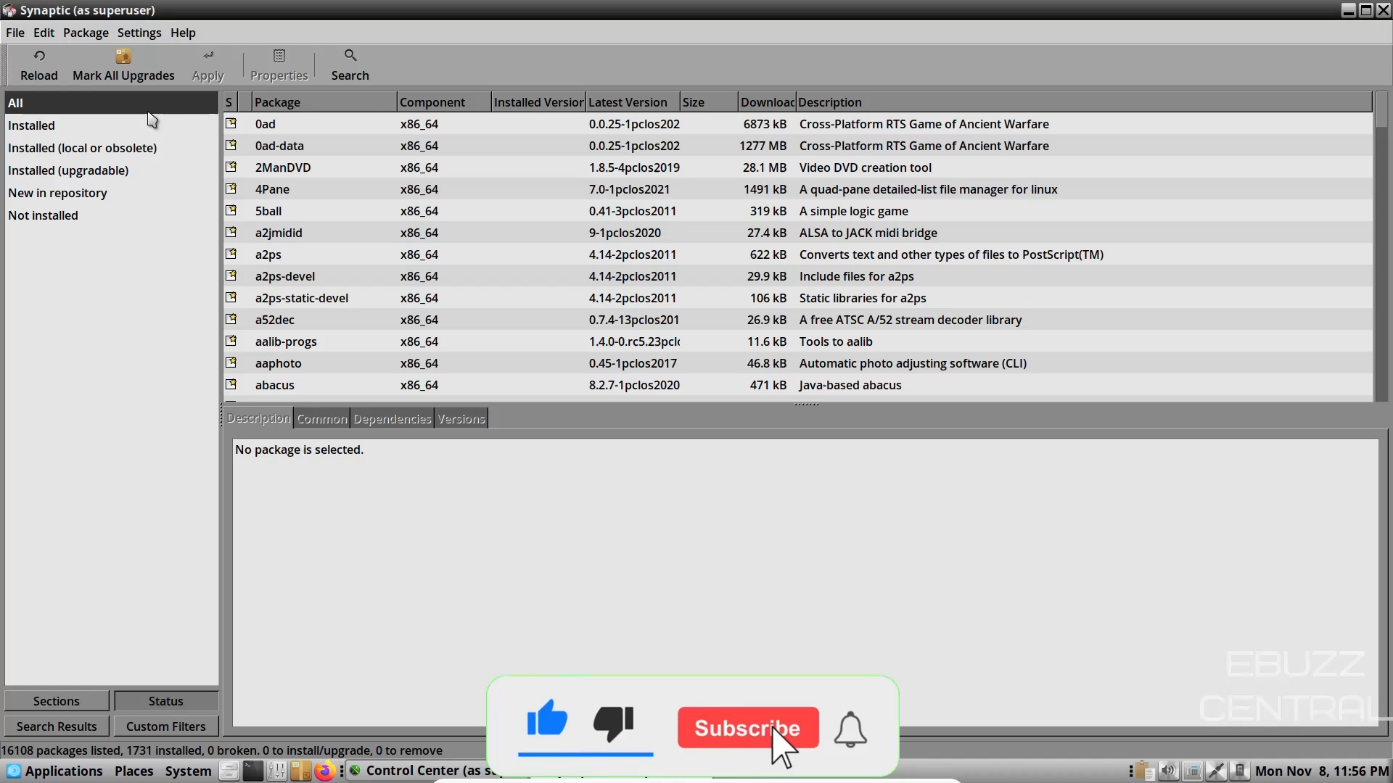
Step: Browse the Sections category list of the 16108 packages, then return to Status grouping
left_click(745, 728)
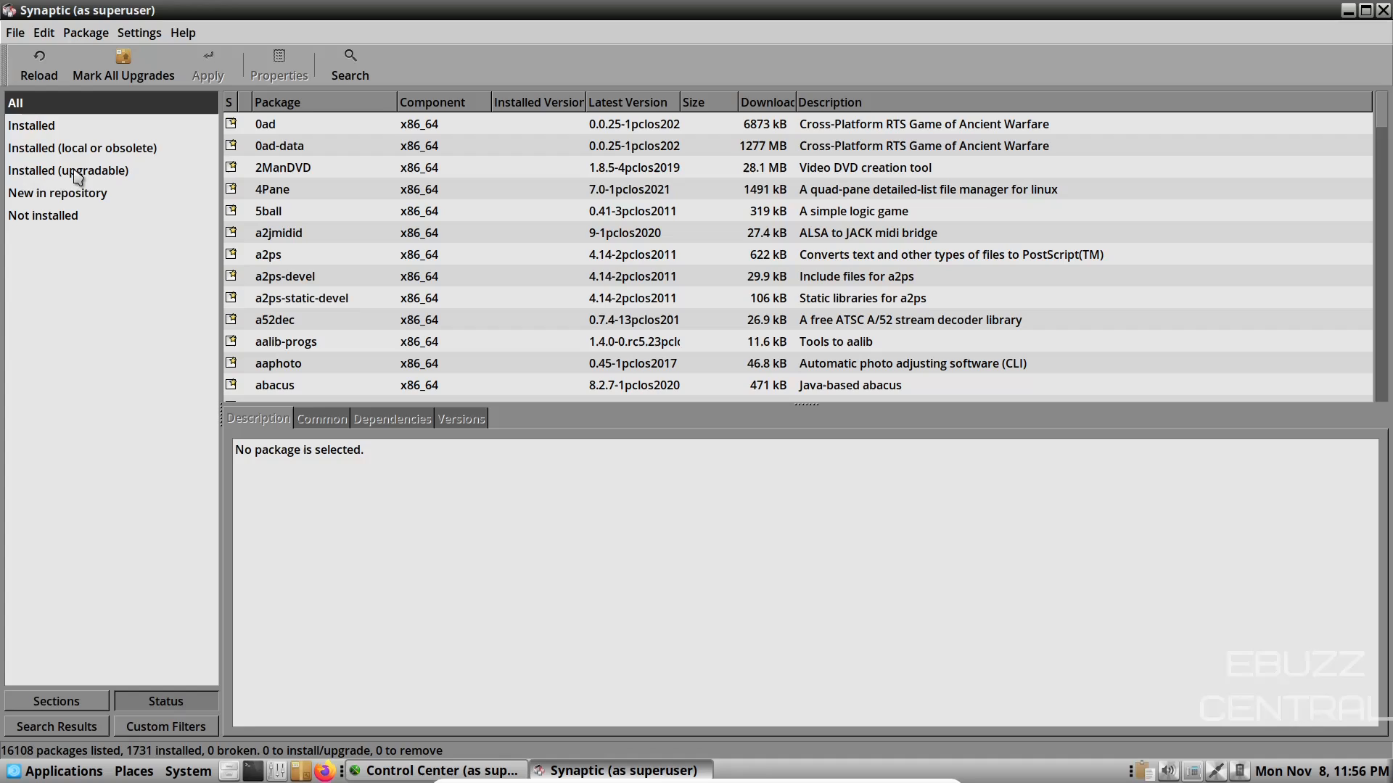
mouse_move(42, 222)
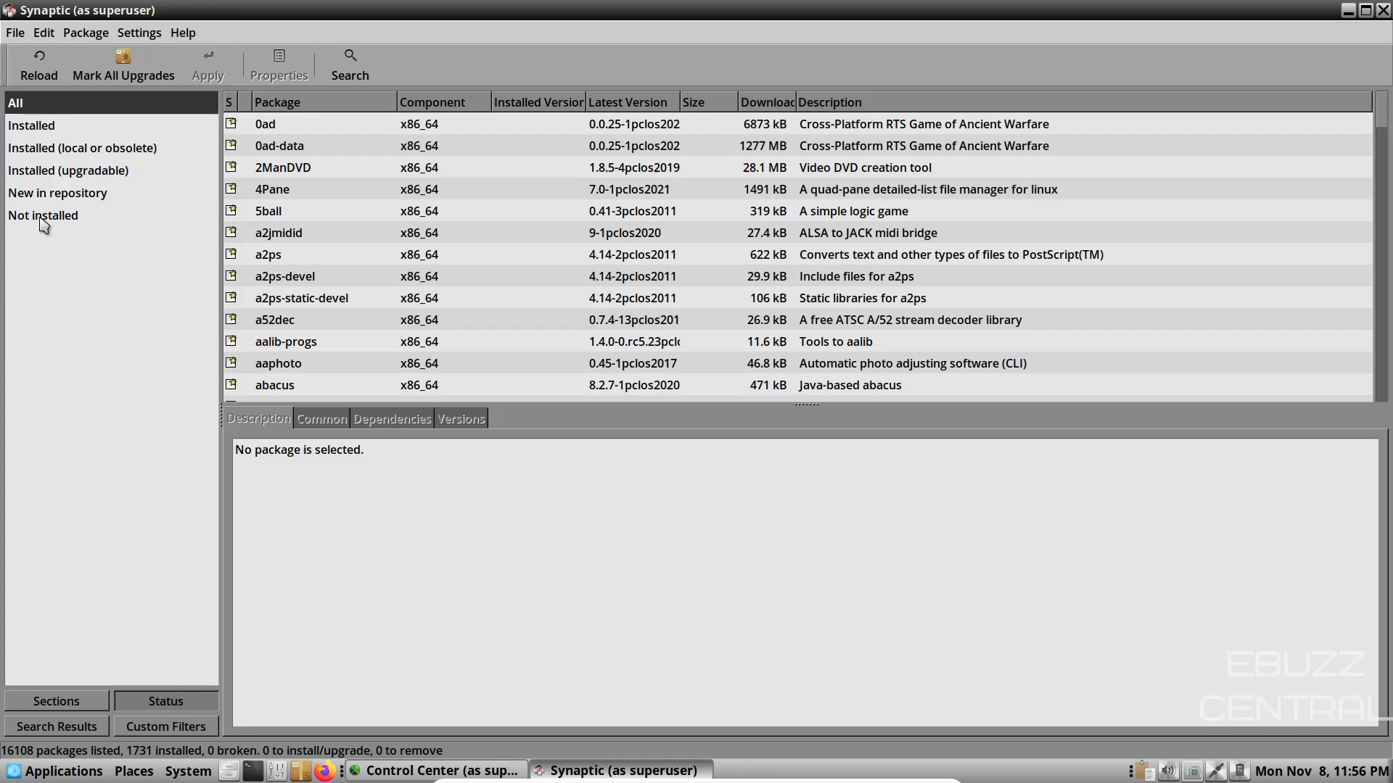
left_click(55, 701)
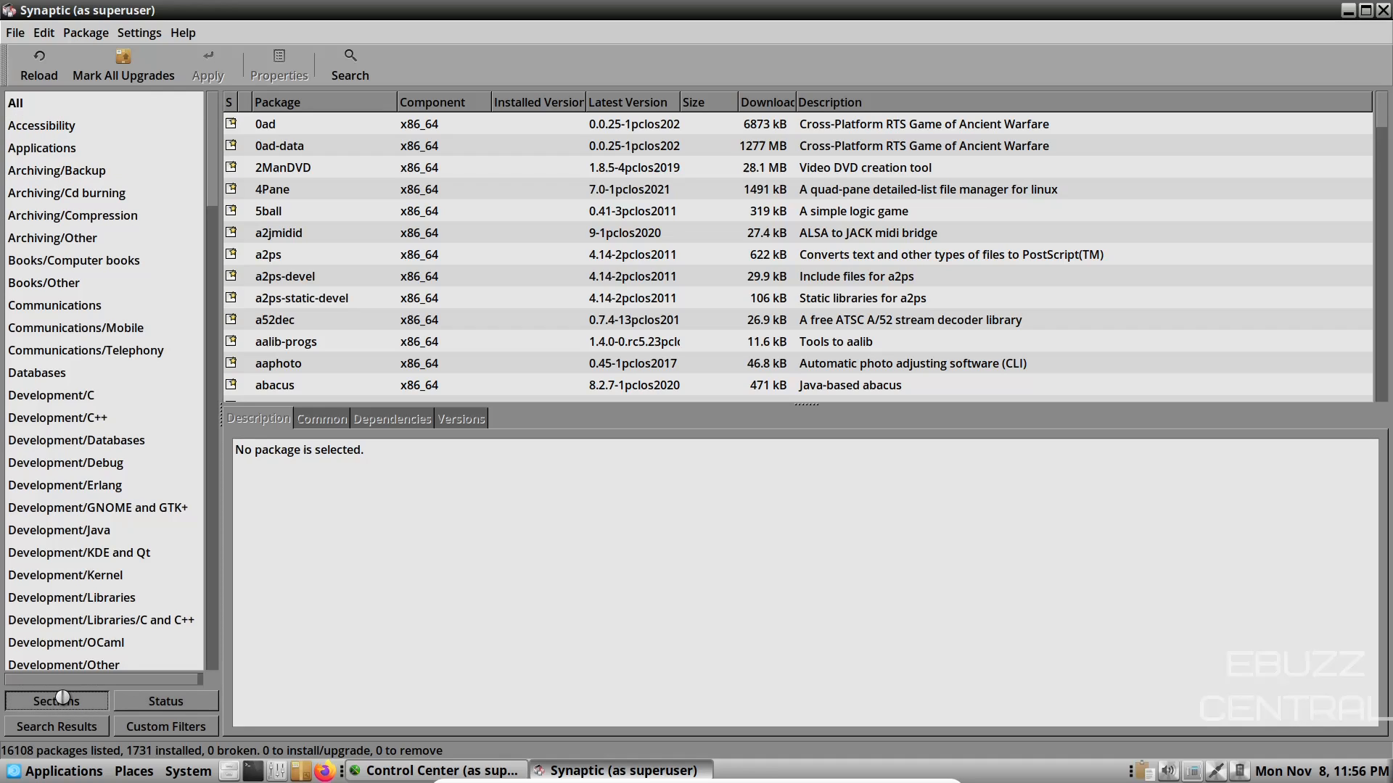
scroll("down", 3)
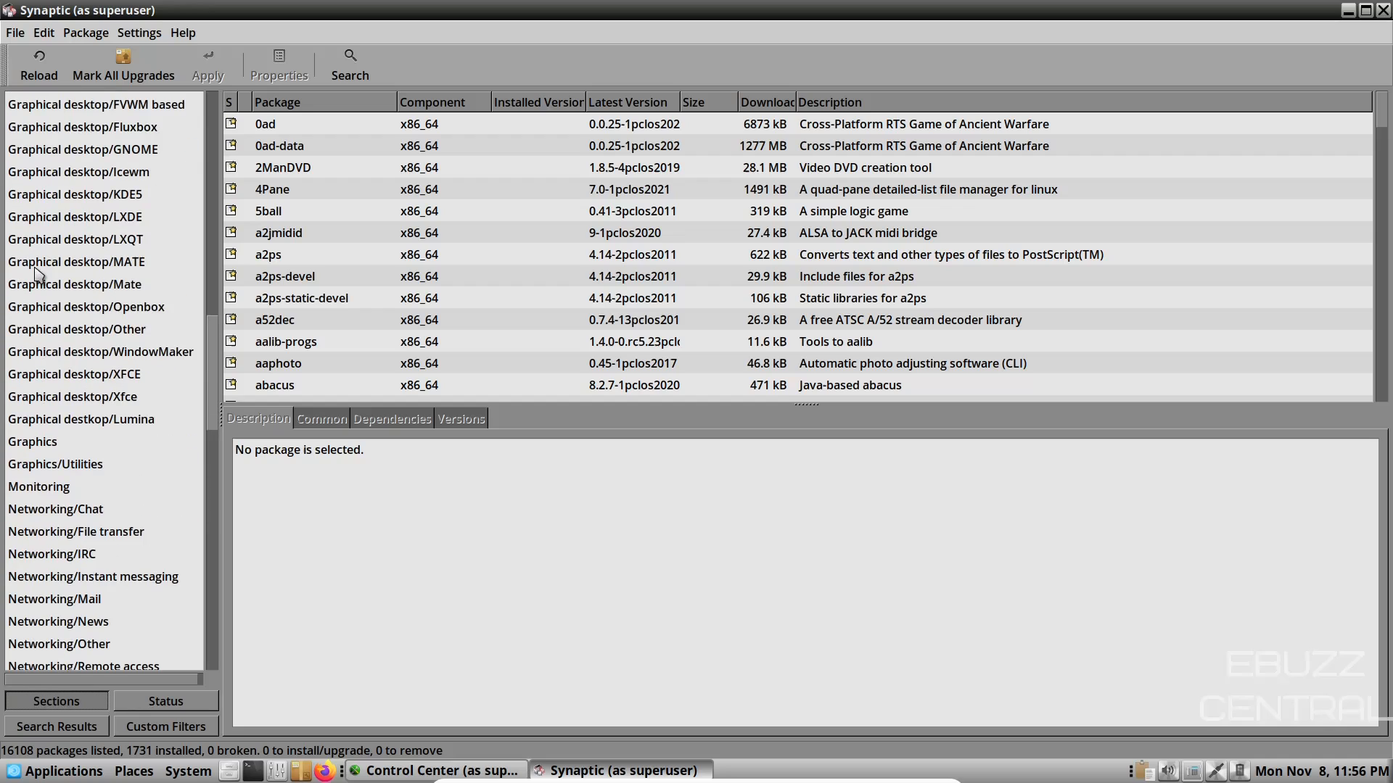
scroll("up", 3)
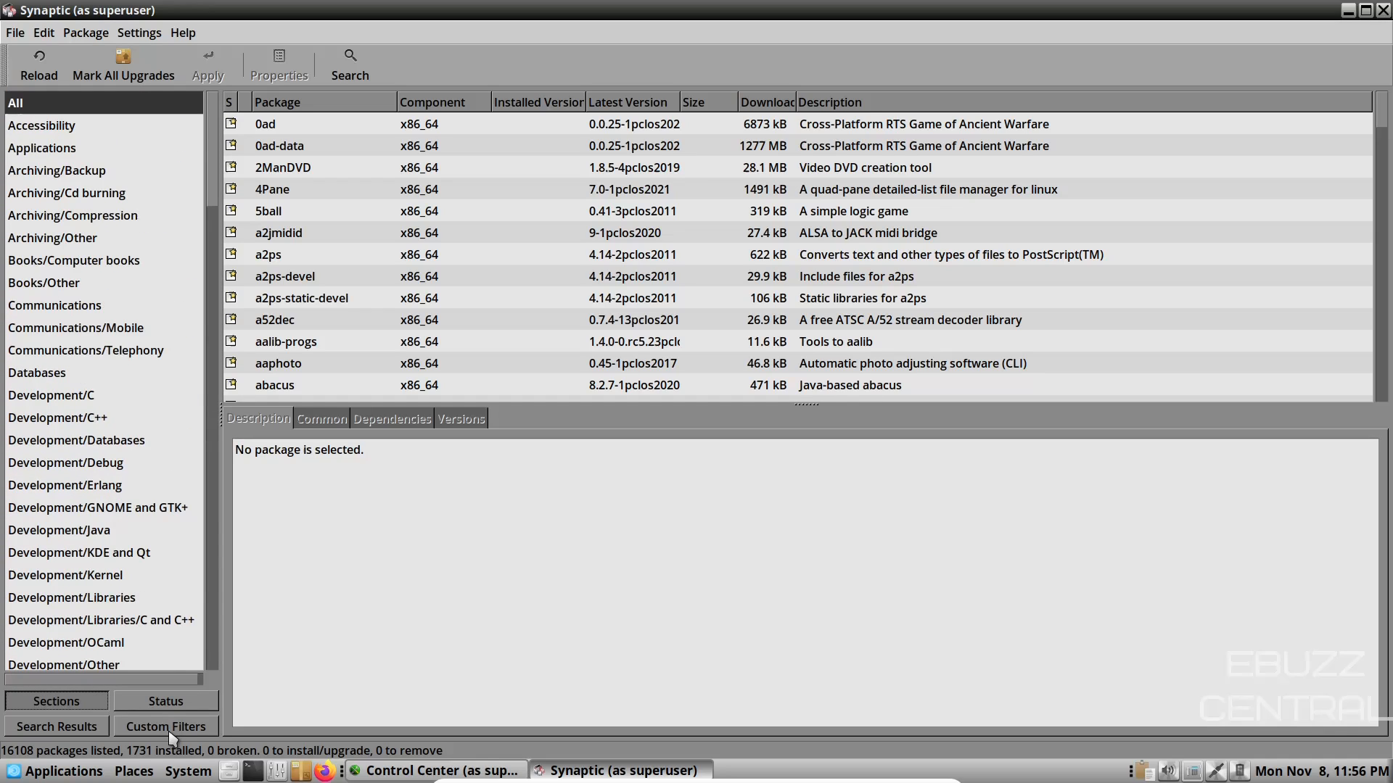
mouse_move(84, 725)
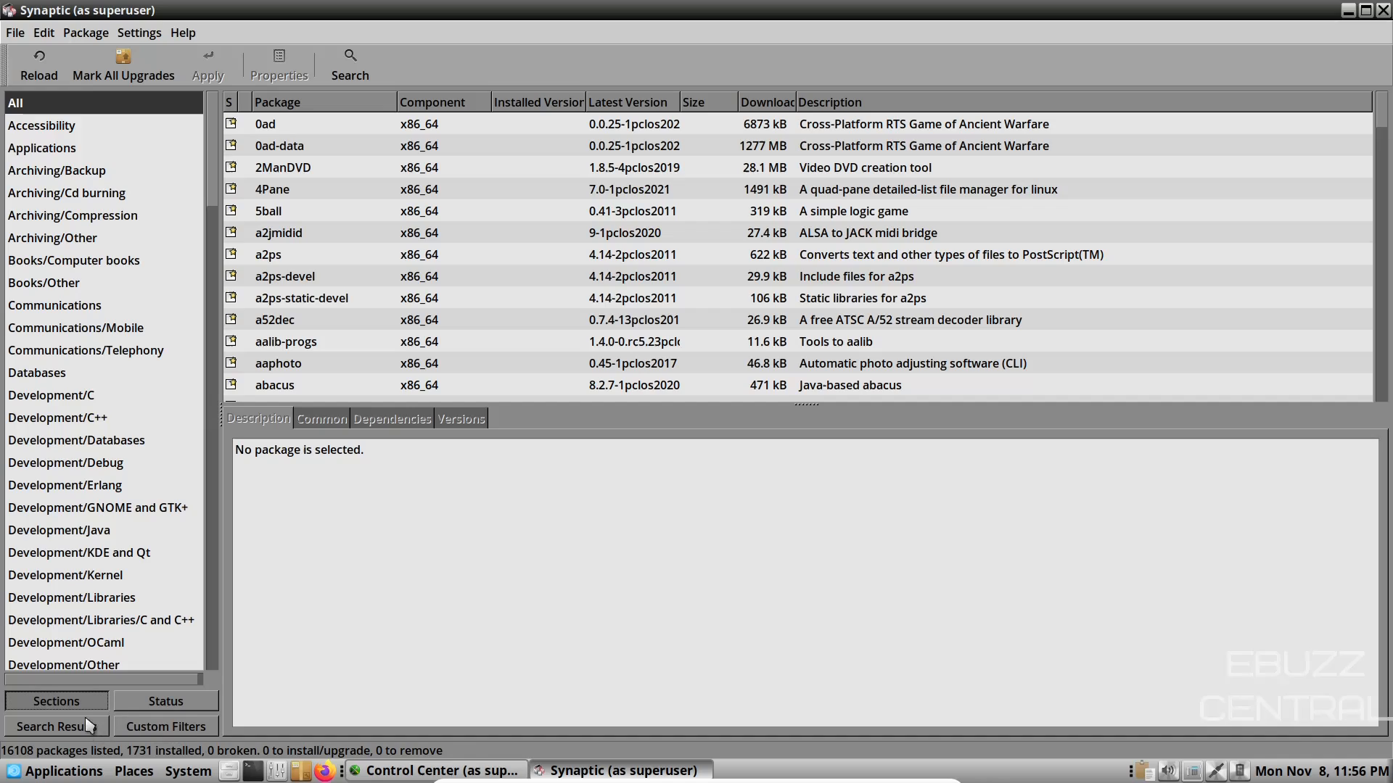
left_click(166, 701)
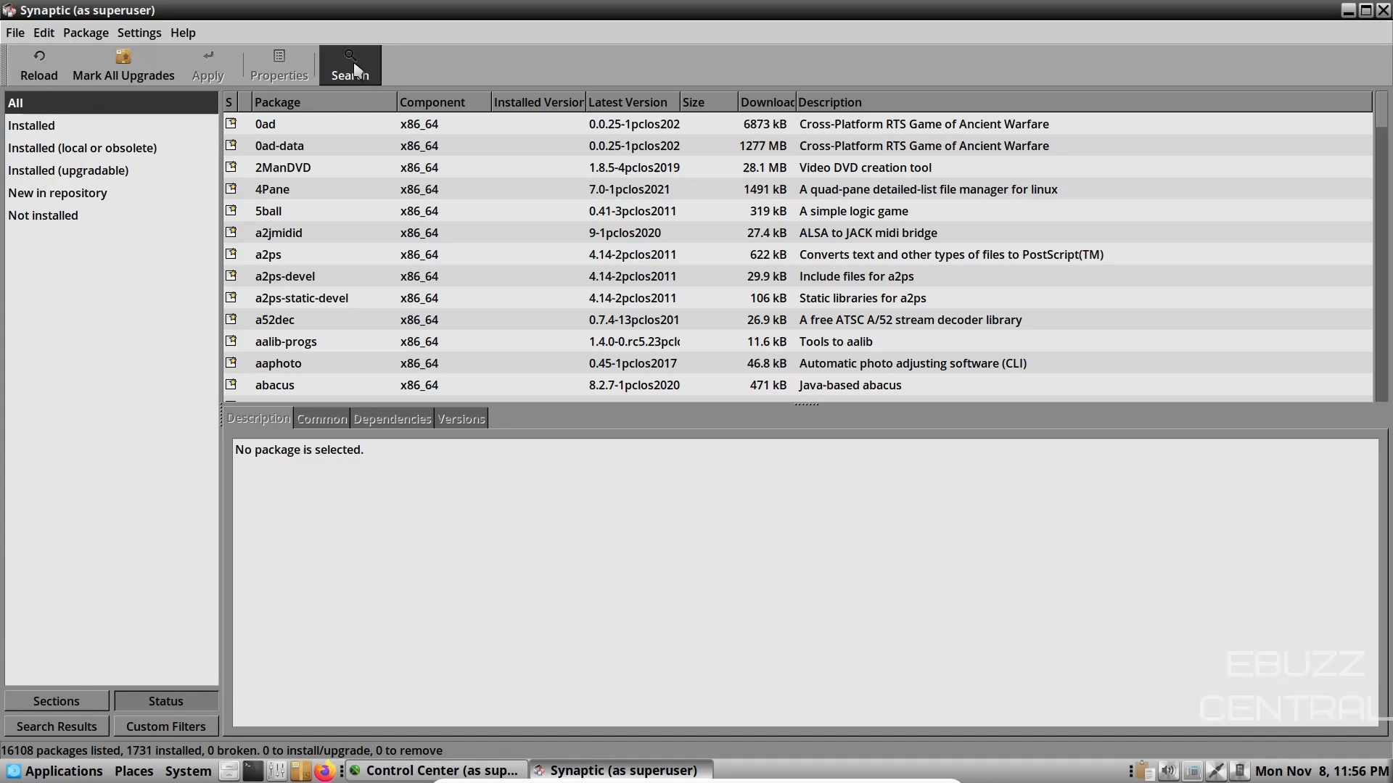
Step: Search kdenlive, mark it for installation with its 53 required package changes, then search obs
left_click(350, 66)
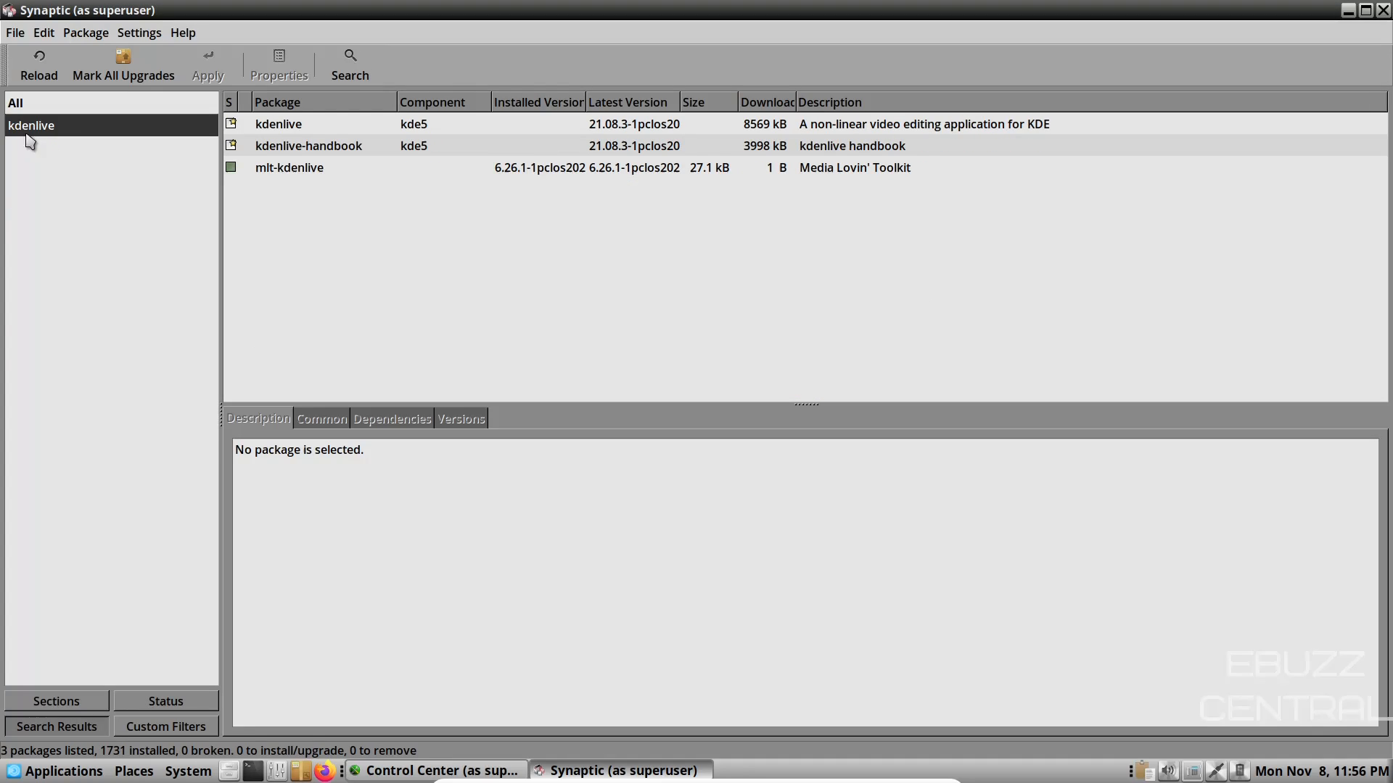
mouse_move(17, 142)
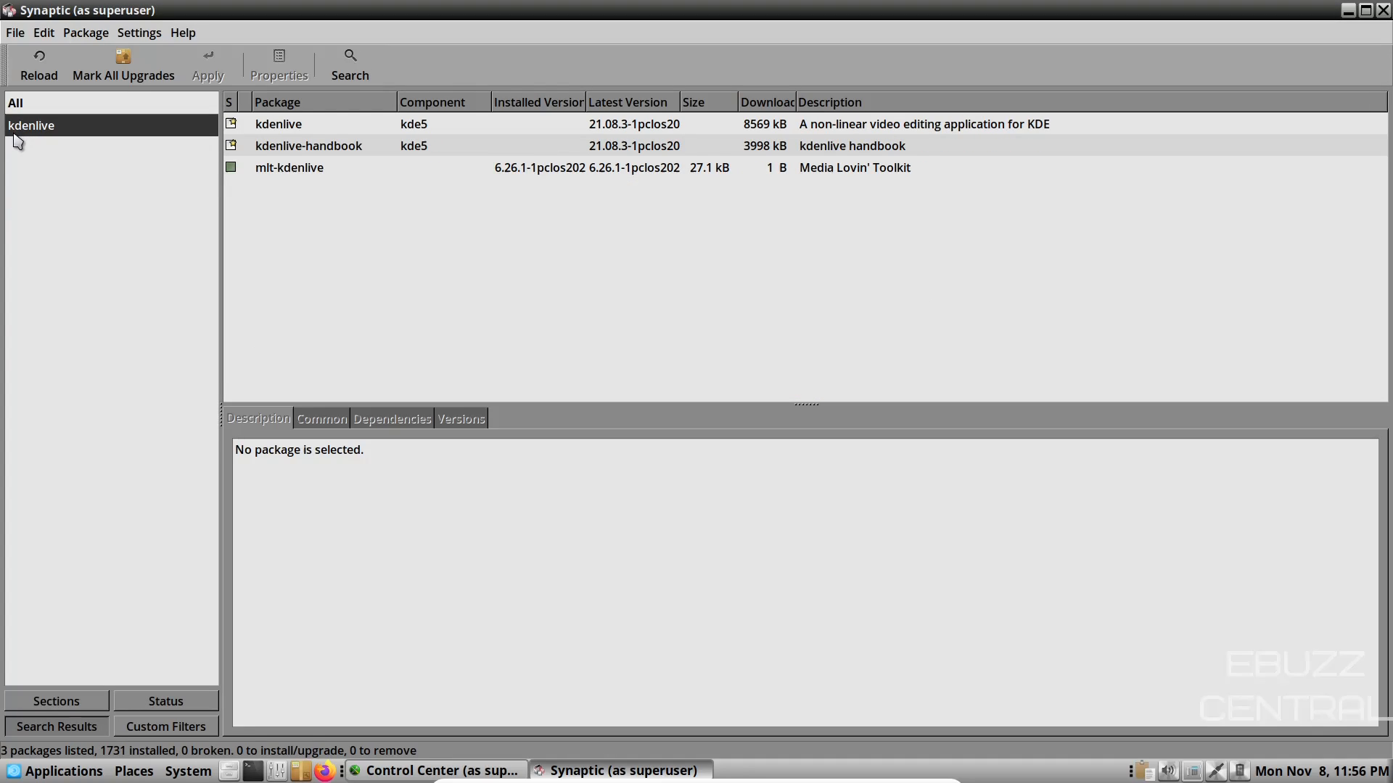
mouse_move(280, 132)
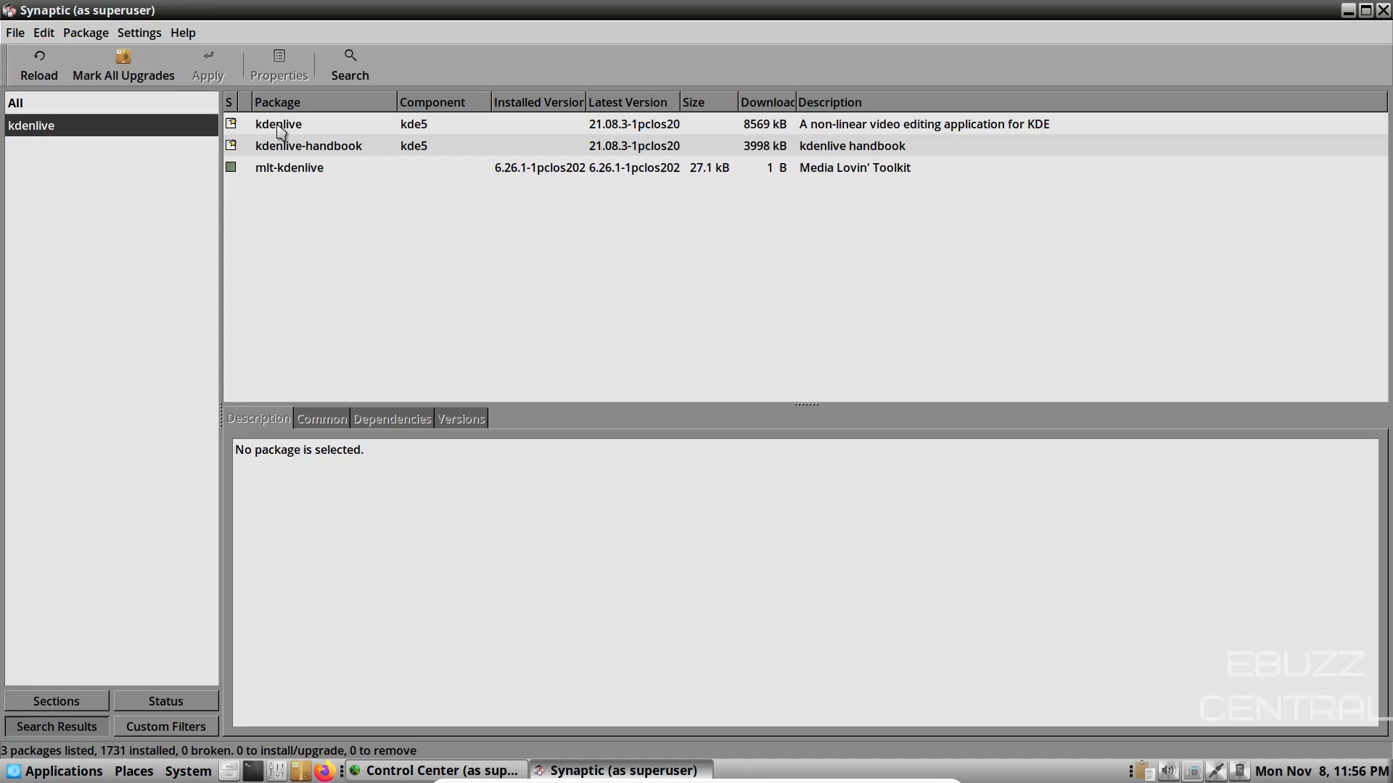
left_click(277, 123)
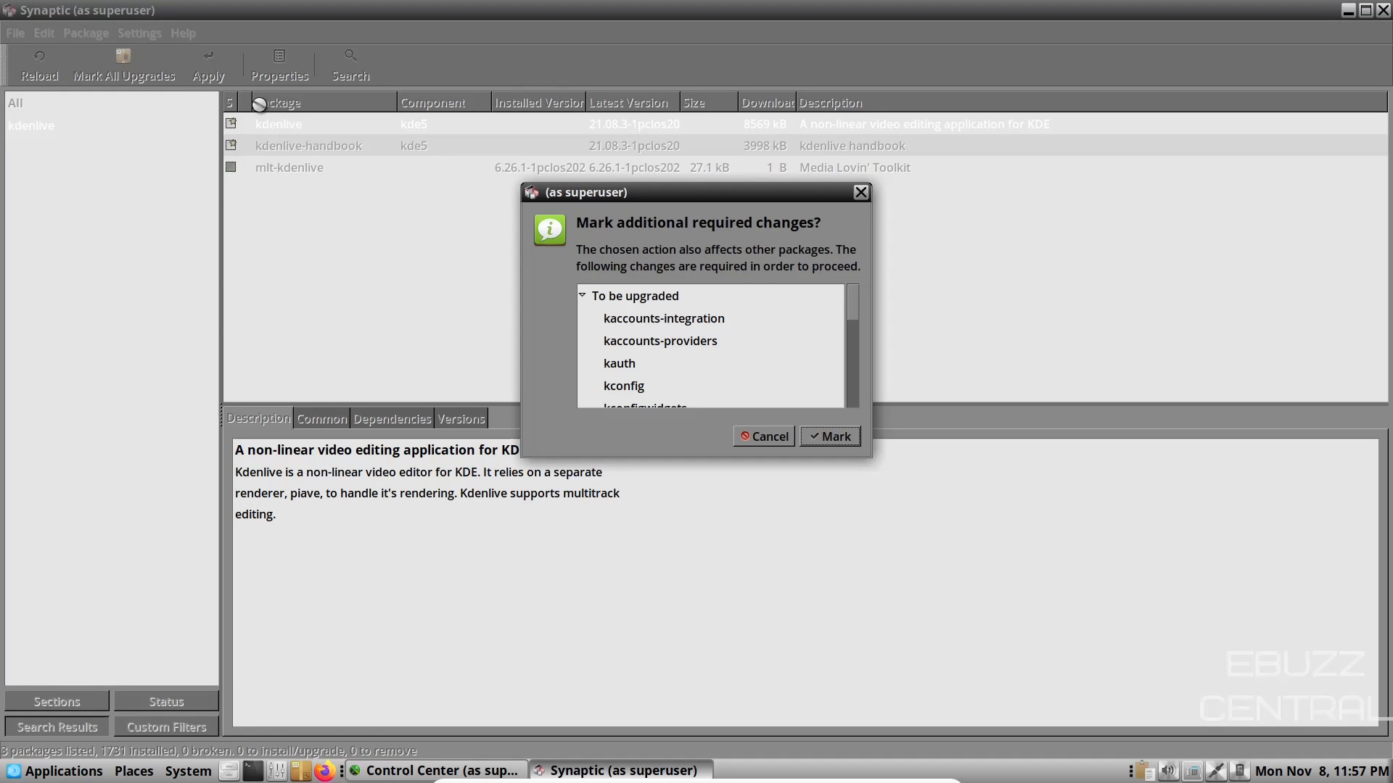
scroll("down", 3)
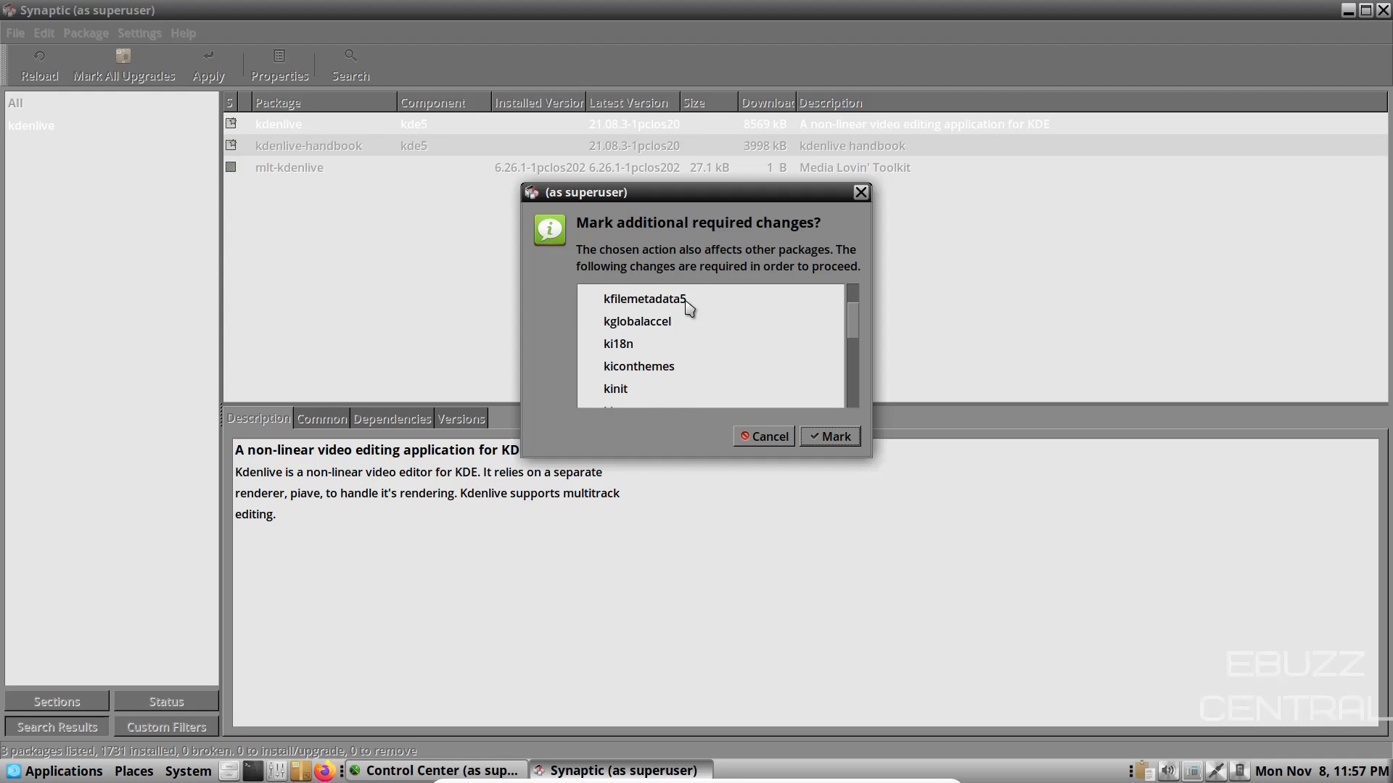
scroll("down", 3)
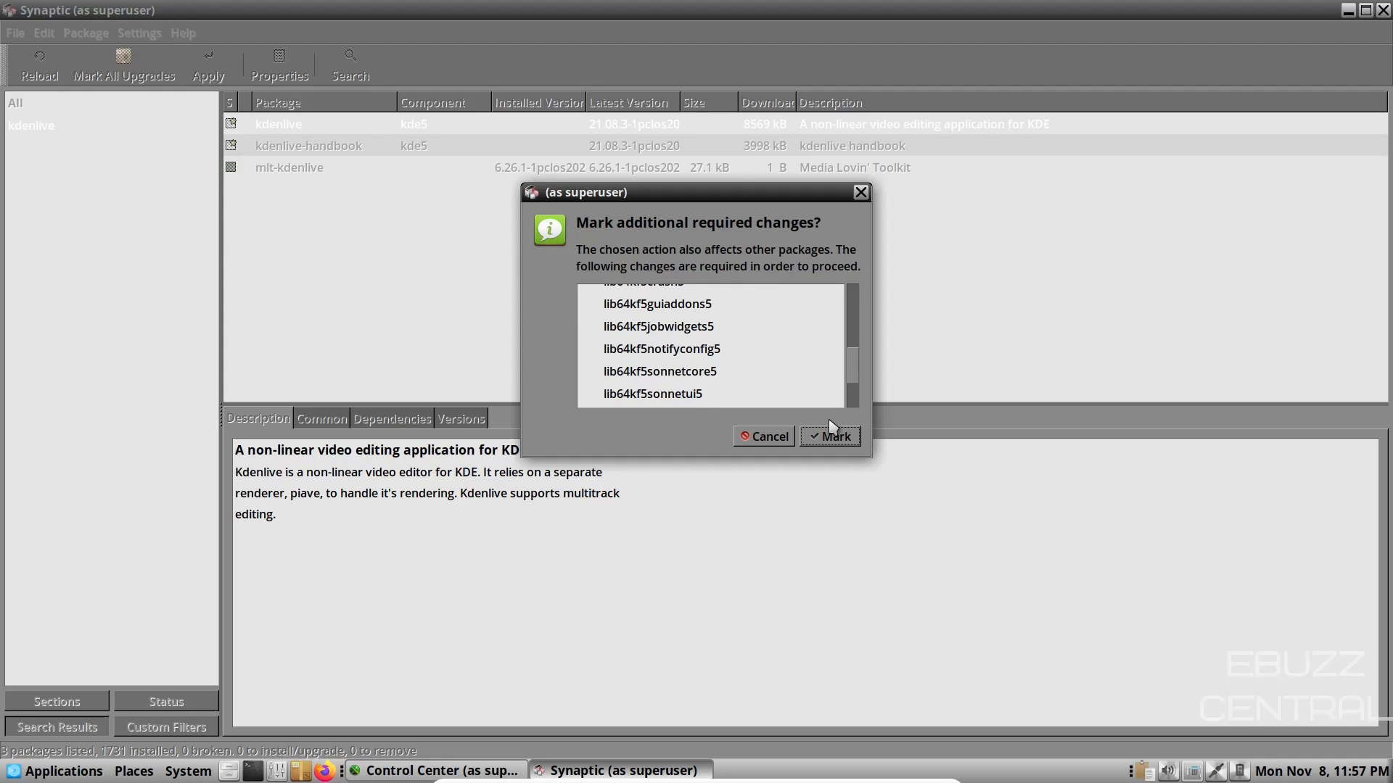
left_click(830, 437)
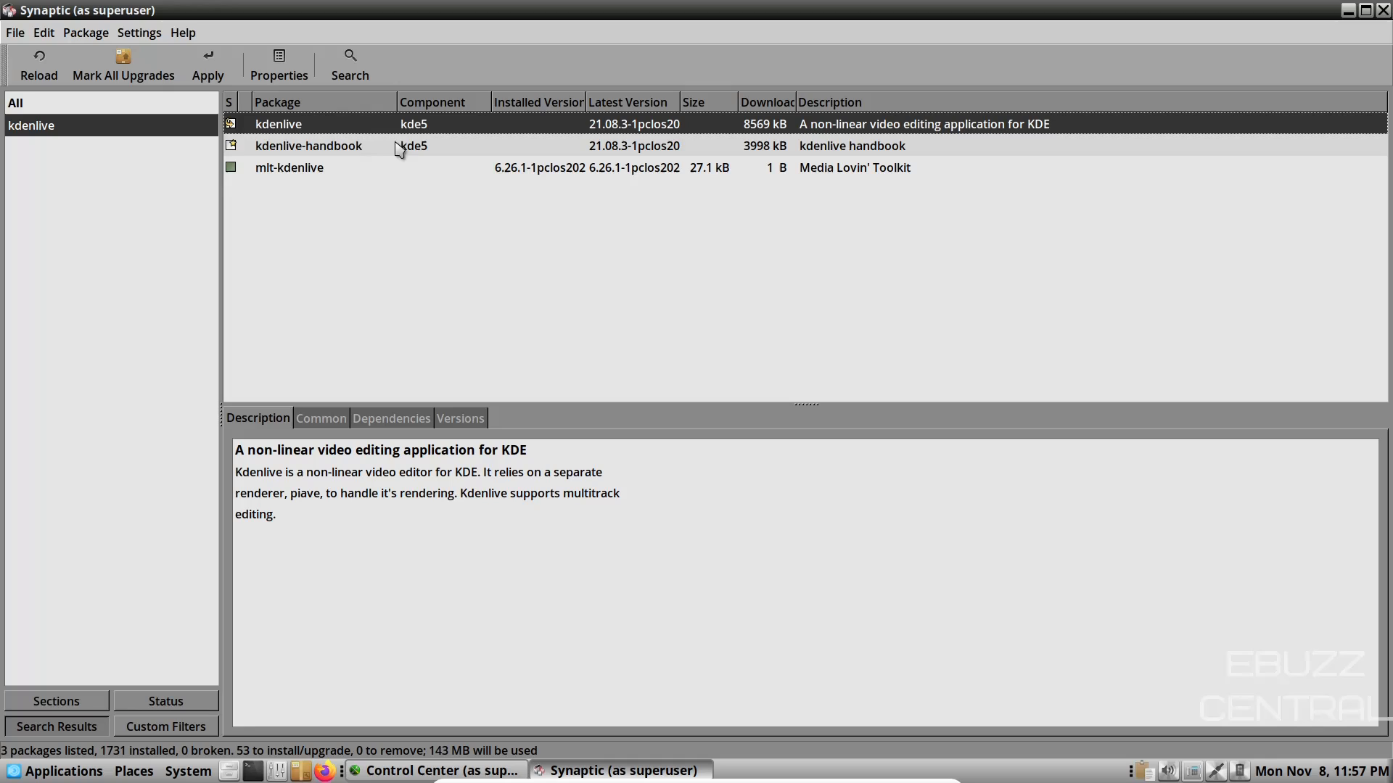
mouse_move(207, 64)
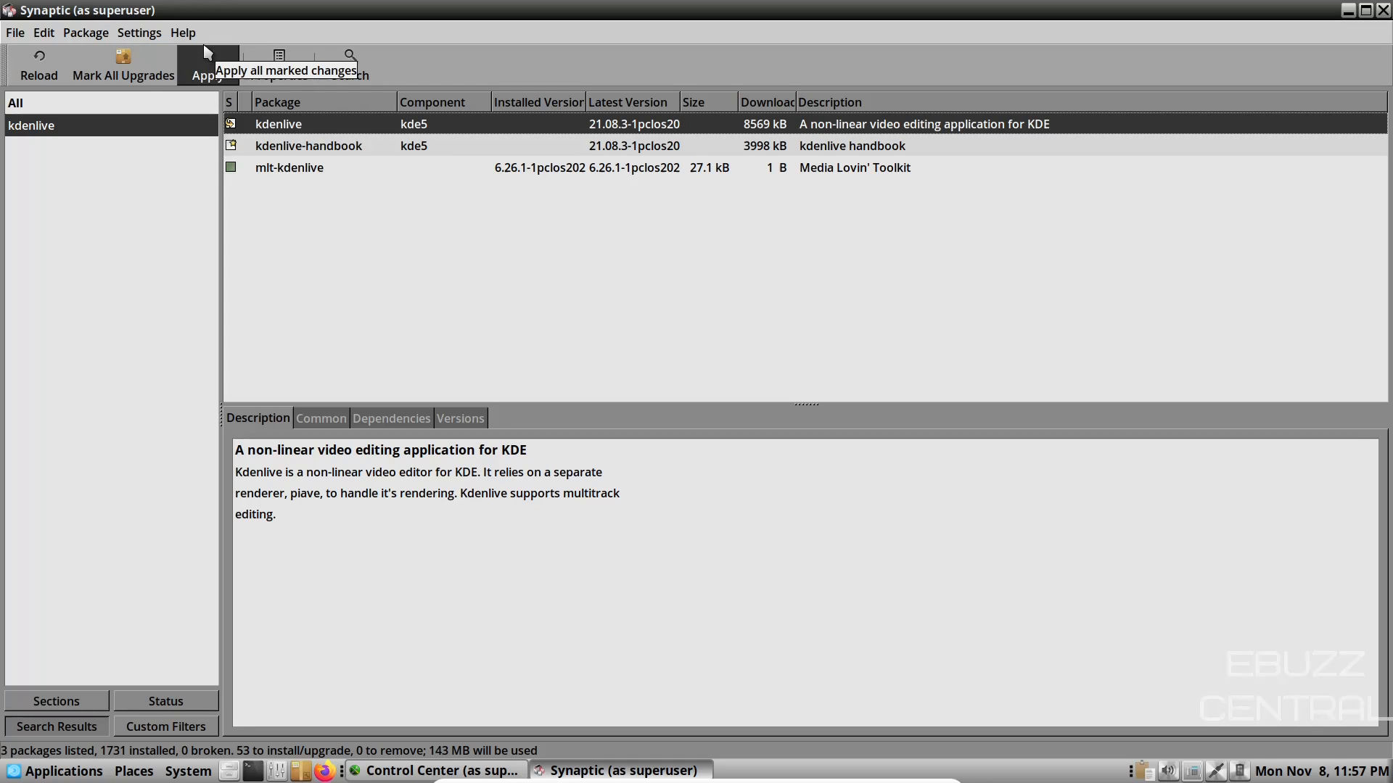
left_click(349, 63)
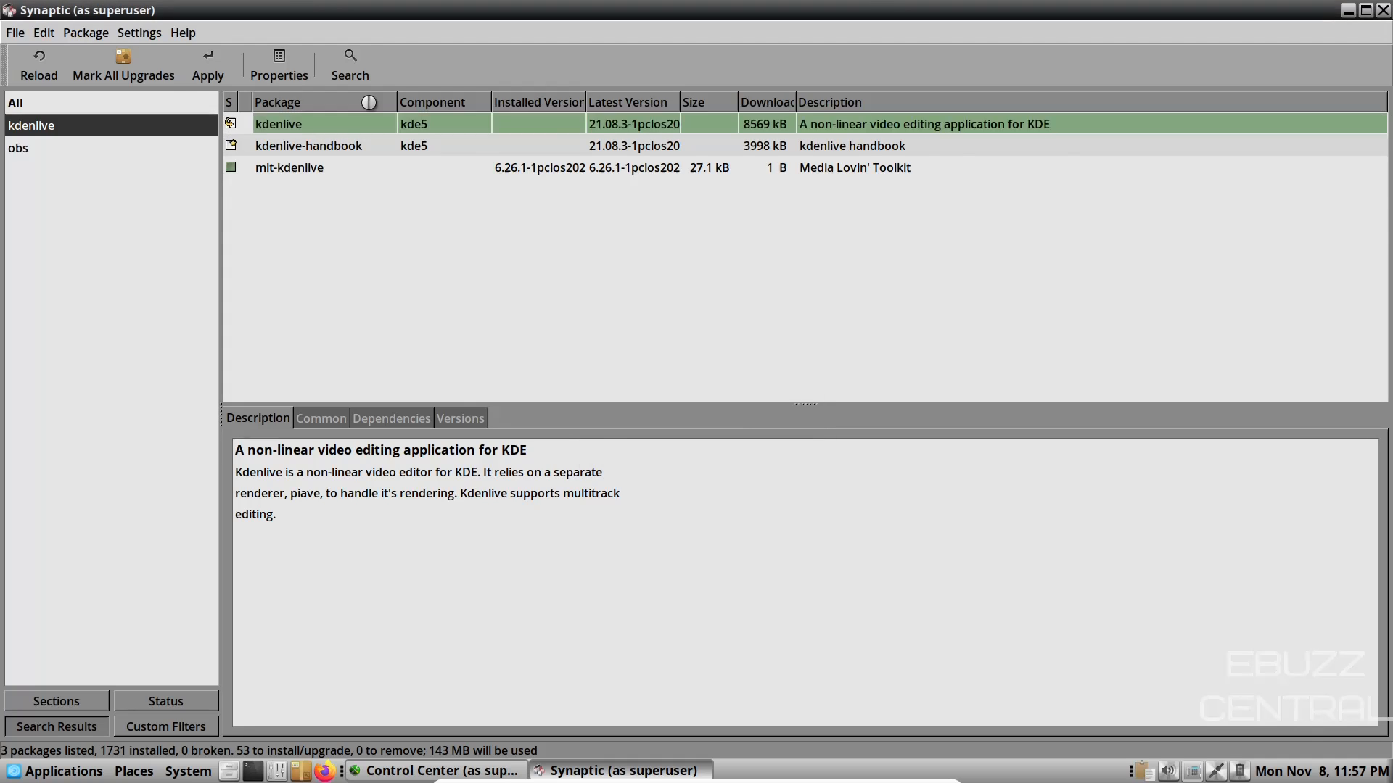
Step: Mark obs-studio for installation with its extra upgrades, raising totals to 56 packages and 161 MB
left_click(18, 148)
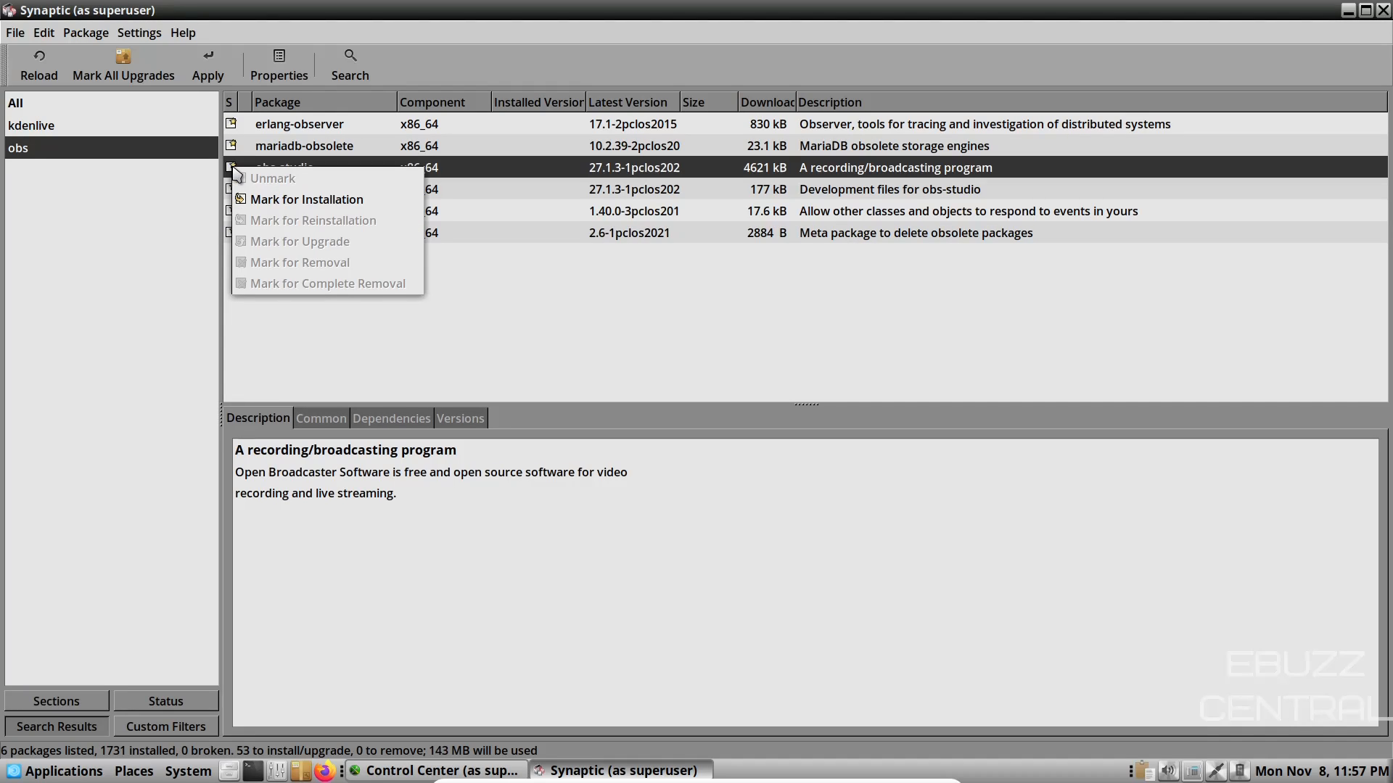
left_click(306, 199)
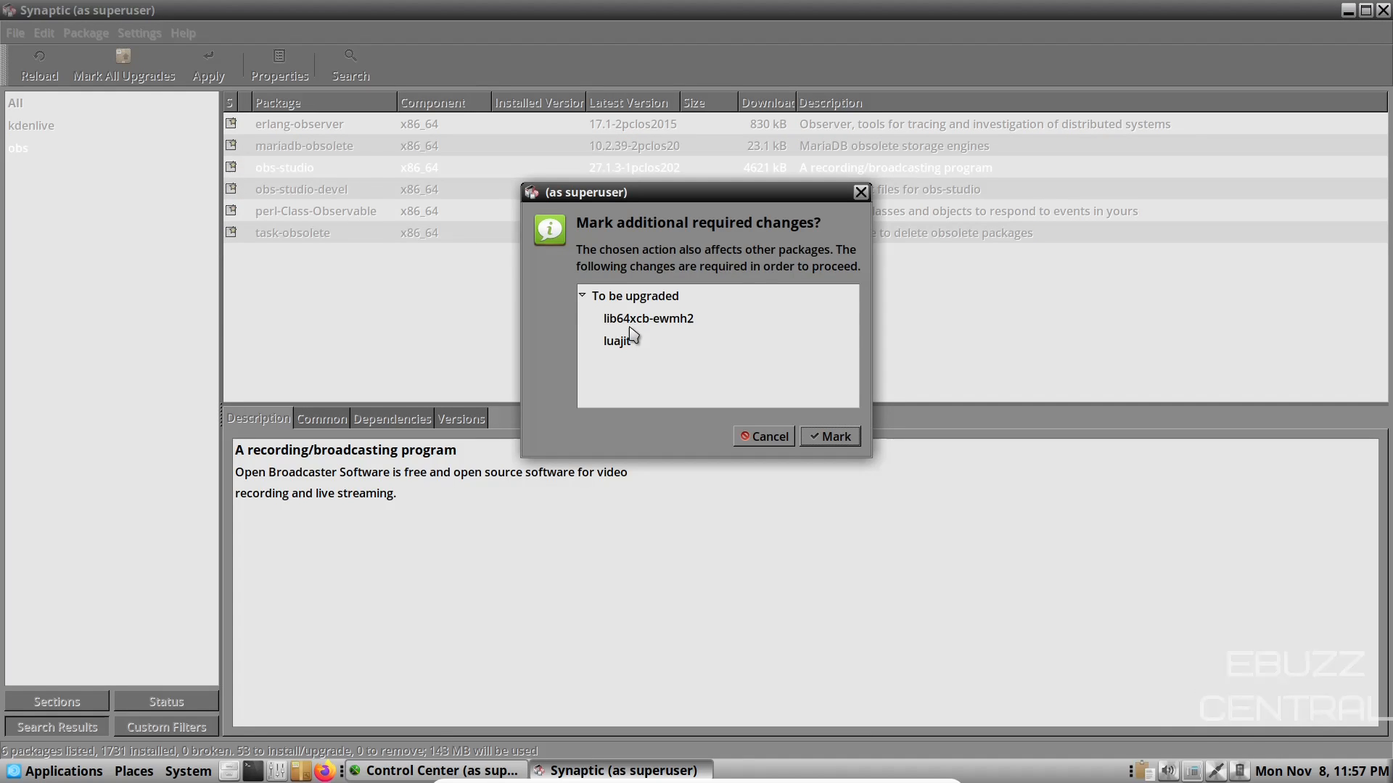
mouse_move(735, 395)
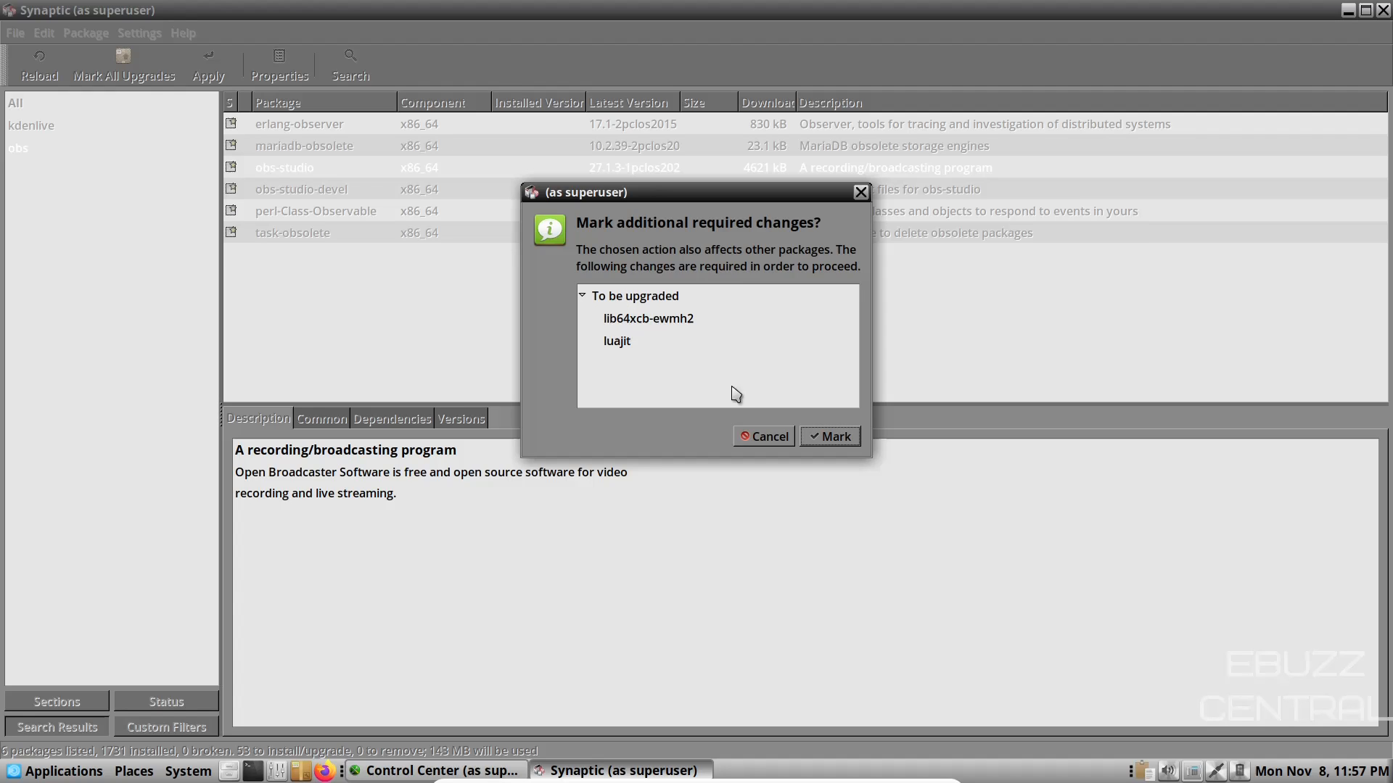
left_click(828, 437)
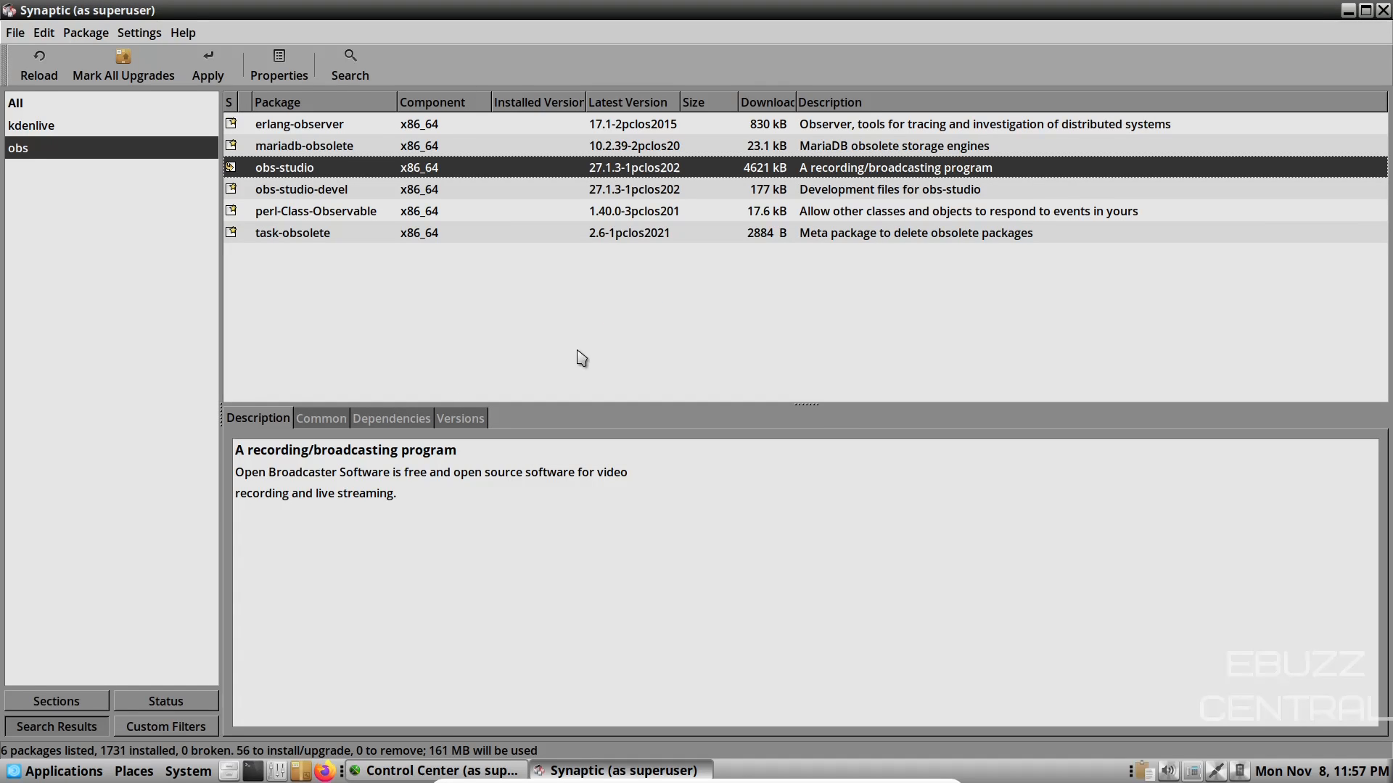
mouse_move(639, 429)
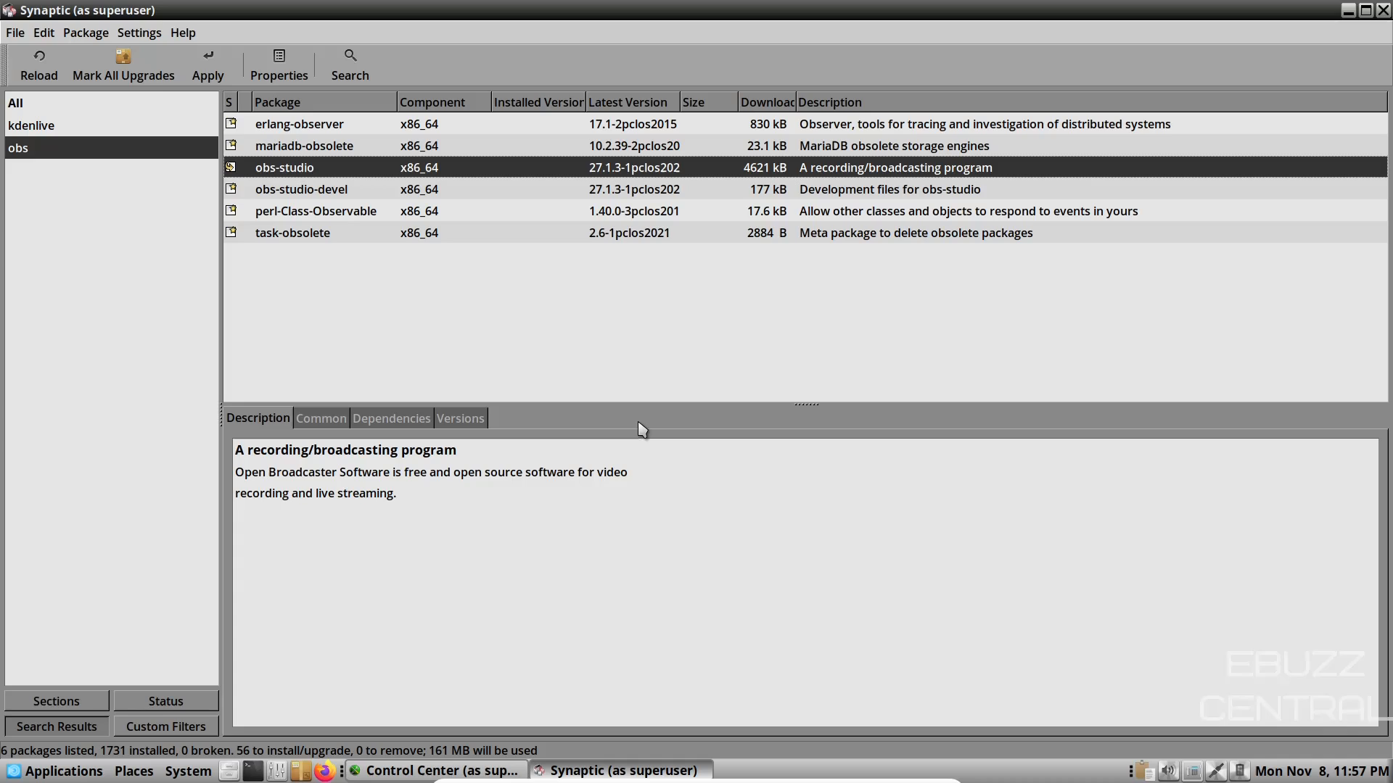
mouse_move(284, 156)
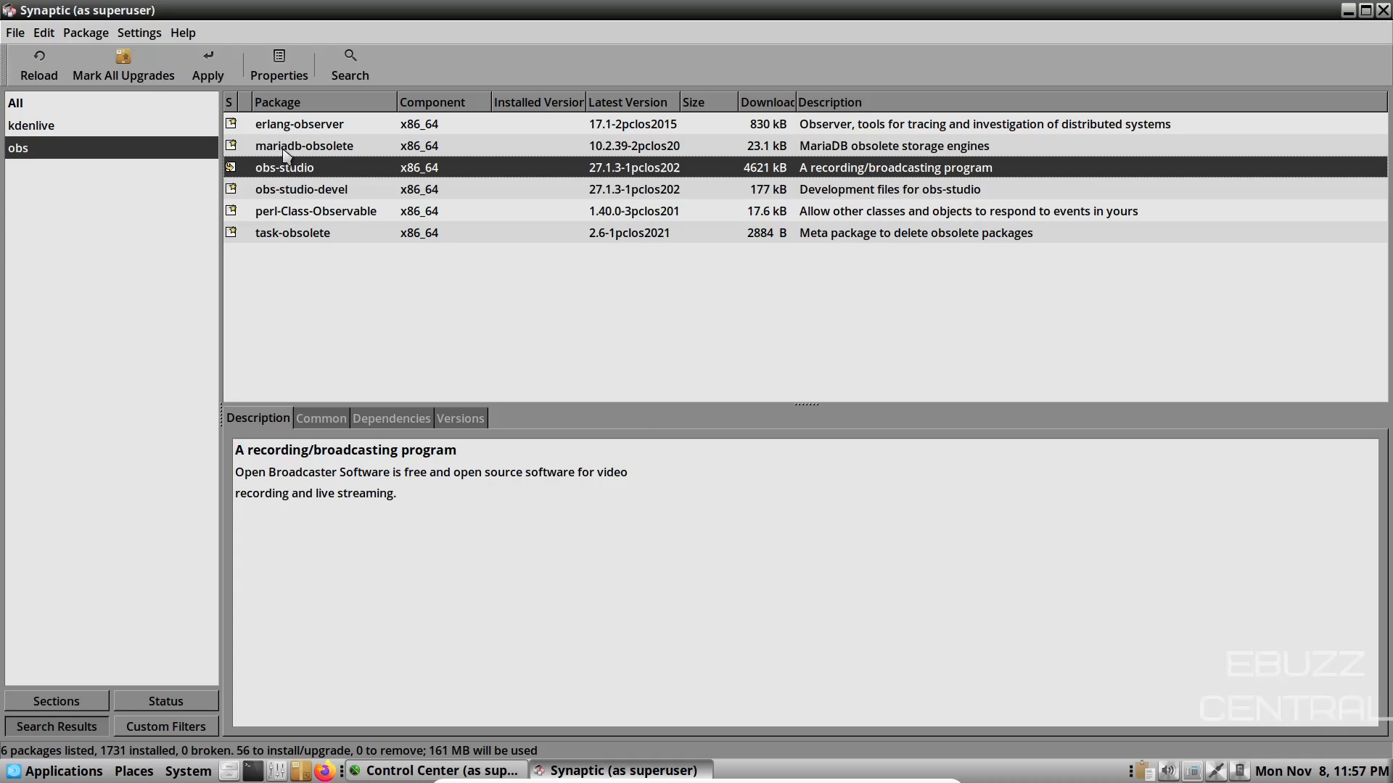
mouse_move(520, 317)
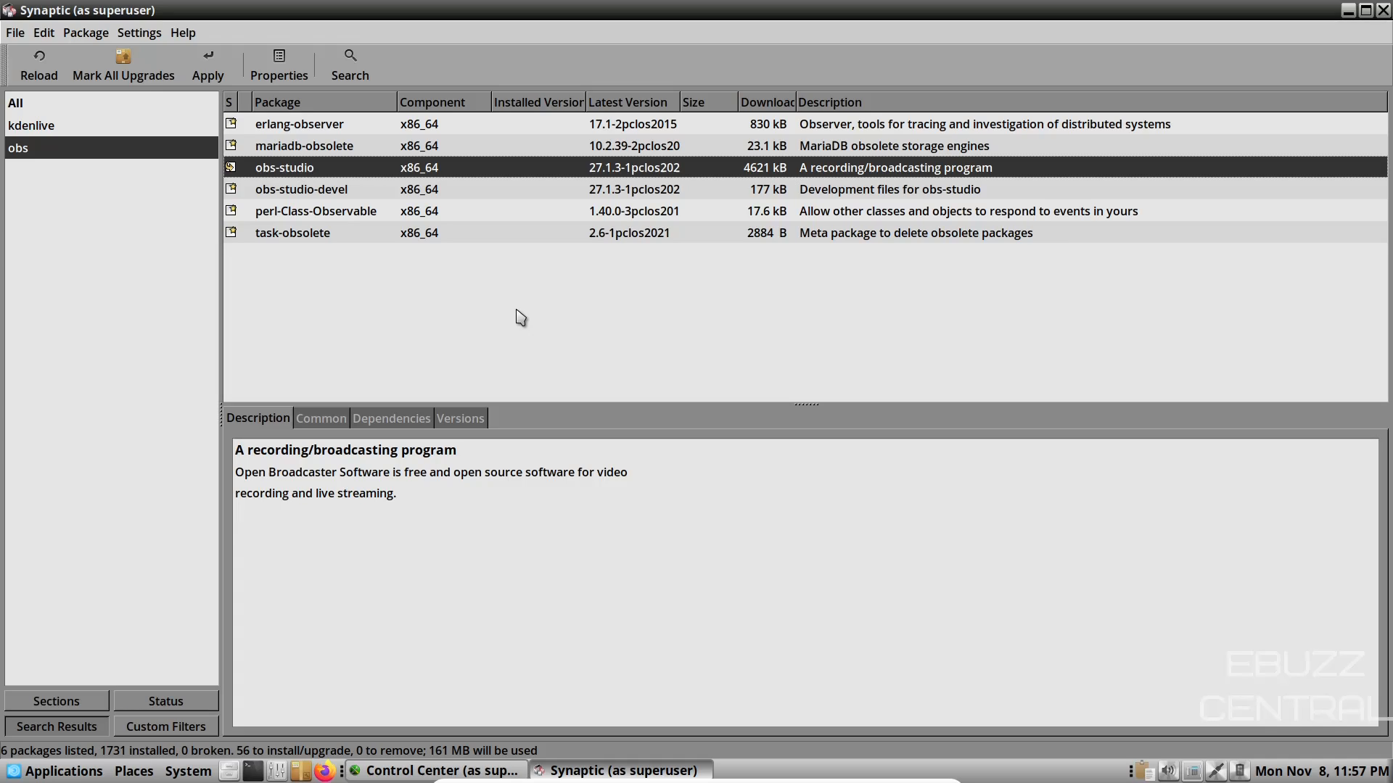
mouse_move(701, 303)
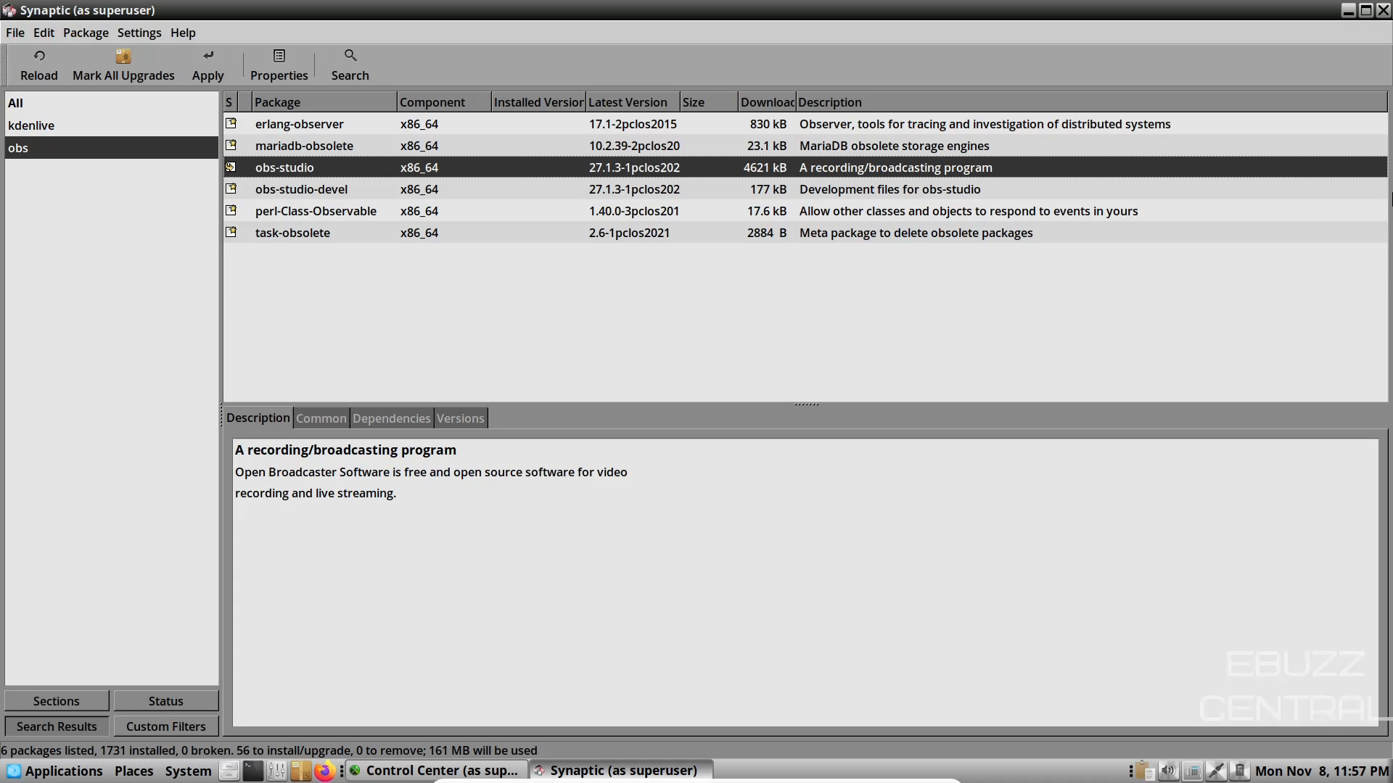
Step: Close Synaptic and show Sharing, then Network Services in the Control Center sidebar
left_click(437, 770)
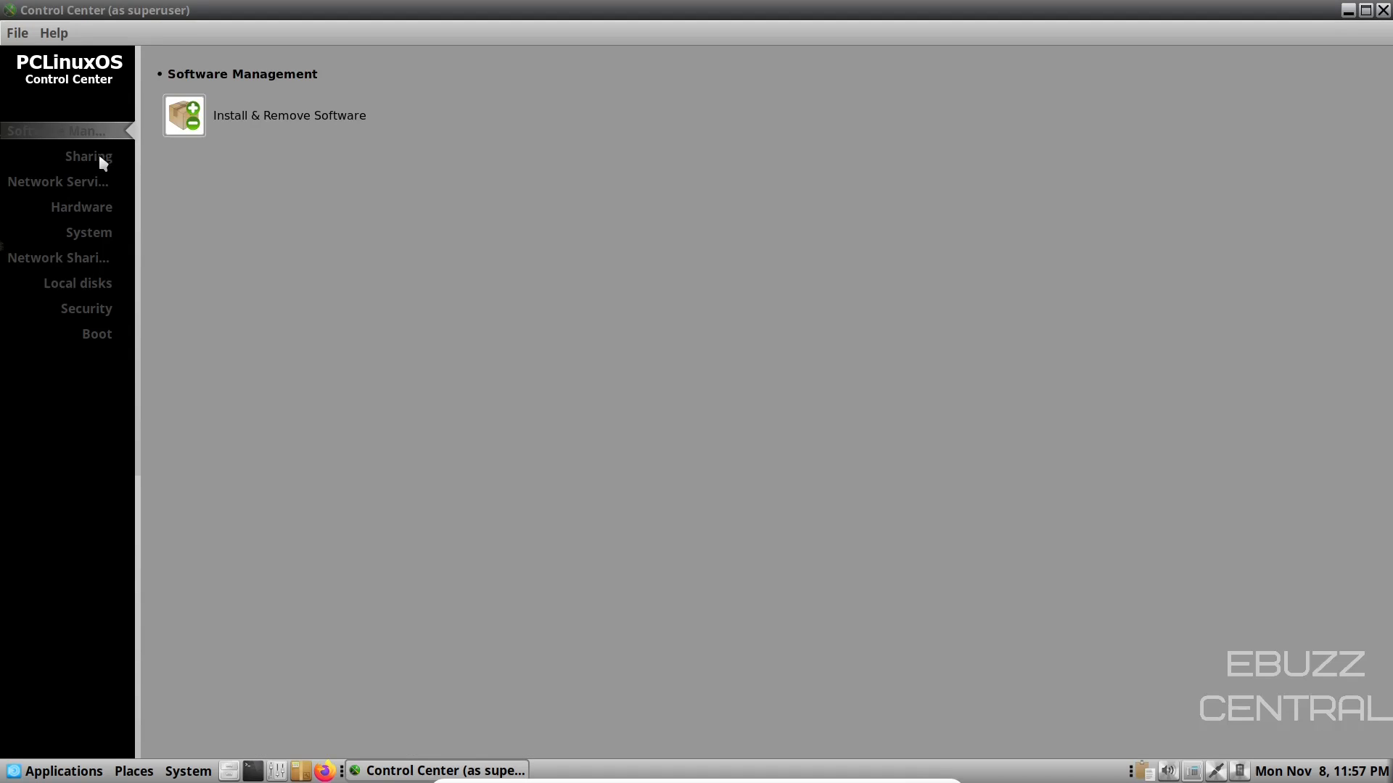
left_click(87, 157)
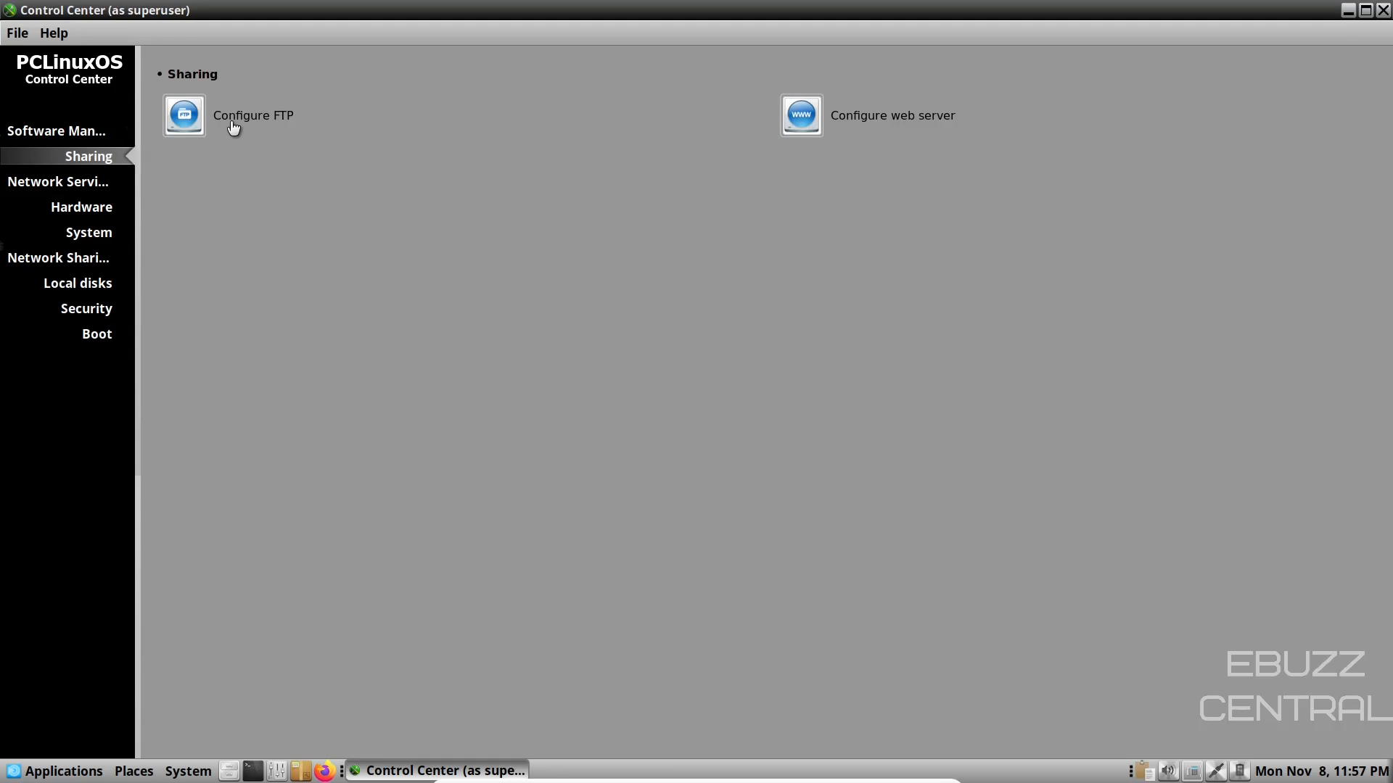
mouse_move(267, 213)
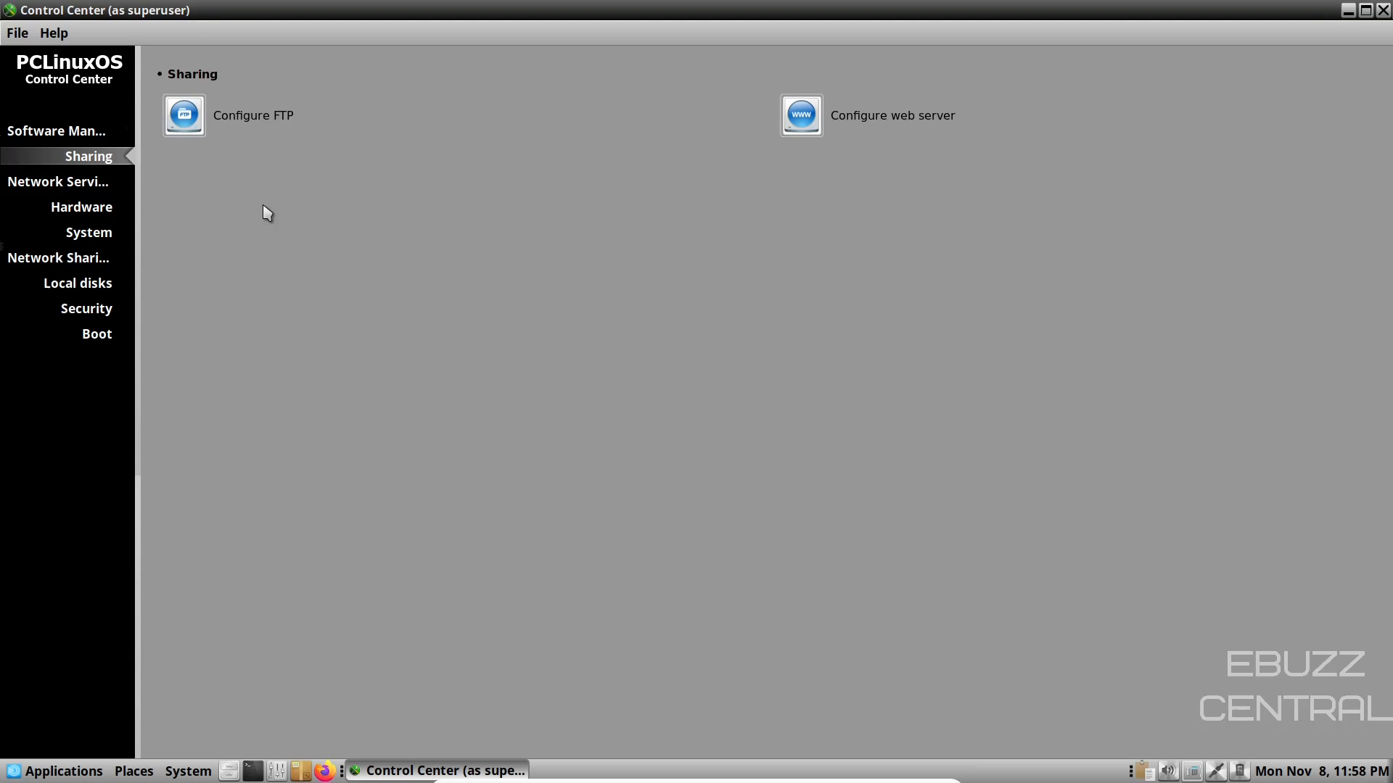
left_click(56, 181)
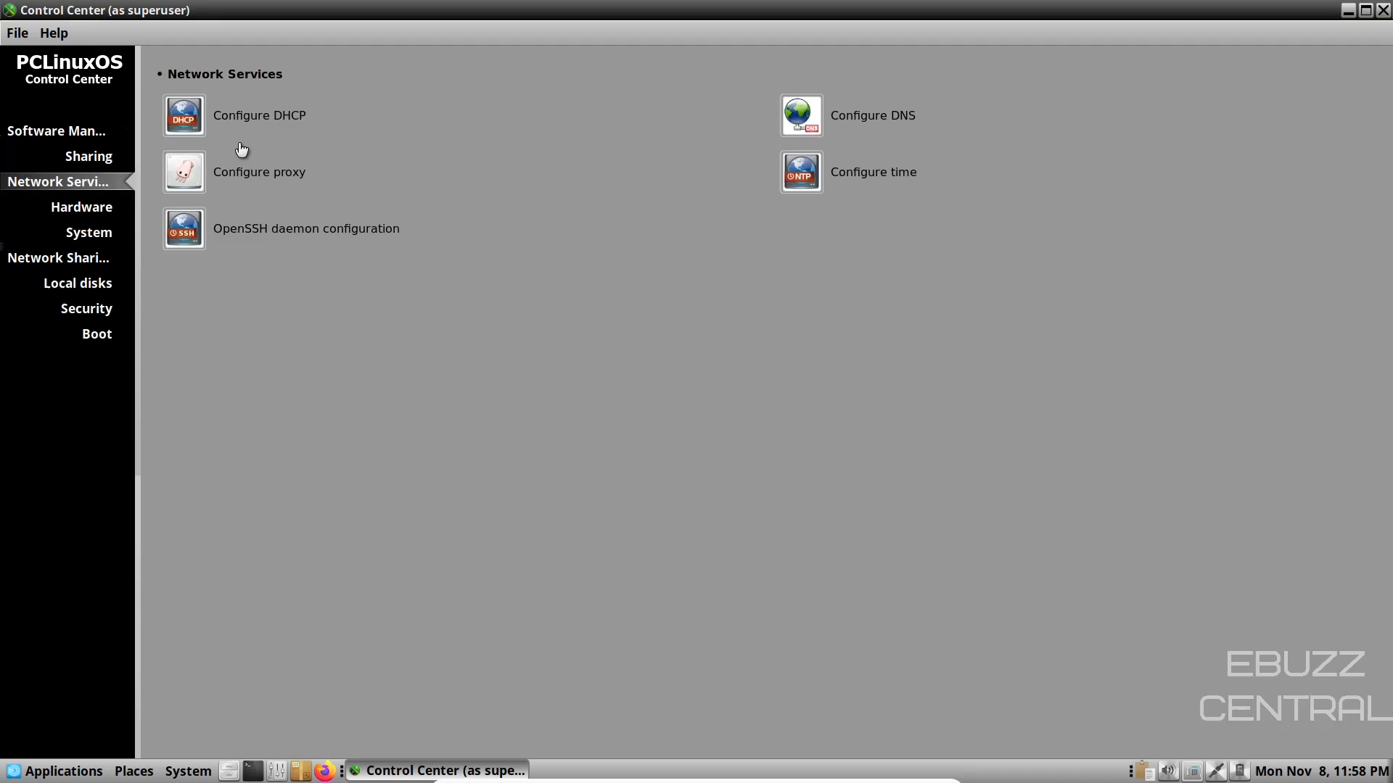
mouse_move(229, 236)
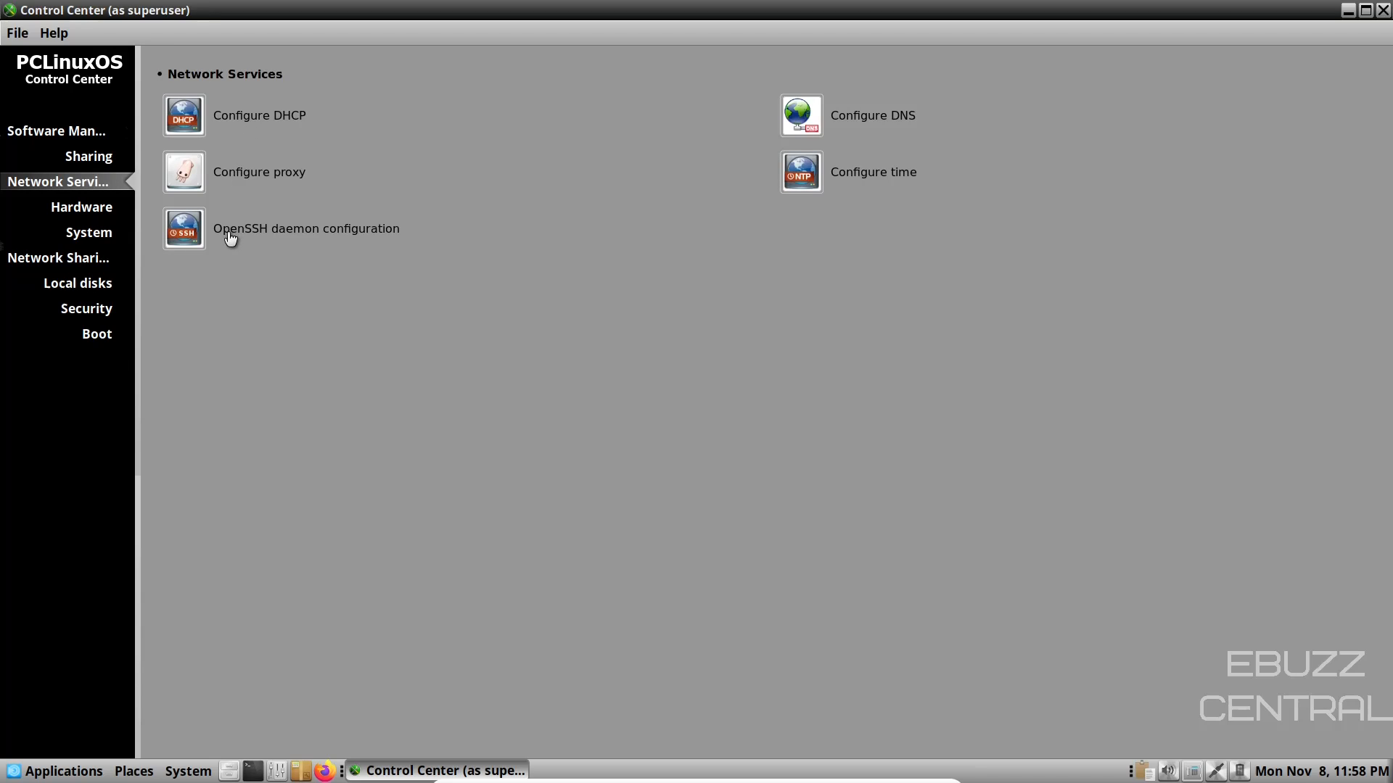
mouse_move(860, 184)
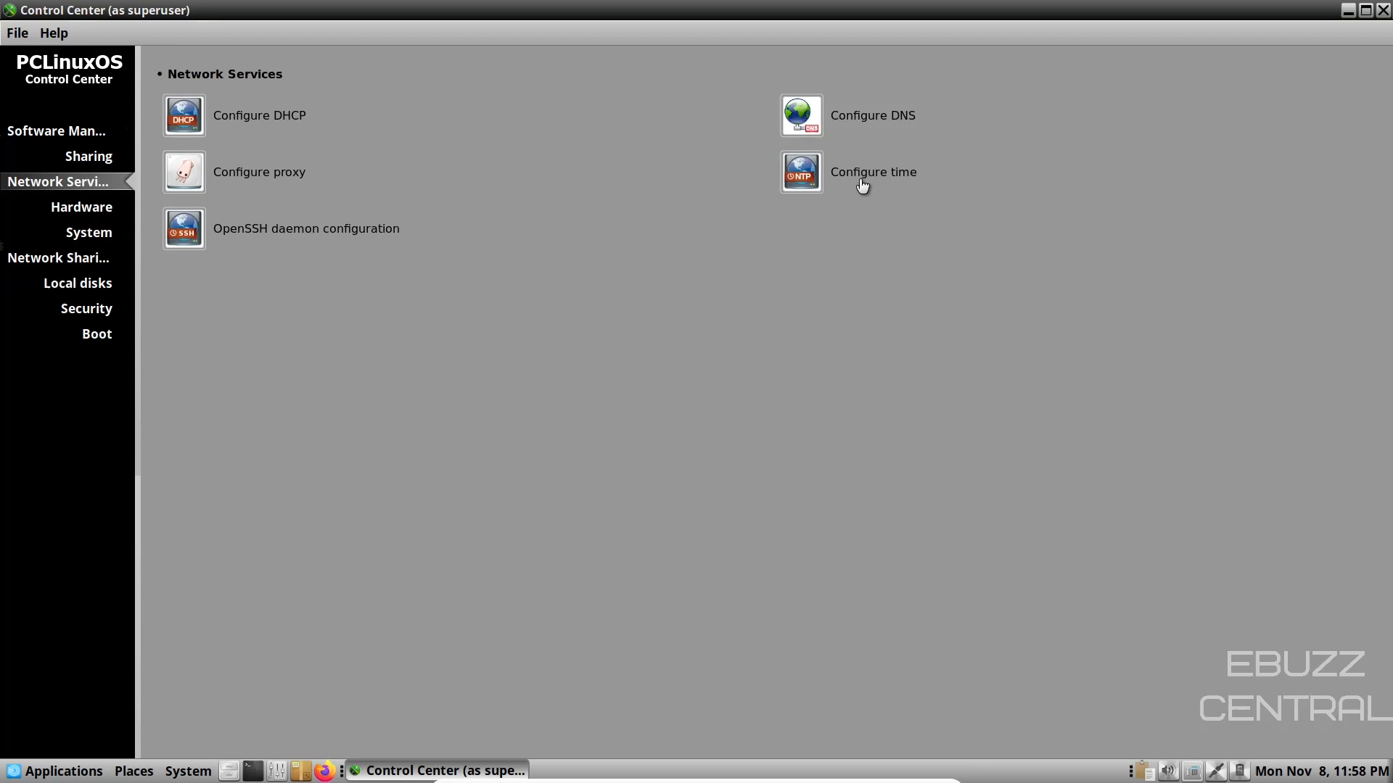
Step: Step through Hardware, System, Network Sharing, Local disks, Security and Boot settings pages
left_click(82, 207)
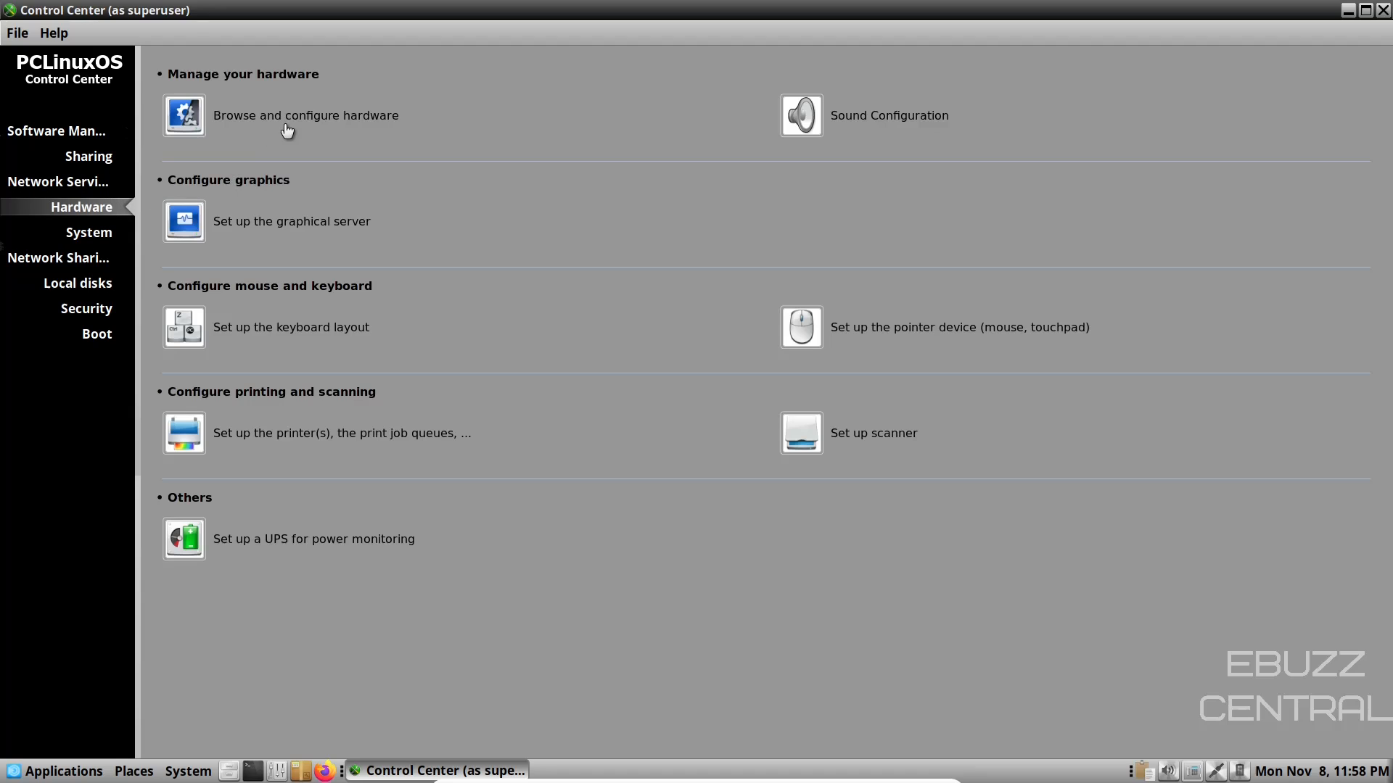
mouse_move(995, 113)
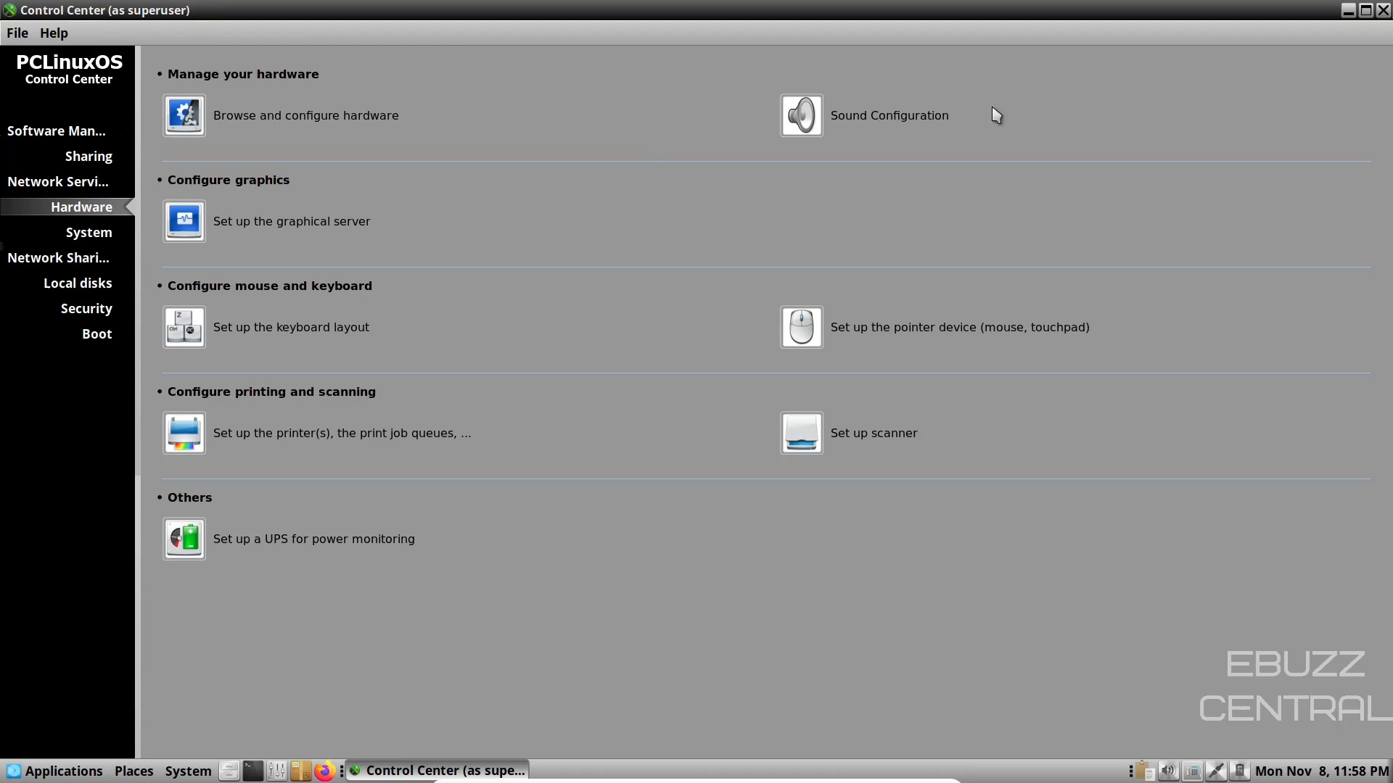
mouse_move(244, 346)
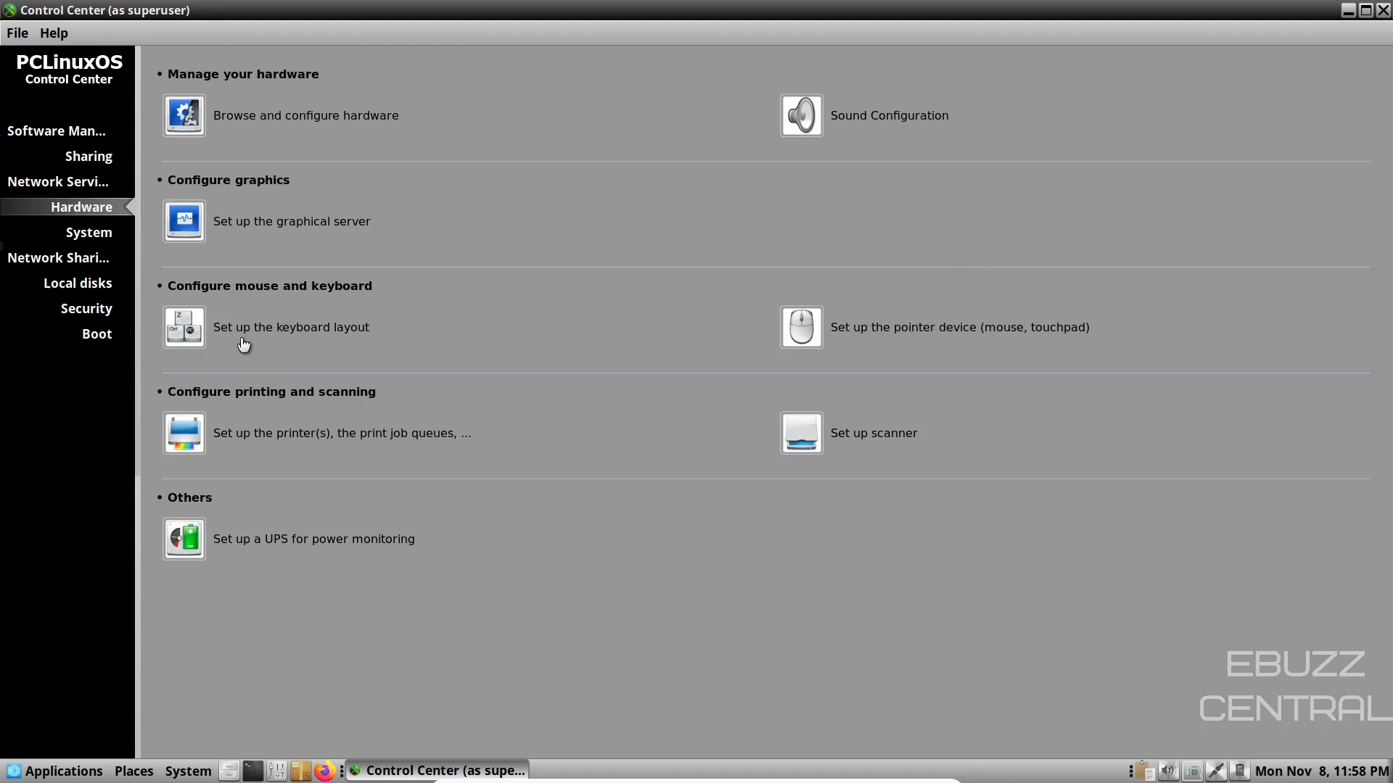
mouse_move(325, 531)
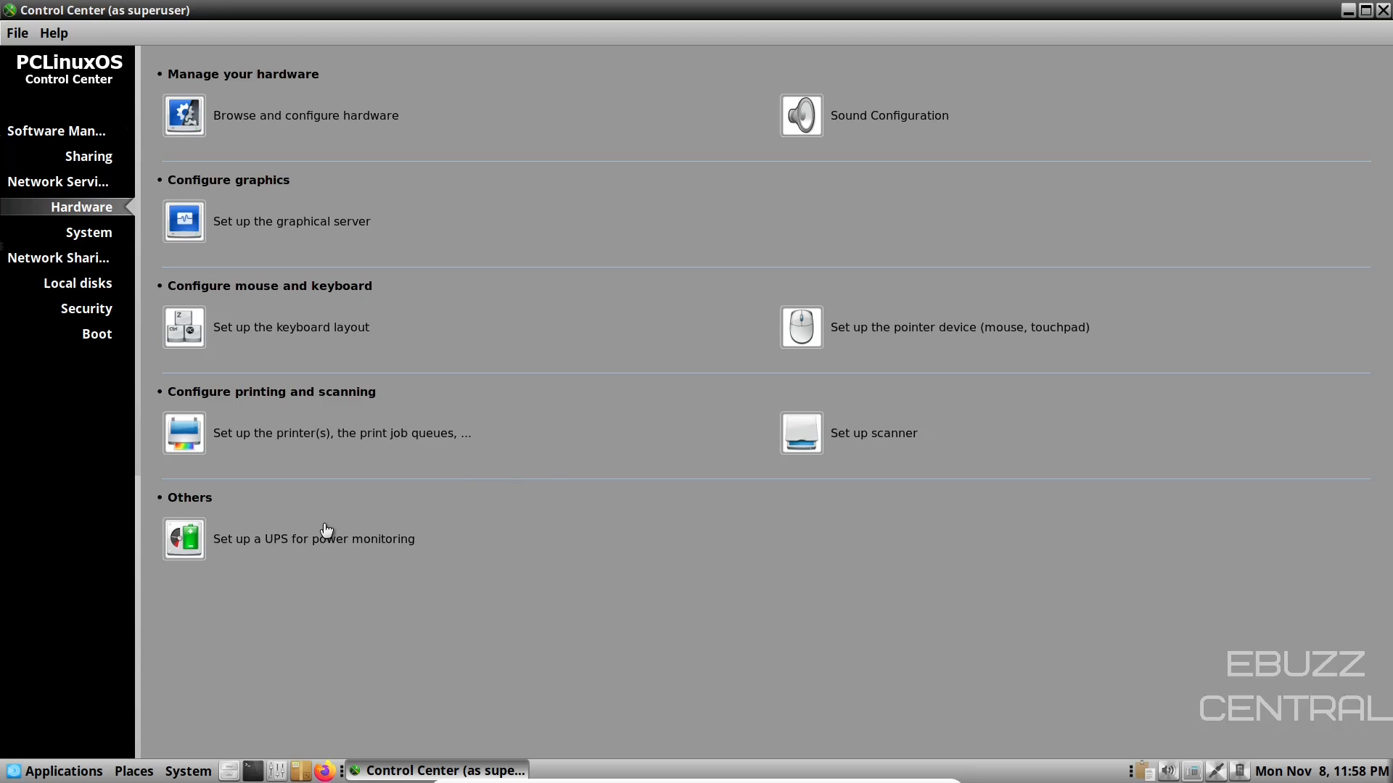
left_click(89, 233)
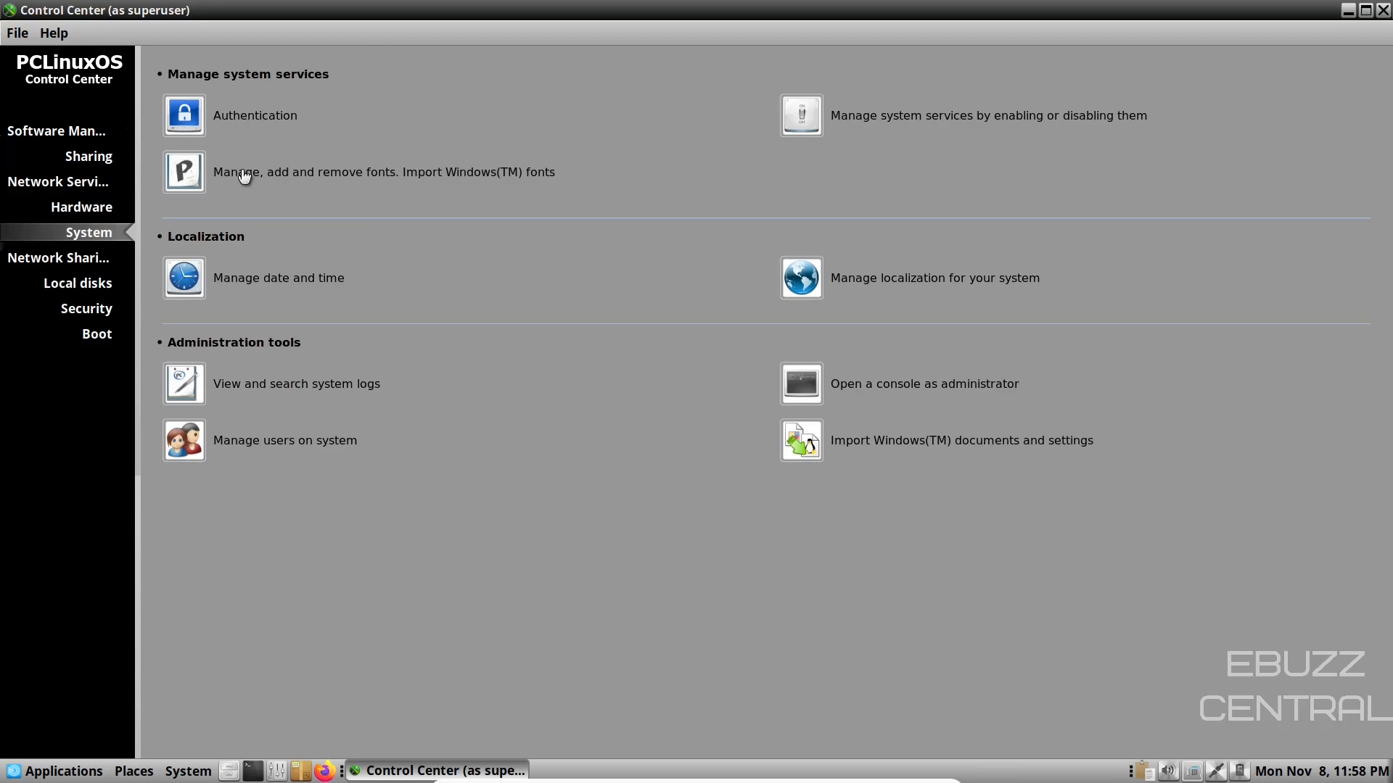
mouse_move(383, 175)
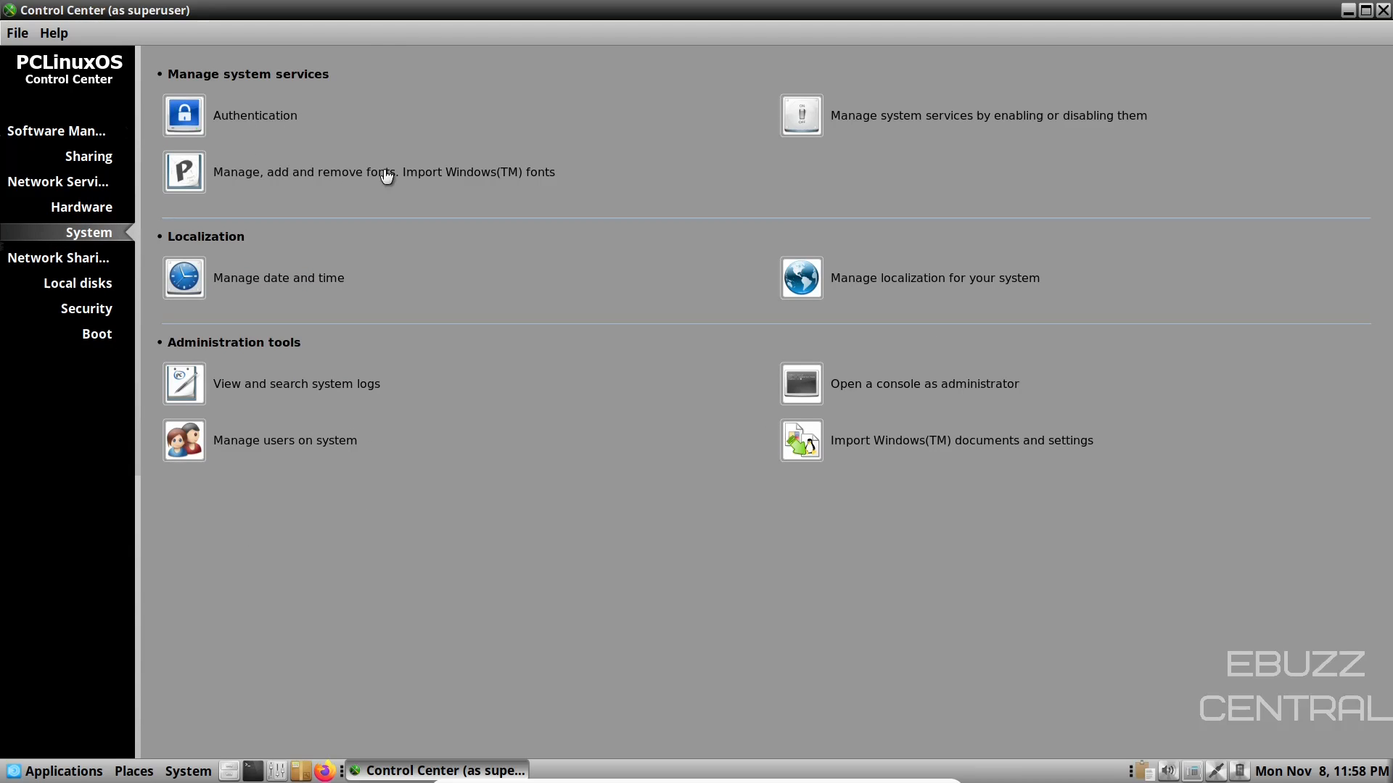
mouse_move(883, 290)
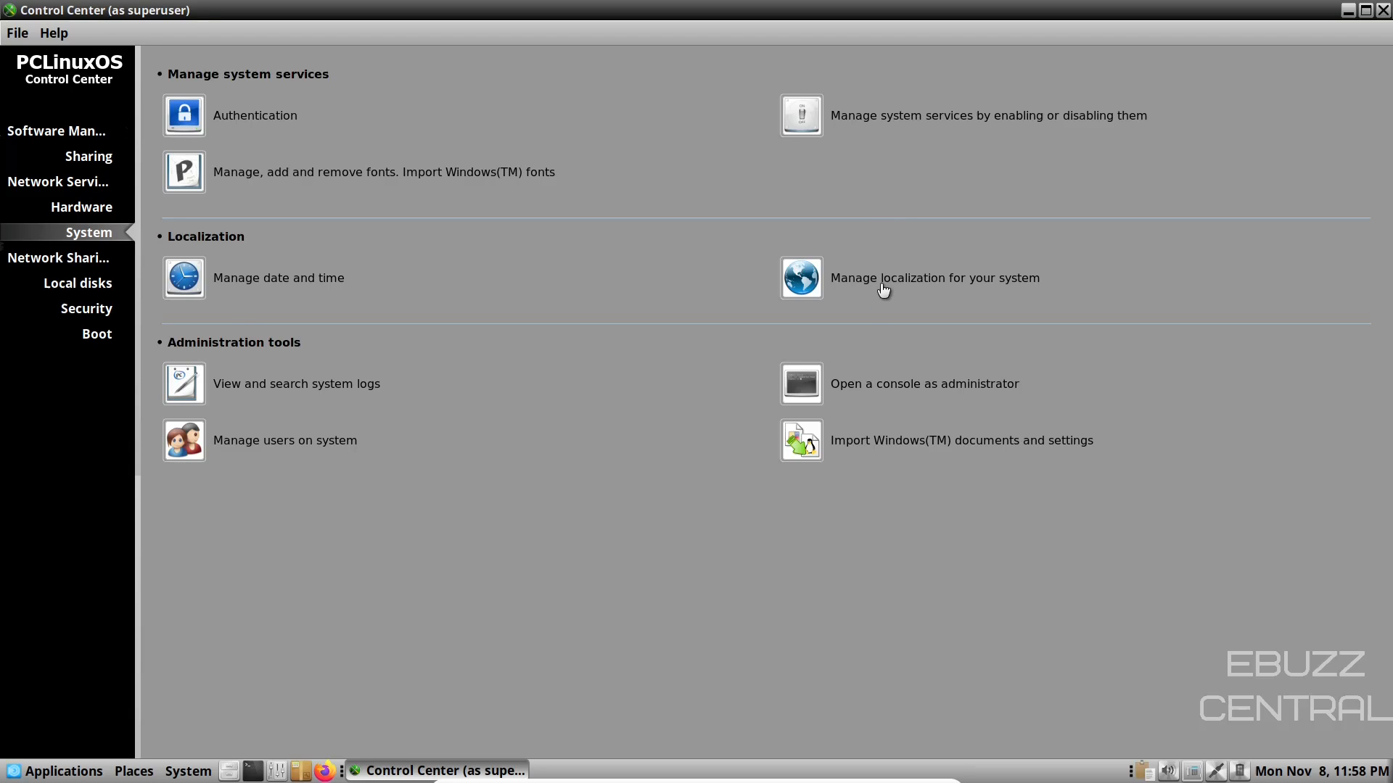
mouse_move(673, 411)
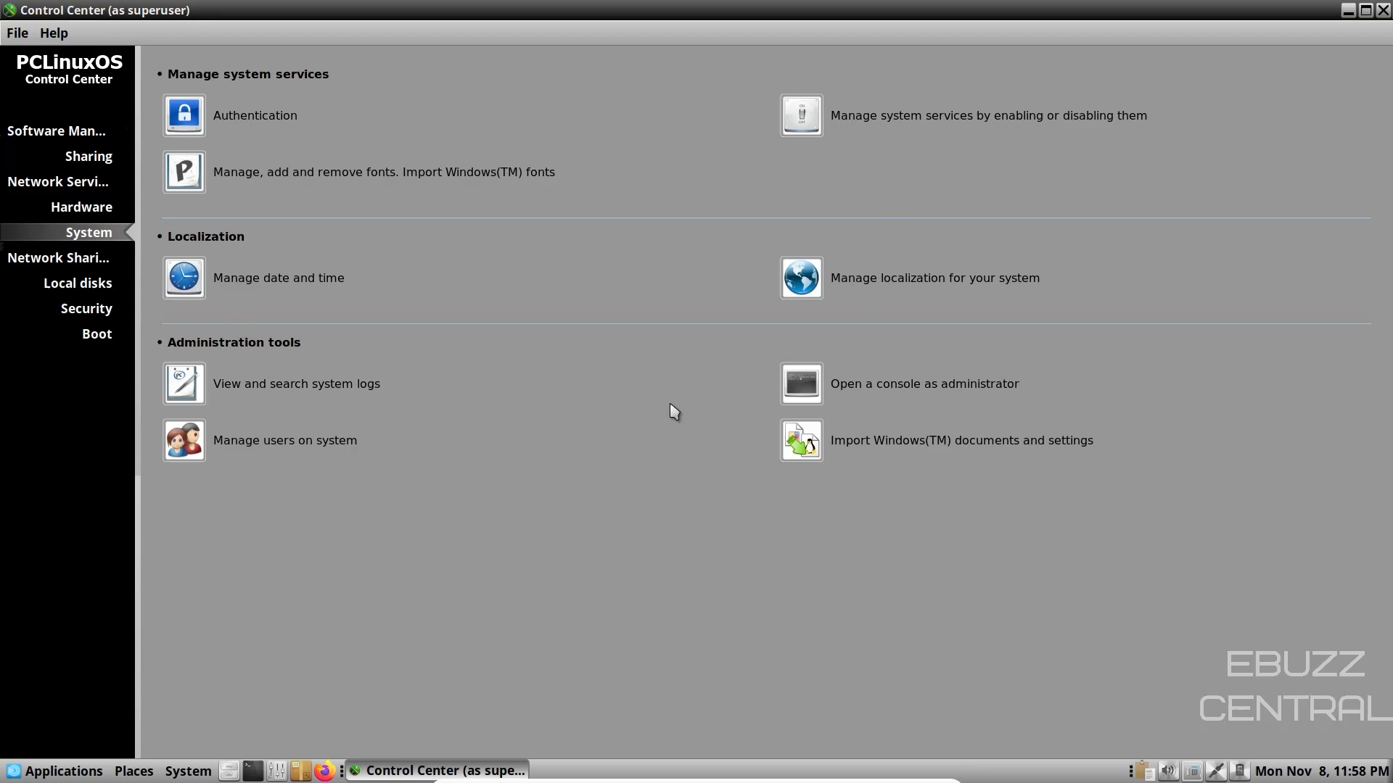
mouse_move(58, 259)
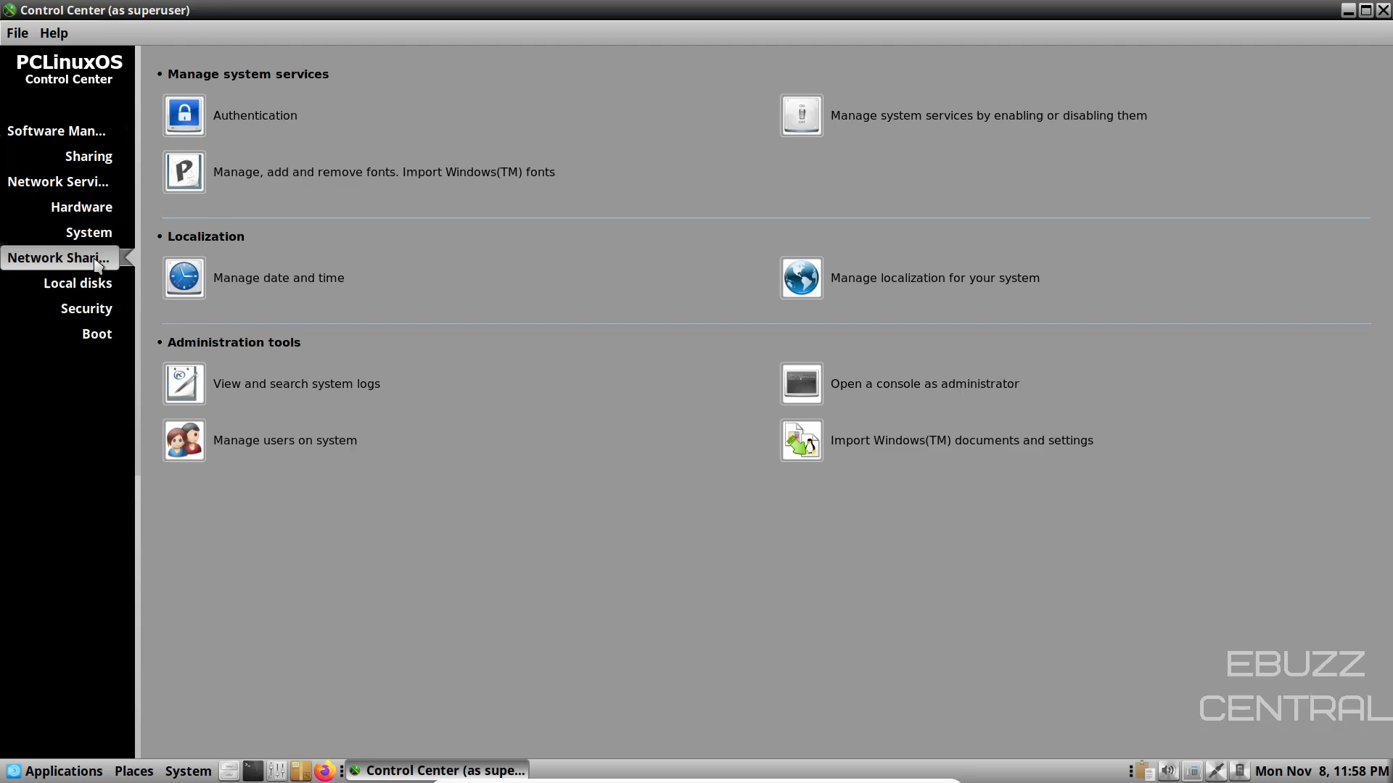
left_click(58, 259)
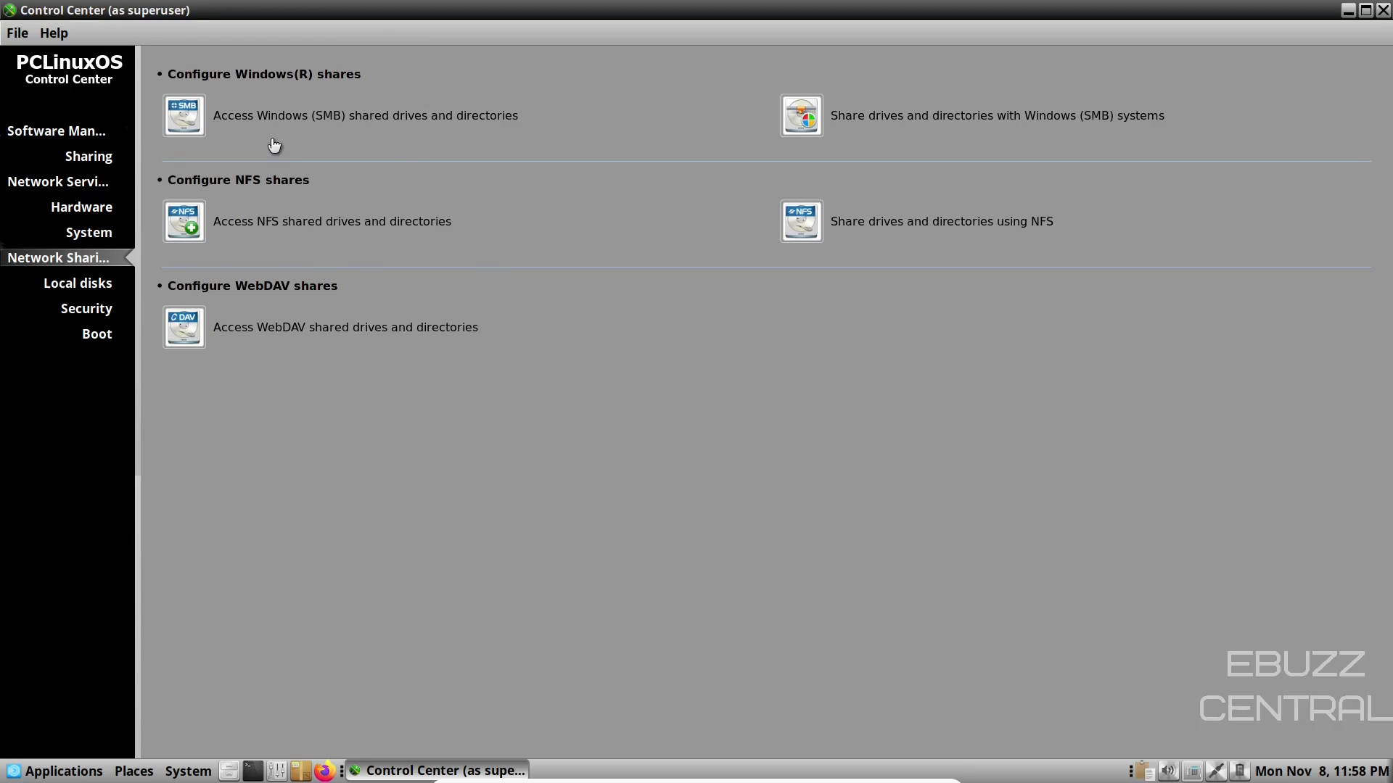
mouse_move(77, 283)
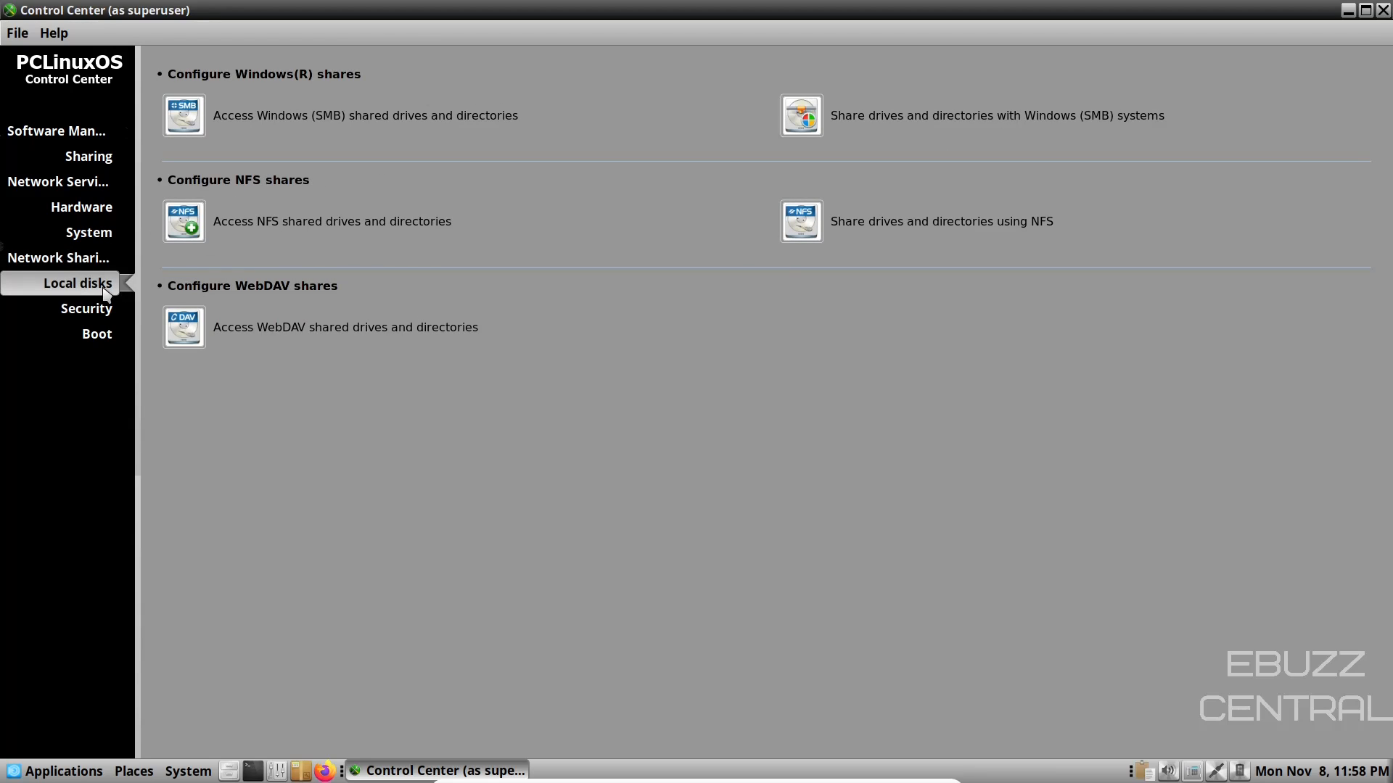
left_click(77, 283)
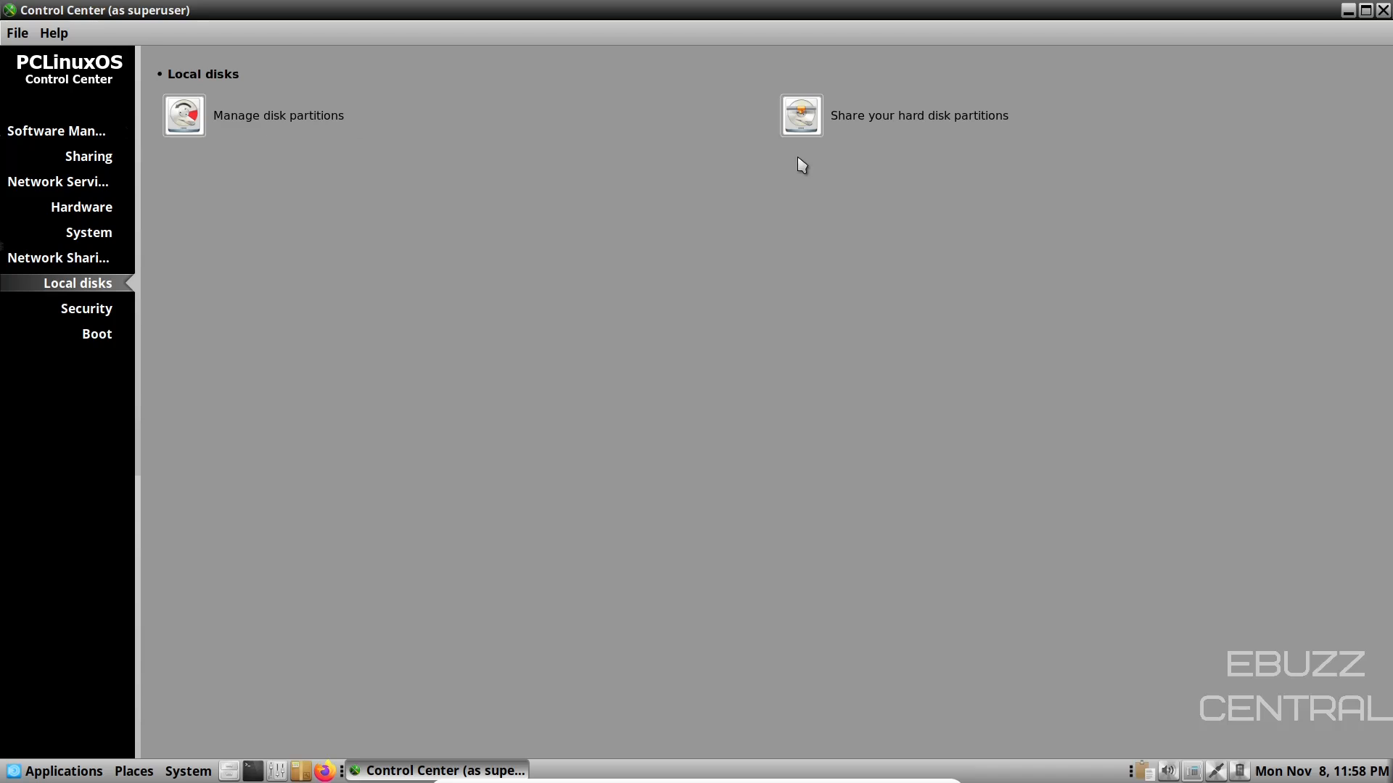
left_click(86, 308)
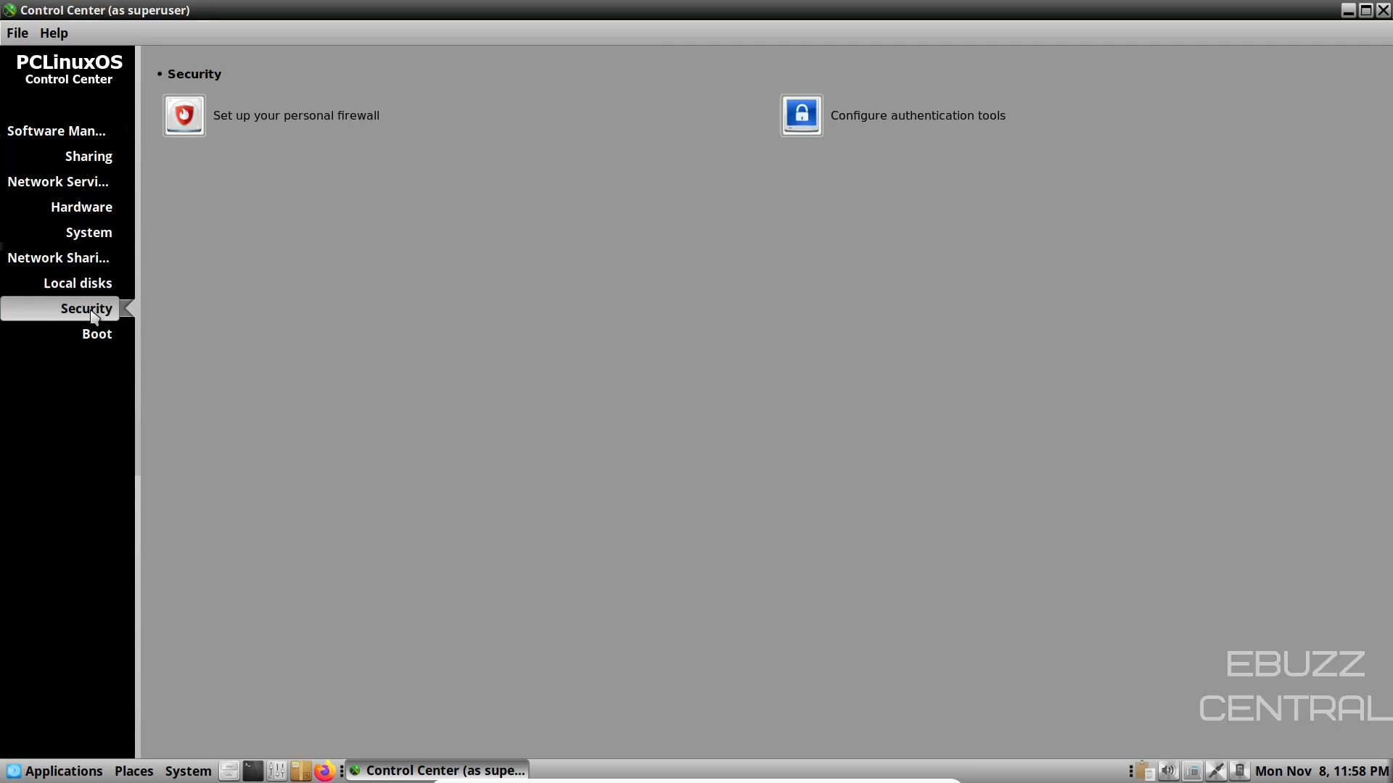
mouse_move(804, 165)
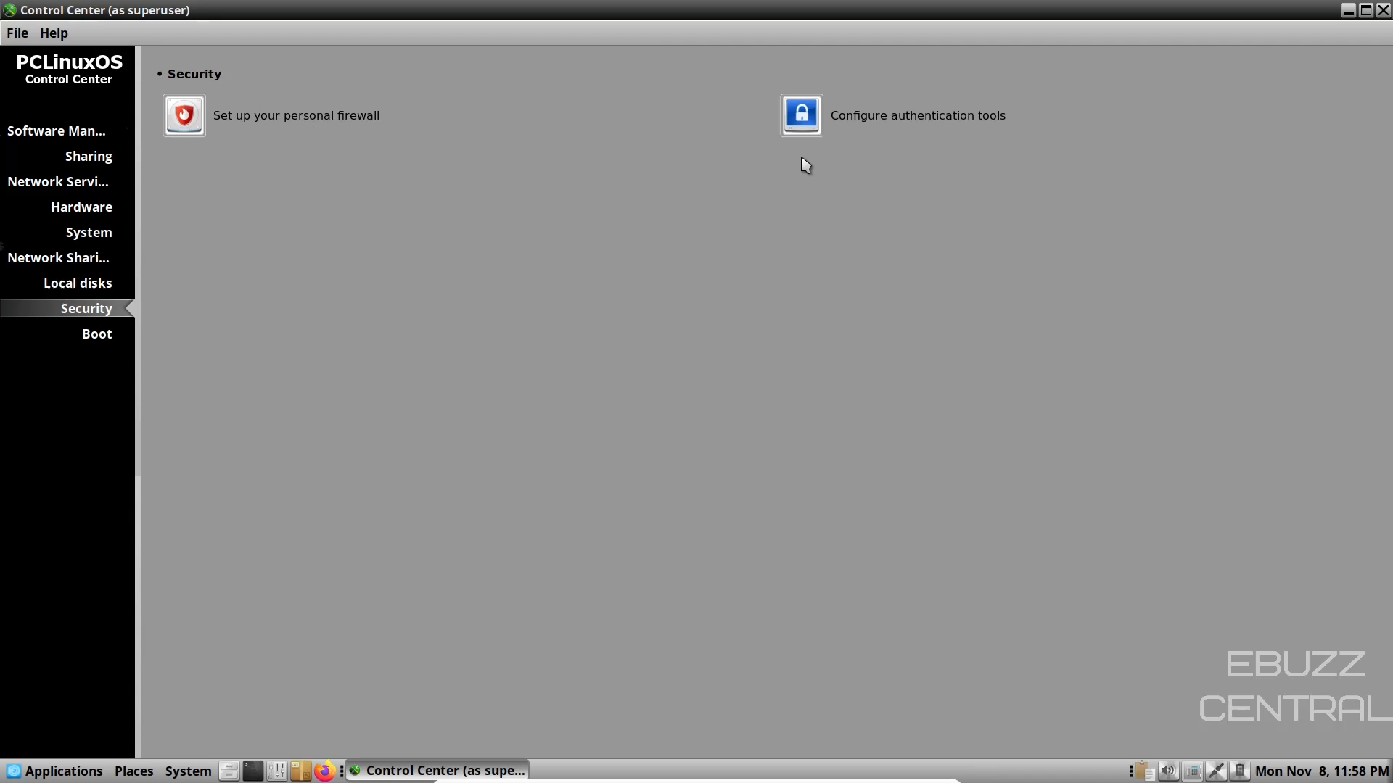
mouse_move(111, 347)
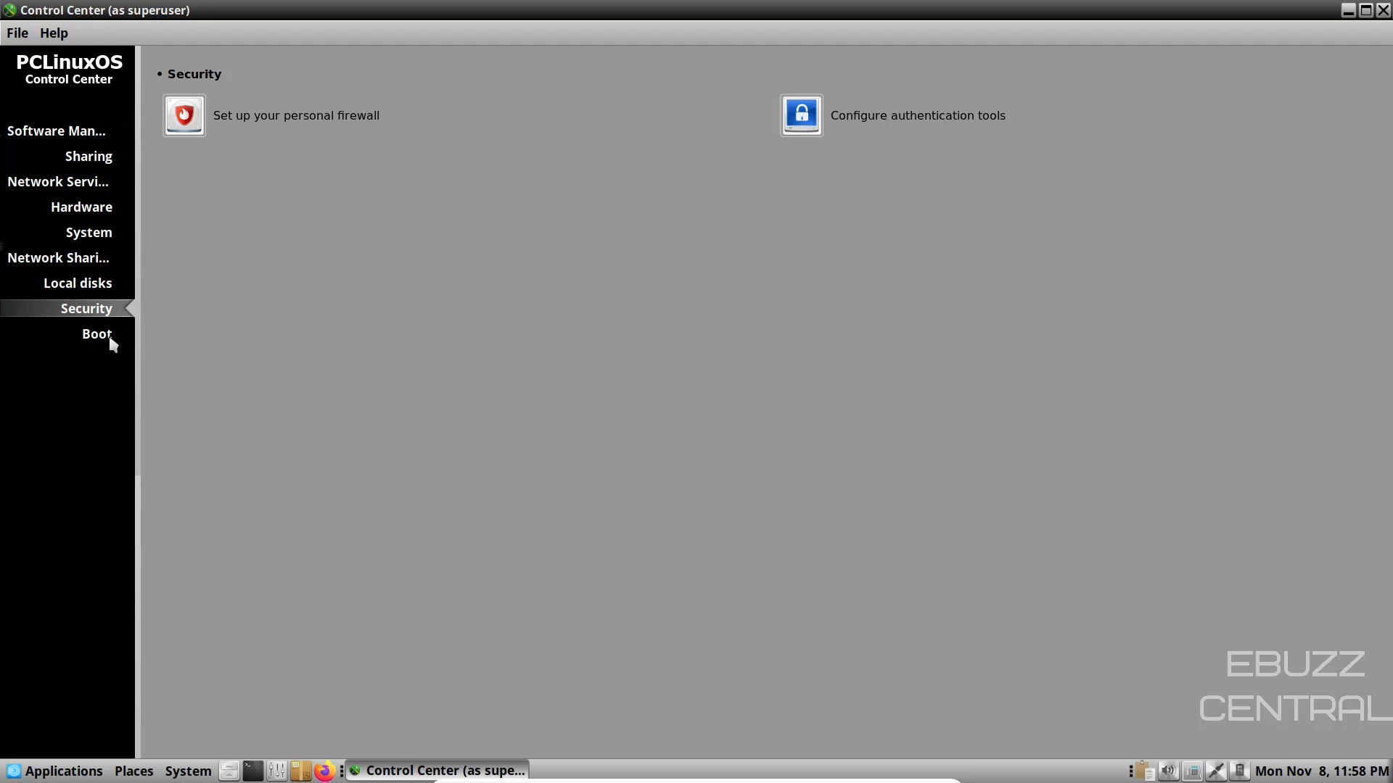
left_click(96, 334)
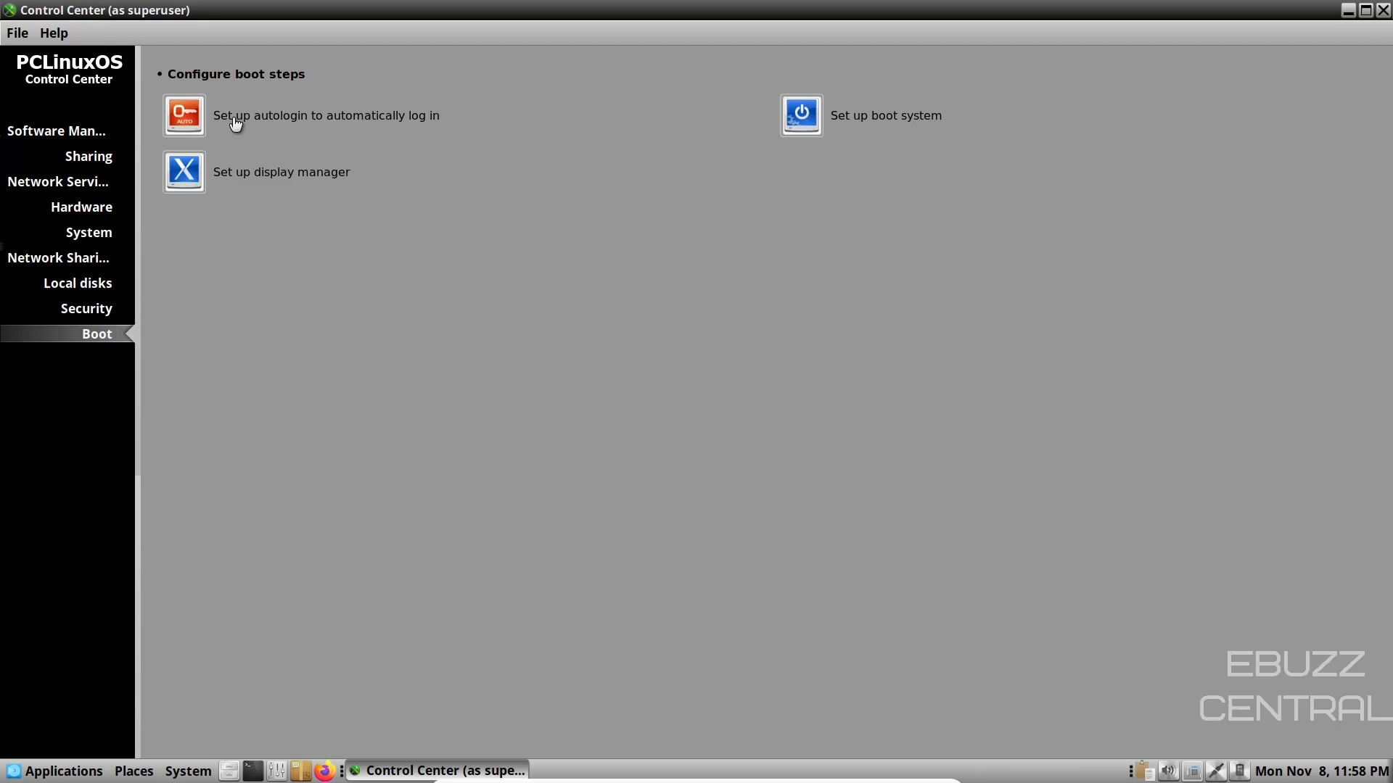
mouse_move(824, 143)
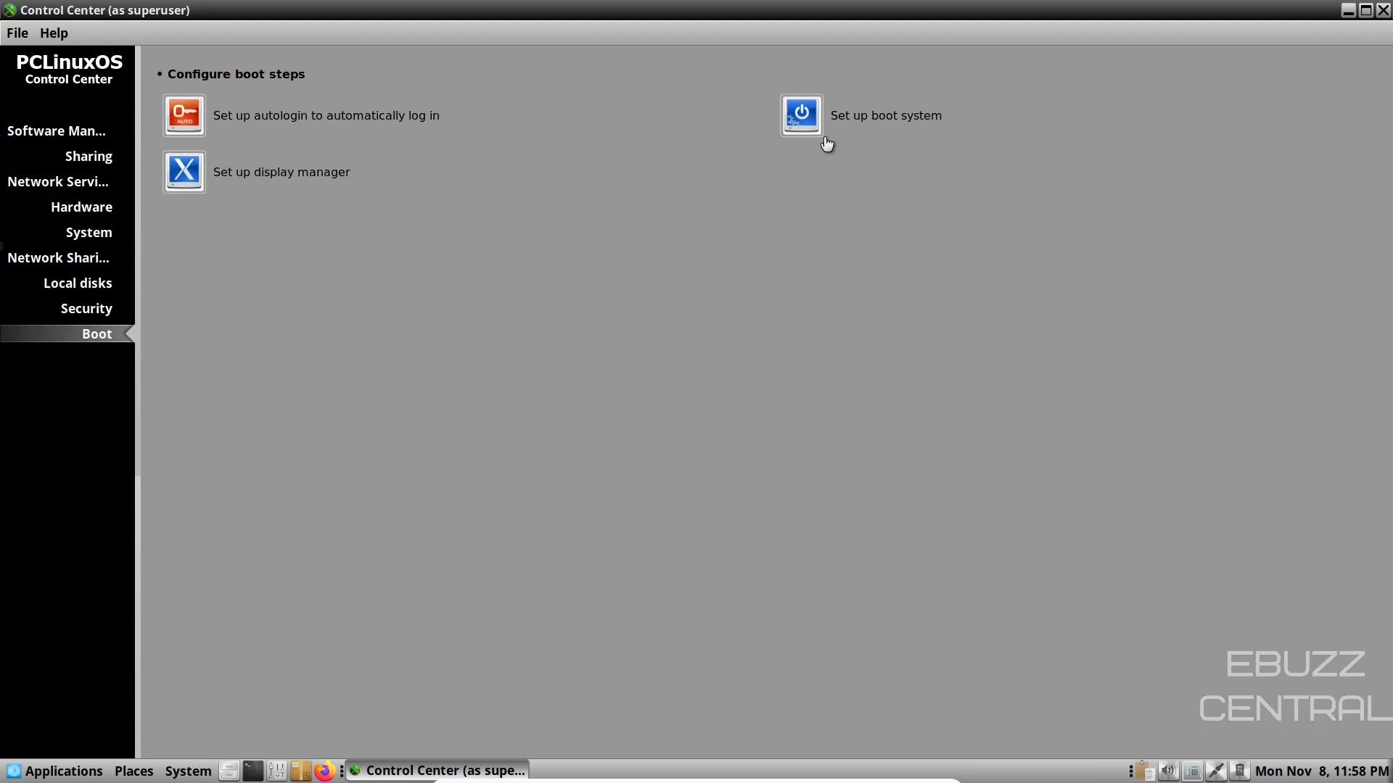
mouse_move(638, 310)
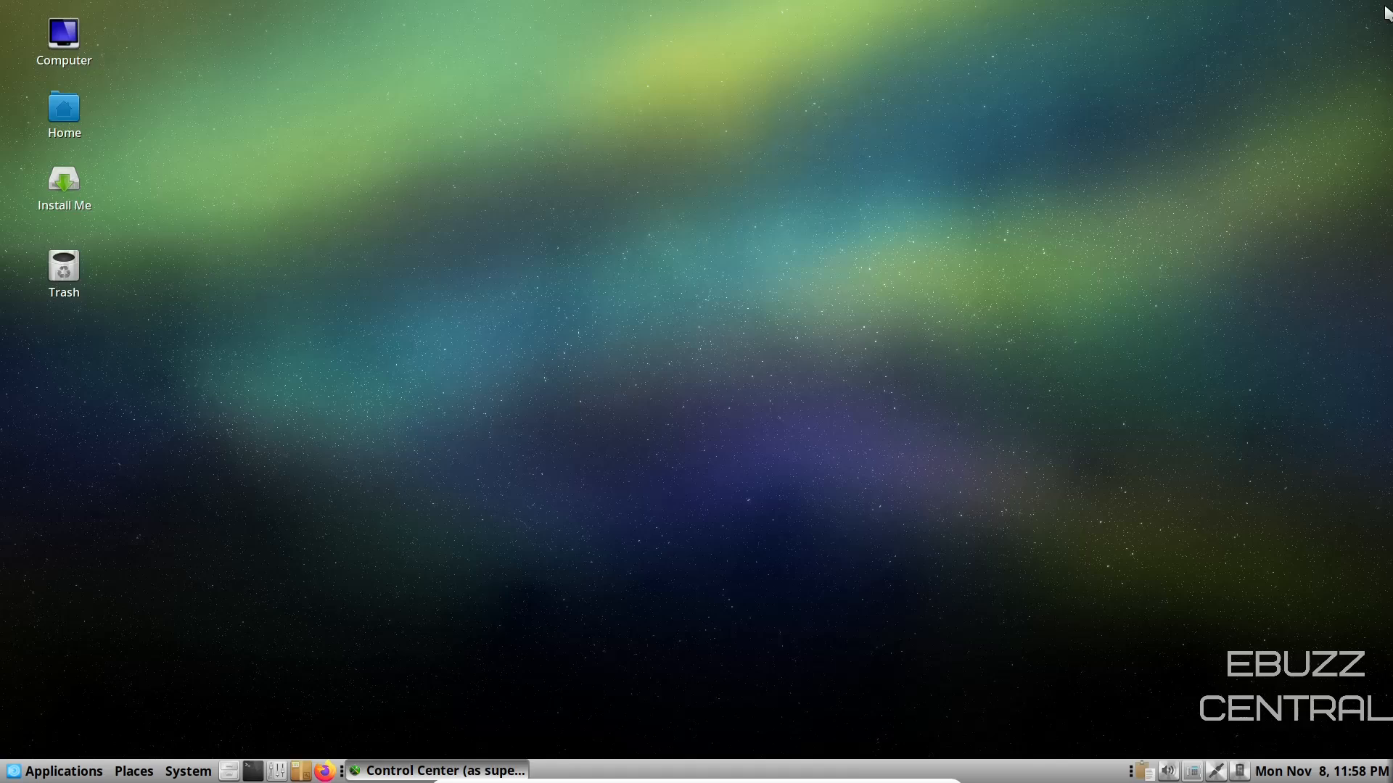
mouse_move(299, 771)
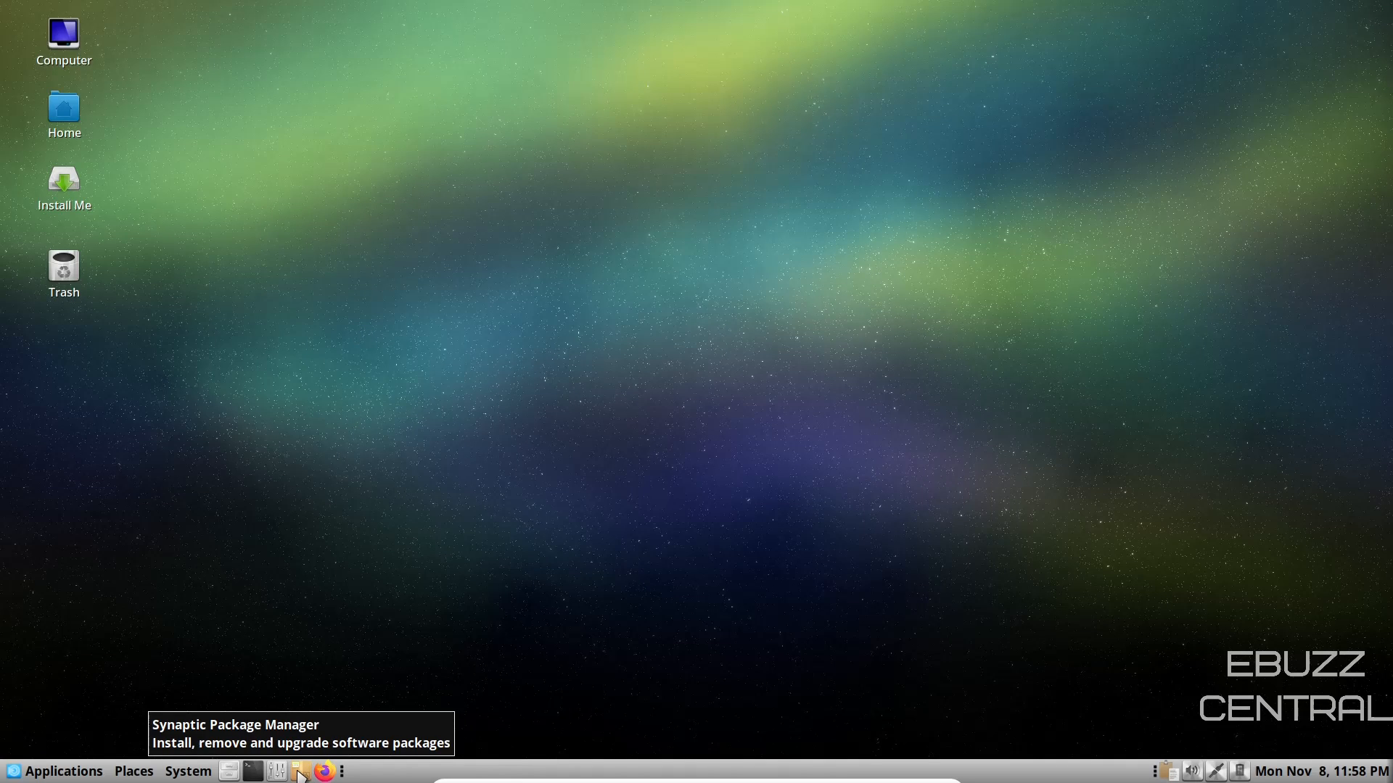
mouse_move(333, 771)
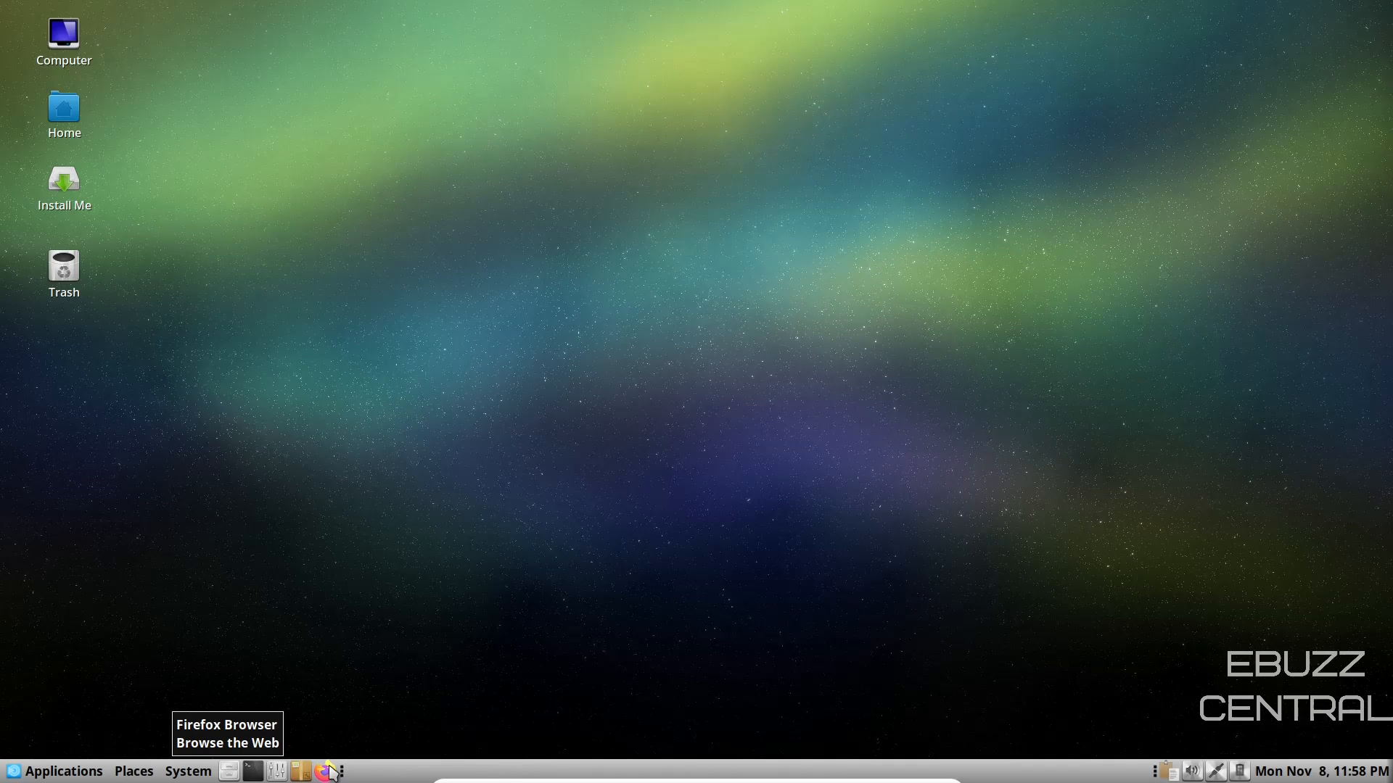
mouse_move(54, 770)
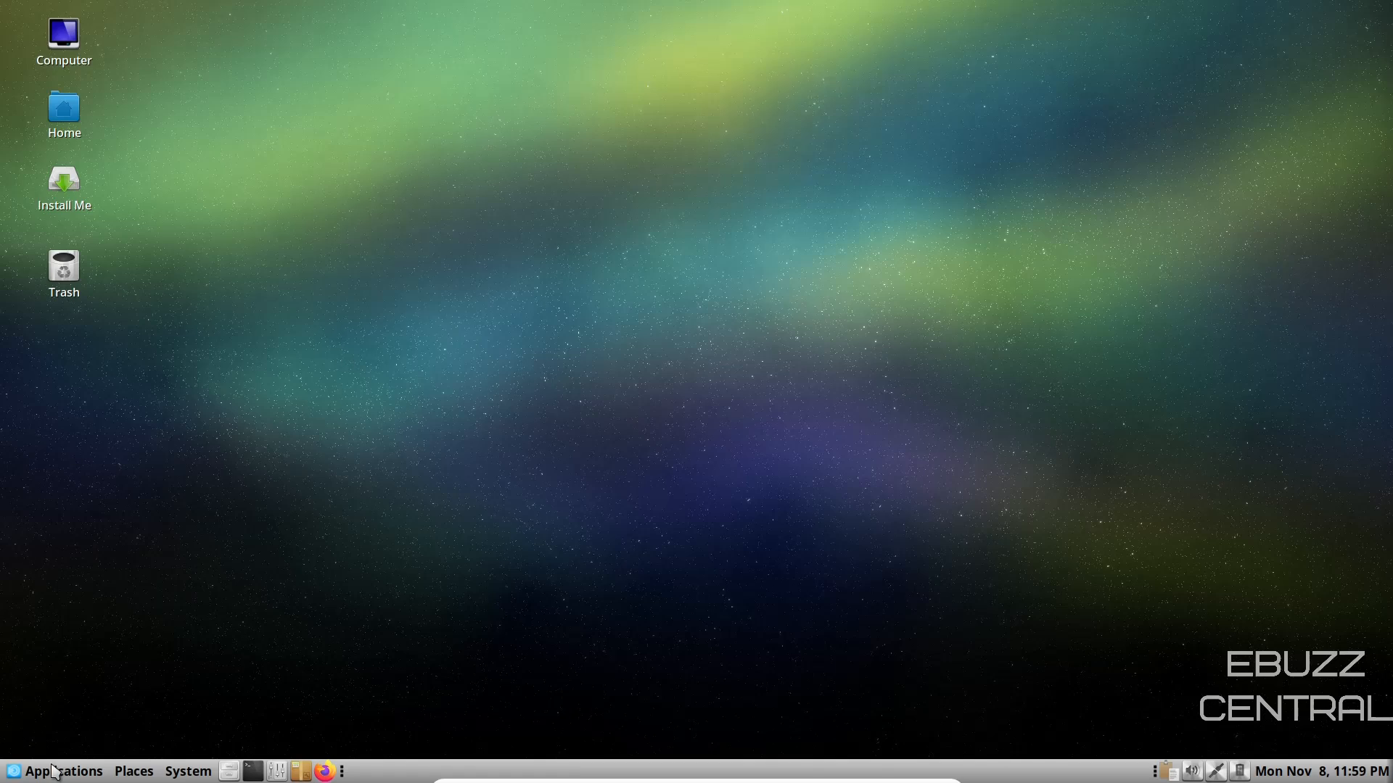
Step: Open the Applications menu and browse the More Applications entries
left_click(63, 771)
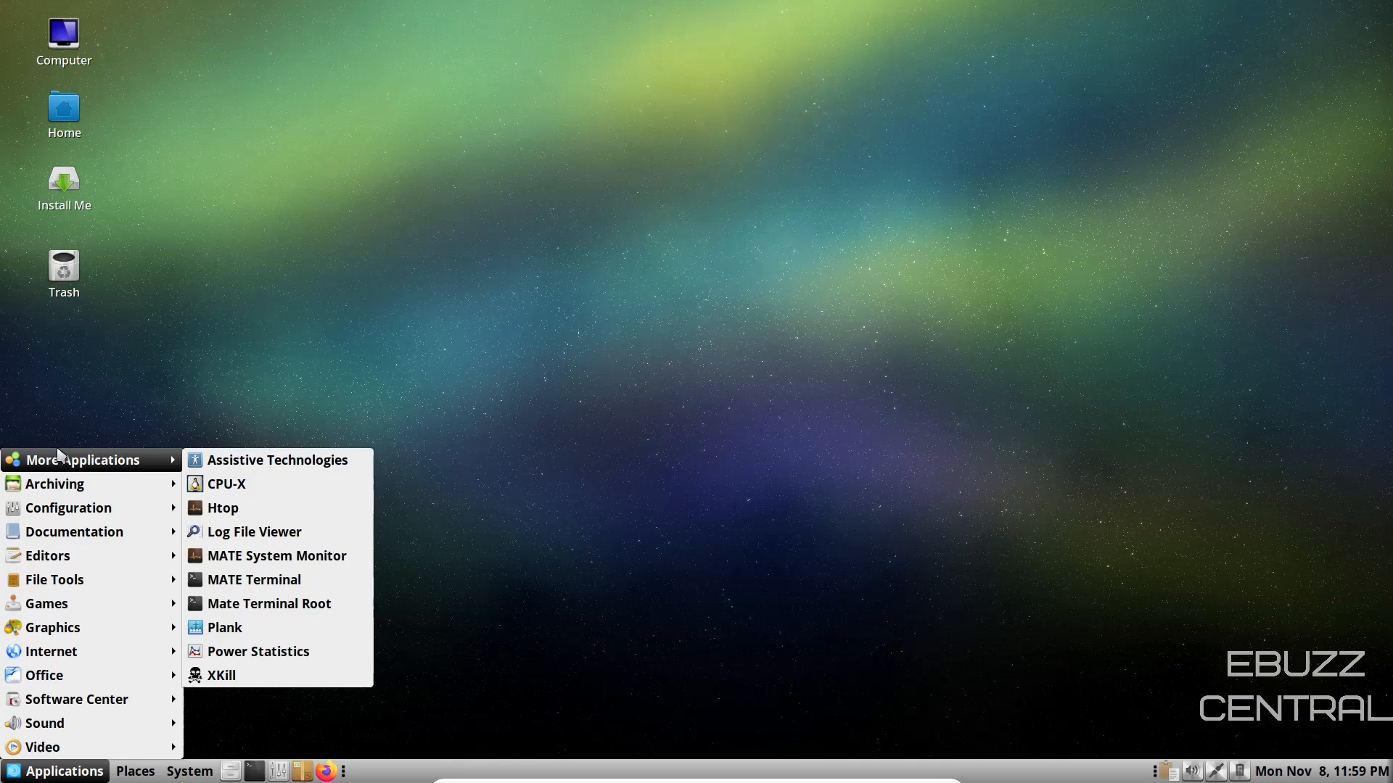
mouse_move(222, 627)
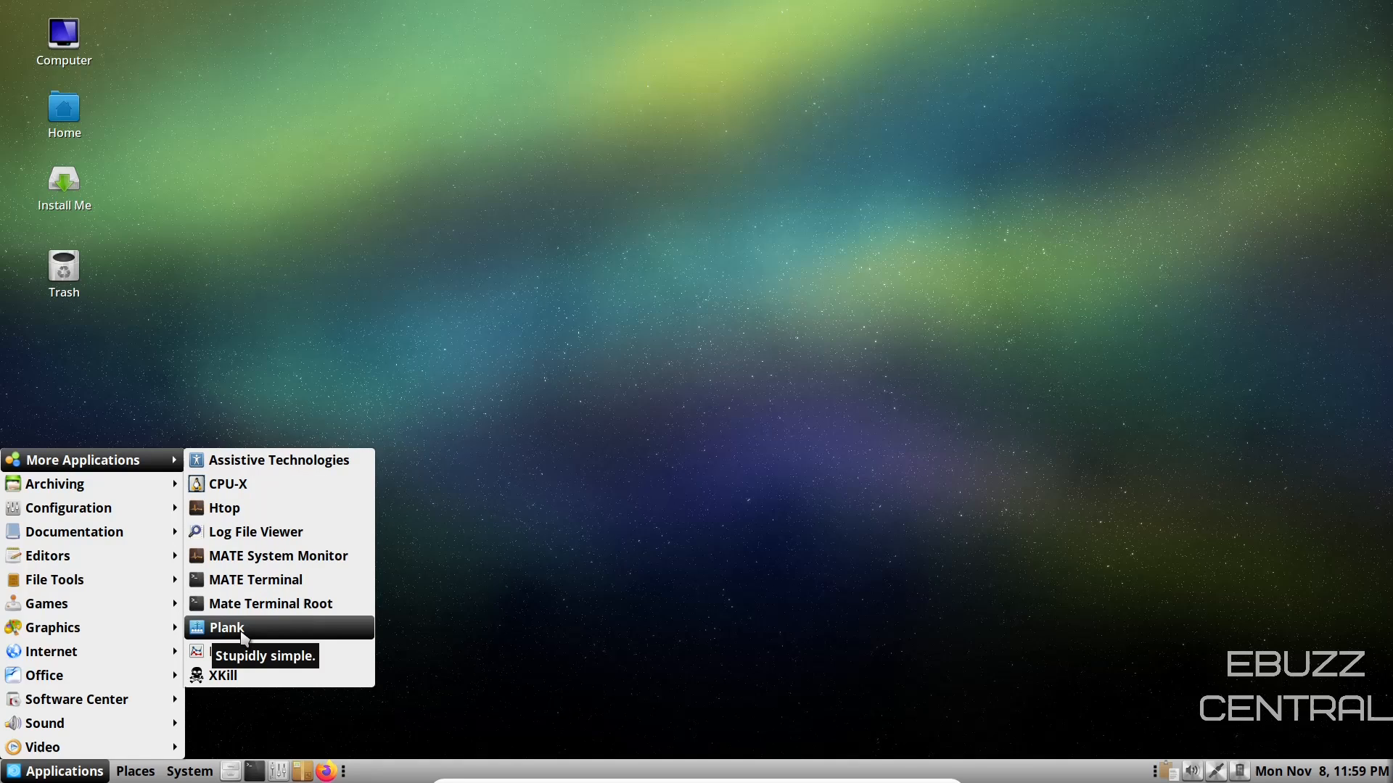
mouse_move(270, 603)
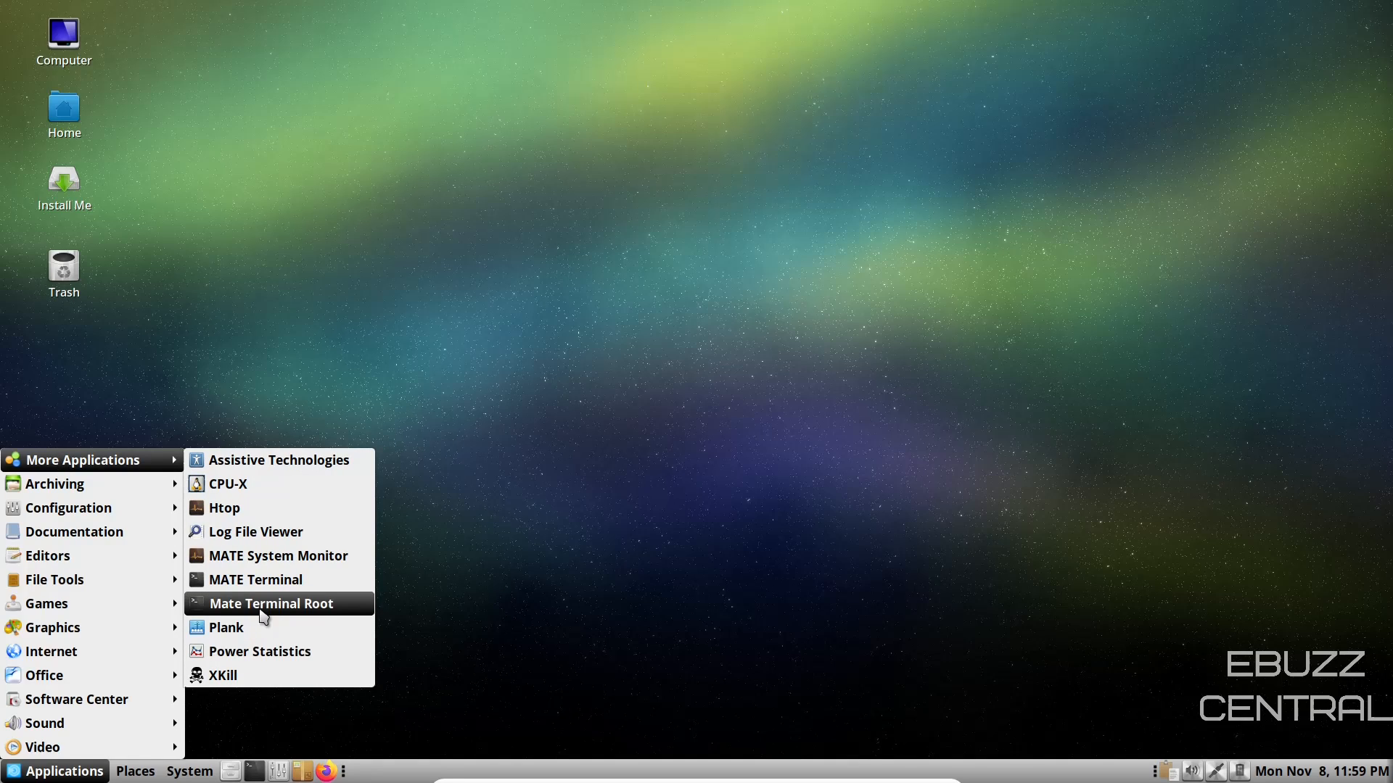
mouse_move(270, 604)
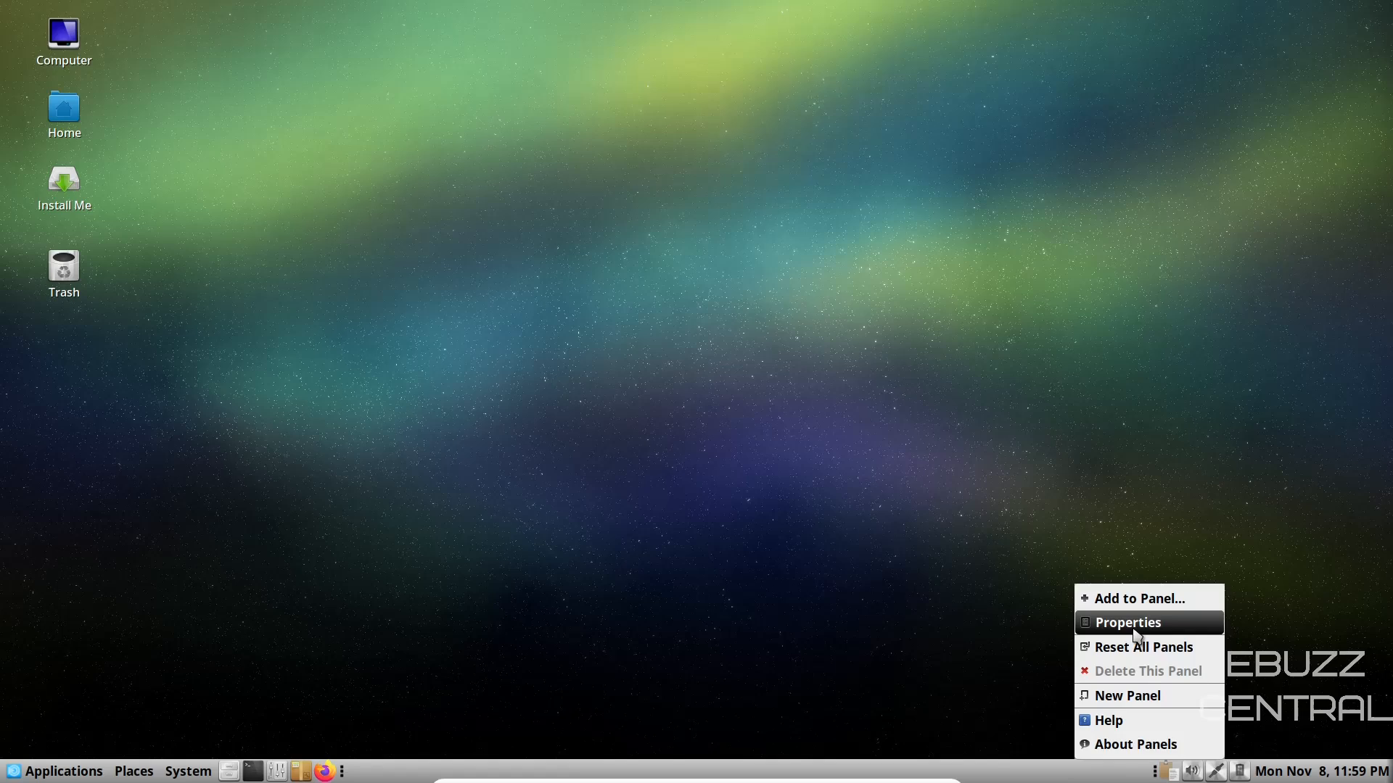
Step: Set the panel's Orientation to Top in Panel Properties and close the dialog
left_click(1126, 622)
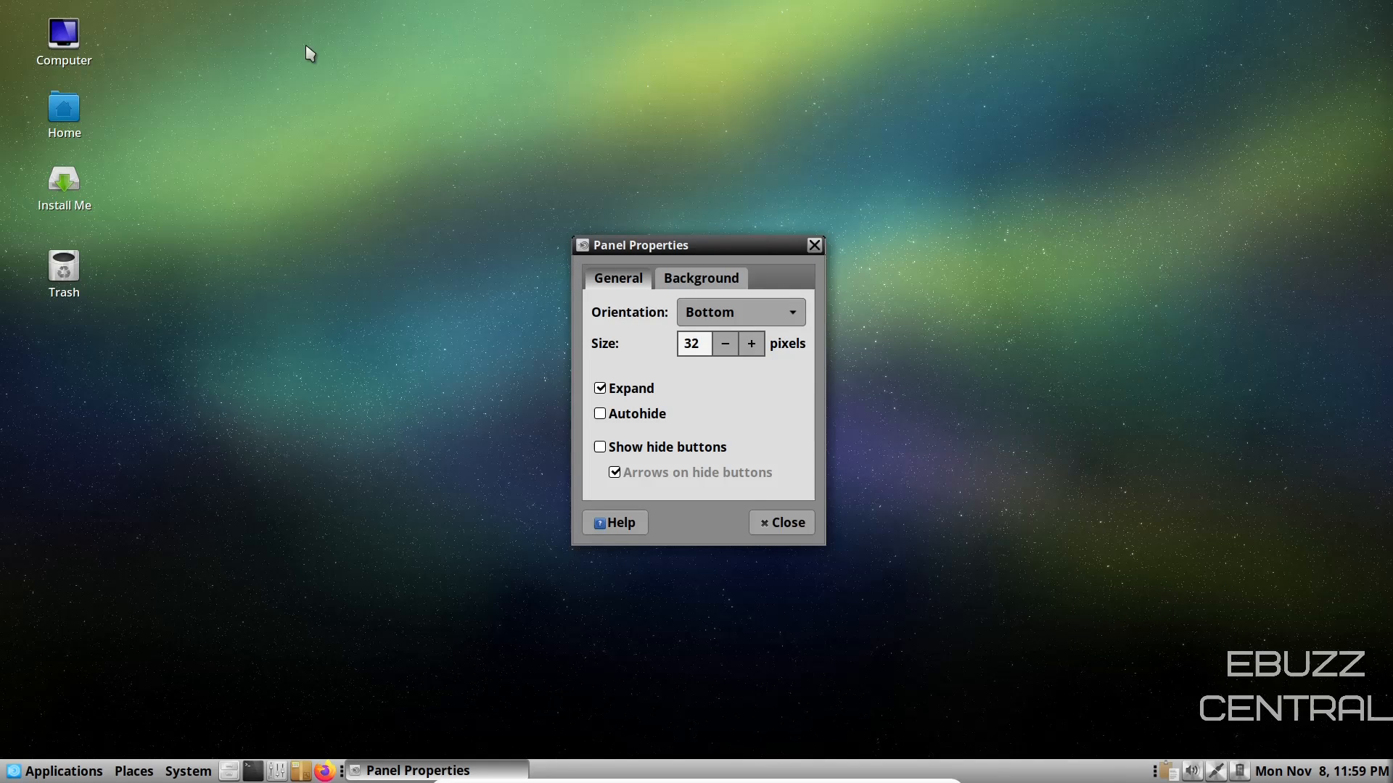
left_click(738, 312)
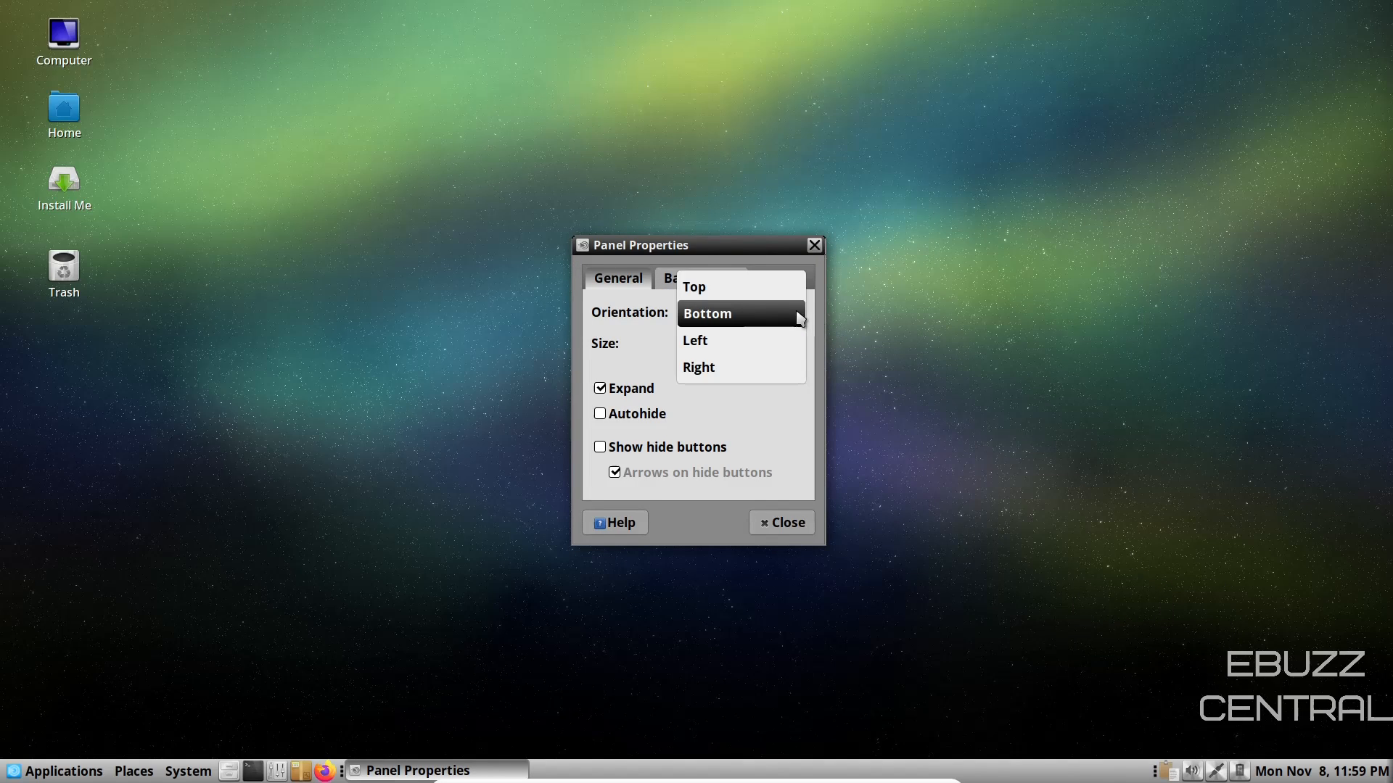
left_click(693, 286)
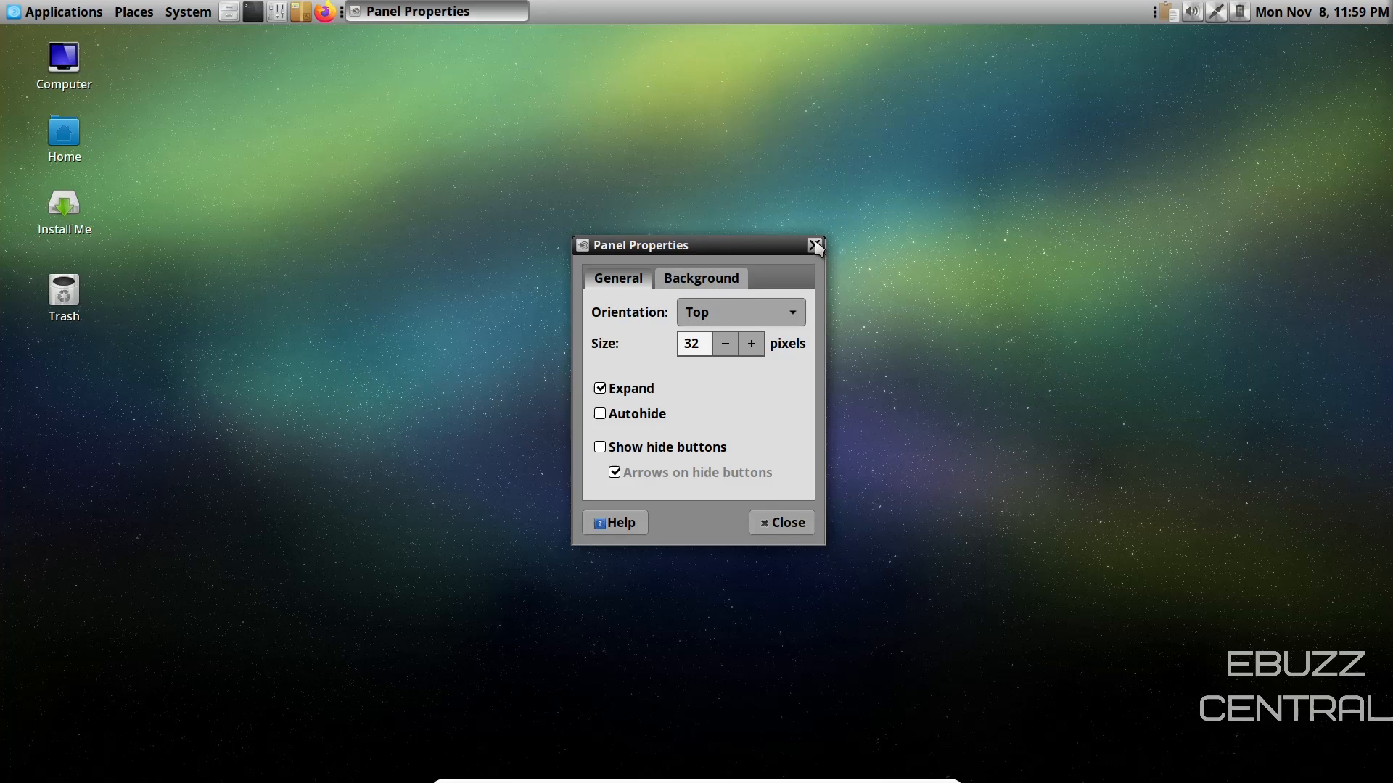
left_click(57, 12)
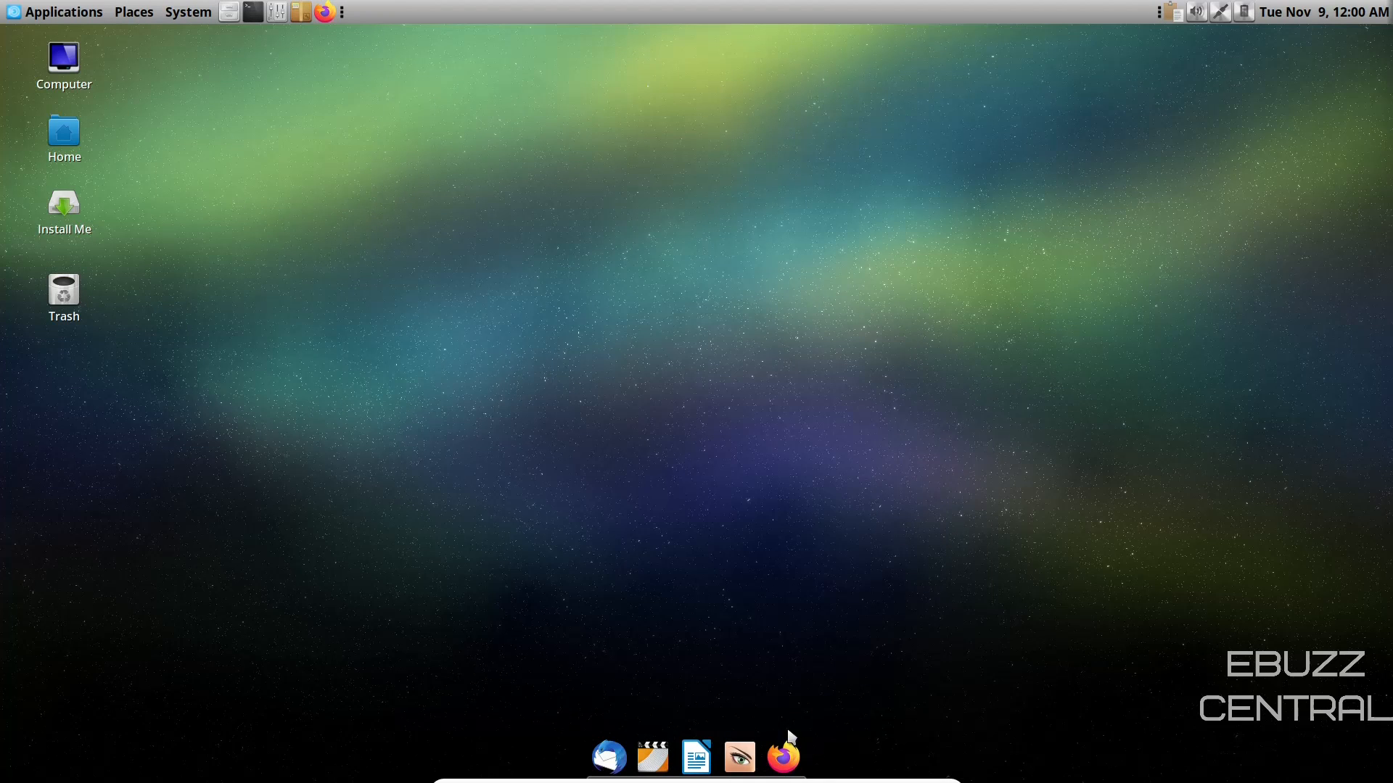
mouse_move(860, 748)
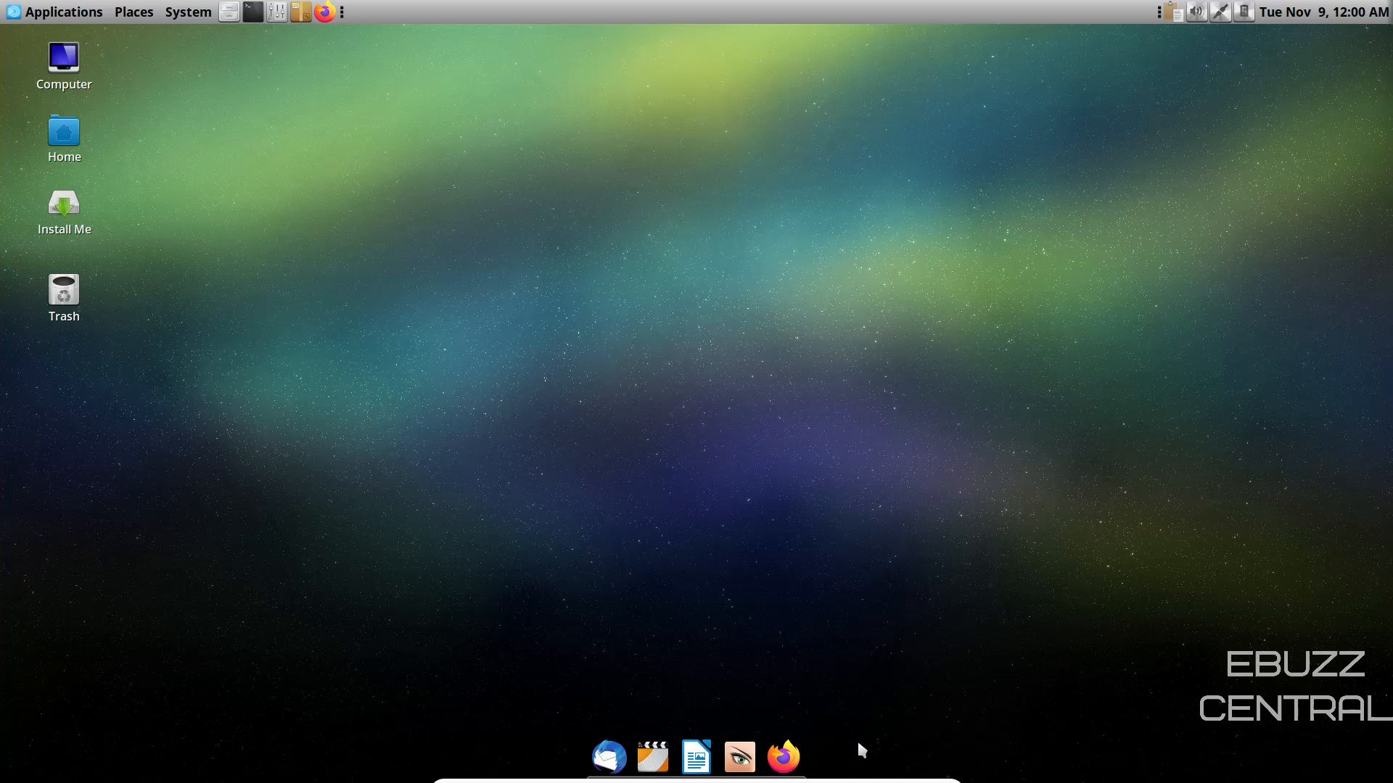
mouse_move(325, 156)
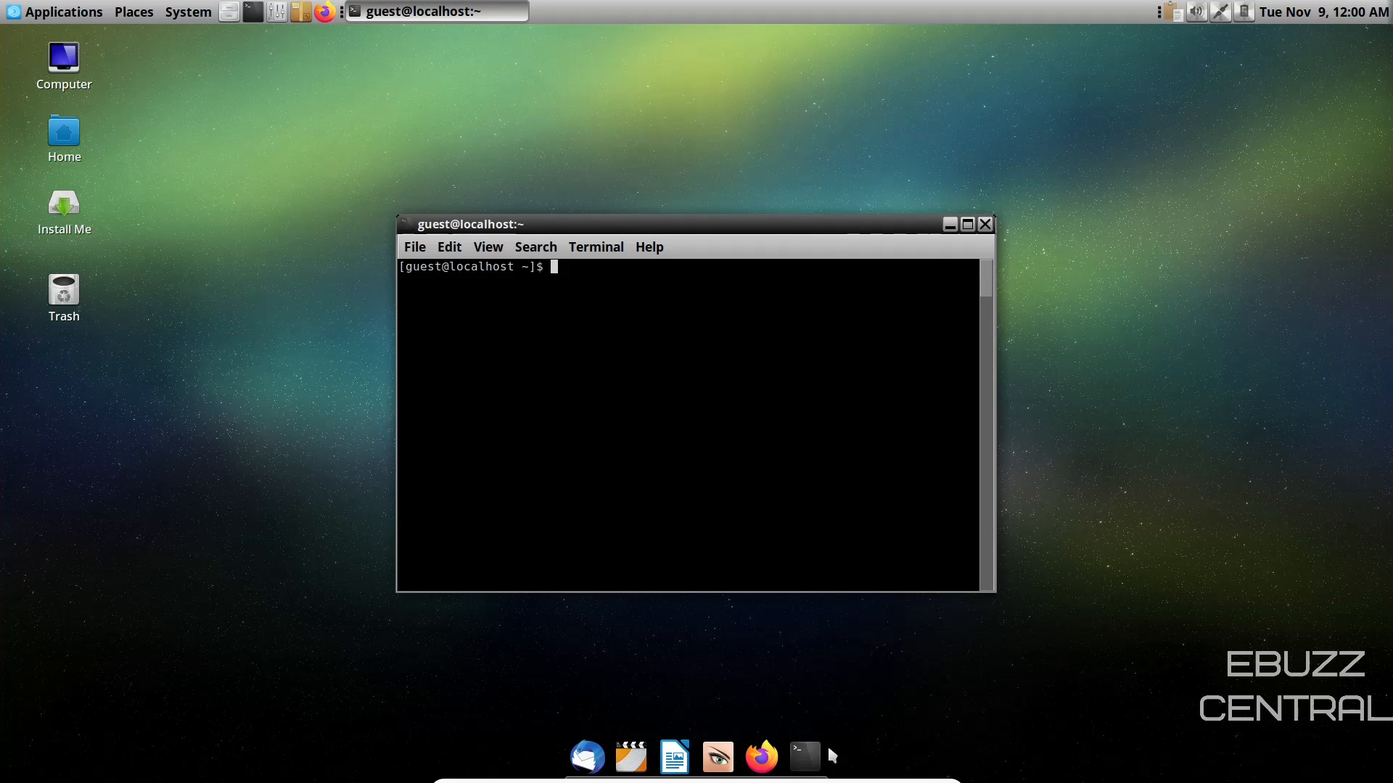
mouse_move(802, 758)
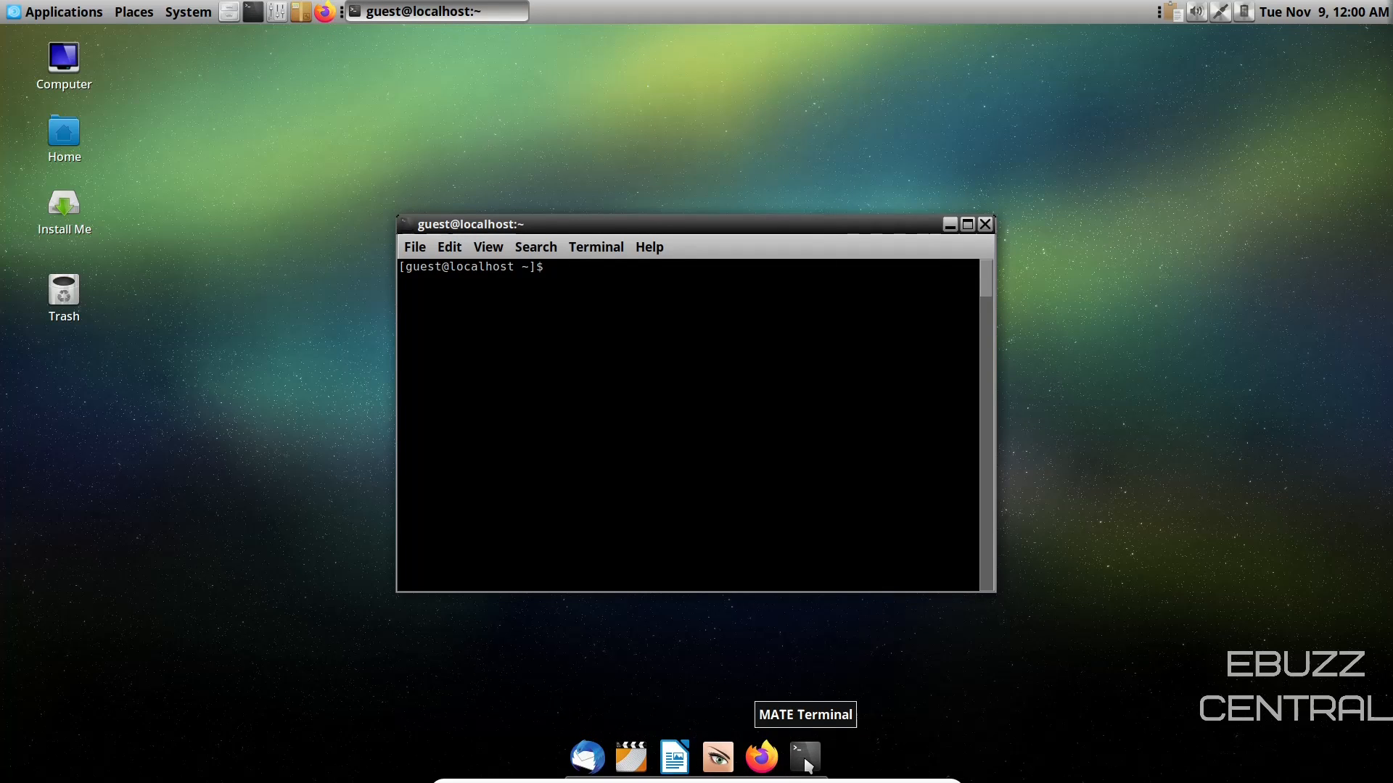
Step: Keep MATE Terminal in the Plank dock, then close, relaunch from the dock and close it again
right_click(802, 757)
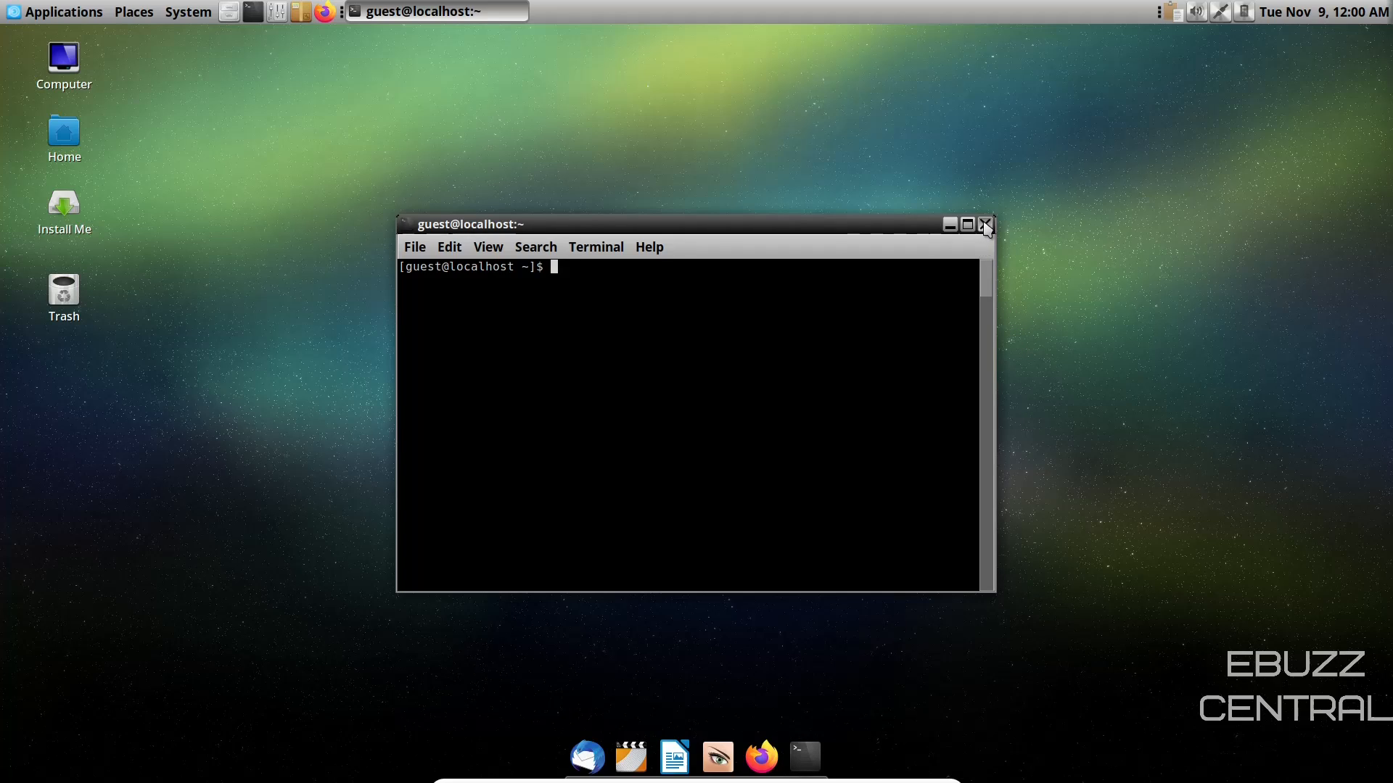
left_click(982, 224)
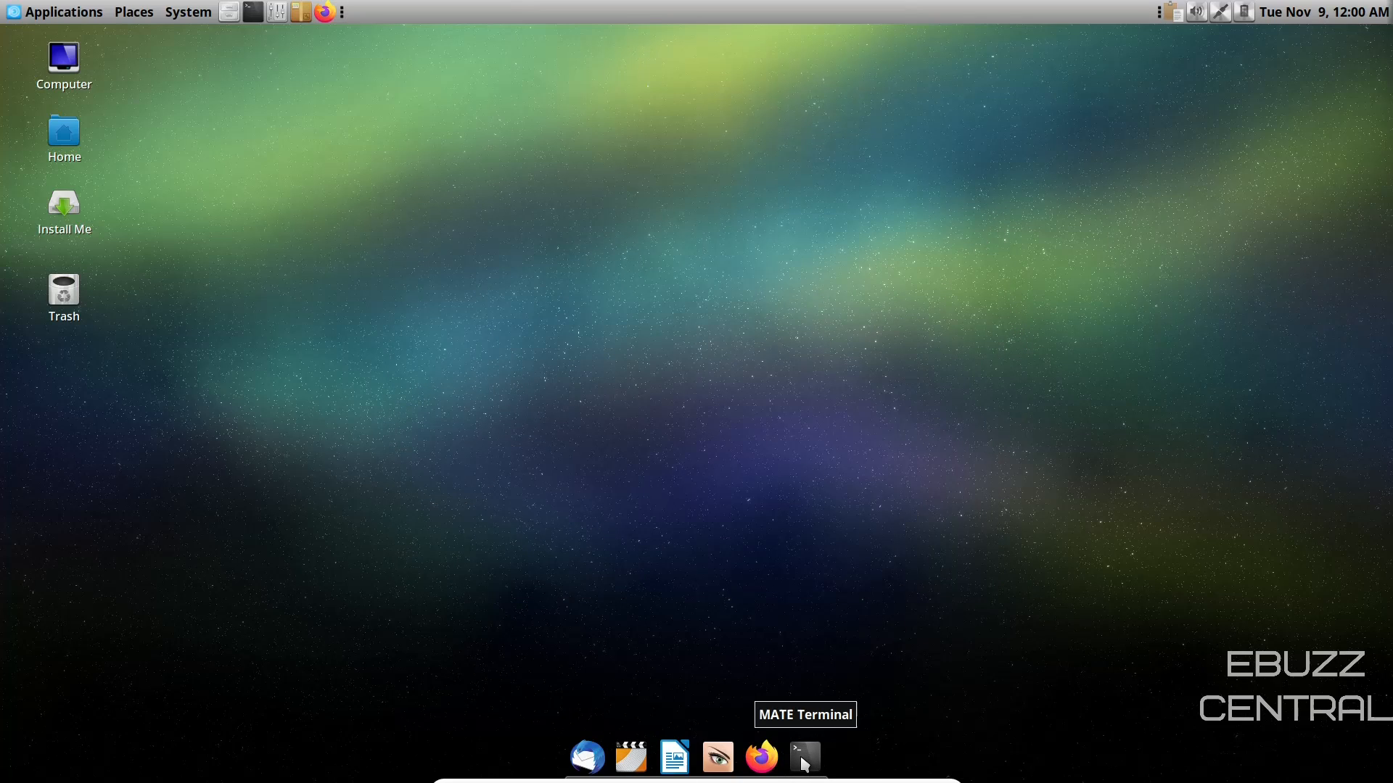
left_click(802, 758)
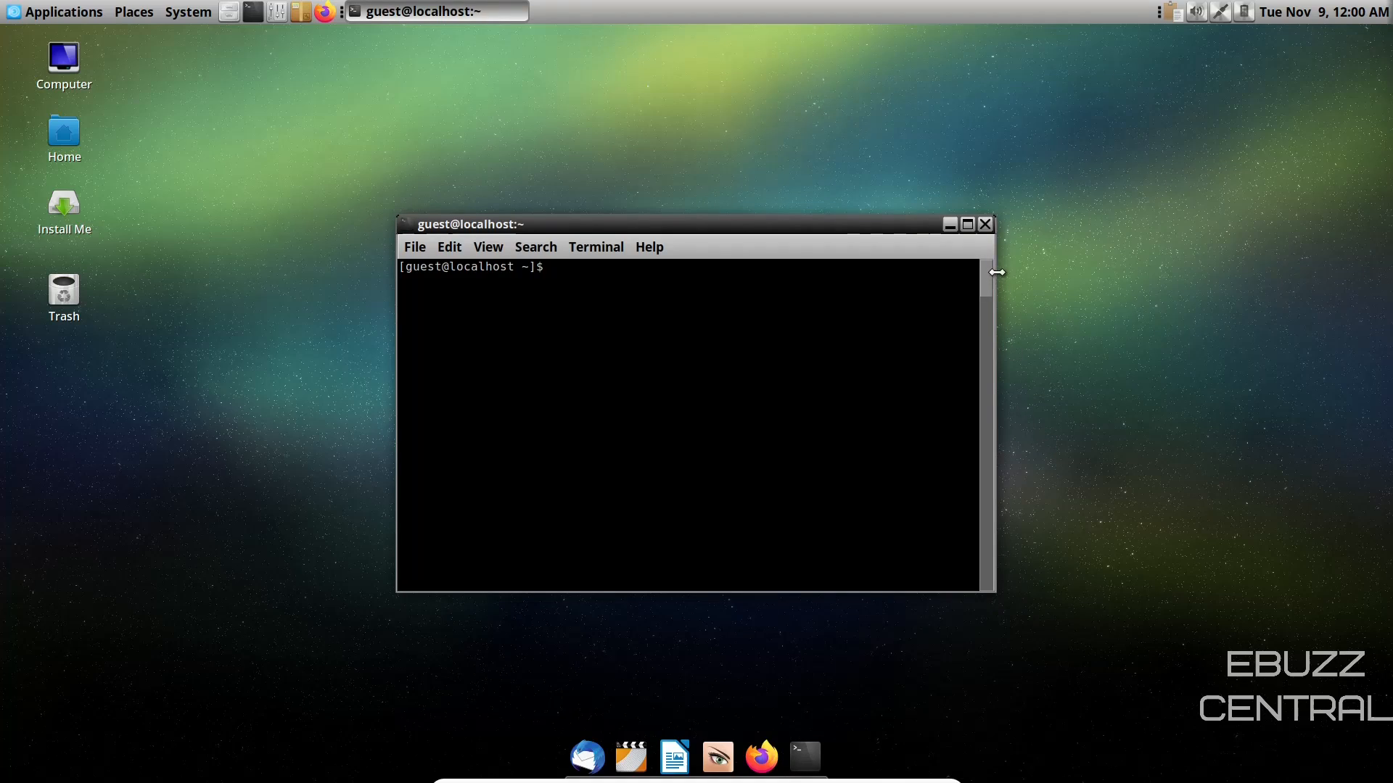
left_click(984, 223)
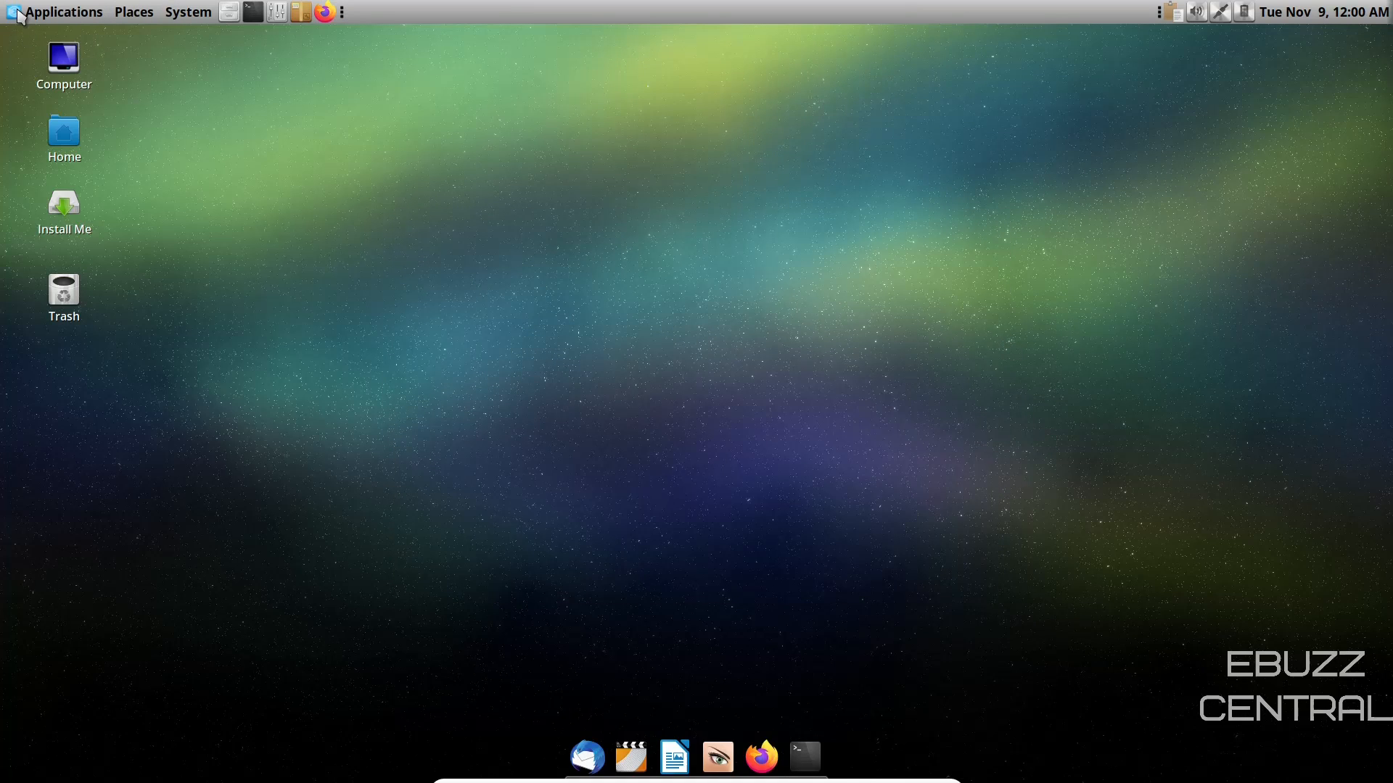
Step: Tour the Archiving, Configuration, Games, Graphics and Internet categories, then launch MEGAsync Cloud Storage
left_click(62, 11)
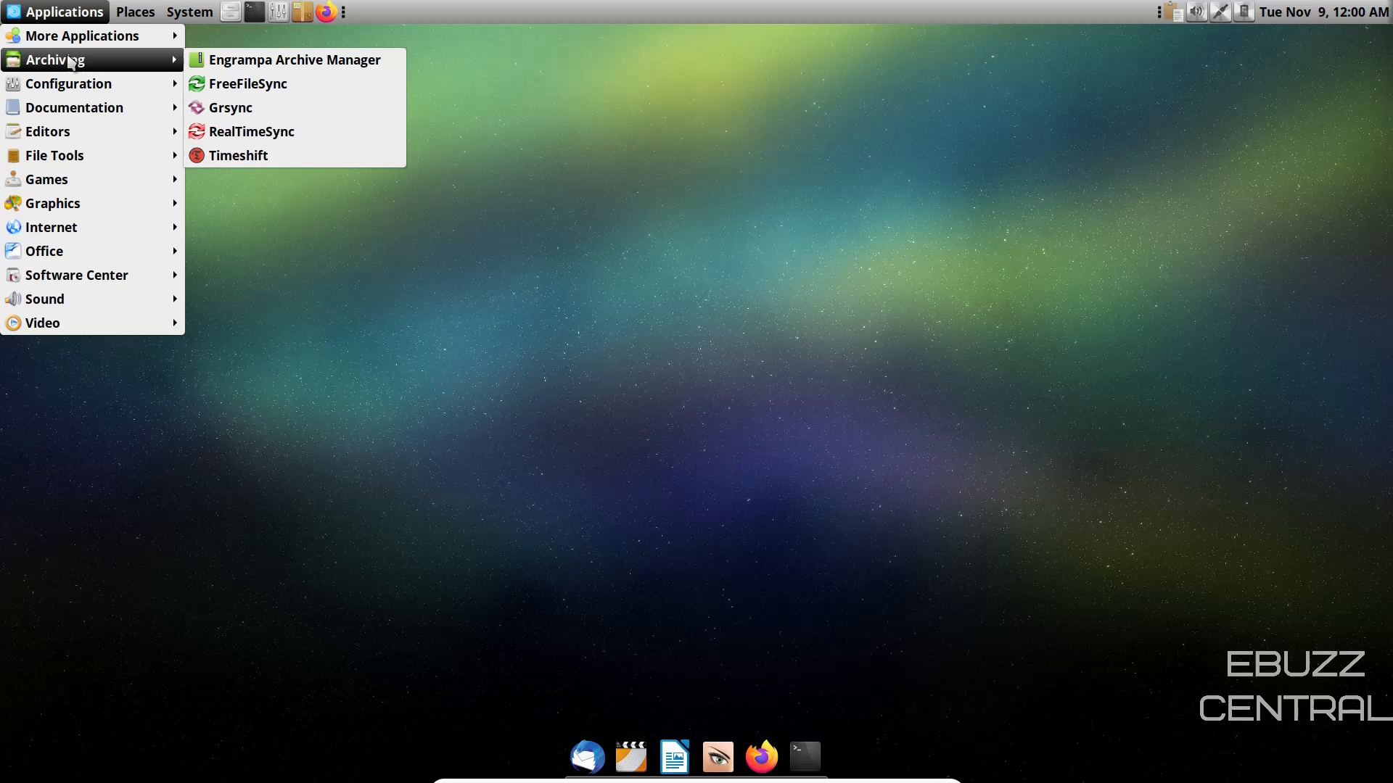
mouse_move(236, 155)
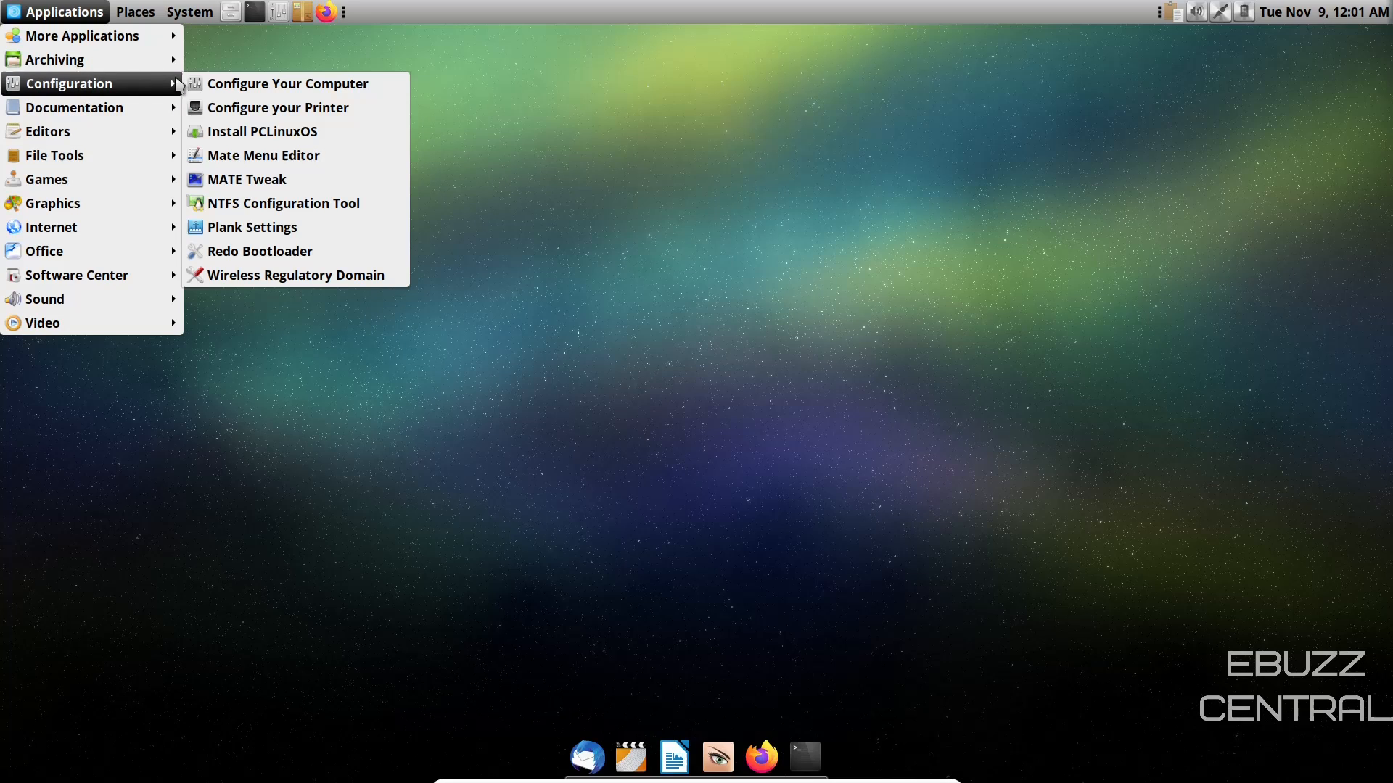
mouse_move(263, 155)
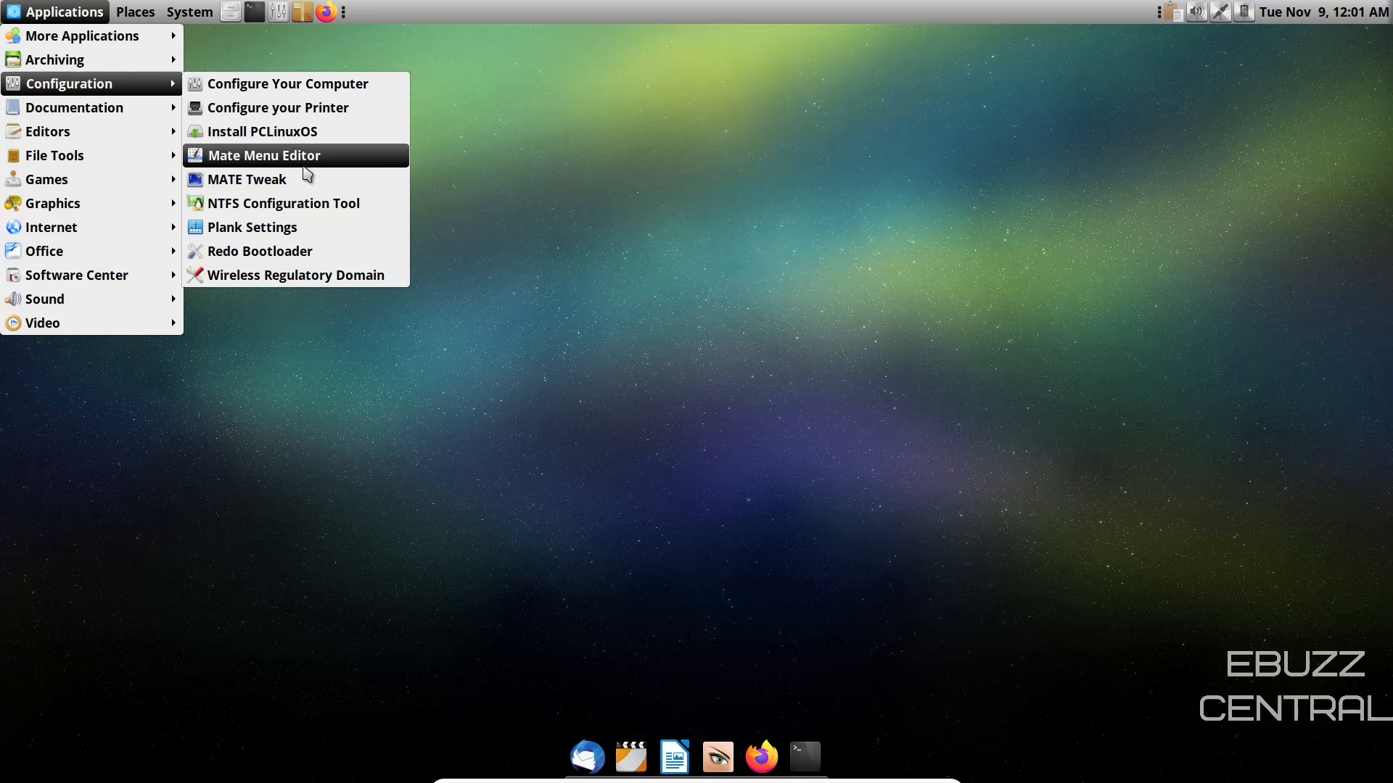
mouse_move(277, 108)
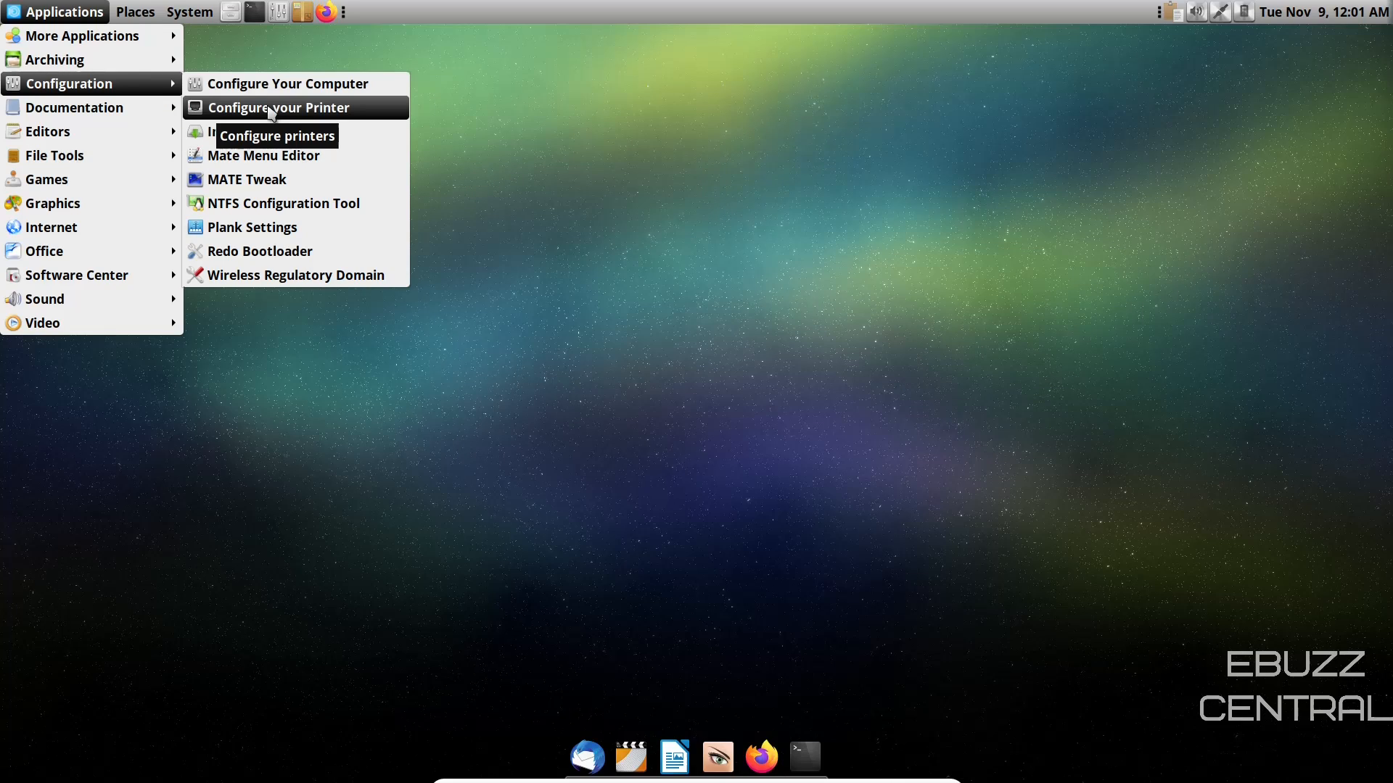
mouse_move(263, 156)
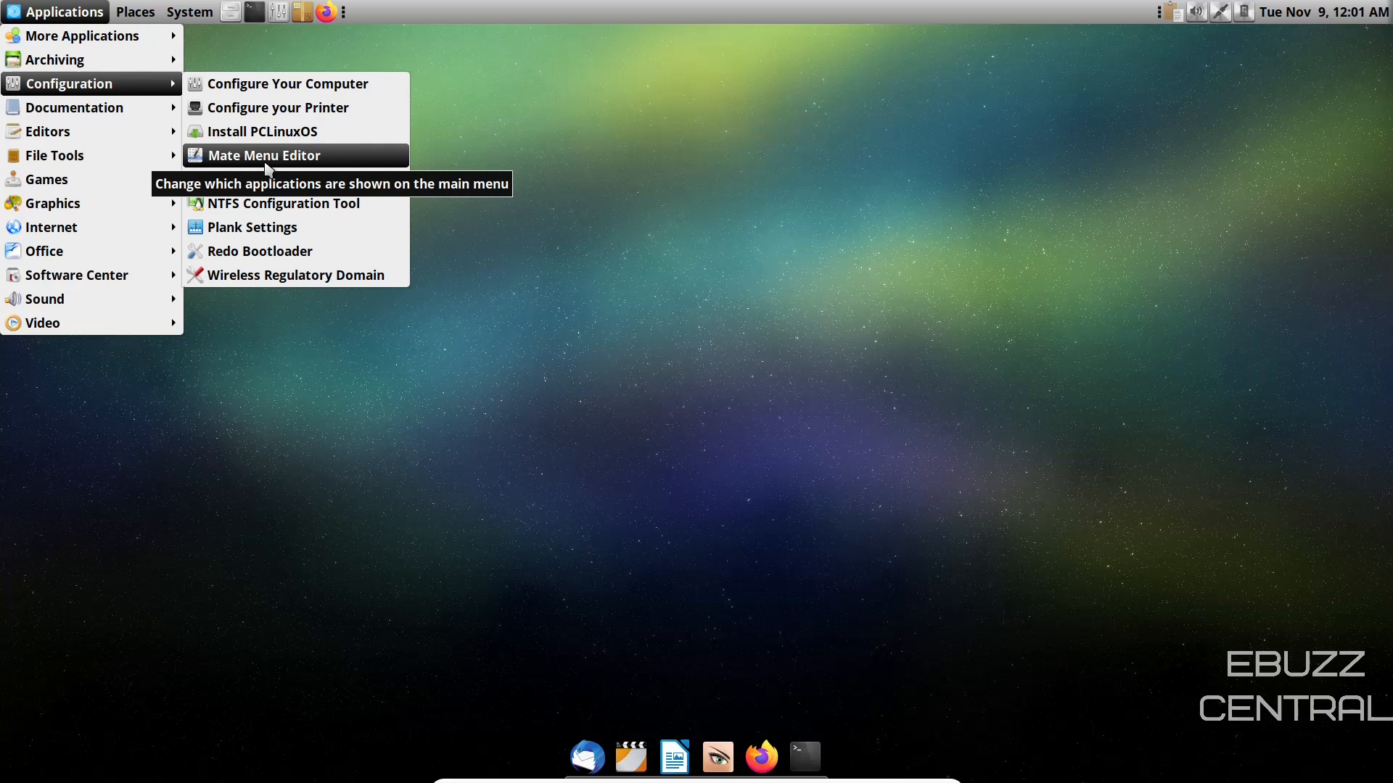
mouse_move(75, 107)
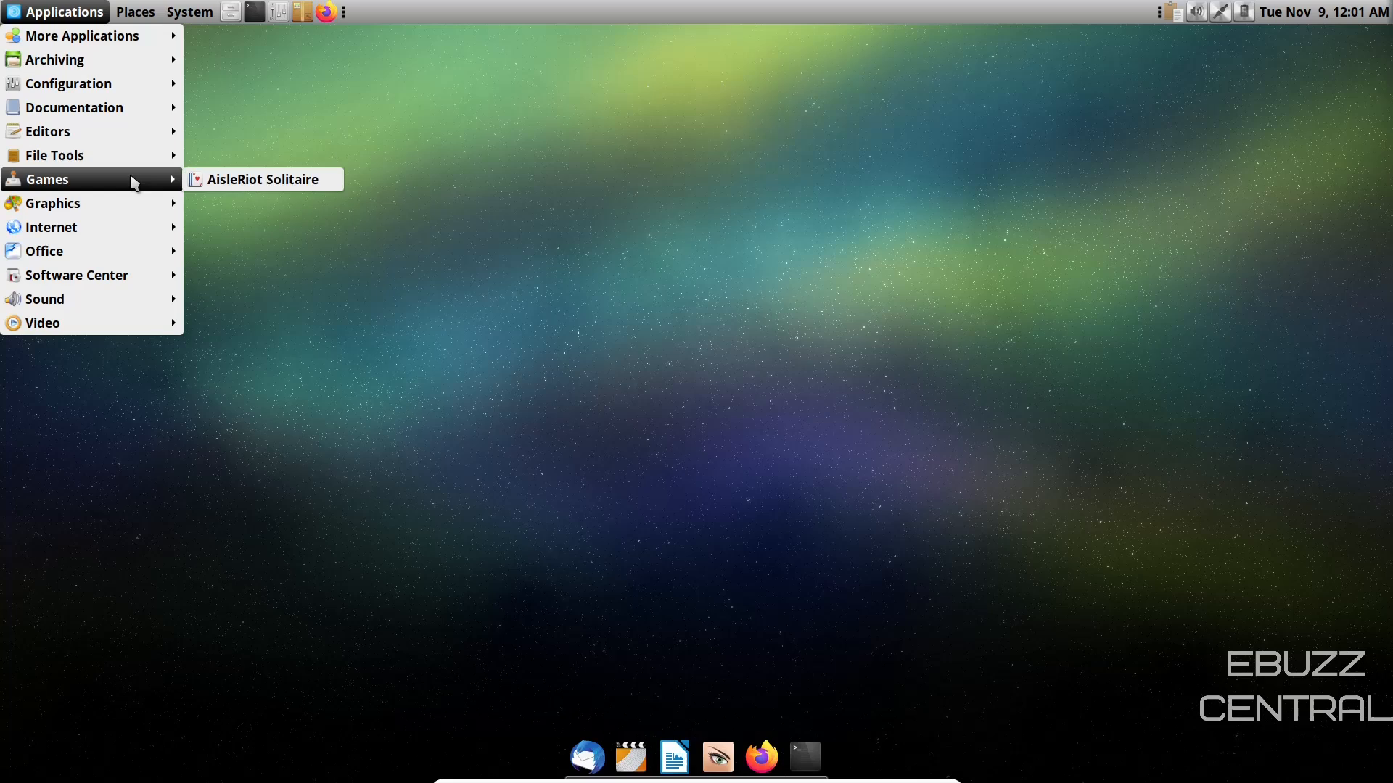
mouse_move(54, 203)
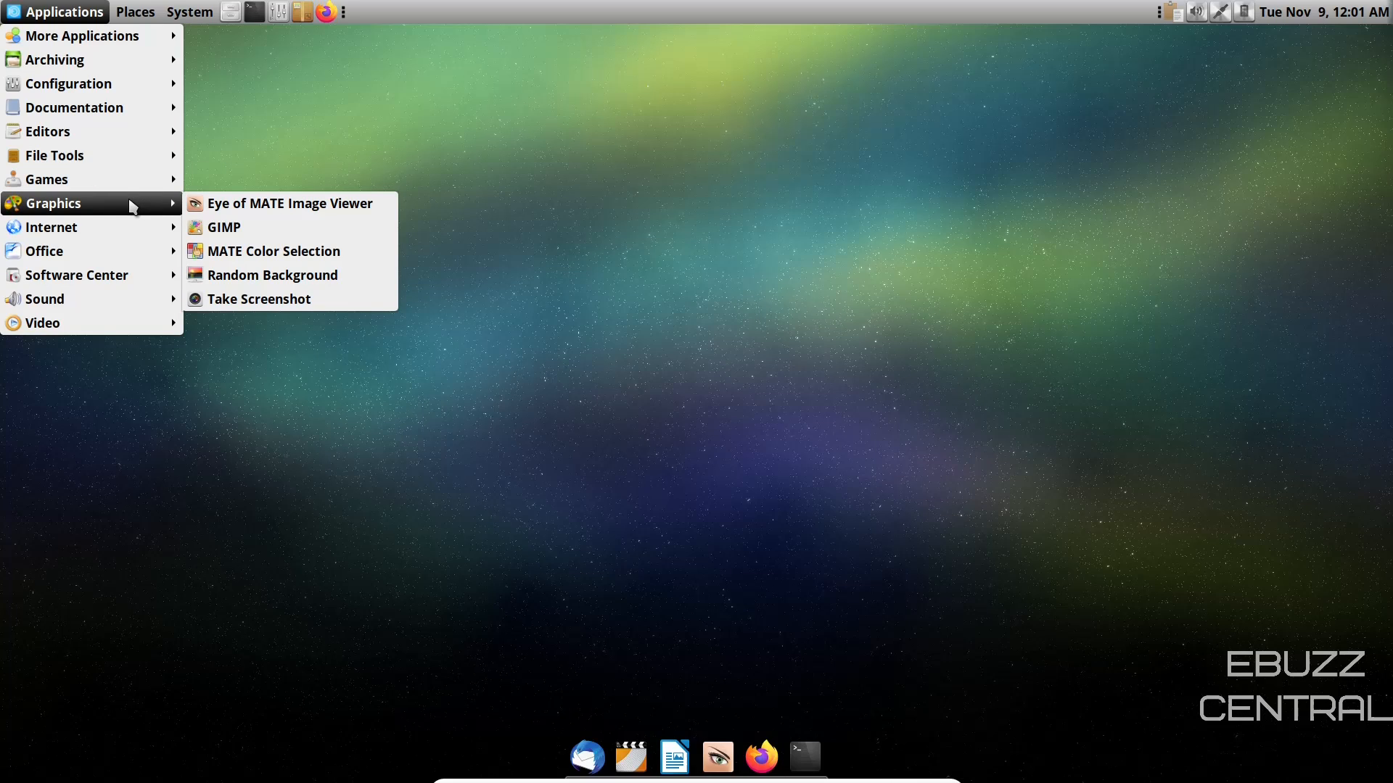
mouse_move(130, 213)
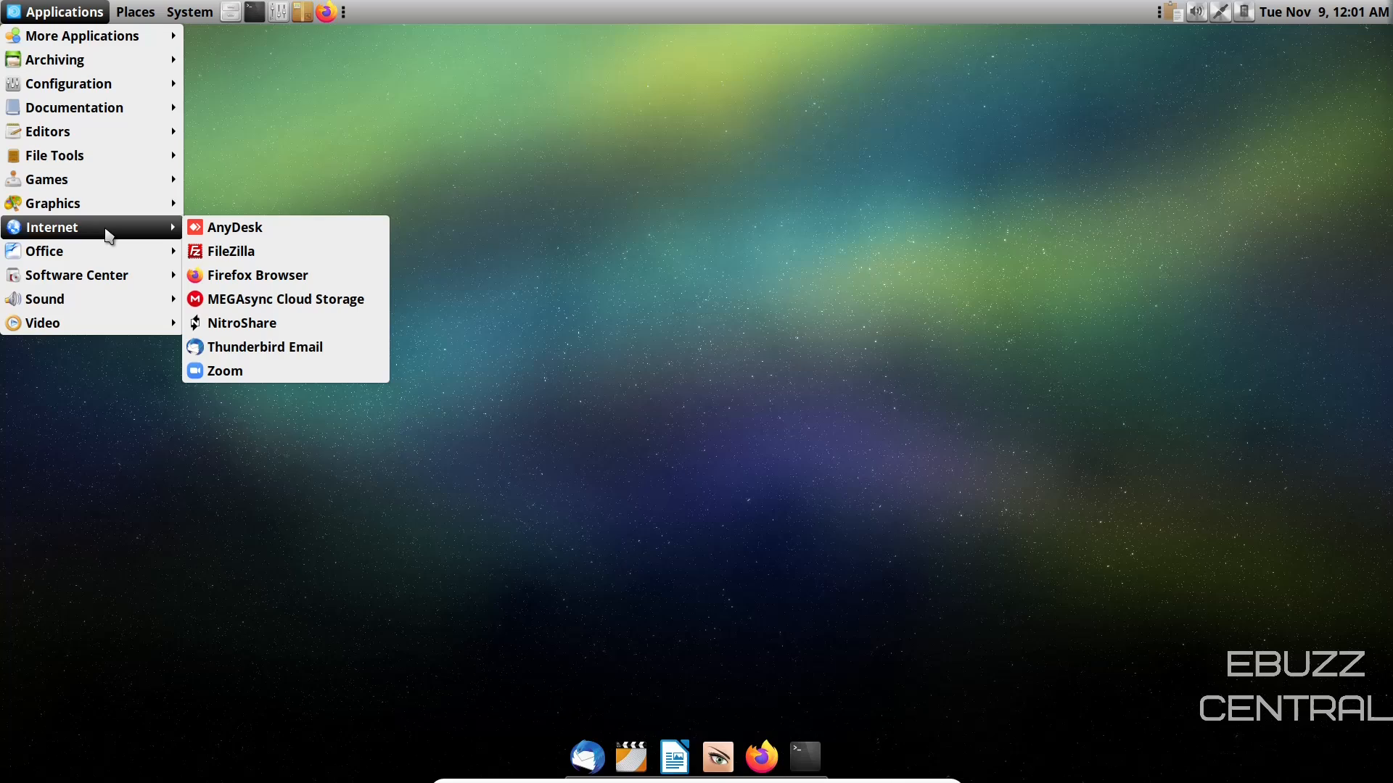
mouse_move(120, 242)
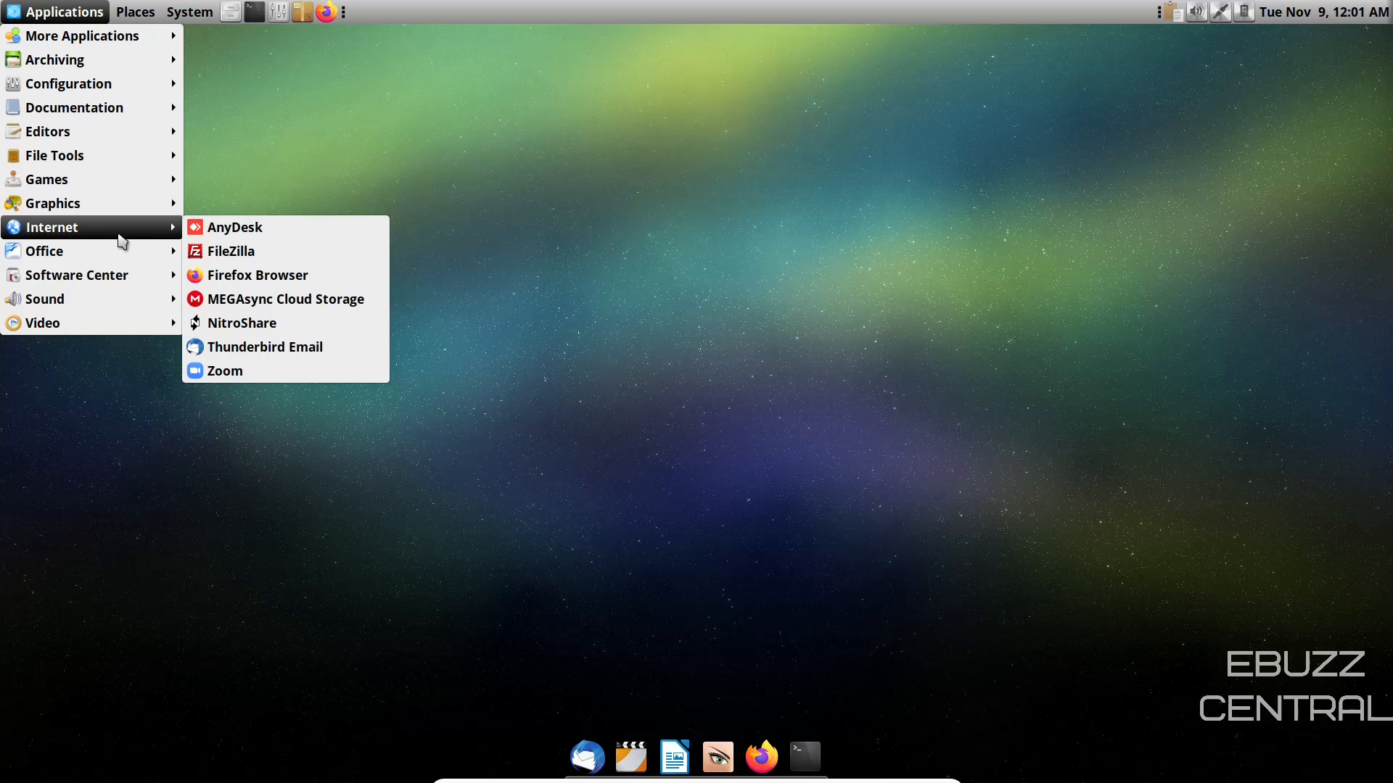
left_click(285, 299)
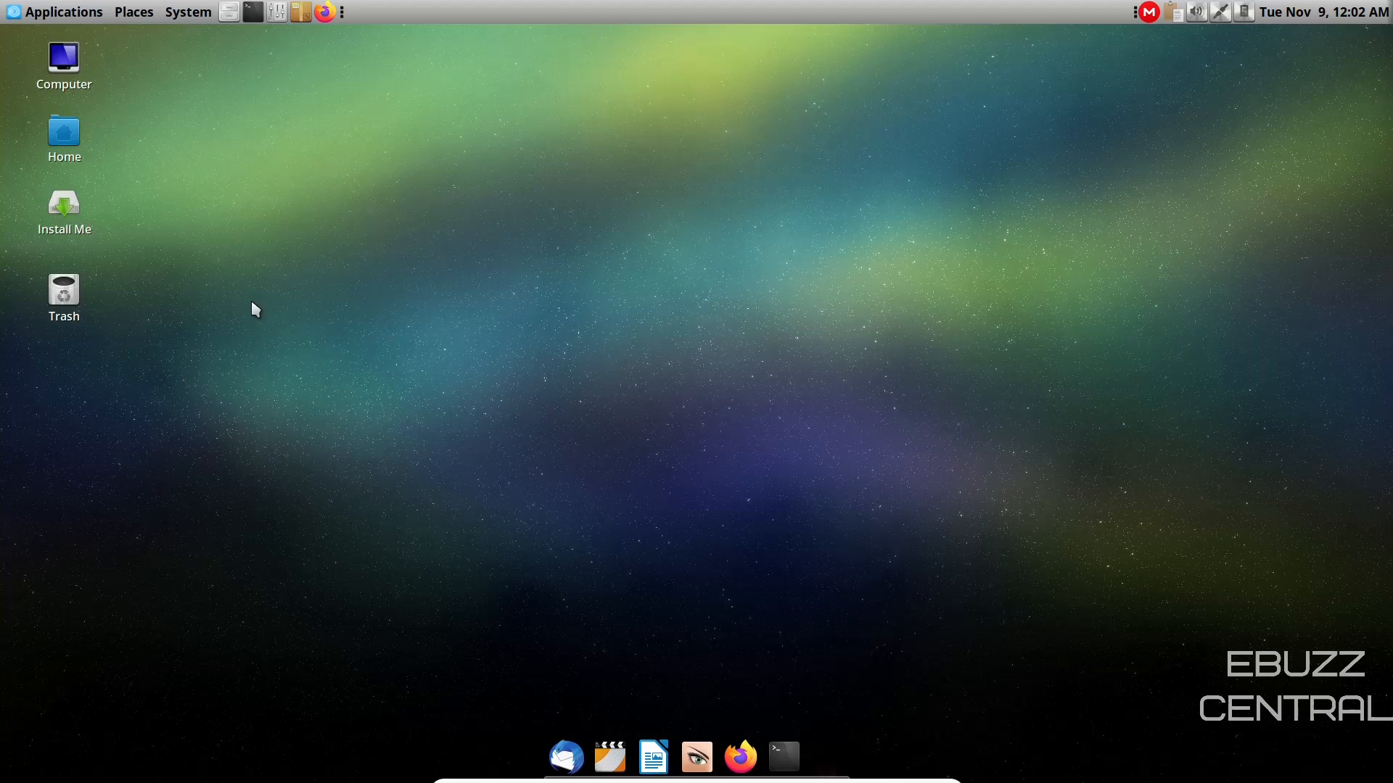
Step: Show the Login to MEGA window from the tray icon, then return to the Applications menu
left_click(1146, 12)
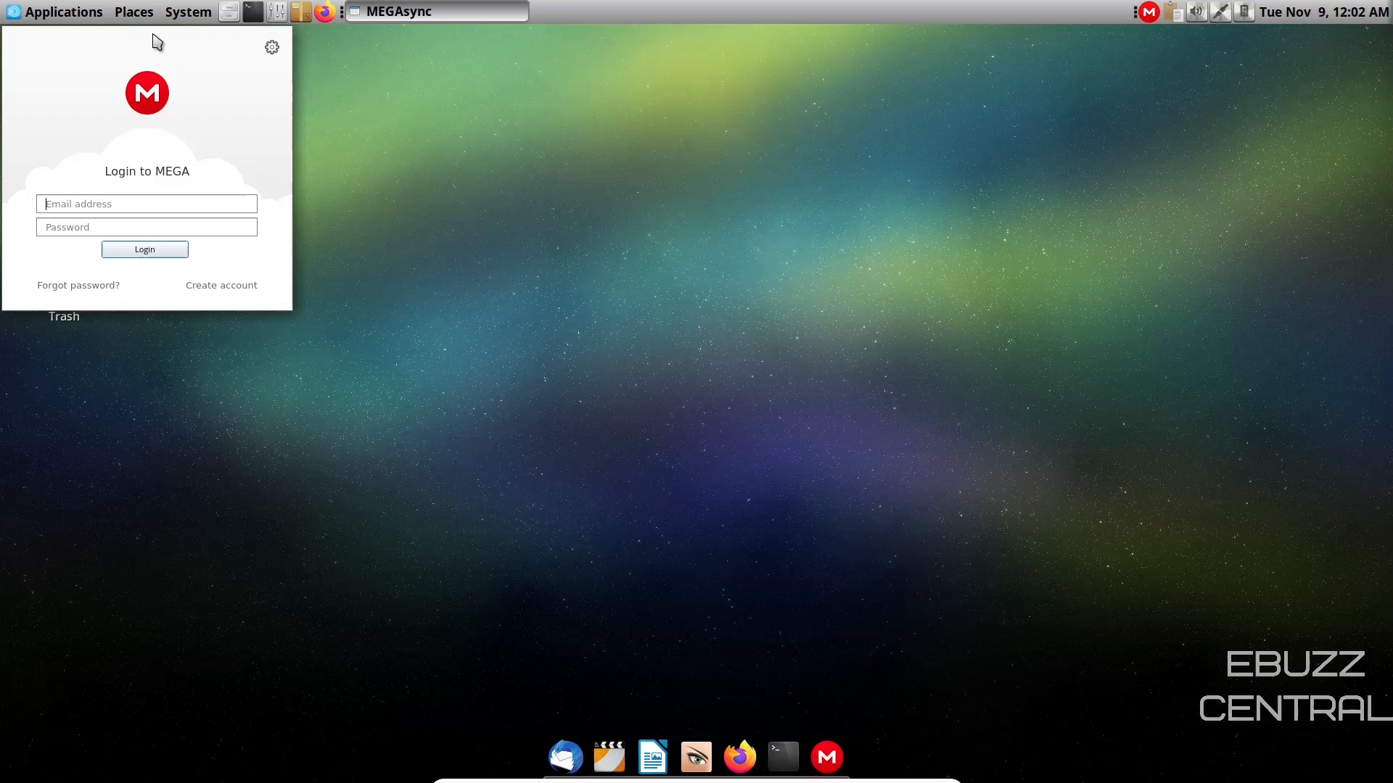
mouse_move(427, 25)
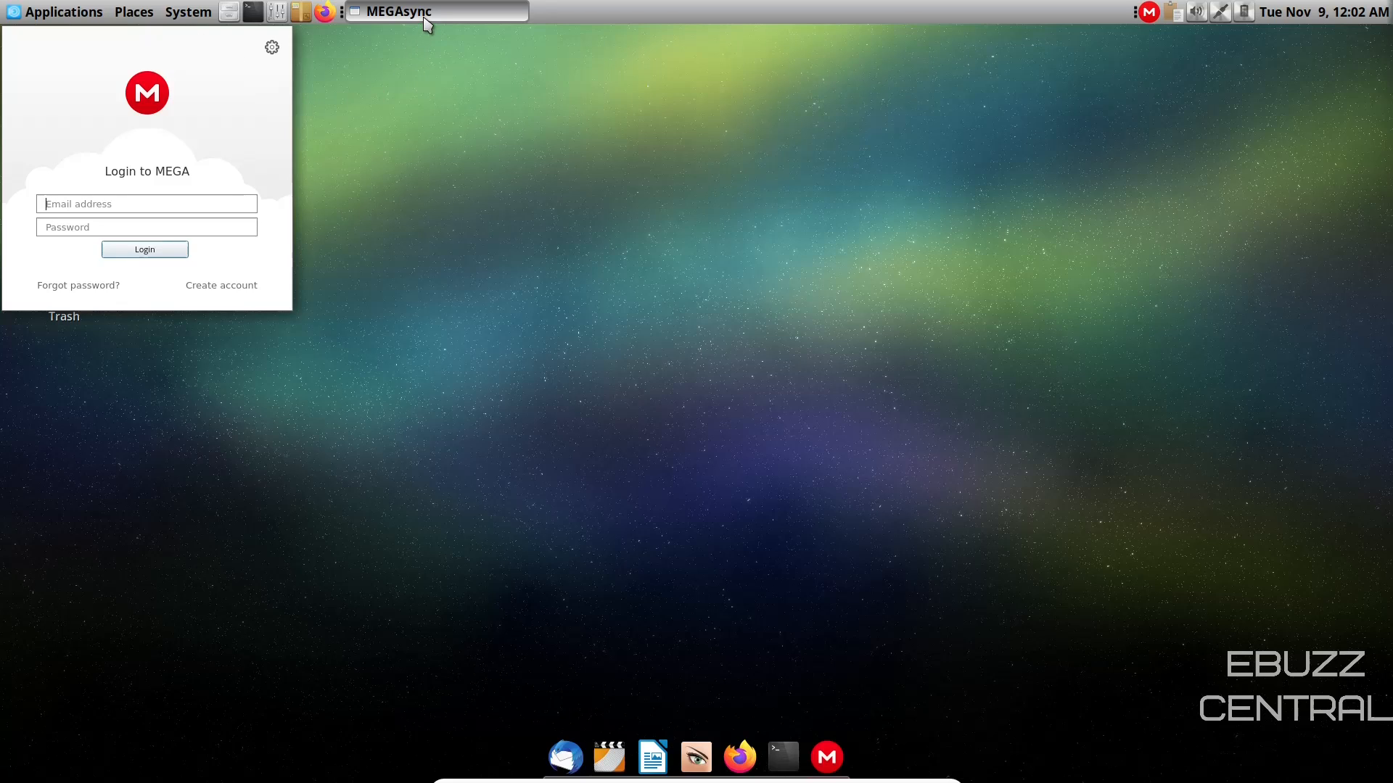
left_click(62, 11)
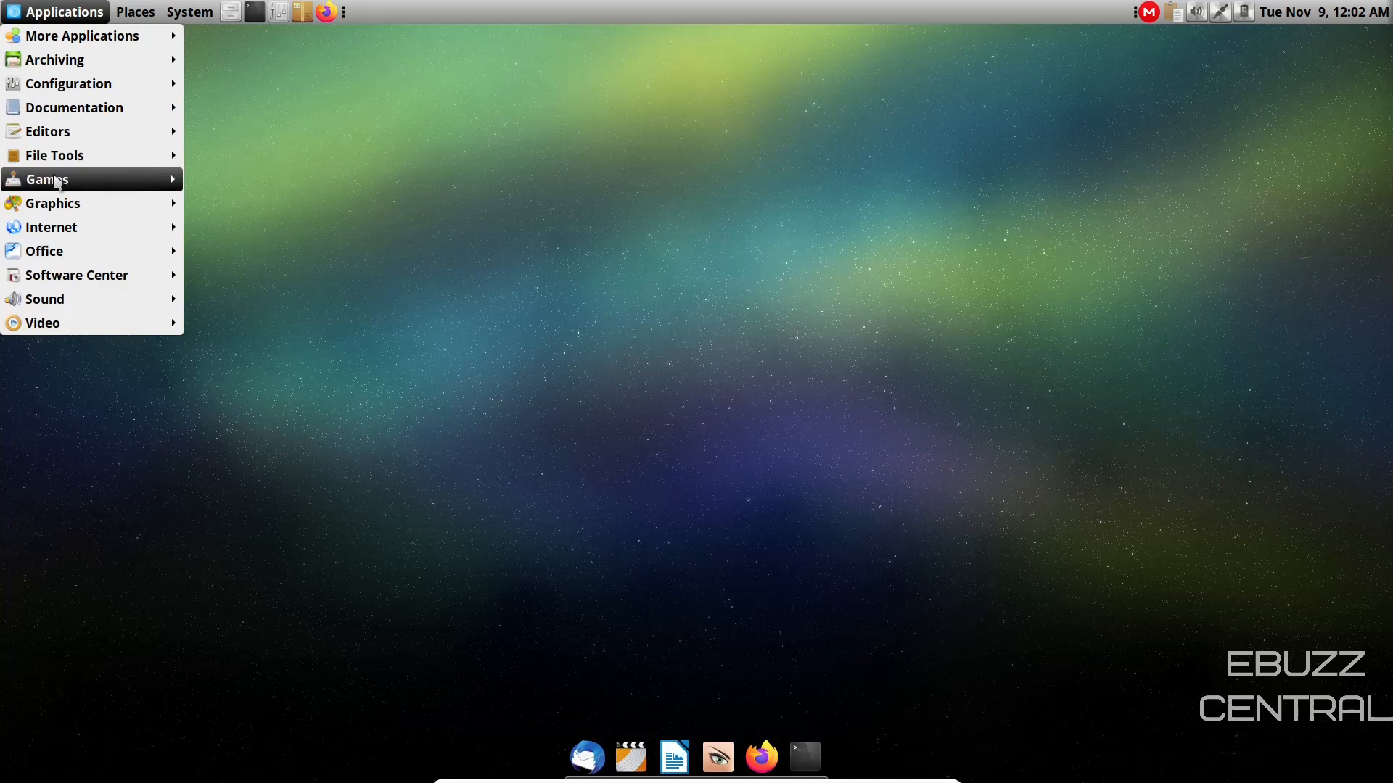
mouse_move(51, 227)
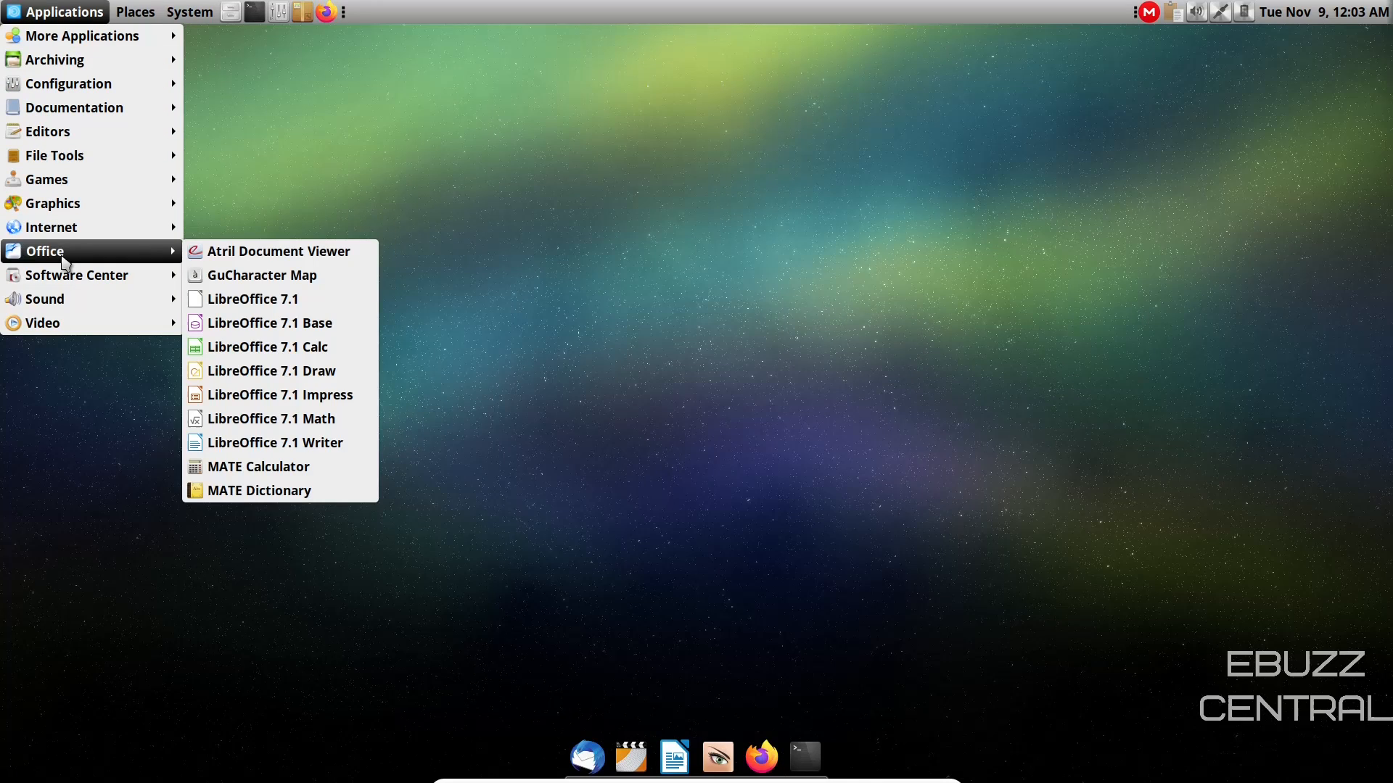
mouse_move(93, 280)
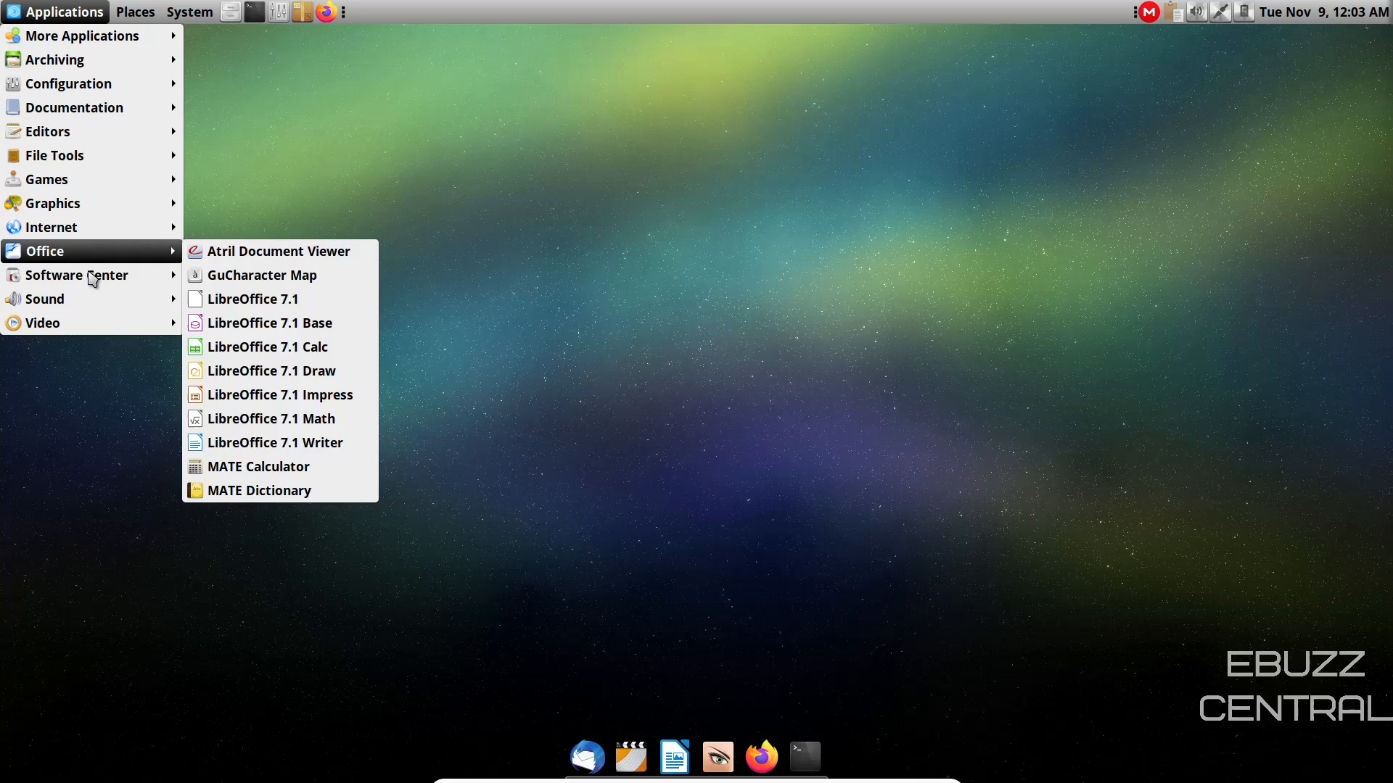
mouse_move(77, 274)
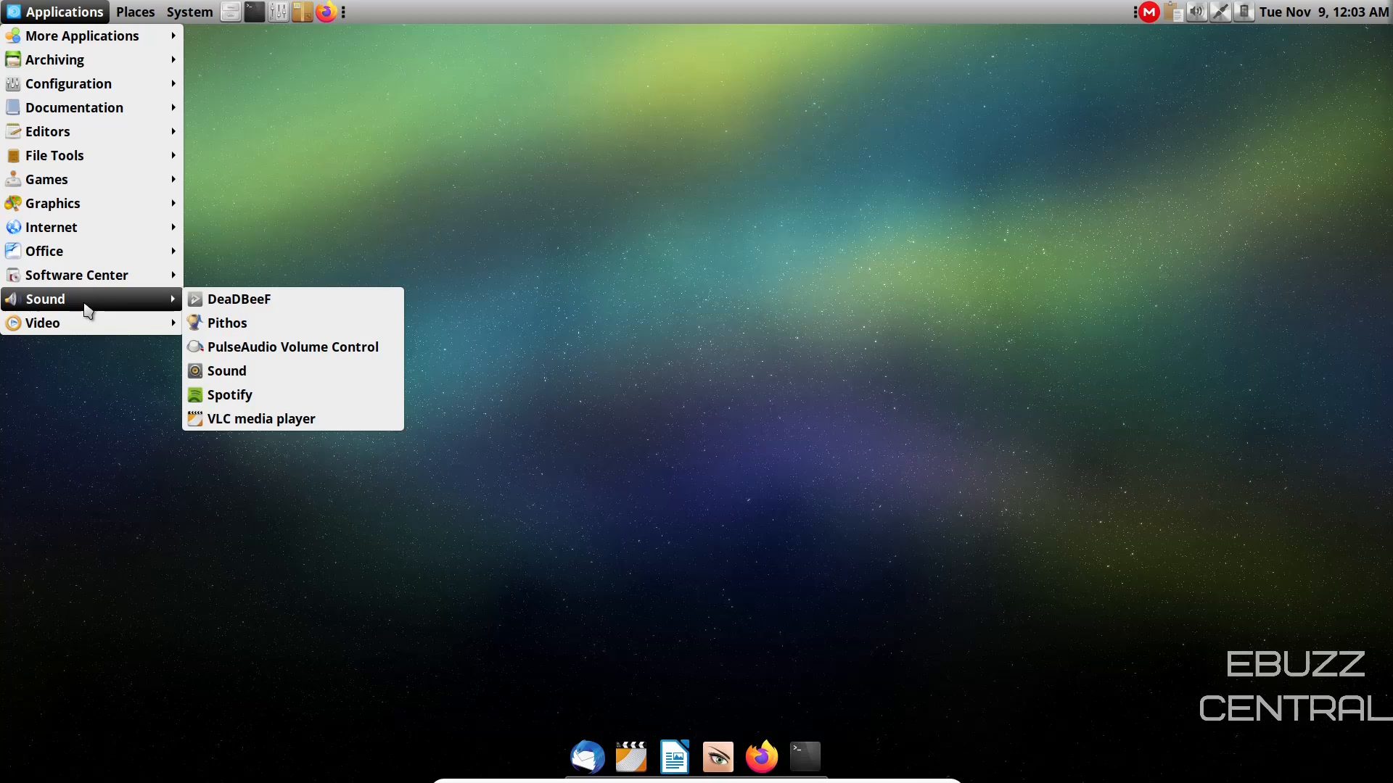
mouse_move(42, 322)
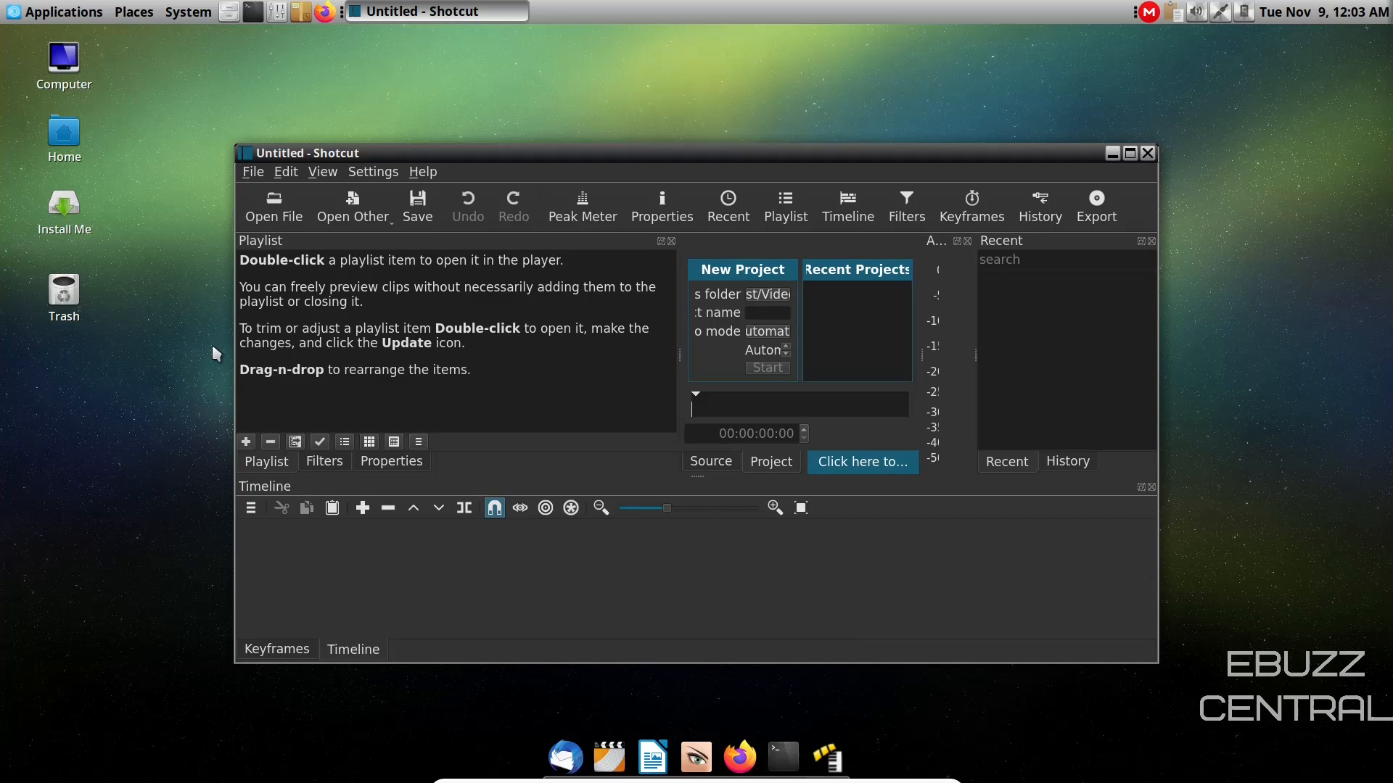
mouse_move(701, 71)
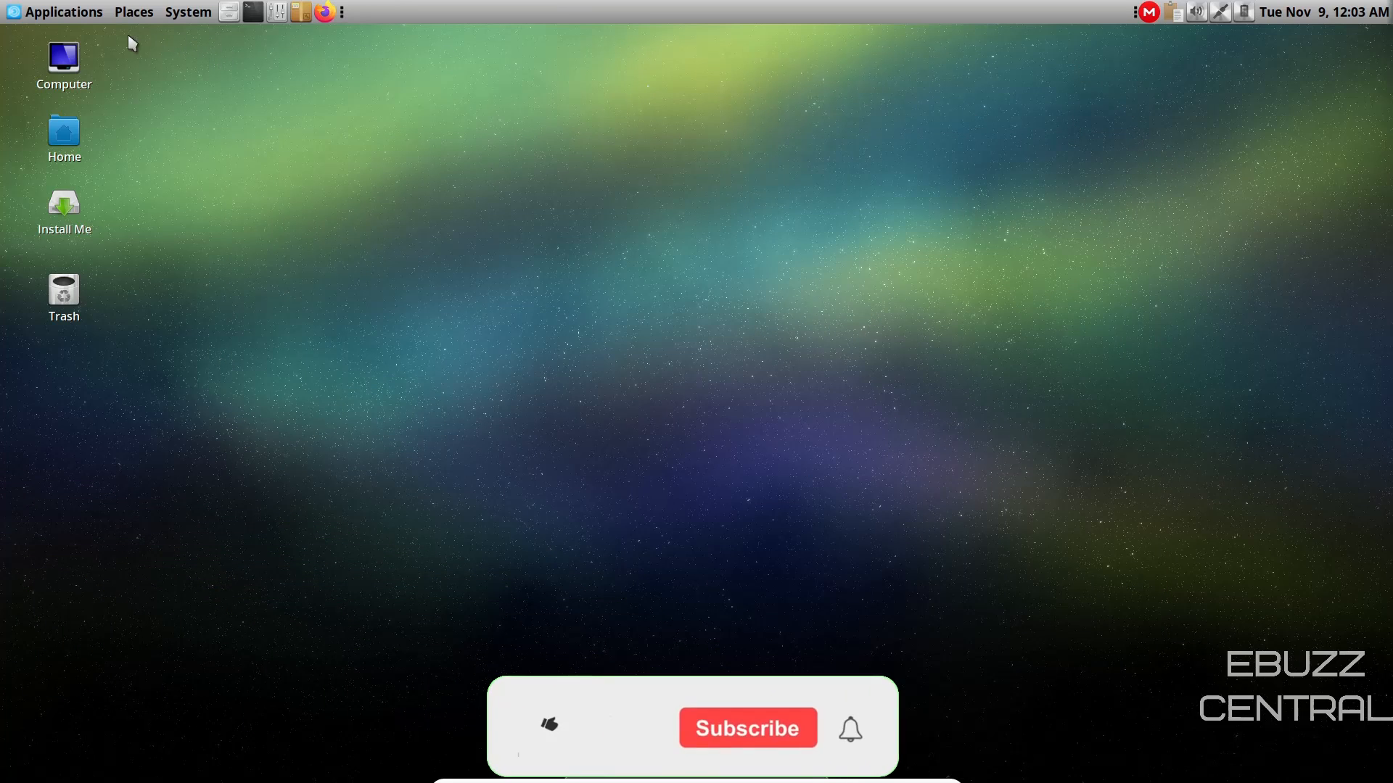
Step: Exit MEGAsync from its tray menu so its icon disappears from the panel
left_click(63, 12)
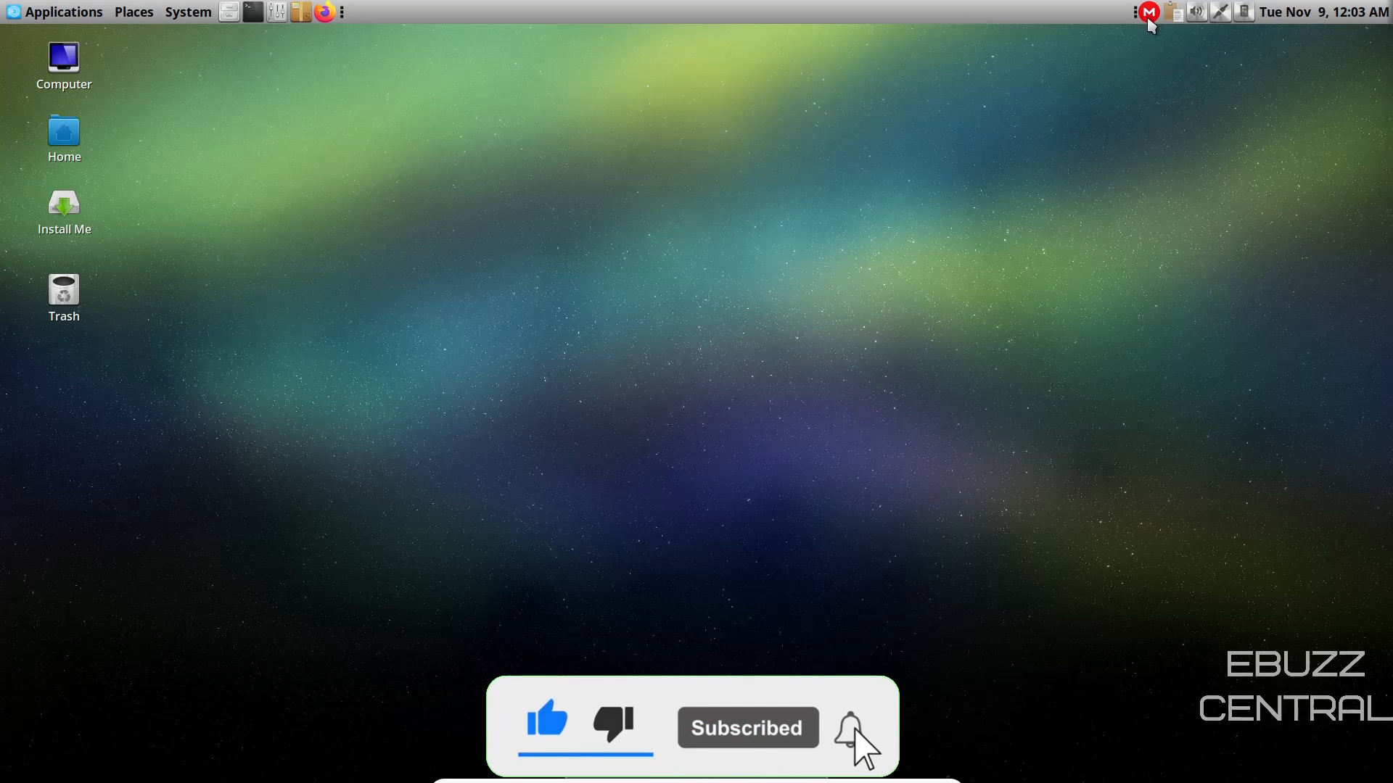
left_click(1149, 11)
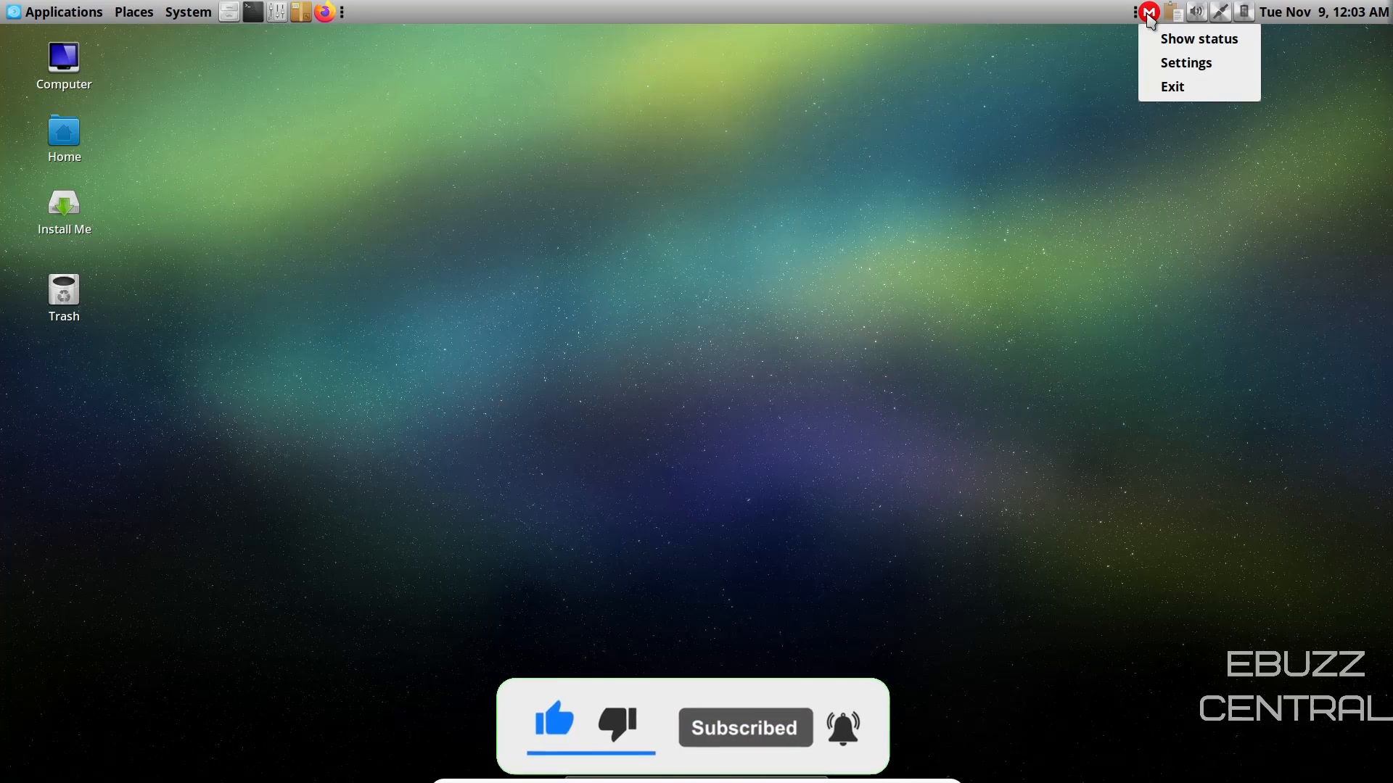
left_click(1172, 85)
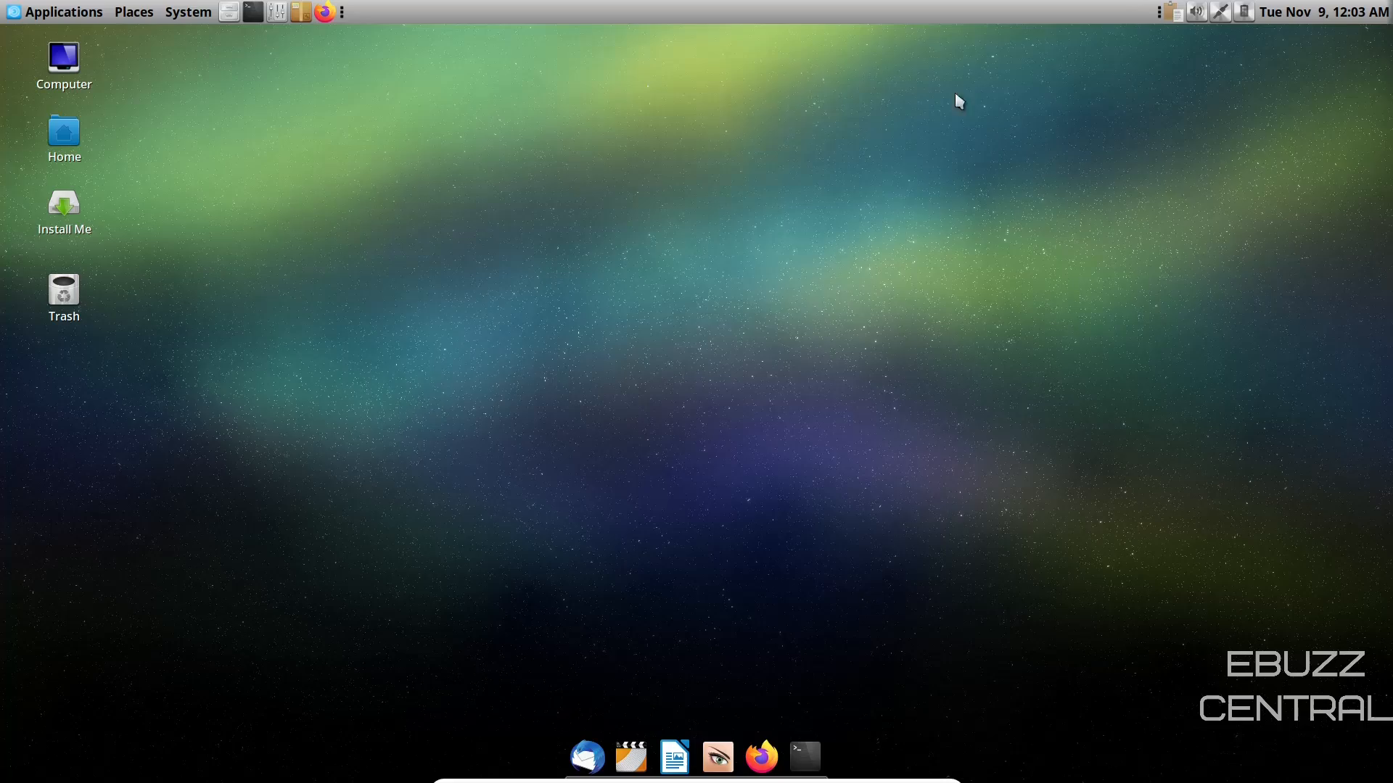